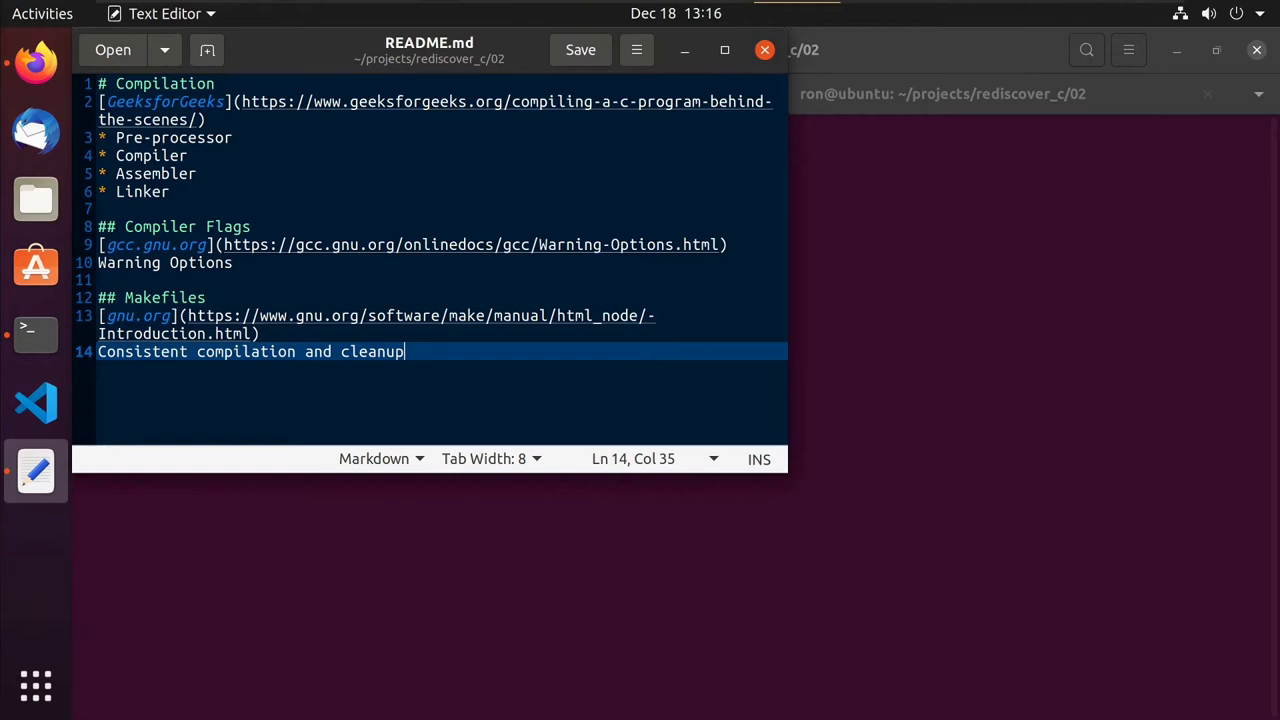
mouse_move(438, 136)
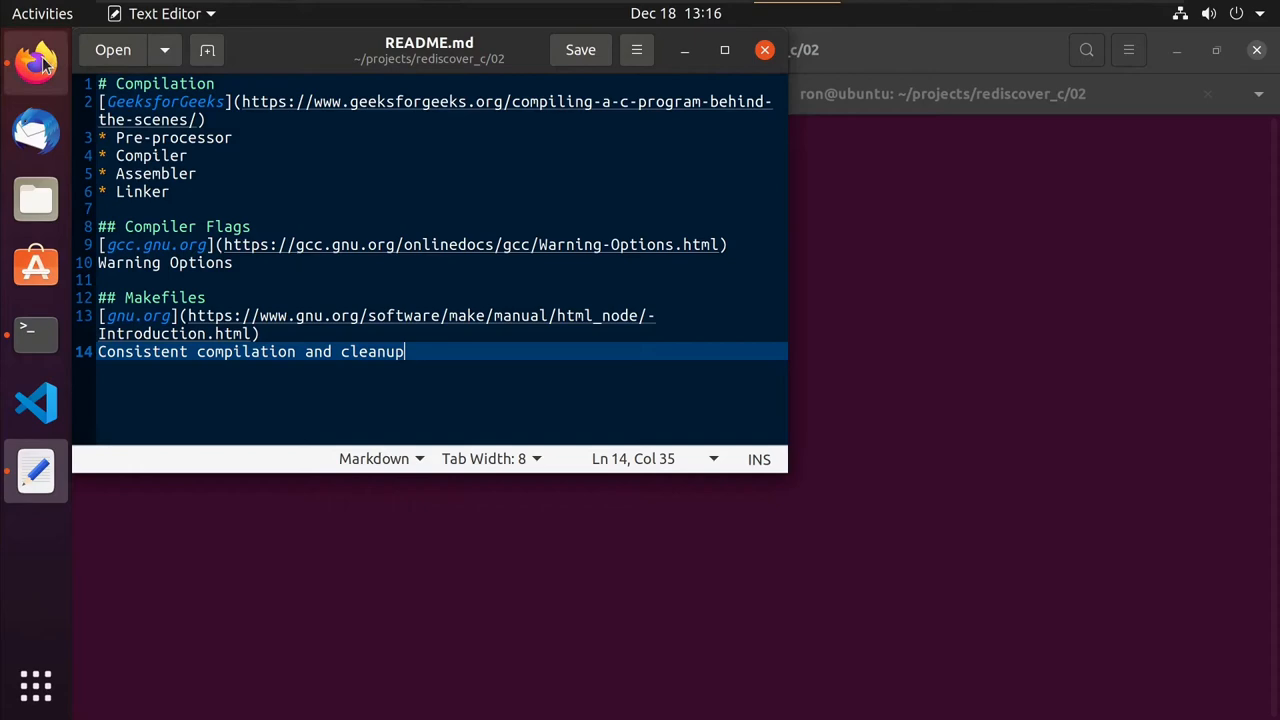
Bring the GeeksforGeeks compilation article back into view in Firefox.
click(36, 62)
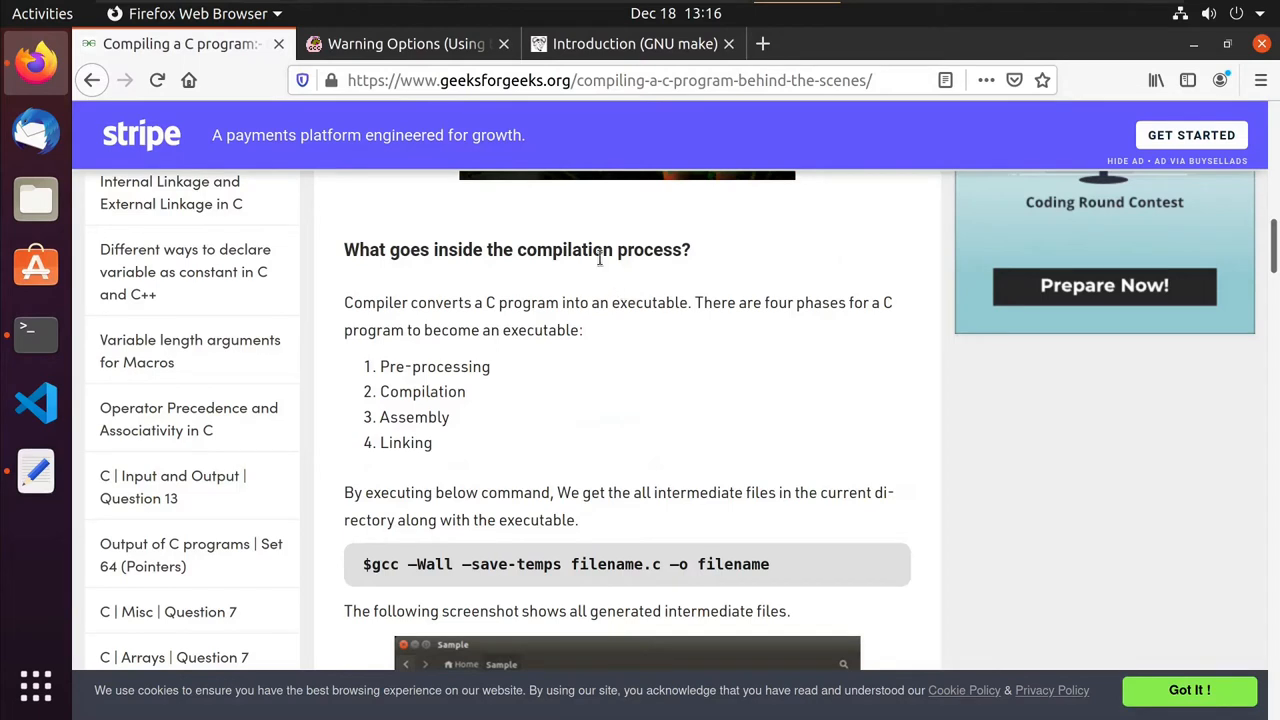
mouse_move(604, 300)
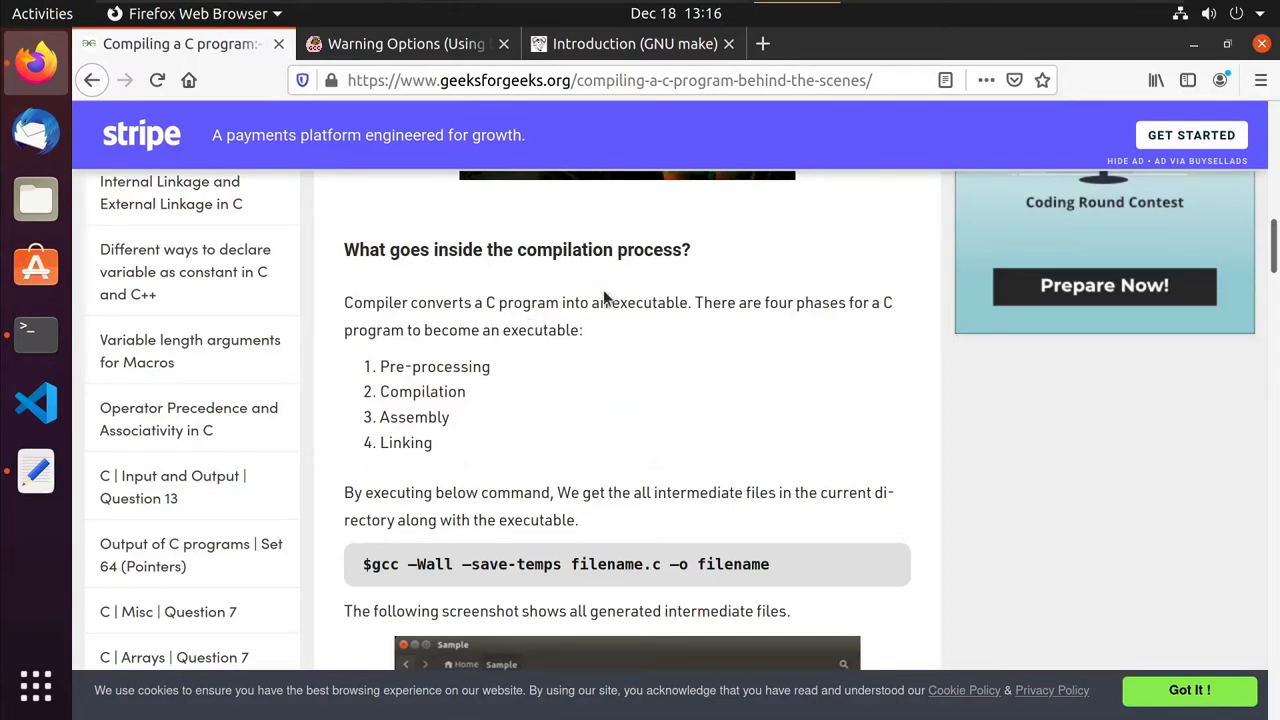
mouse_move(464, 358)
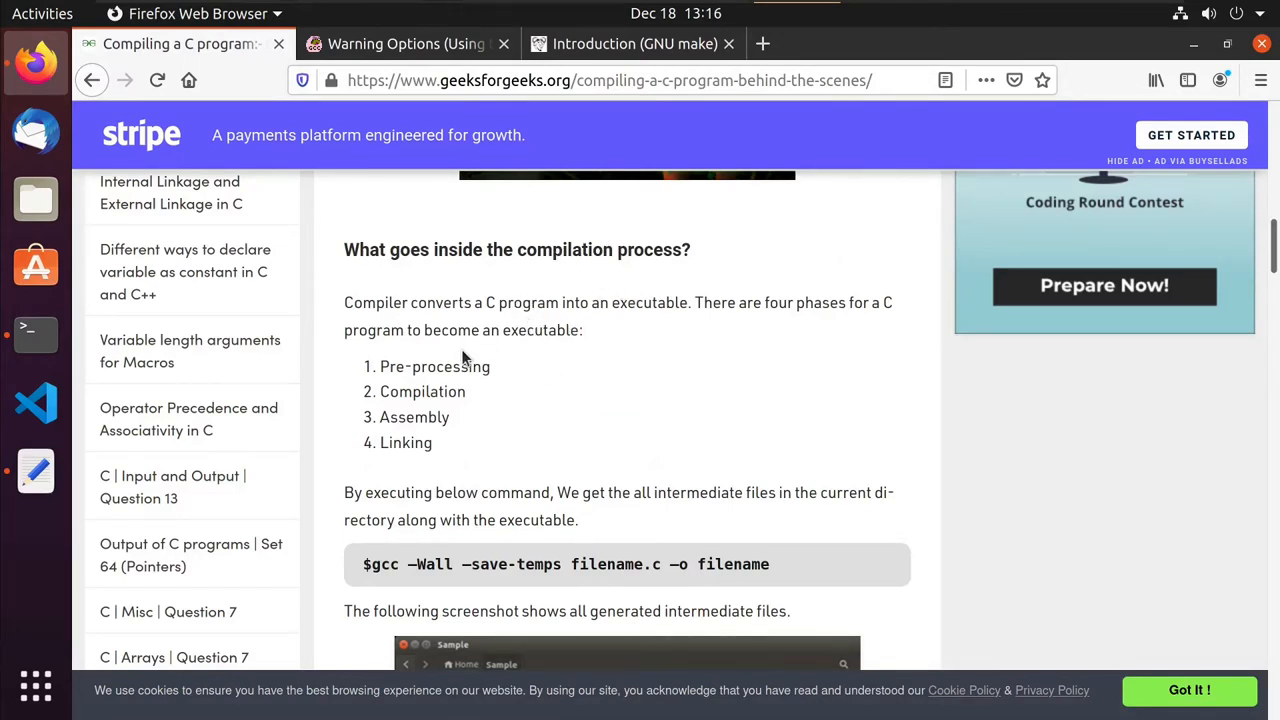
mouse_move(516, 364)
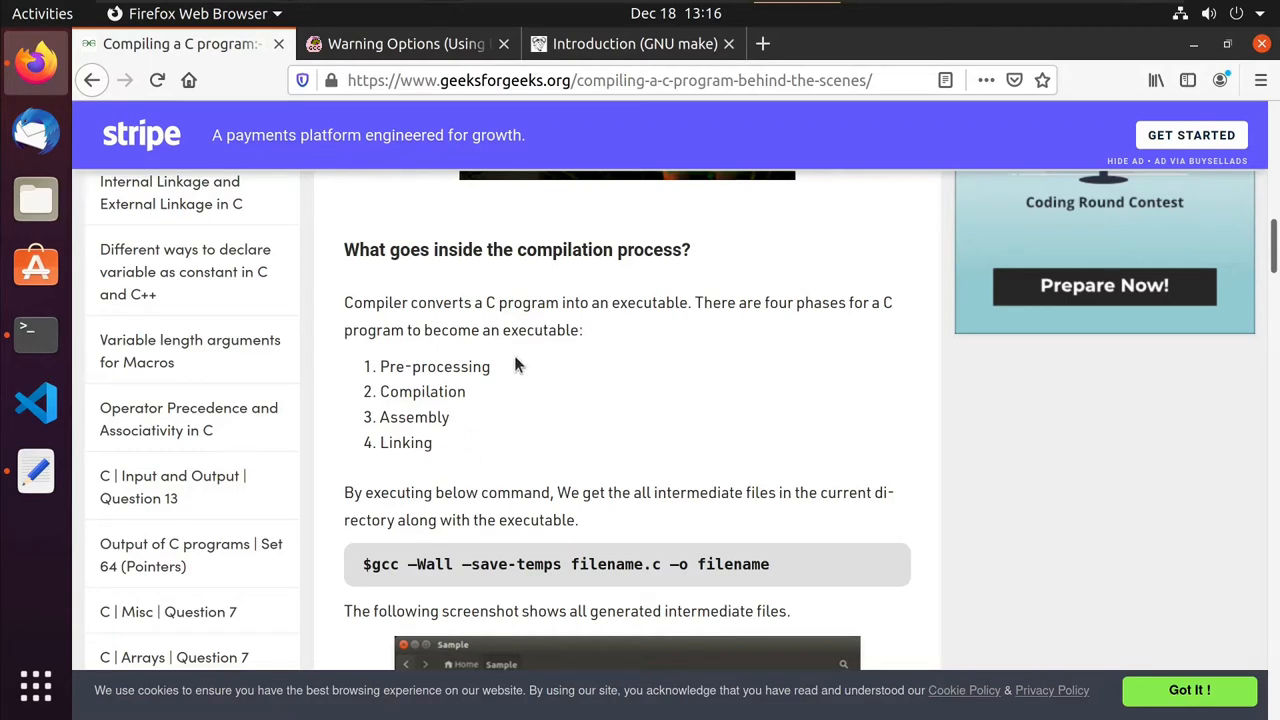
mouse_move(476, 392)
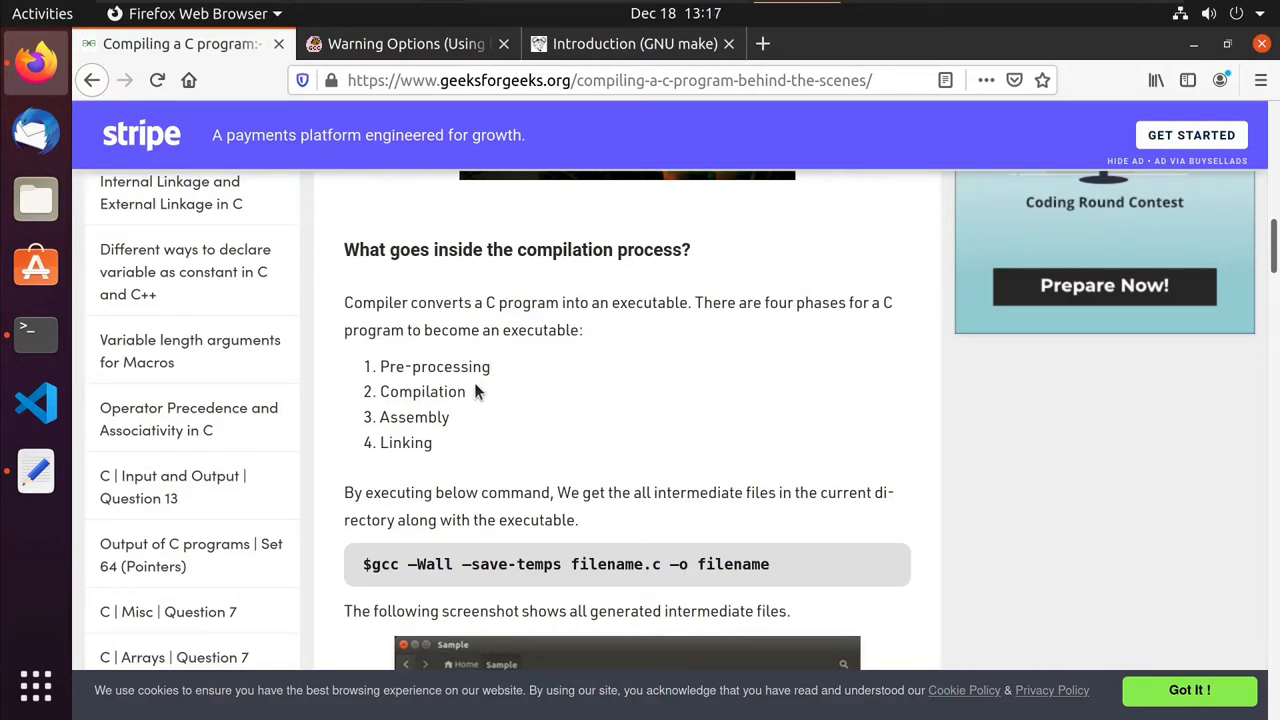
mouse_move(440, 436)
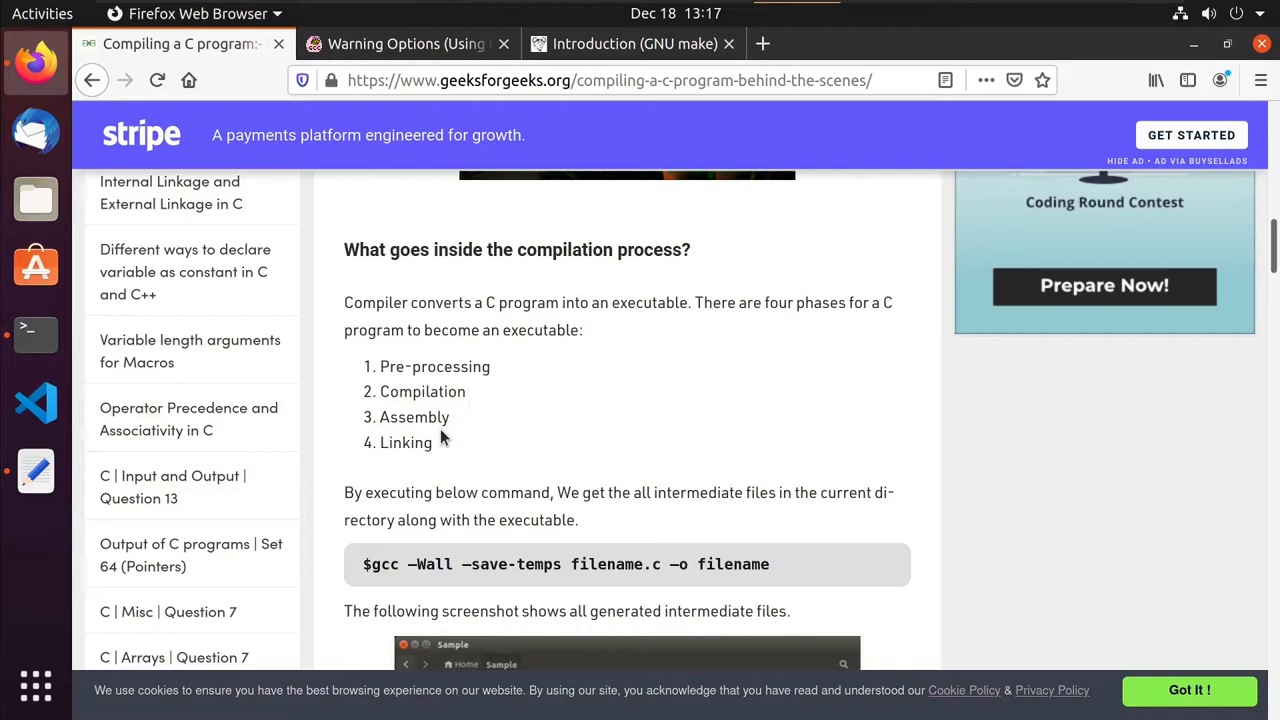
mouse_move(432, 410)
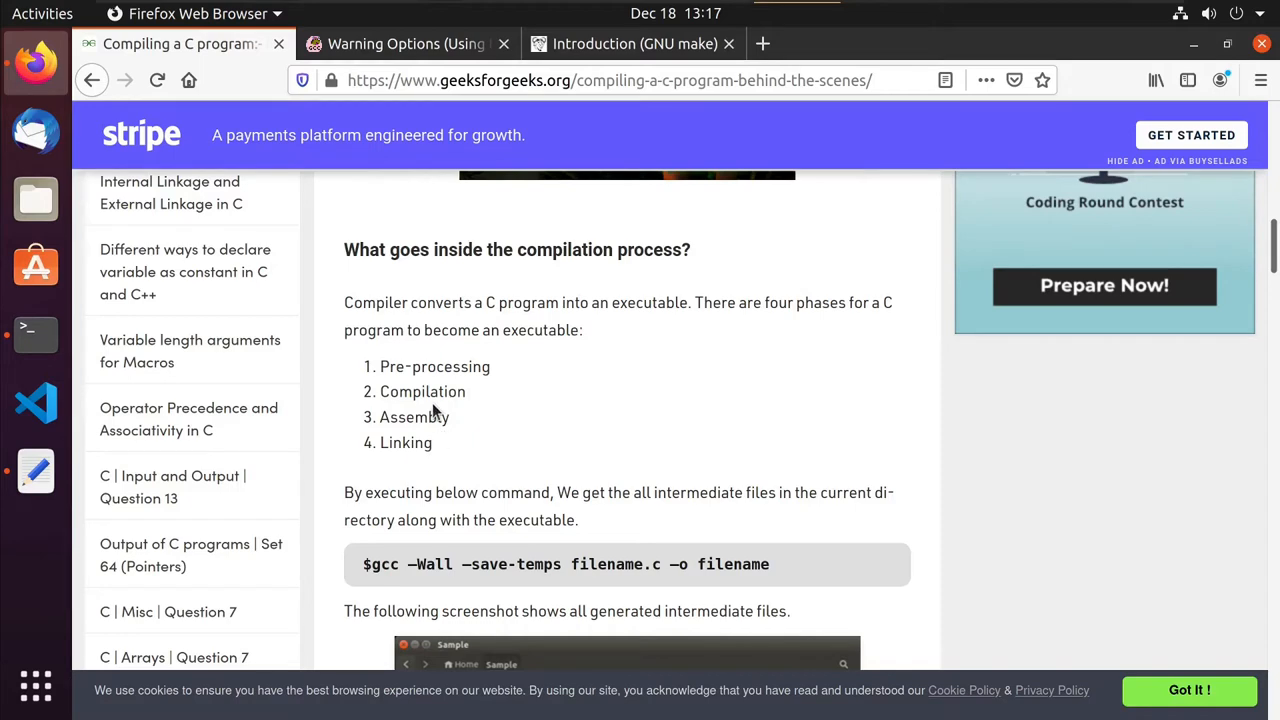
Scroll the article through Pre-processing toward the Compiling section.
scroll(down, 3)
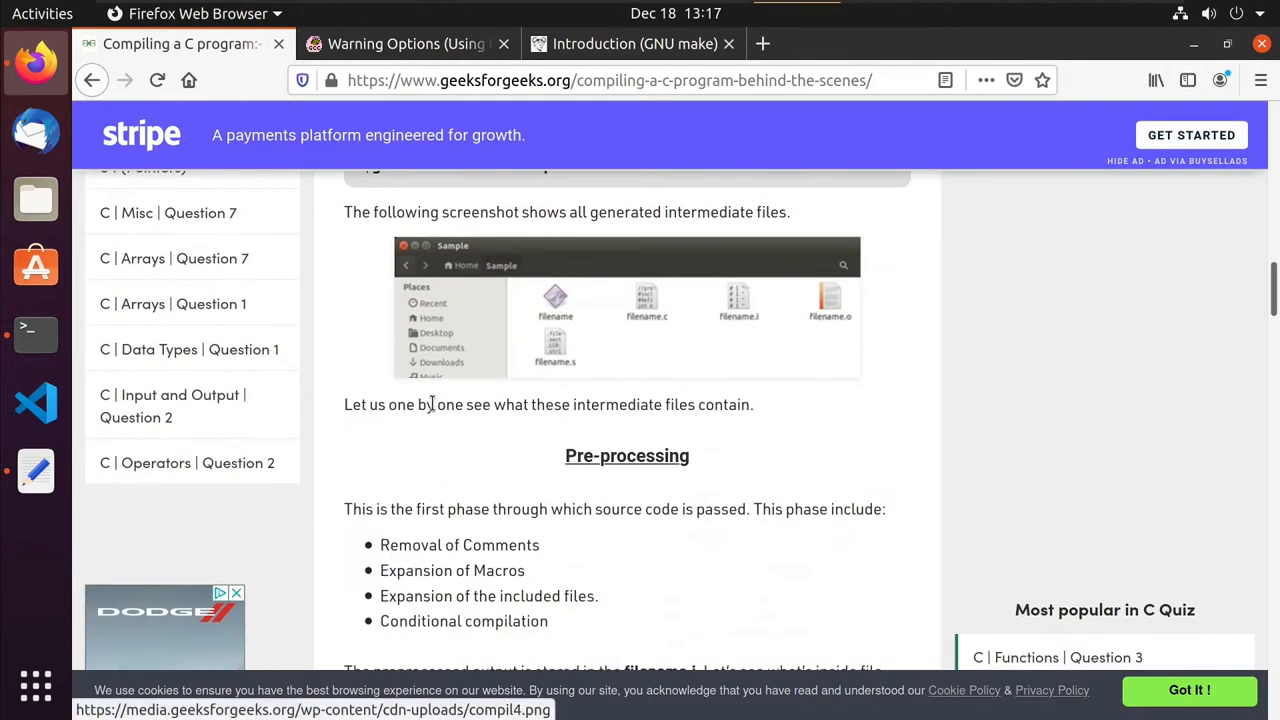
scroll(down, 3)
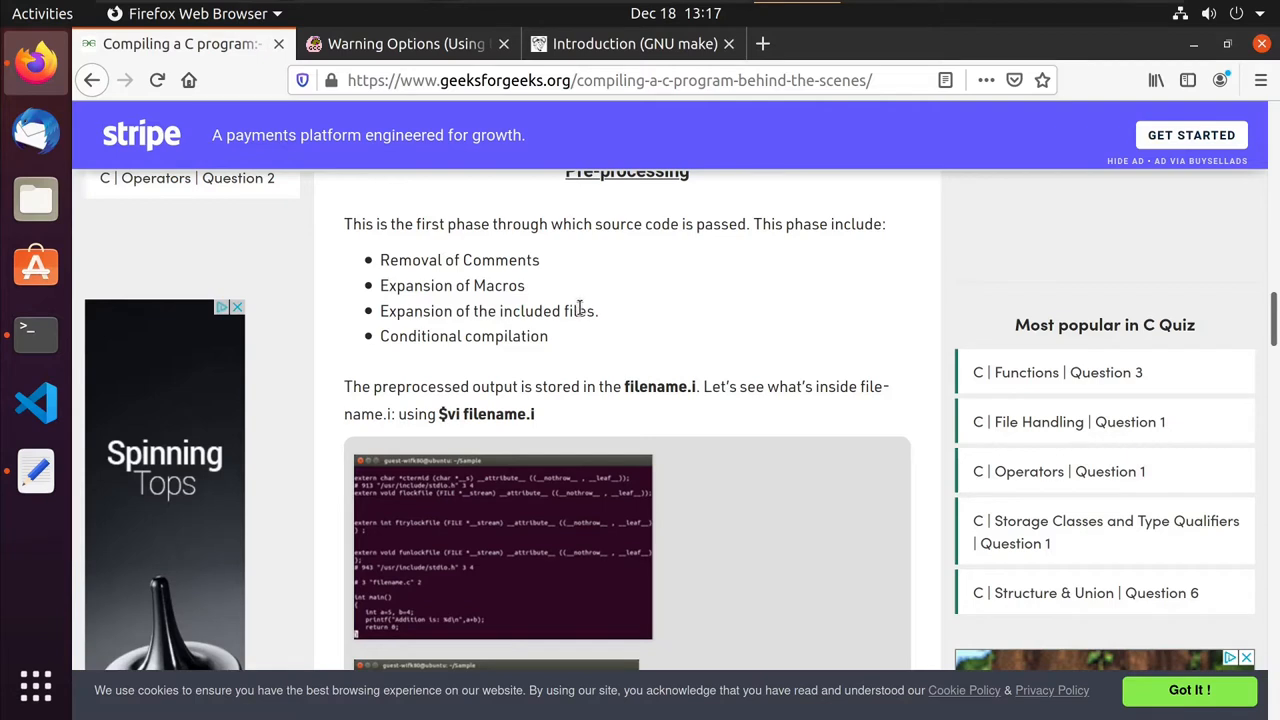
mouse_move(568, 304)
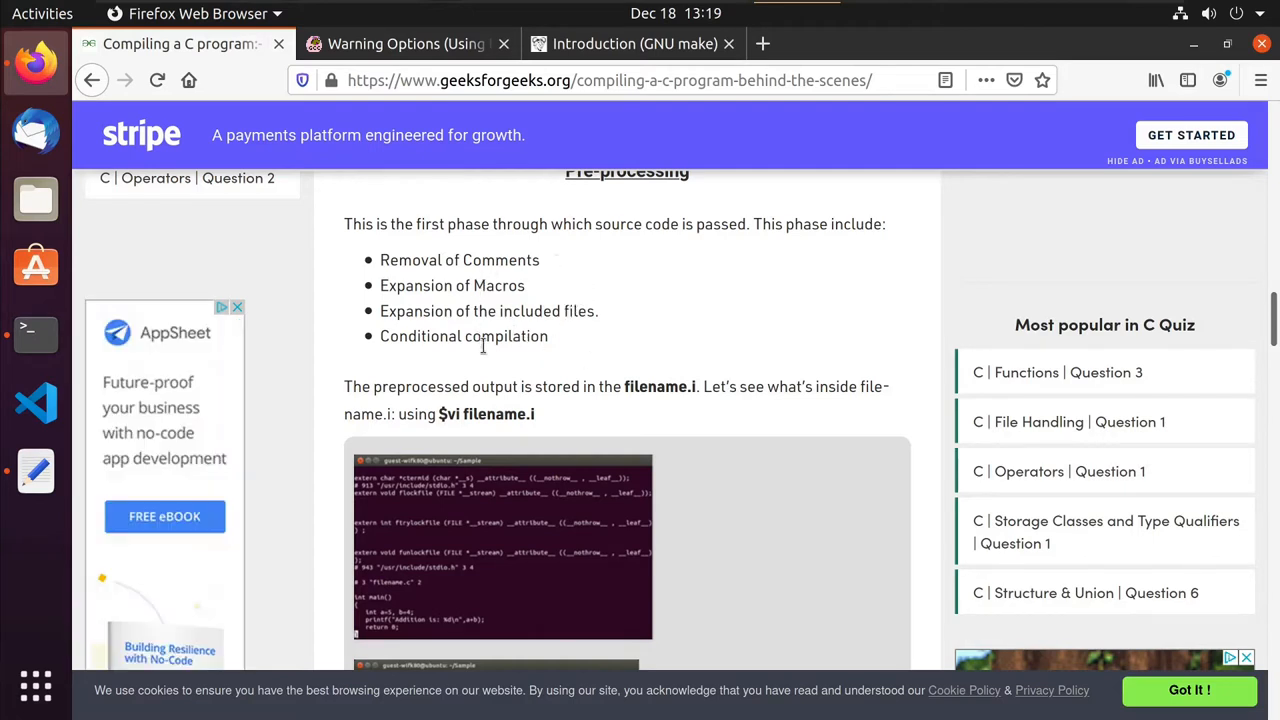
mouse_move(550, 344)
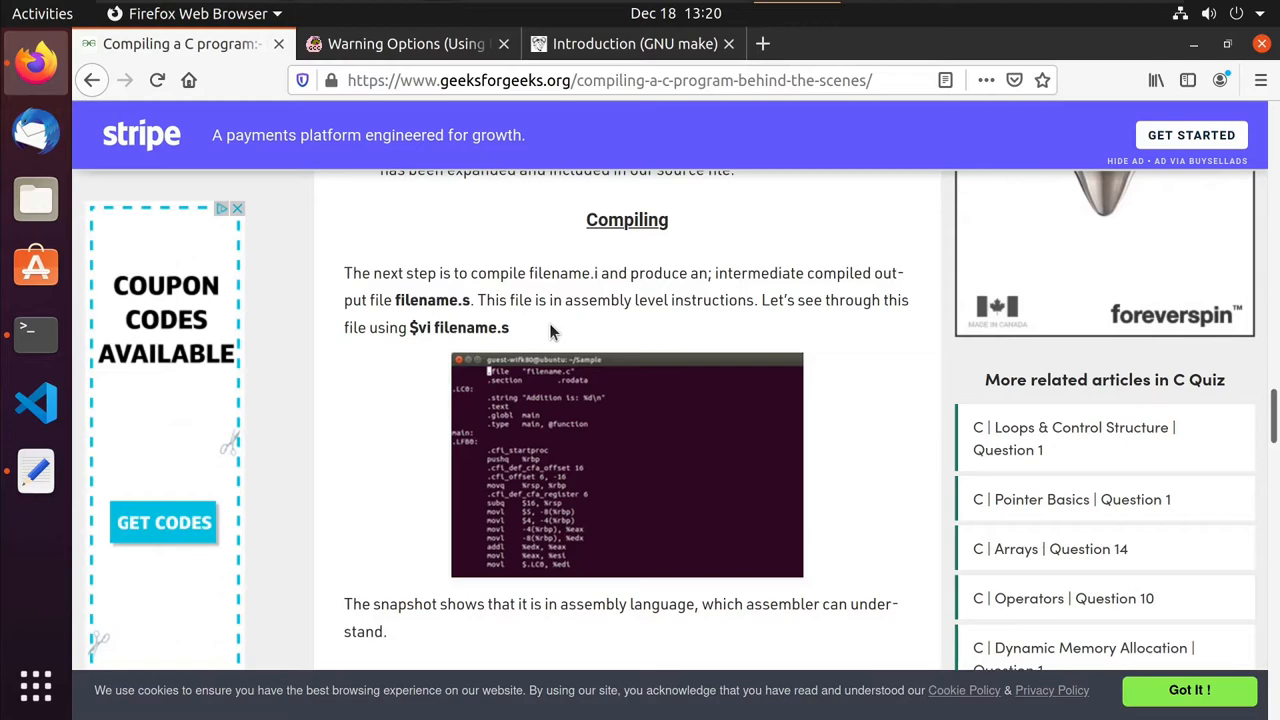
mouse_move(656, 292)
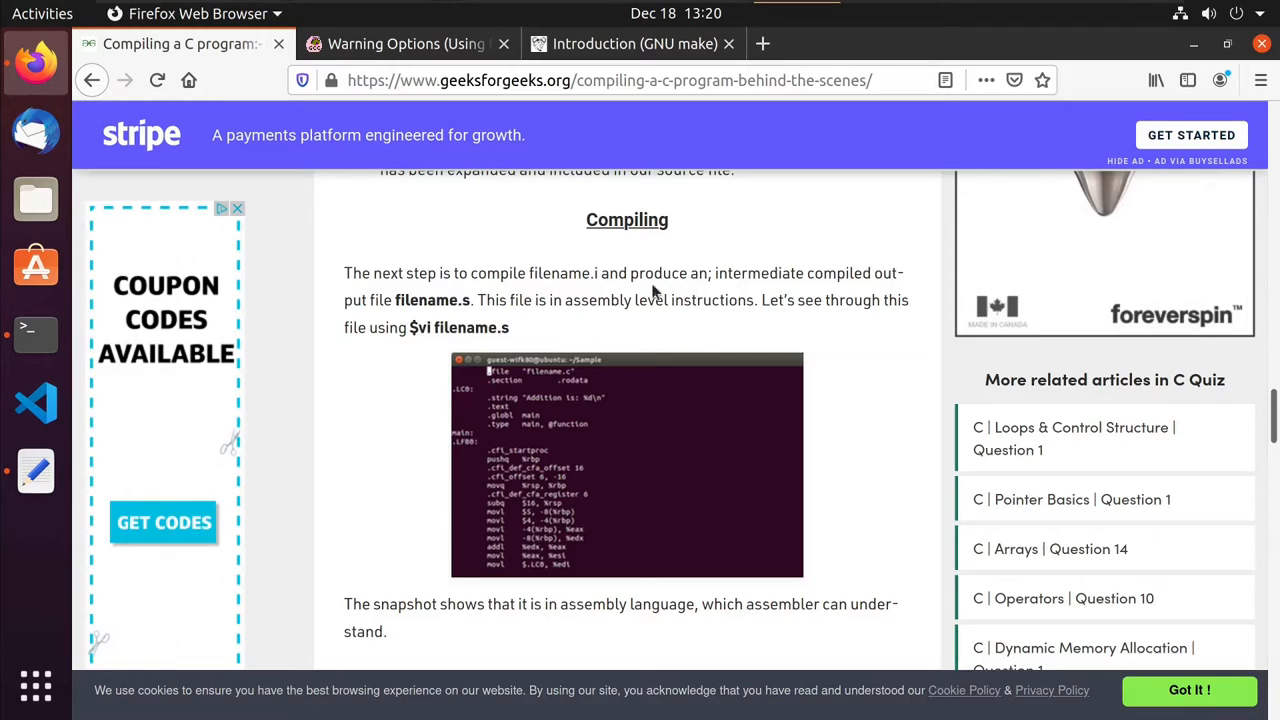
mouse_move(780, 324)
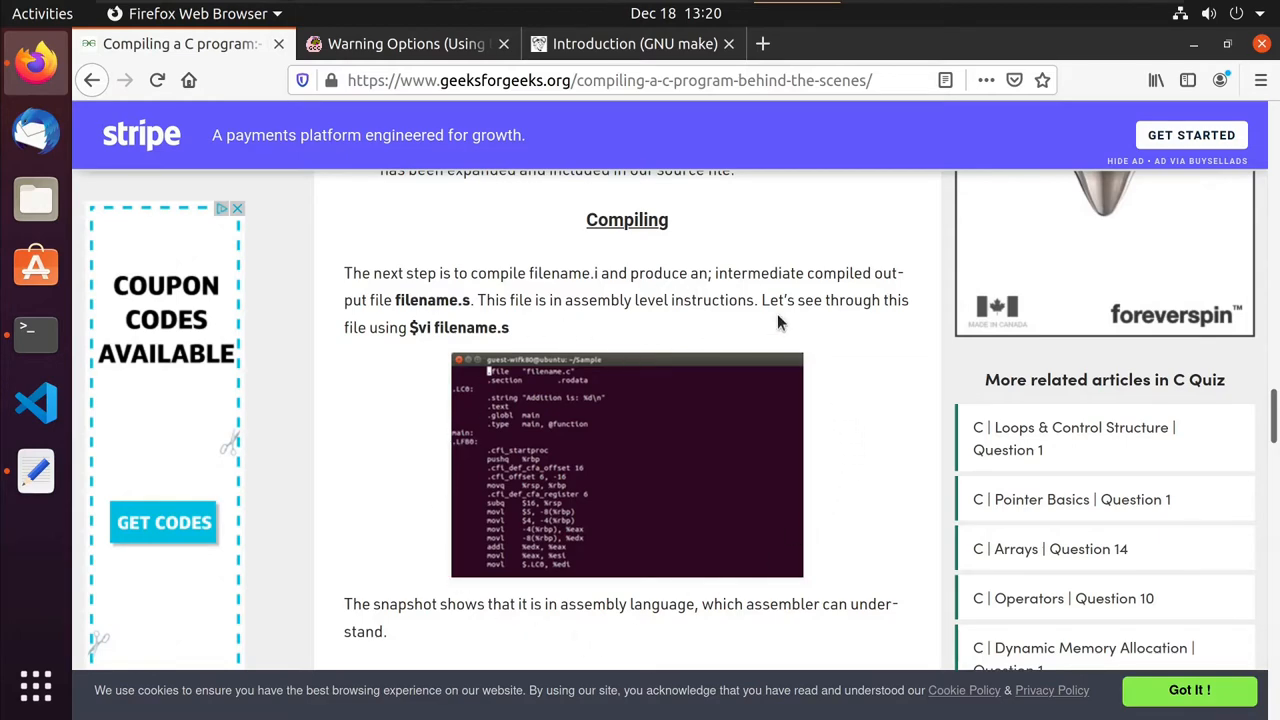
Scroll down to the Assembly section where filename.s becomes filename.o.
scroll(down, 3)
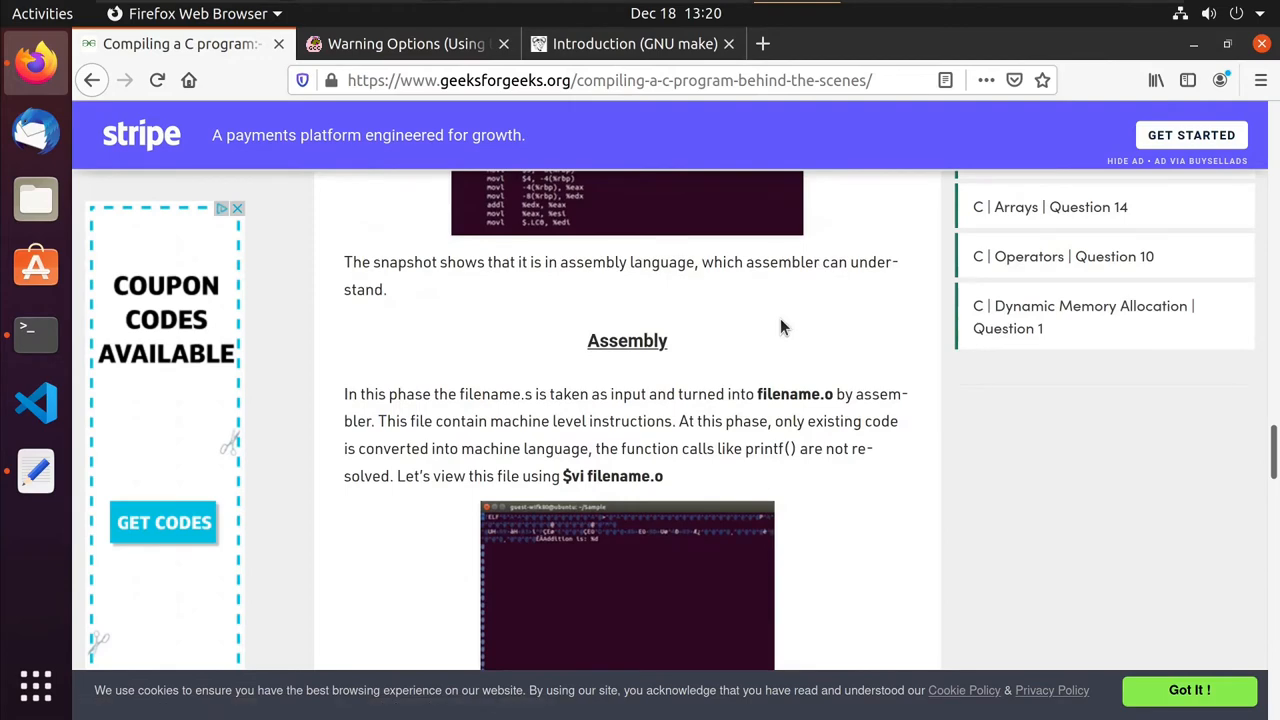
scroll(down, 3)
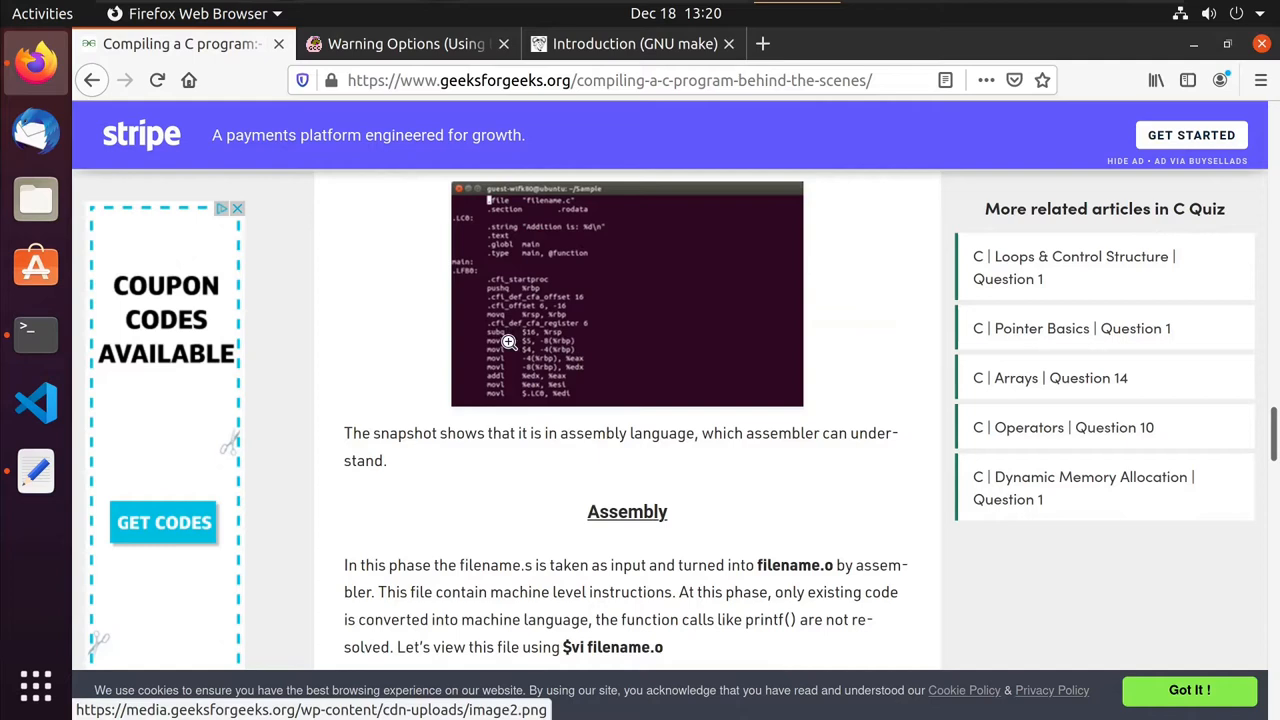
mouse_move(524, 332)
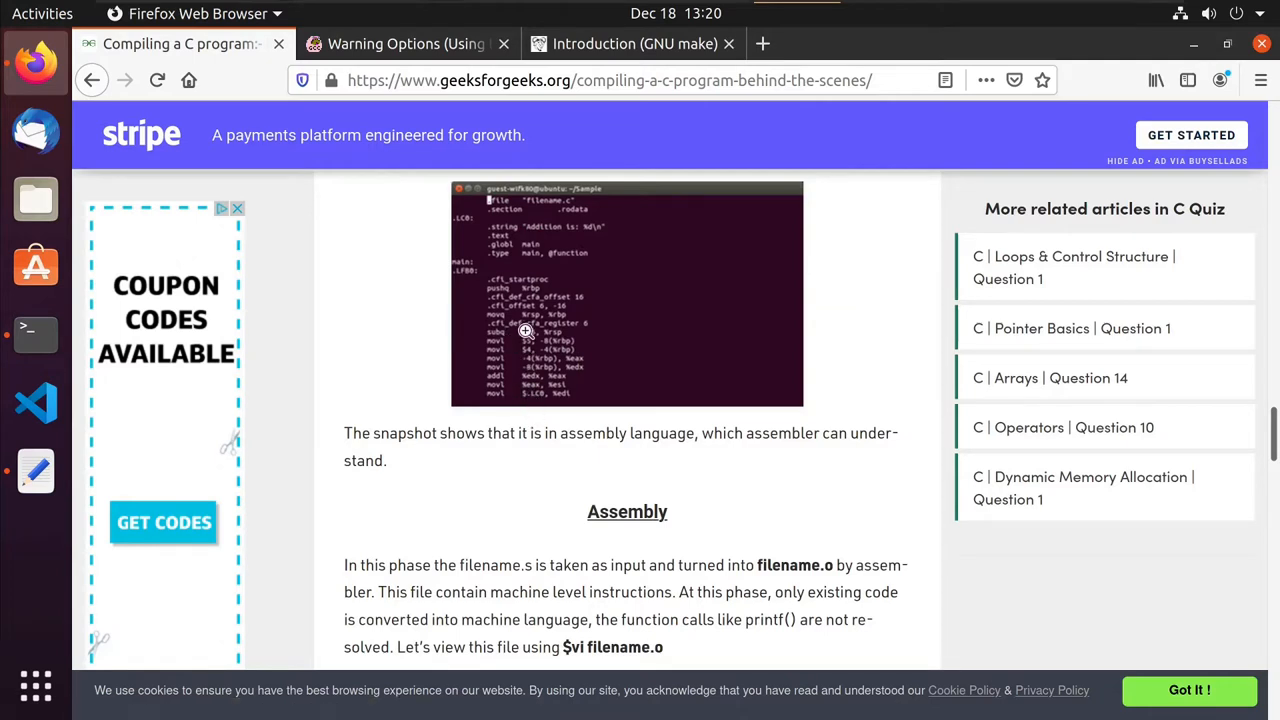
mouse_move(550, 504)
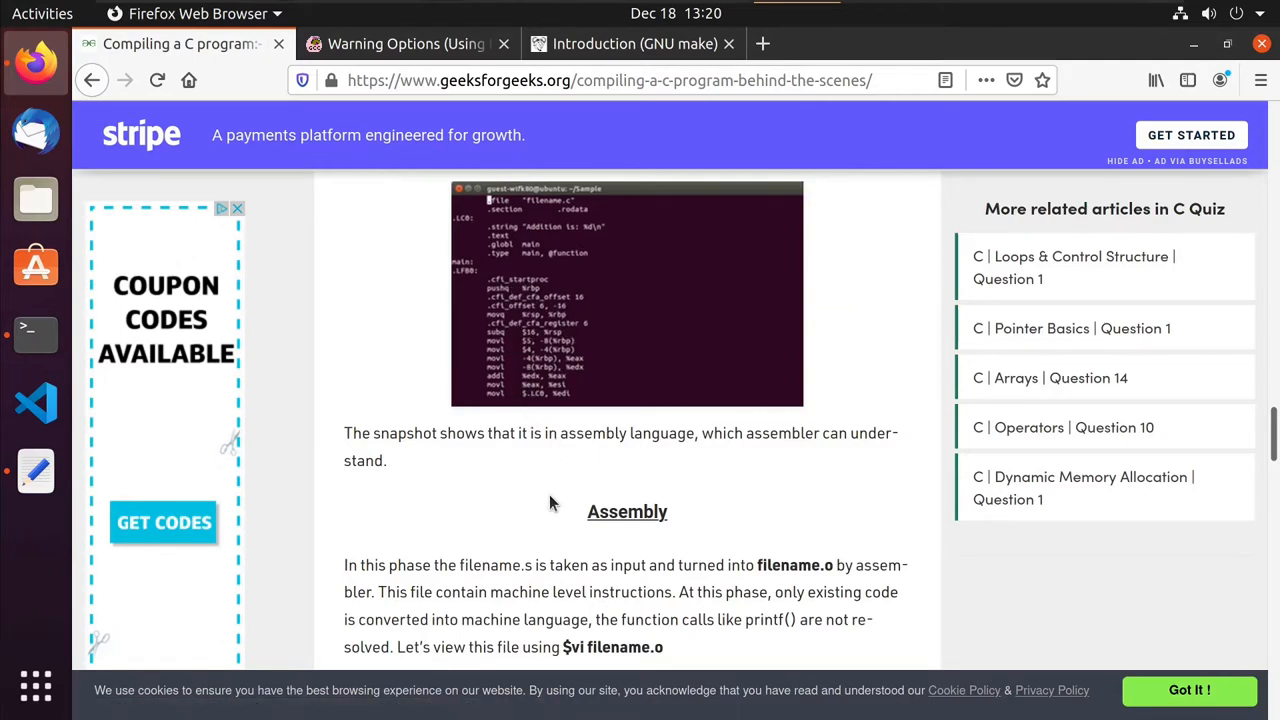
scroll(down, 3)
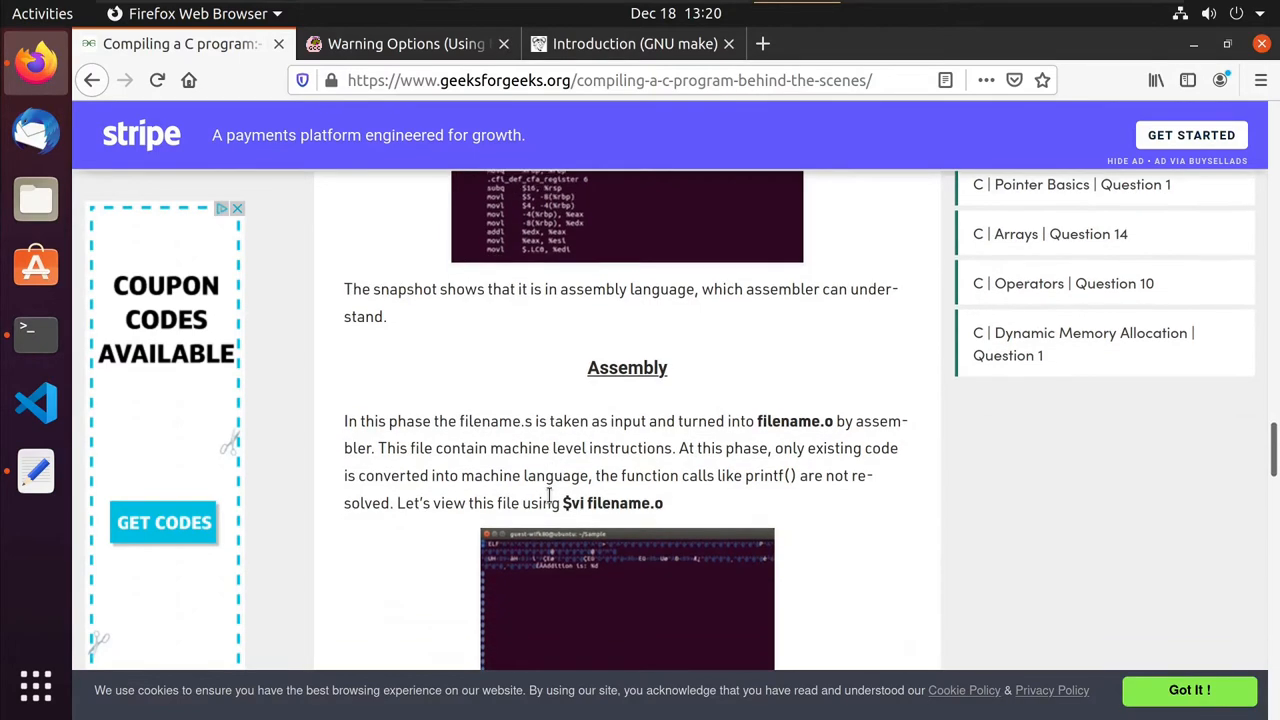
scroll(down, 3)
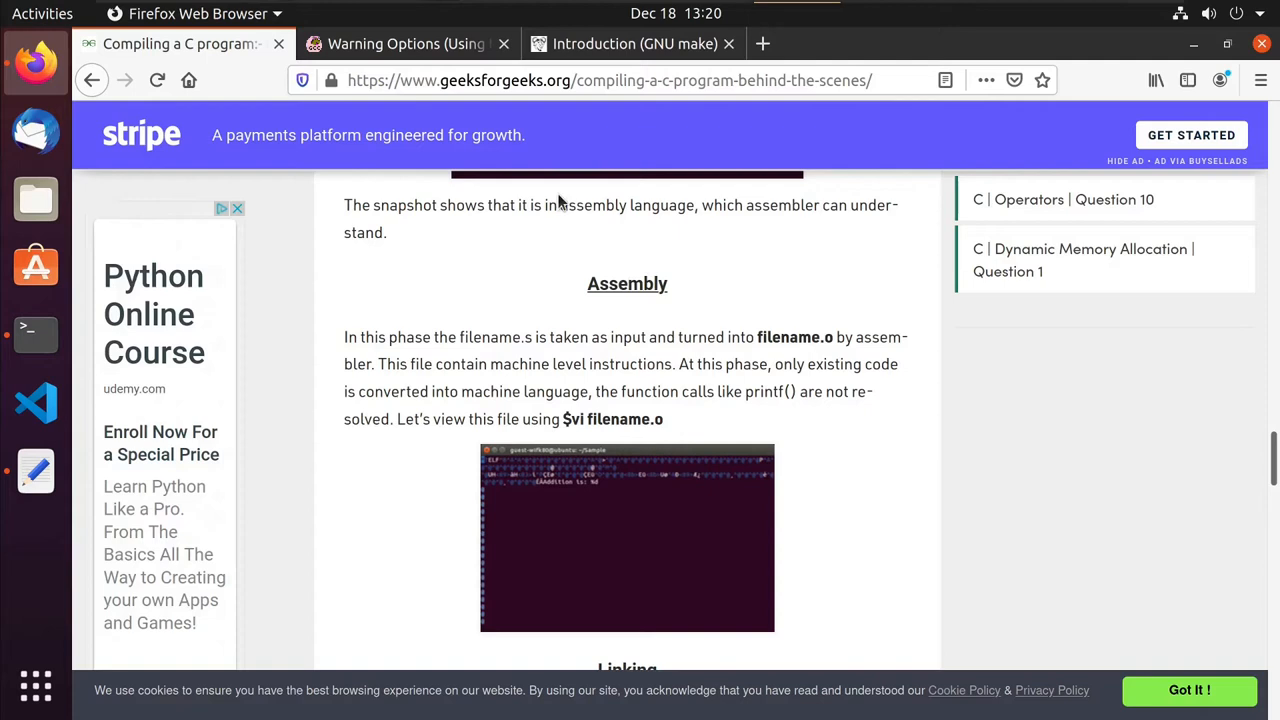
mouse_move(558, 256)
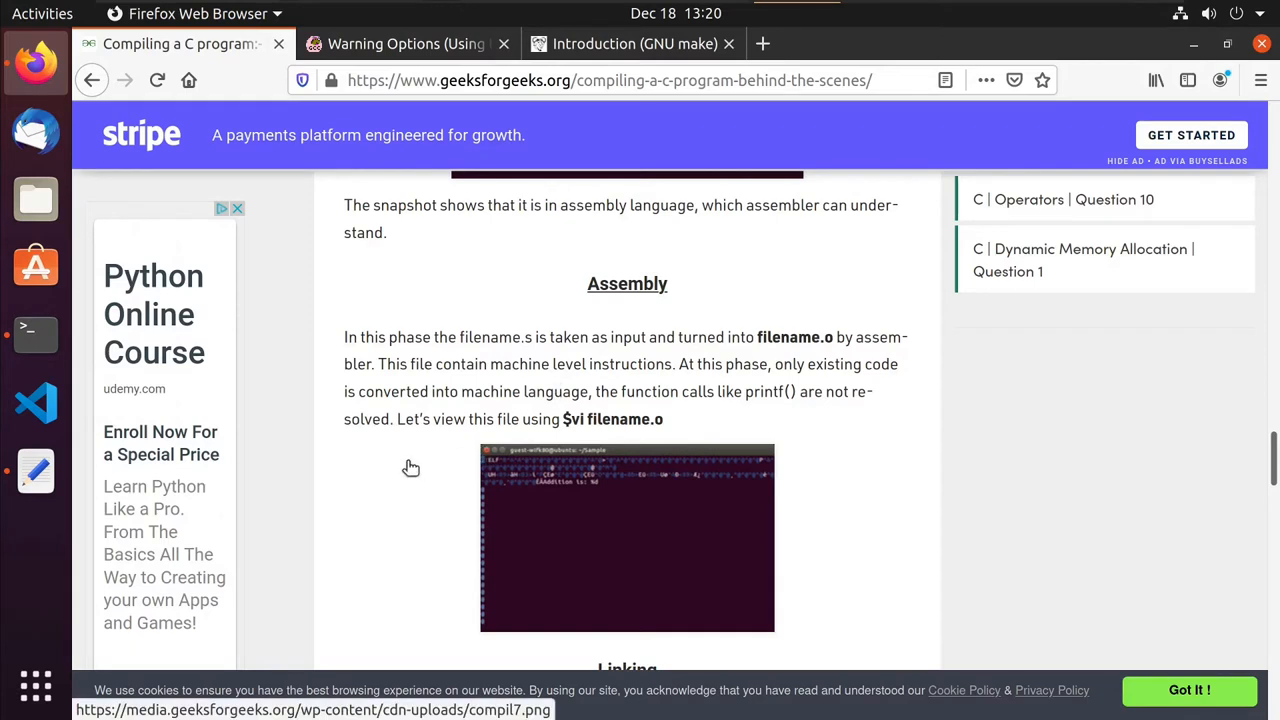
mouse_move(408, 452)
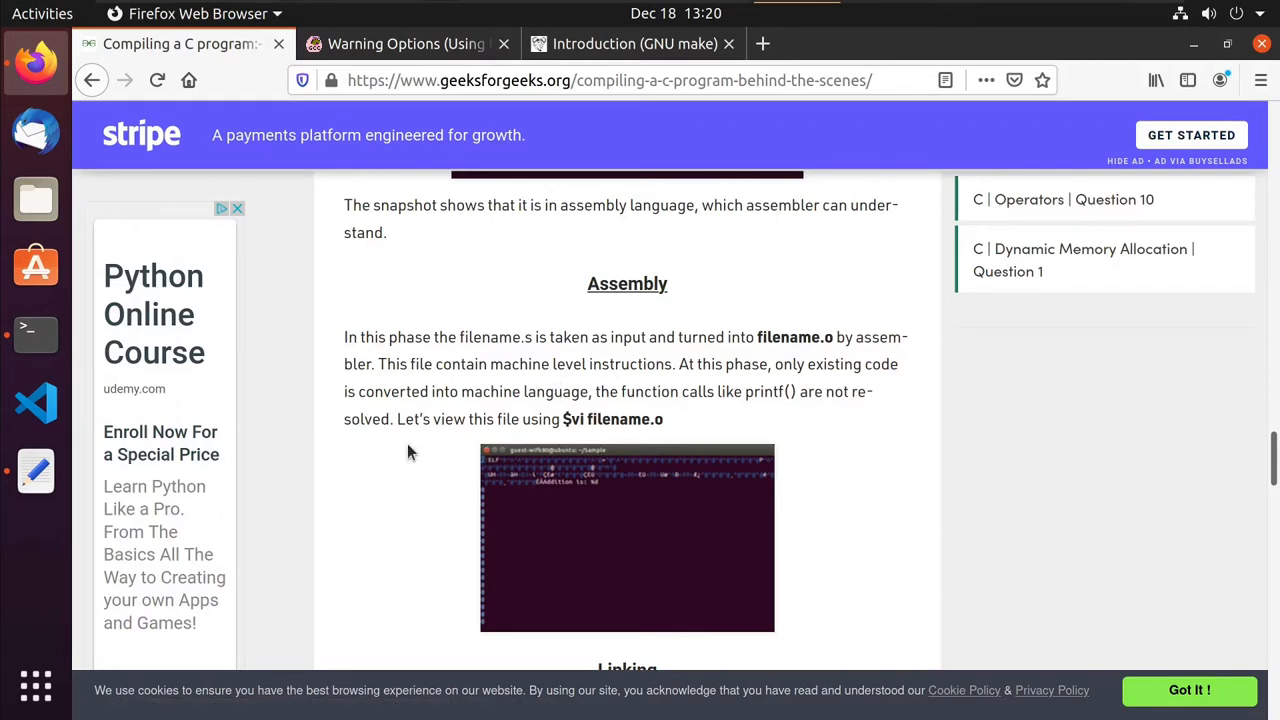
Scroll to the Linking section on executable size, then return to the README notes.
scroll(down, 3)
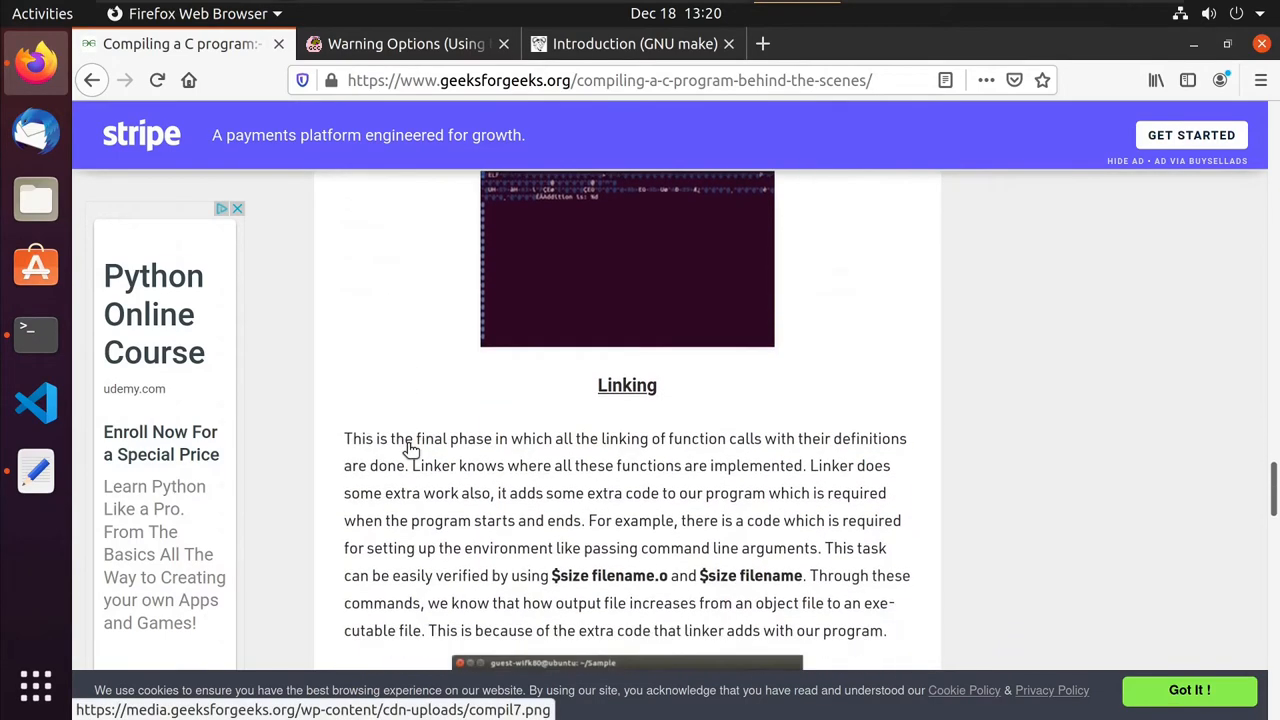
scroll(down, 3)
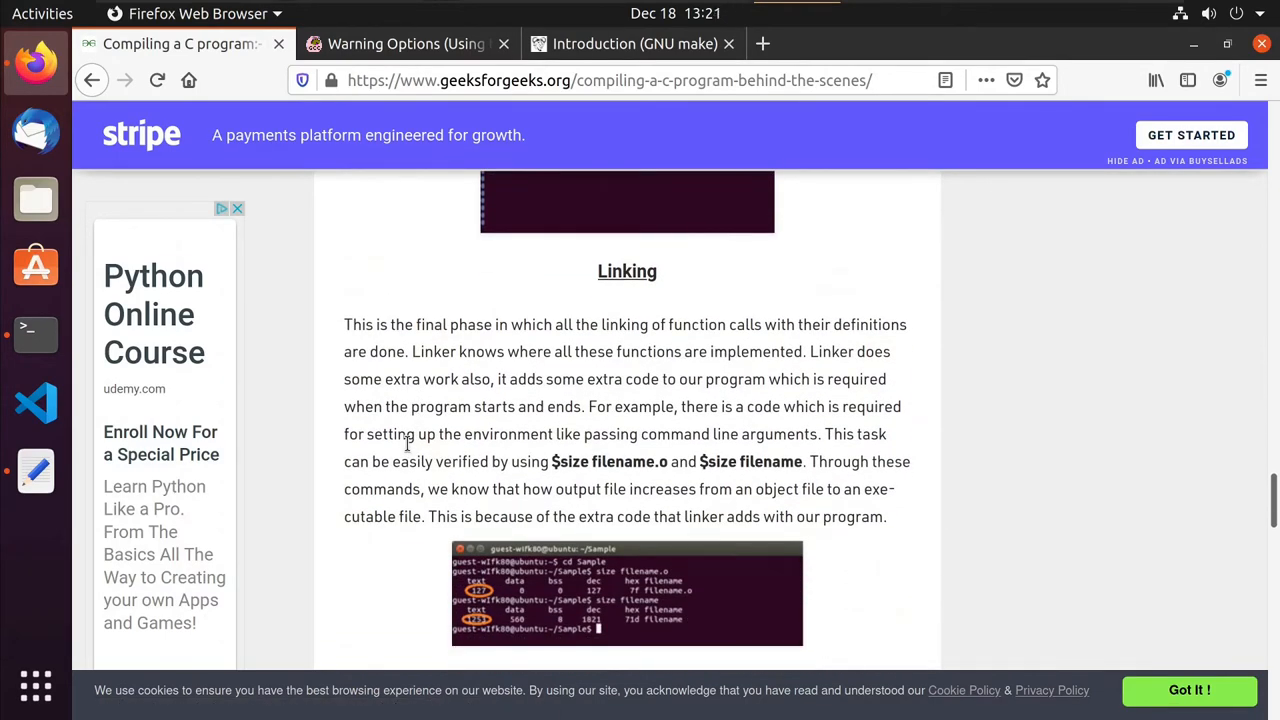
mouse_move(562, 424)
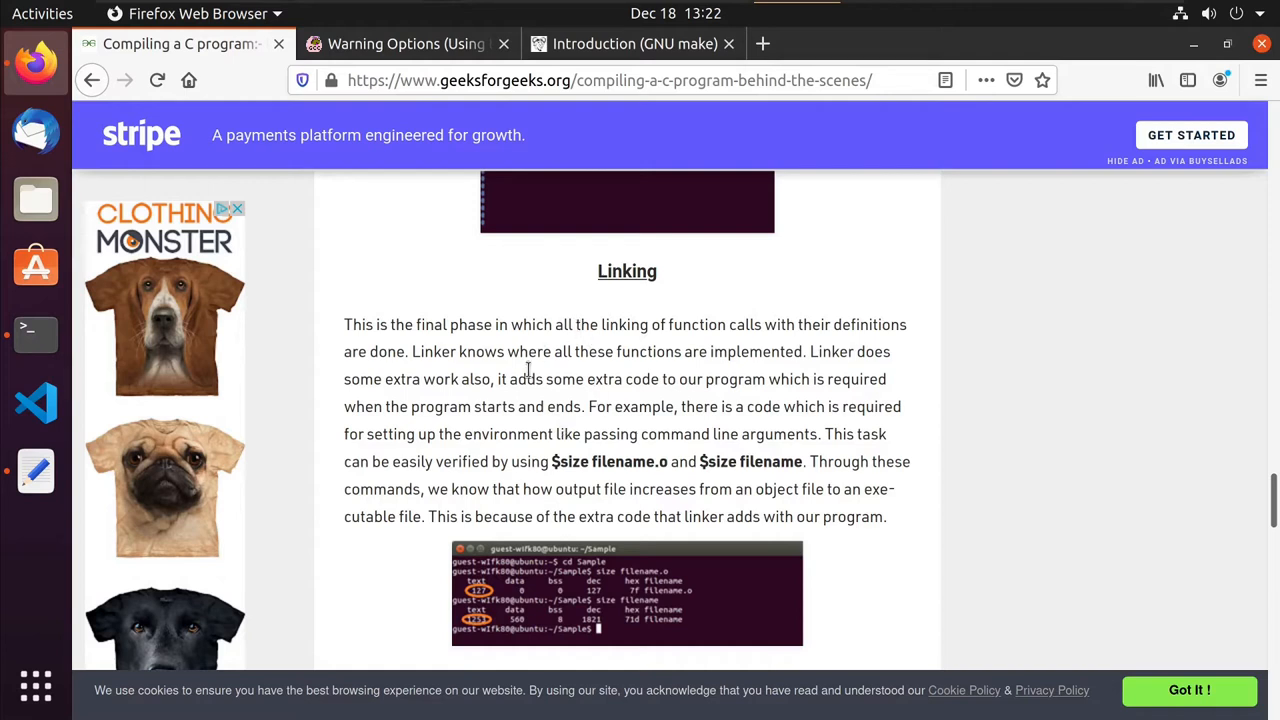
mouse_move(600, 438)
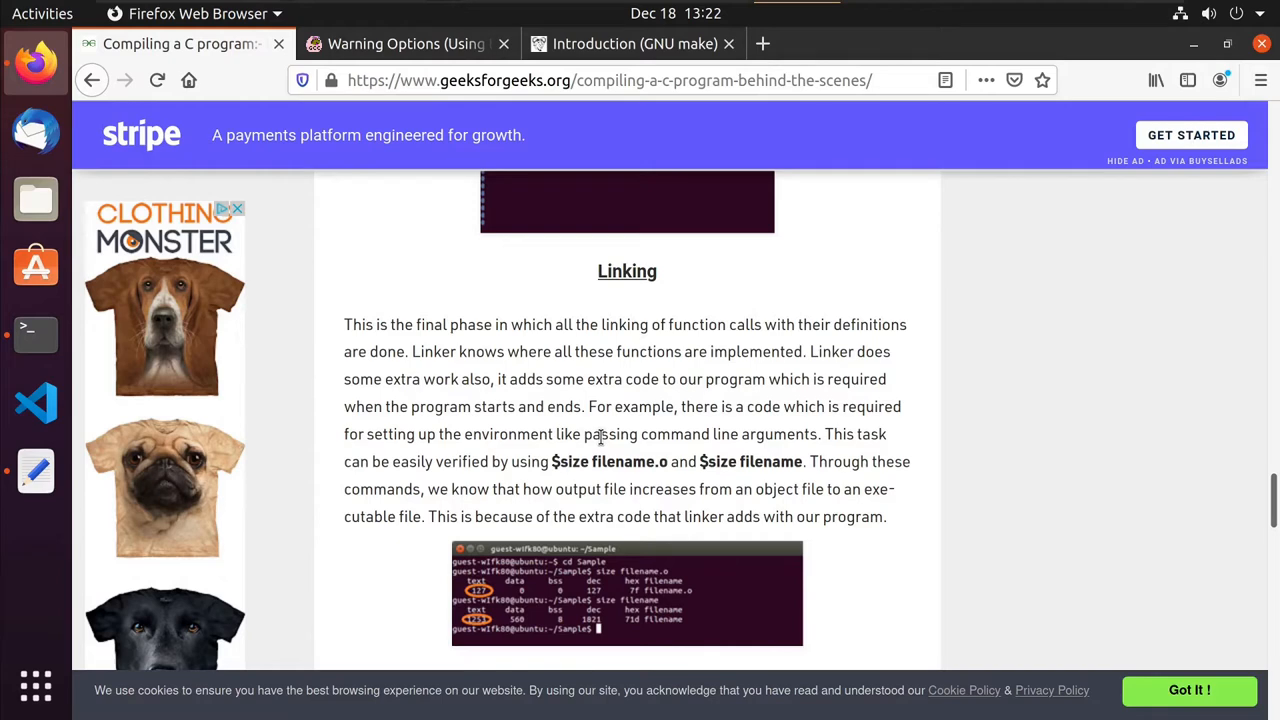
mouse_move(488, 412)
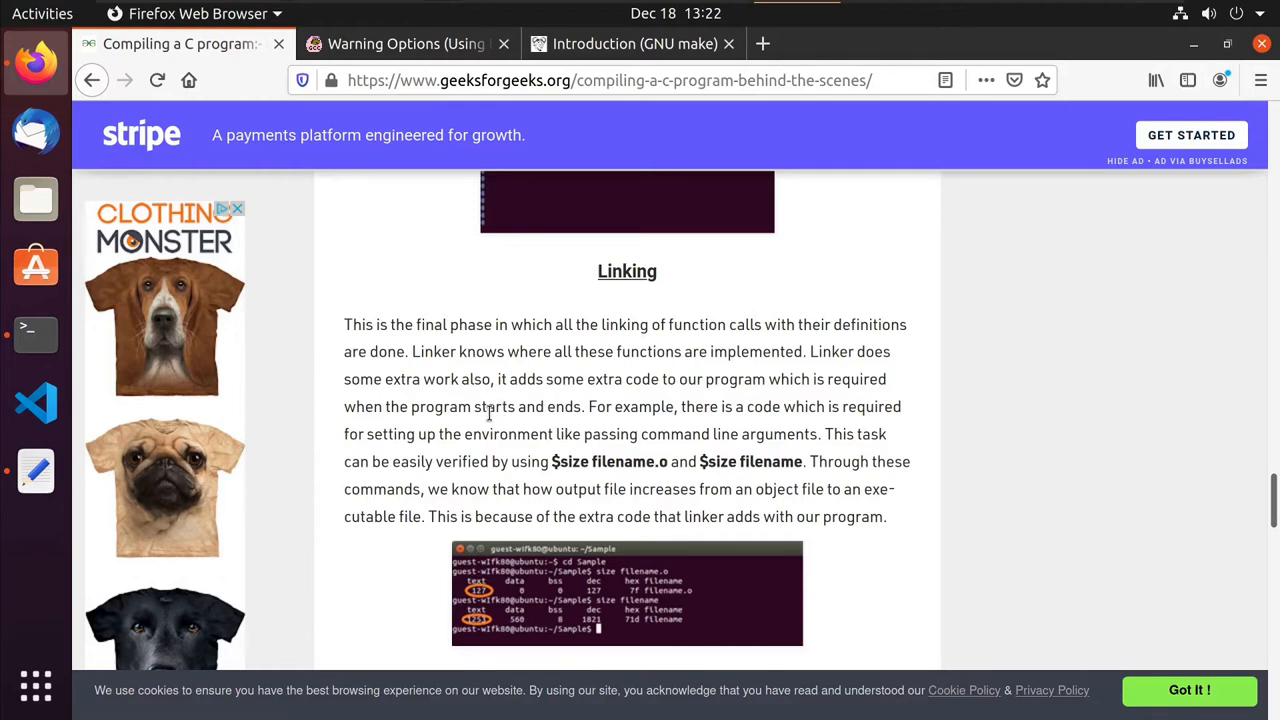
mouse_move(36, 472)
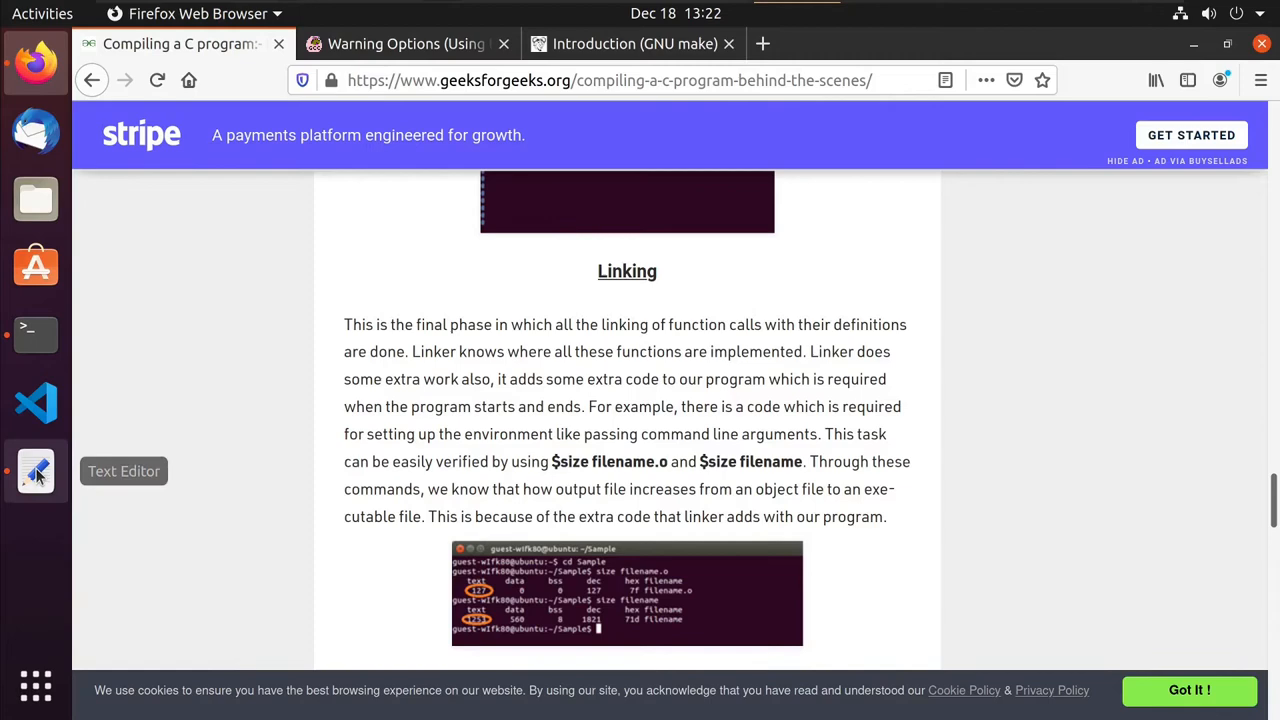
click(36, 472)
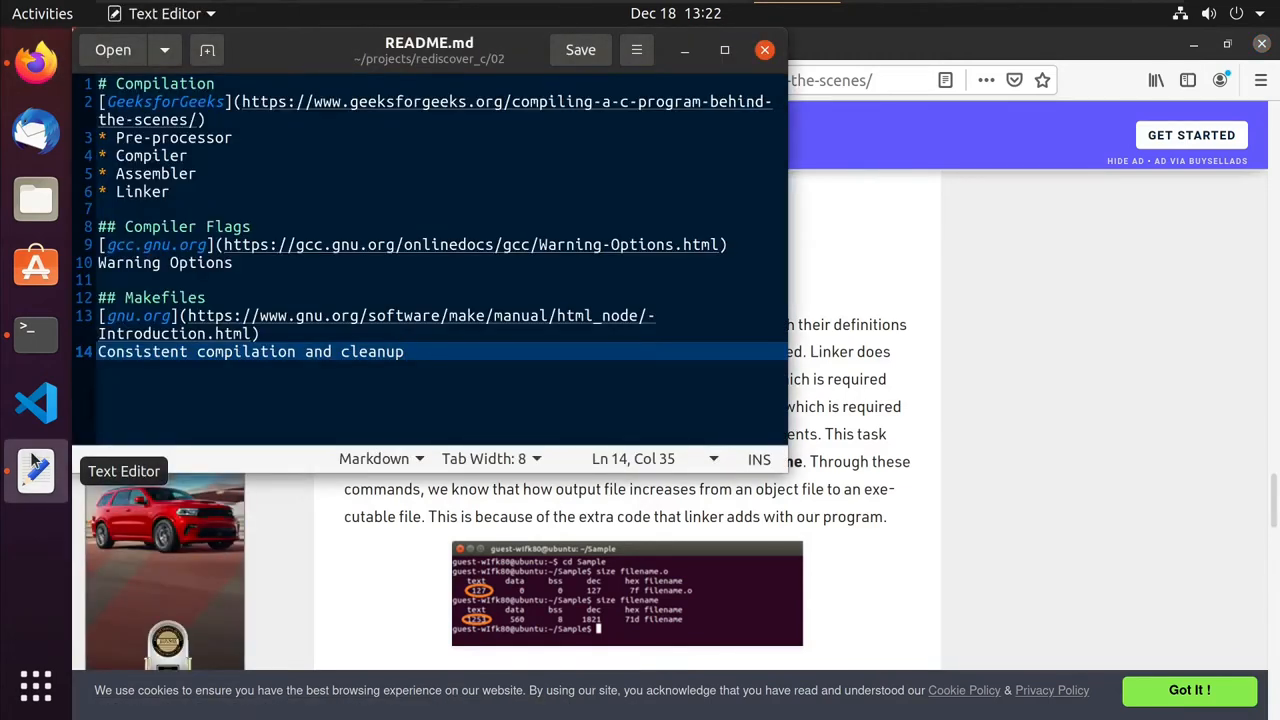
Raise README.md with its Compilation, Compiler Flags and Makefiles notes over the browser.
click(404, 352)
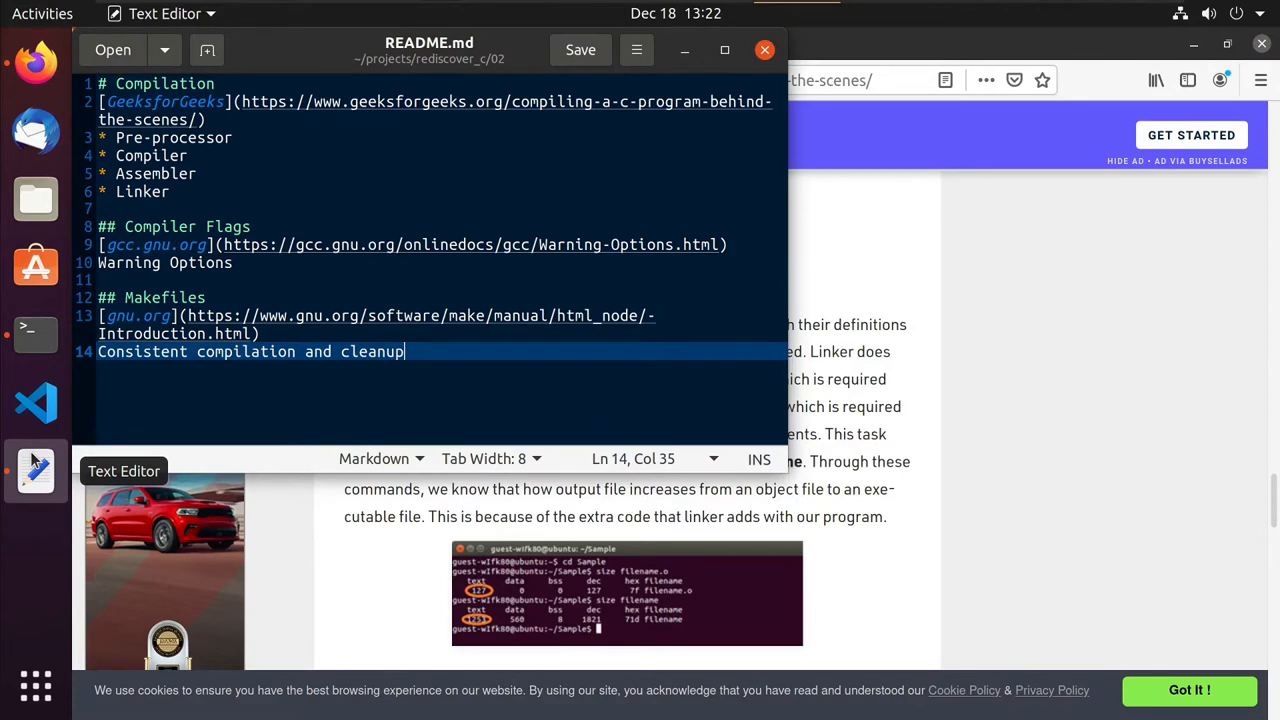
mouse_move(116, 428)
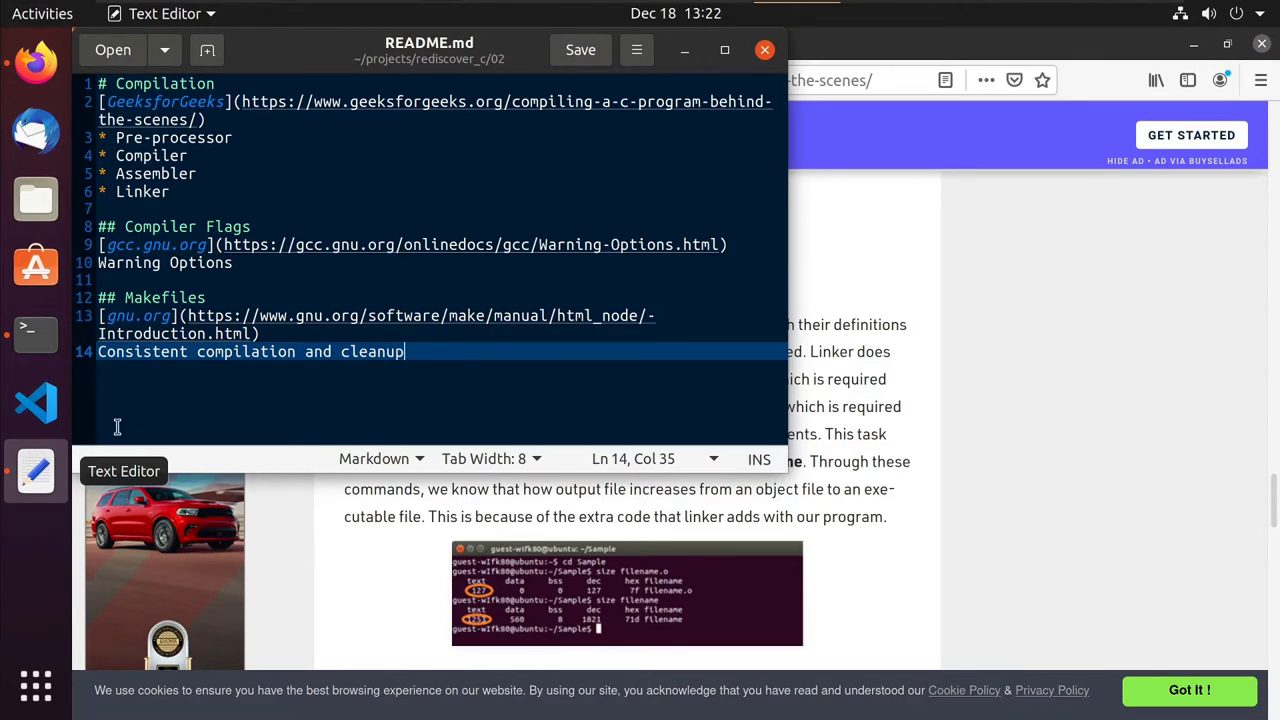
double_click(140, 192)
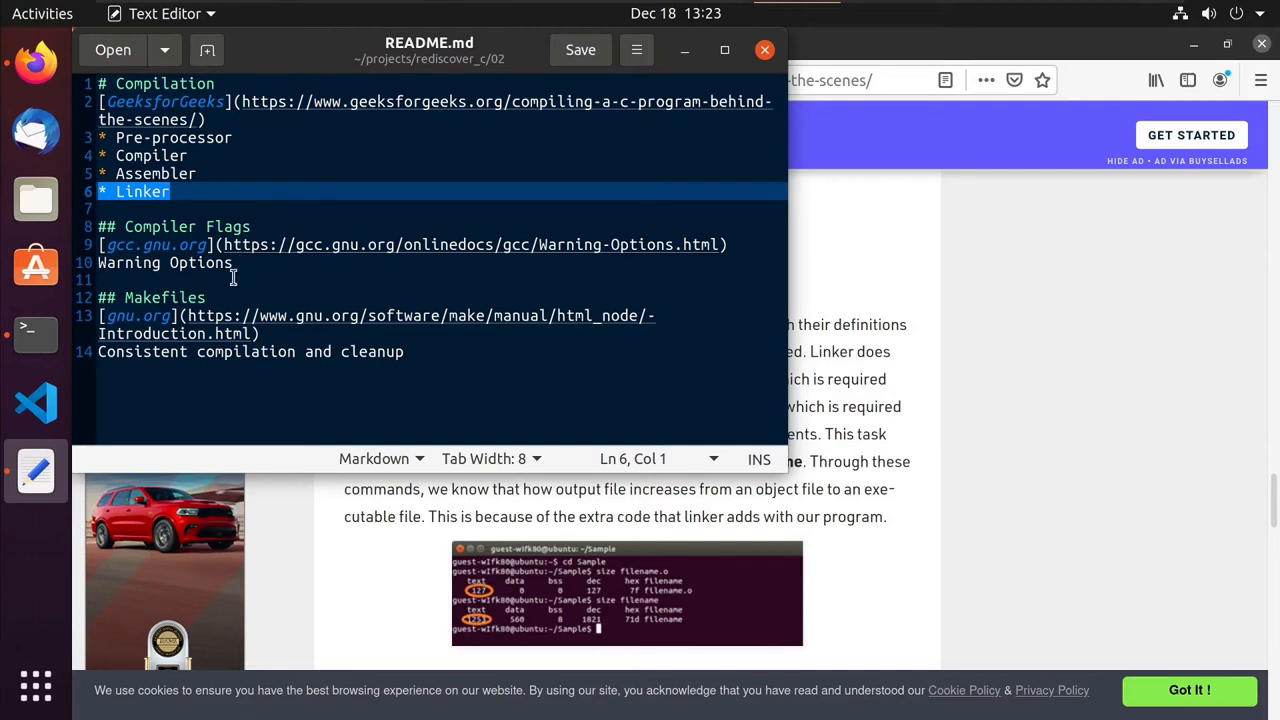
mouse_move(254, 224)
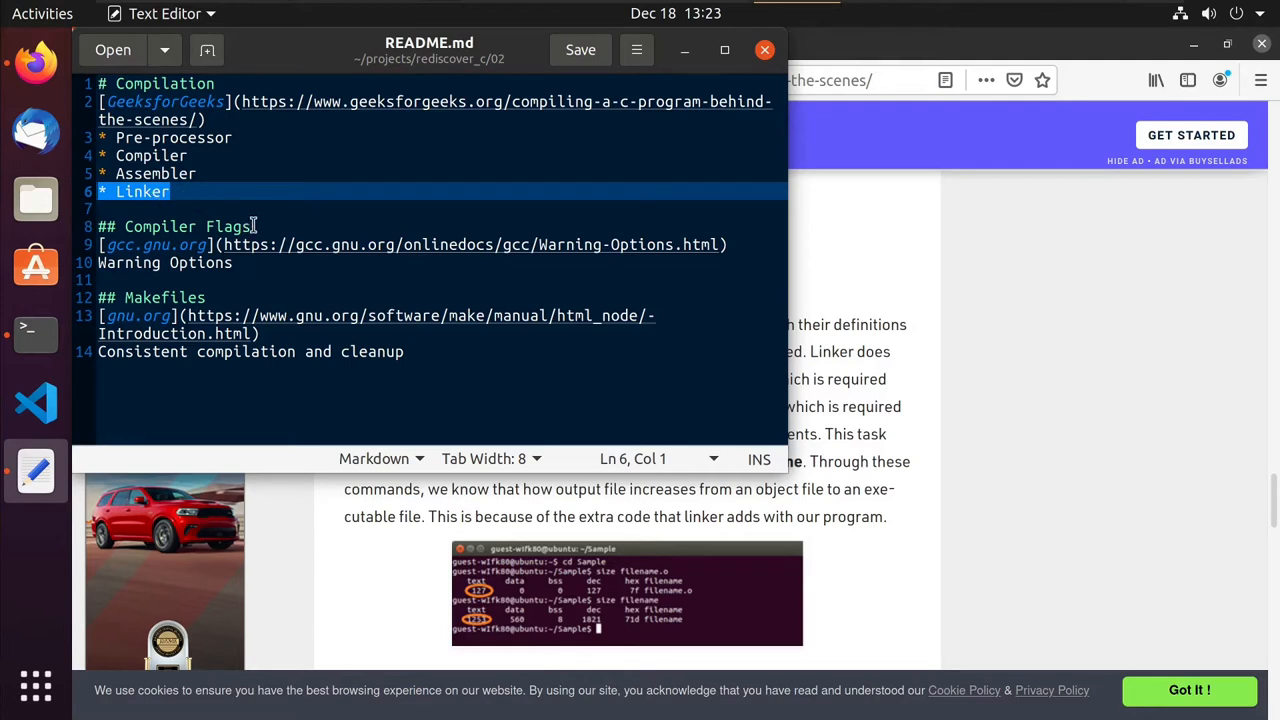
Review the Compiler Flags heading and select the Compilation section lines.
click(256, 226)
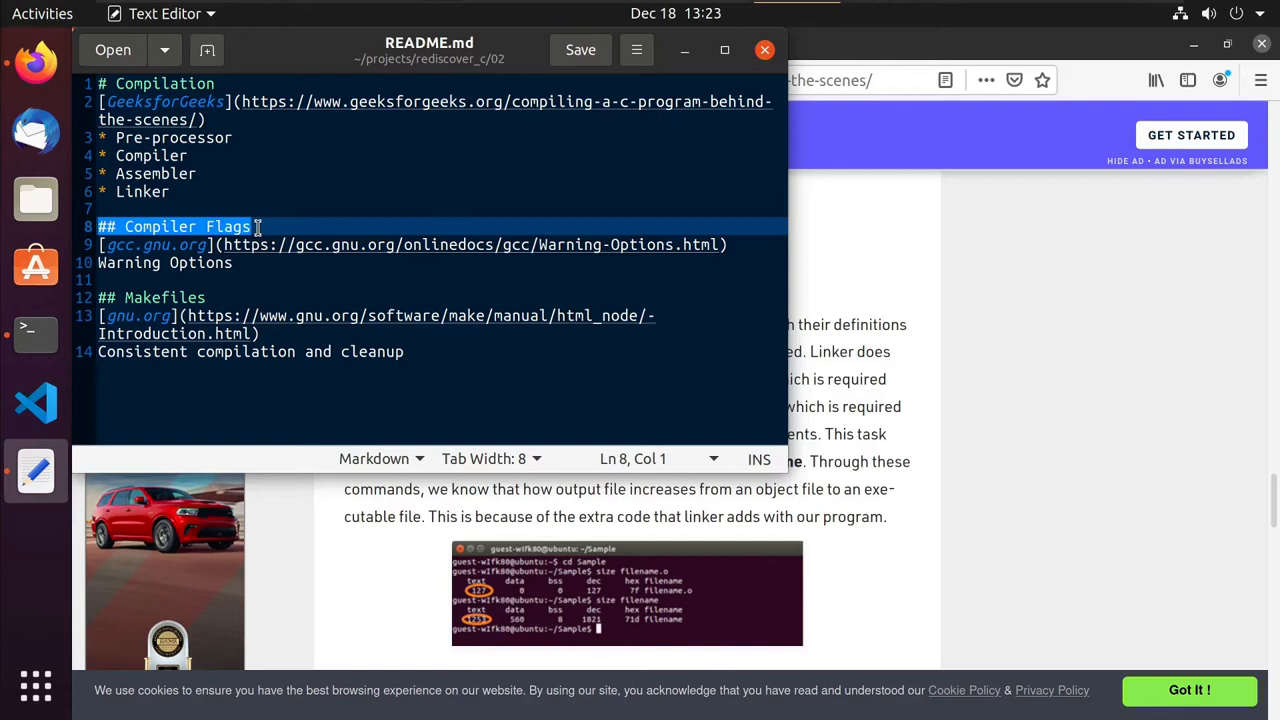
click(170, 192)
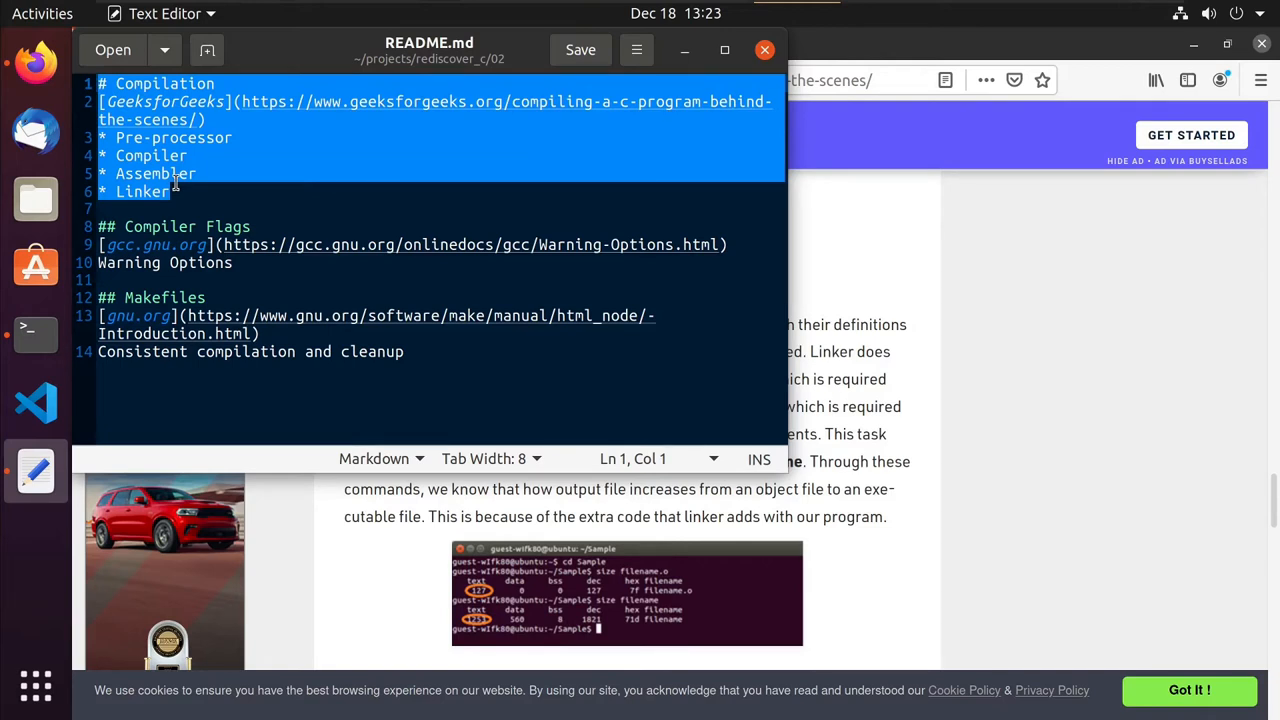
mouse_move(36, 336)
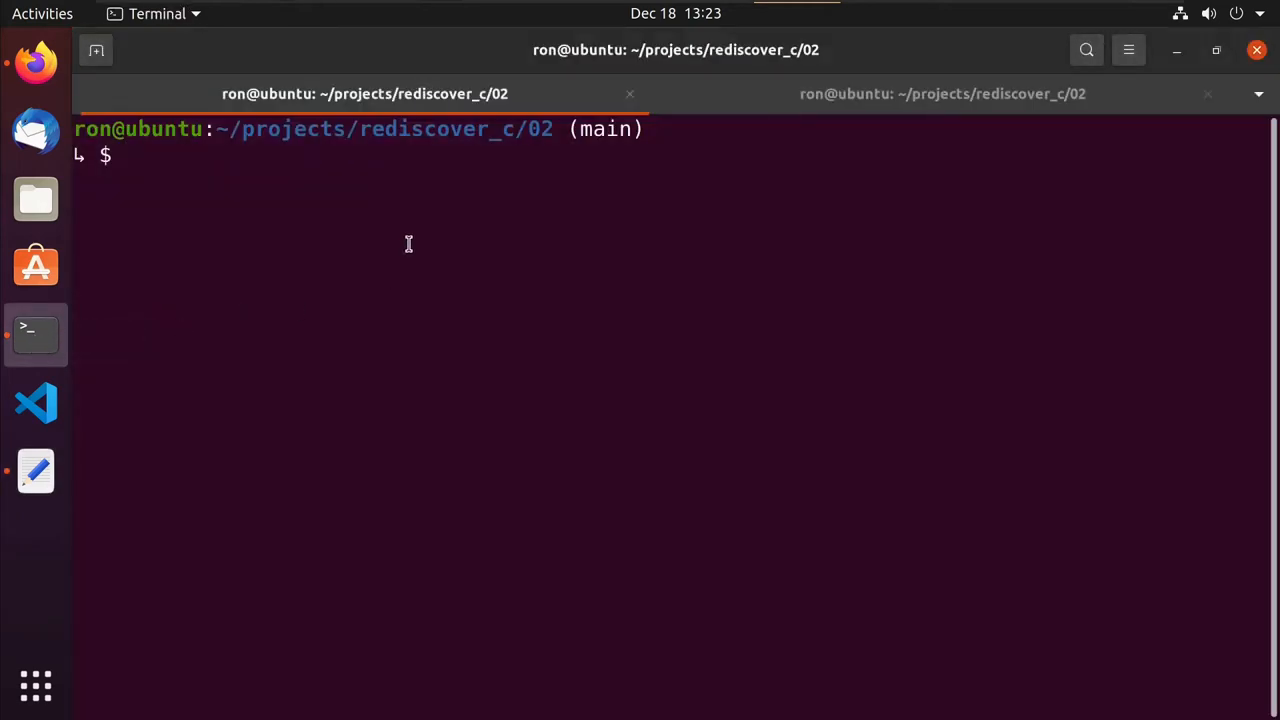
Build hello with gcc -o hello hello.c utility.c utility.h.
text(gcc -p)
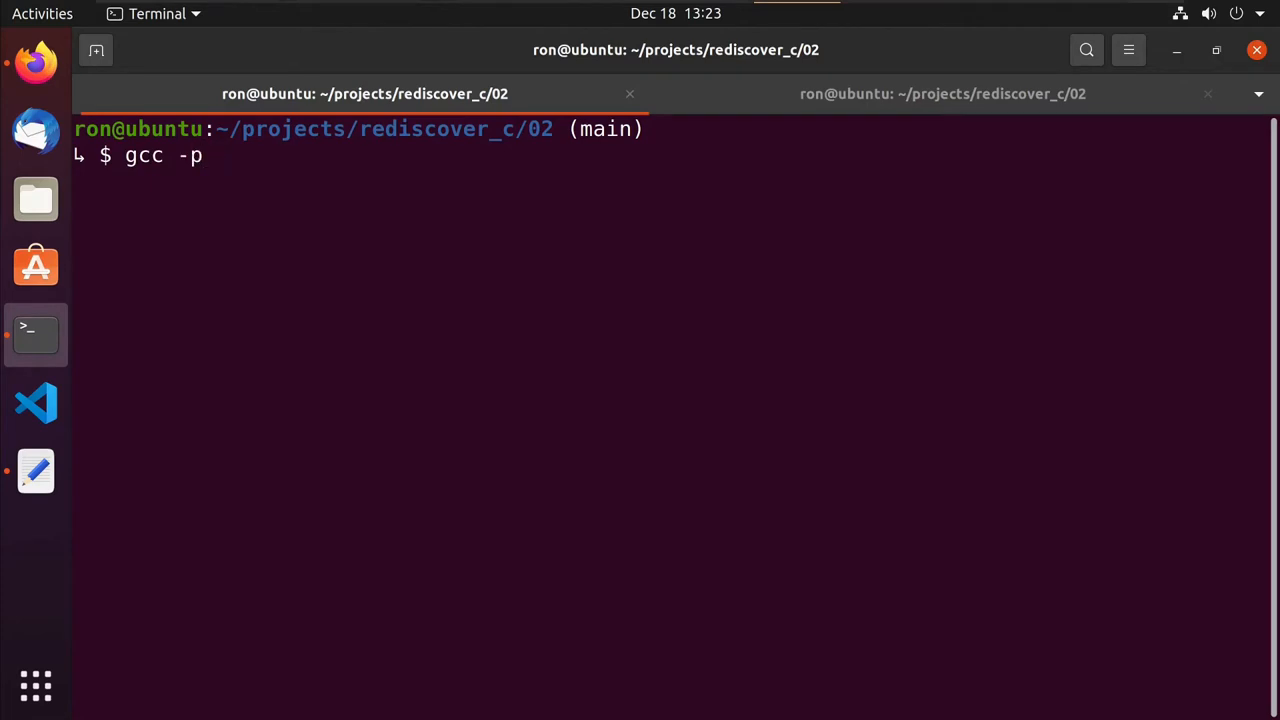
text(o hello)
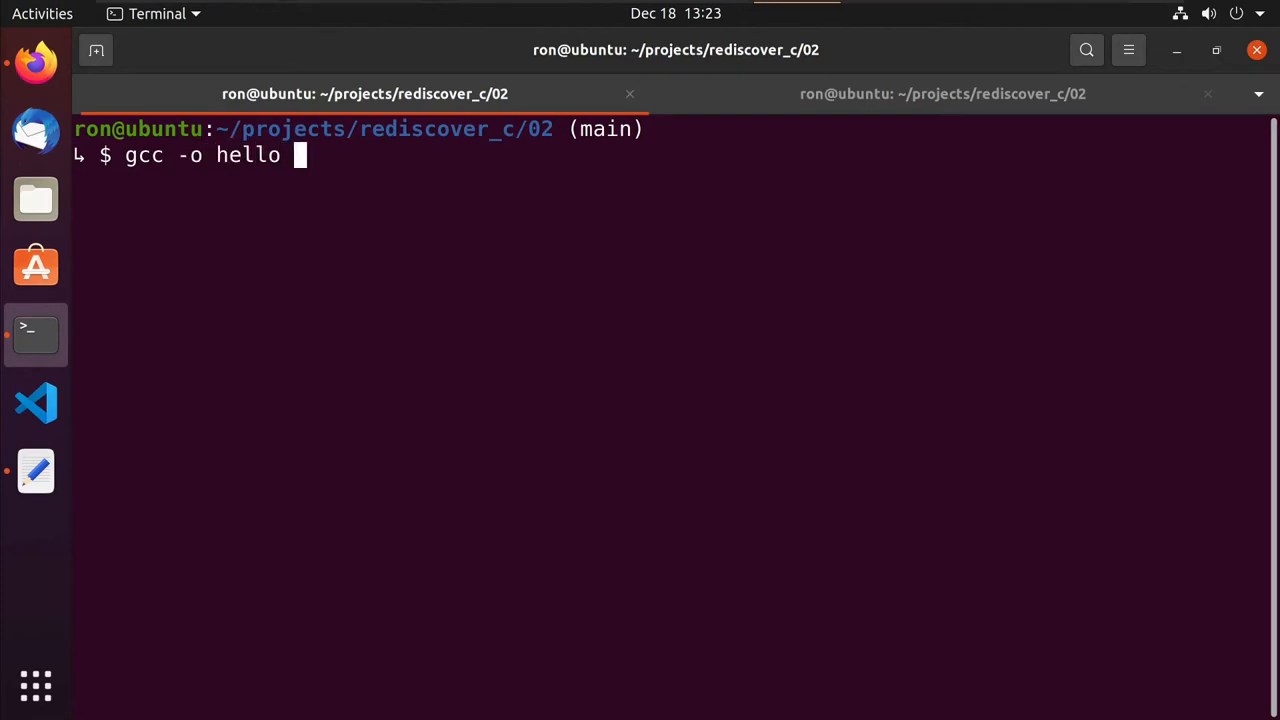
text(helloc.)
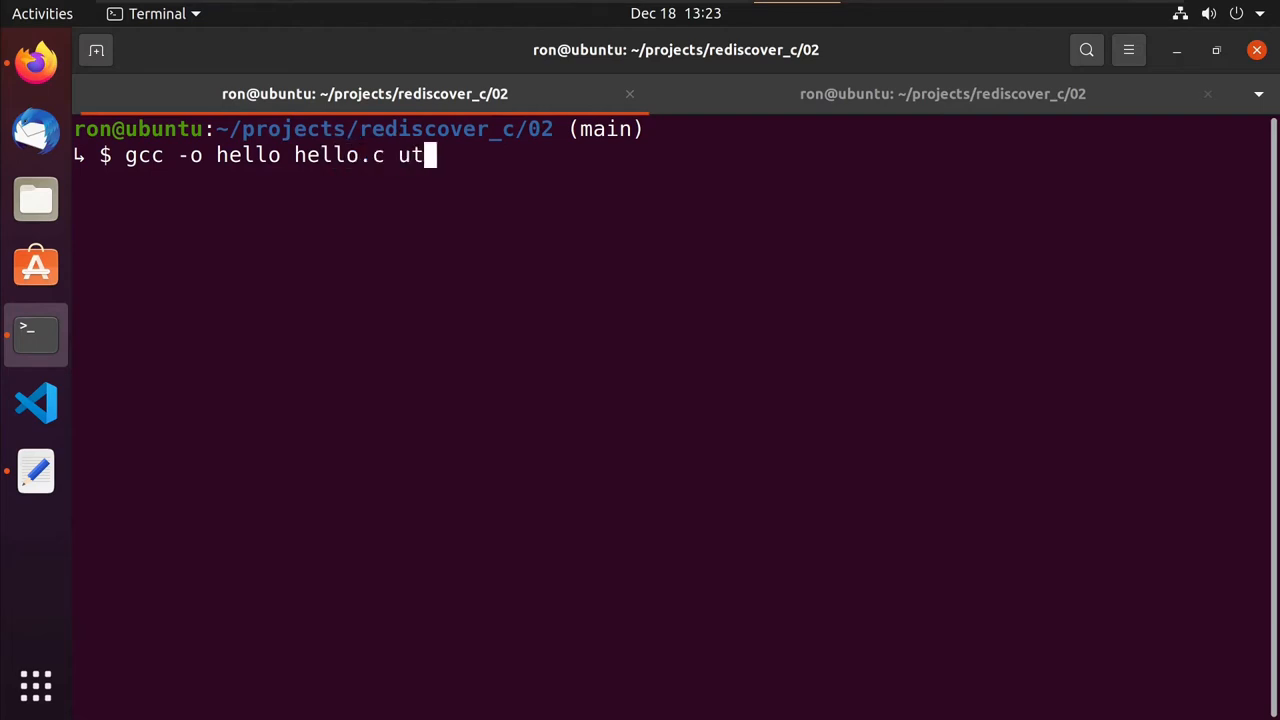
text(ility.c)
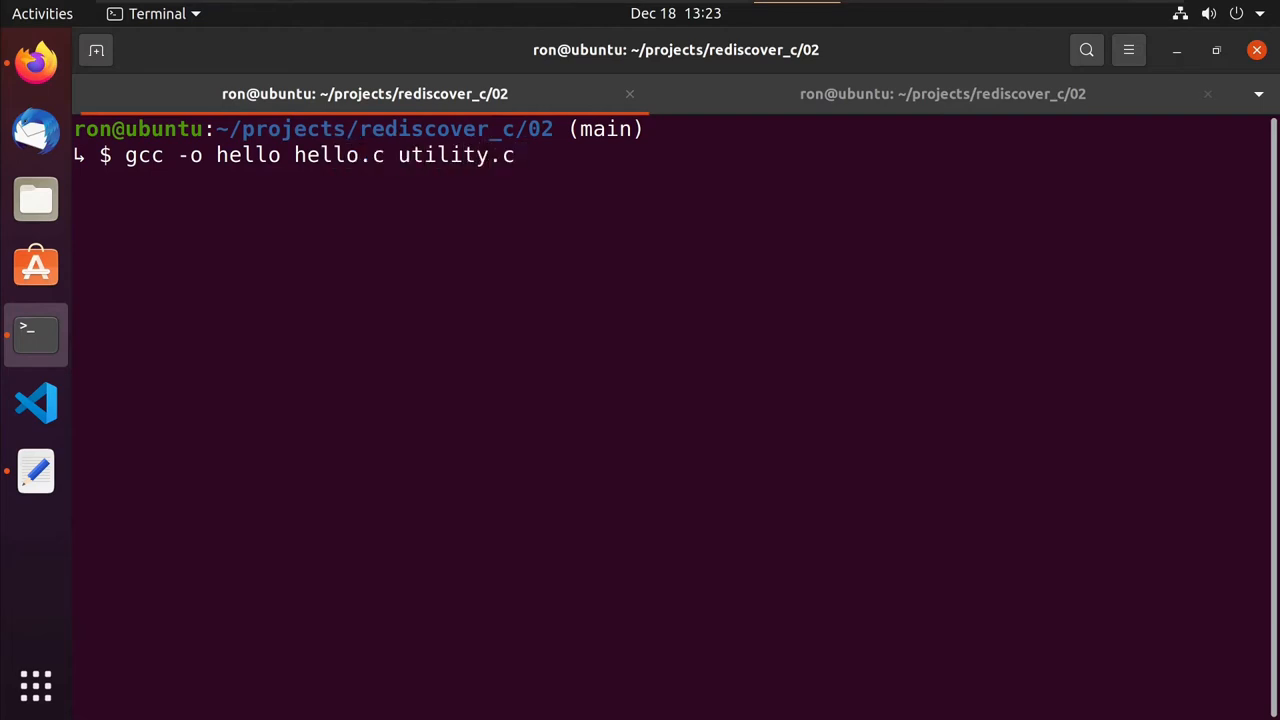
text(utuil)
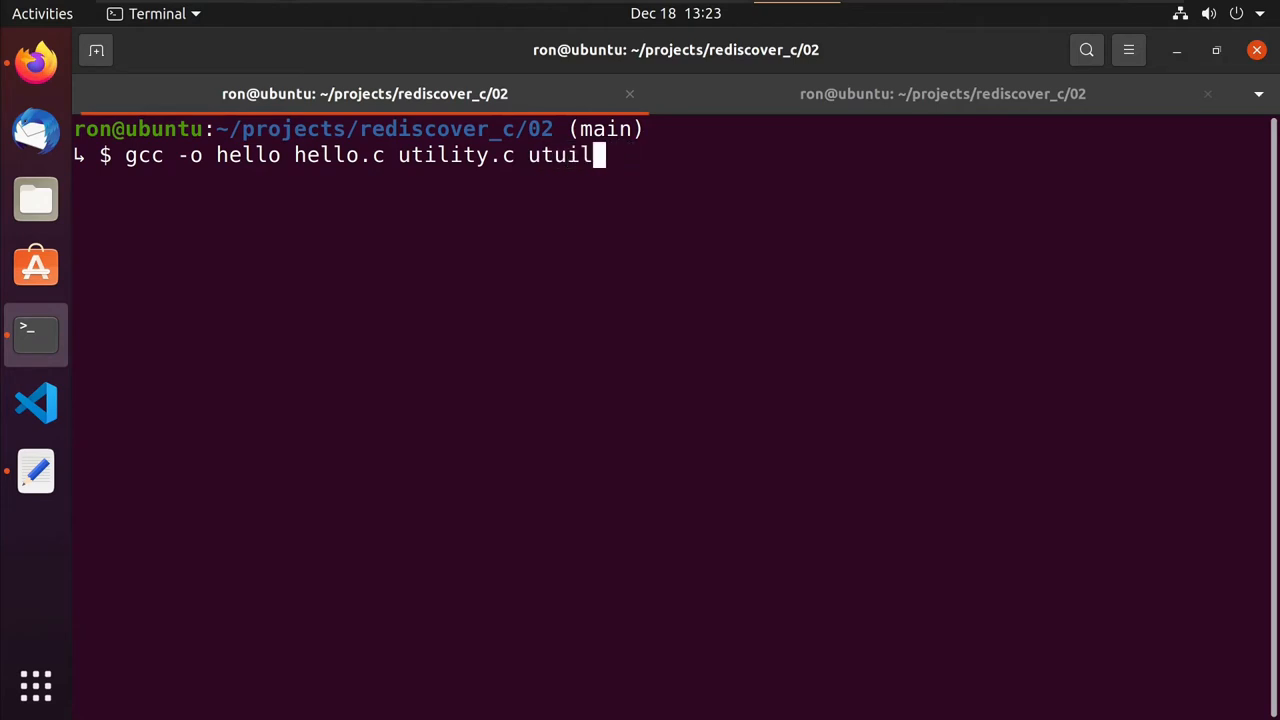
text(ti)
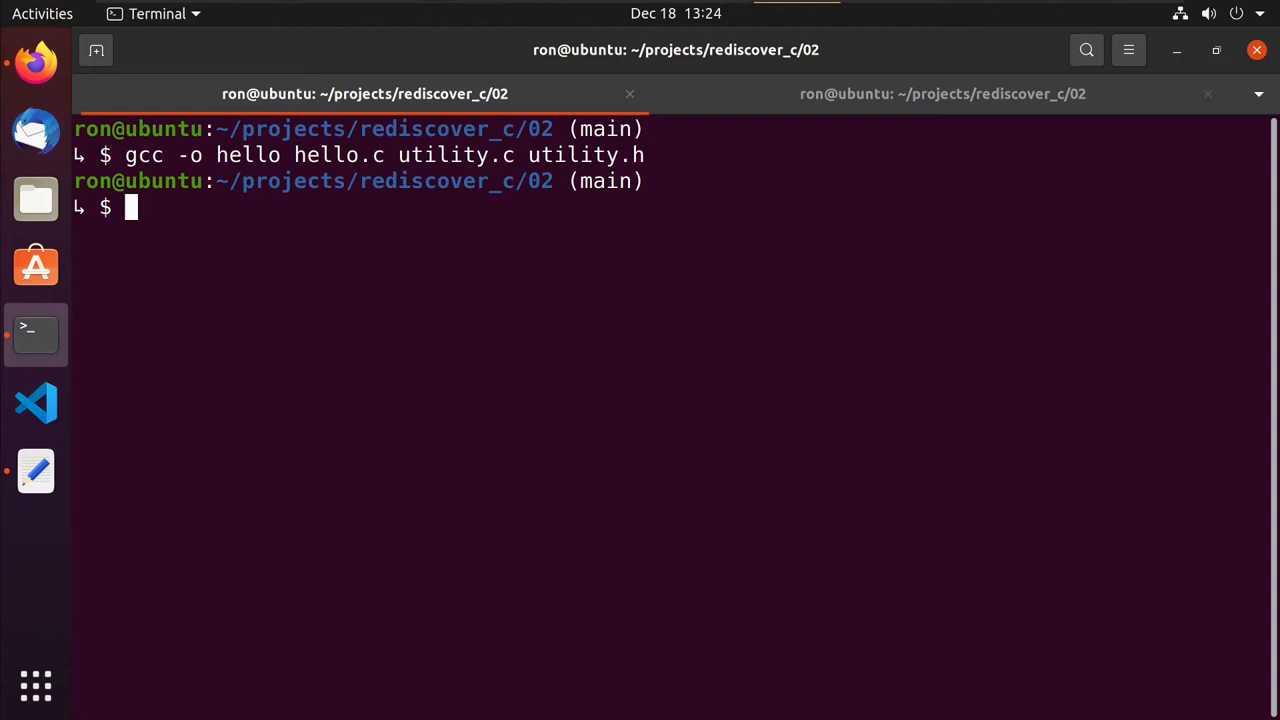
Run ./hello, printing Hello developers! and Hello.
text(./hello)
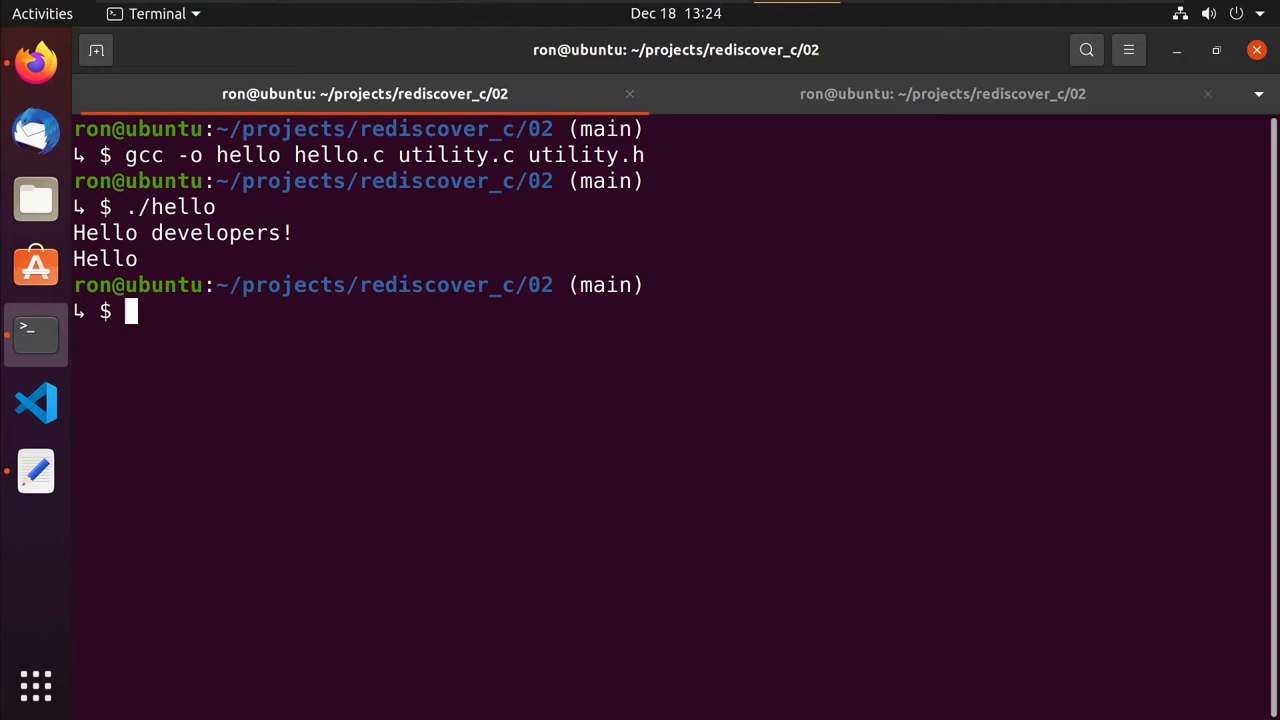
text(,m)
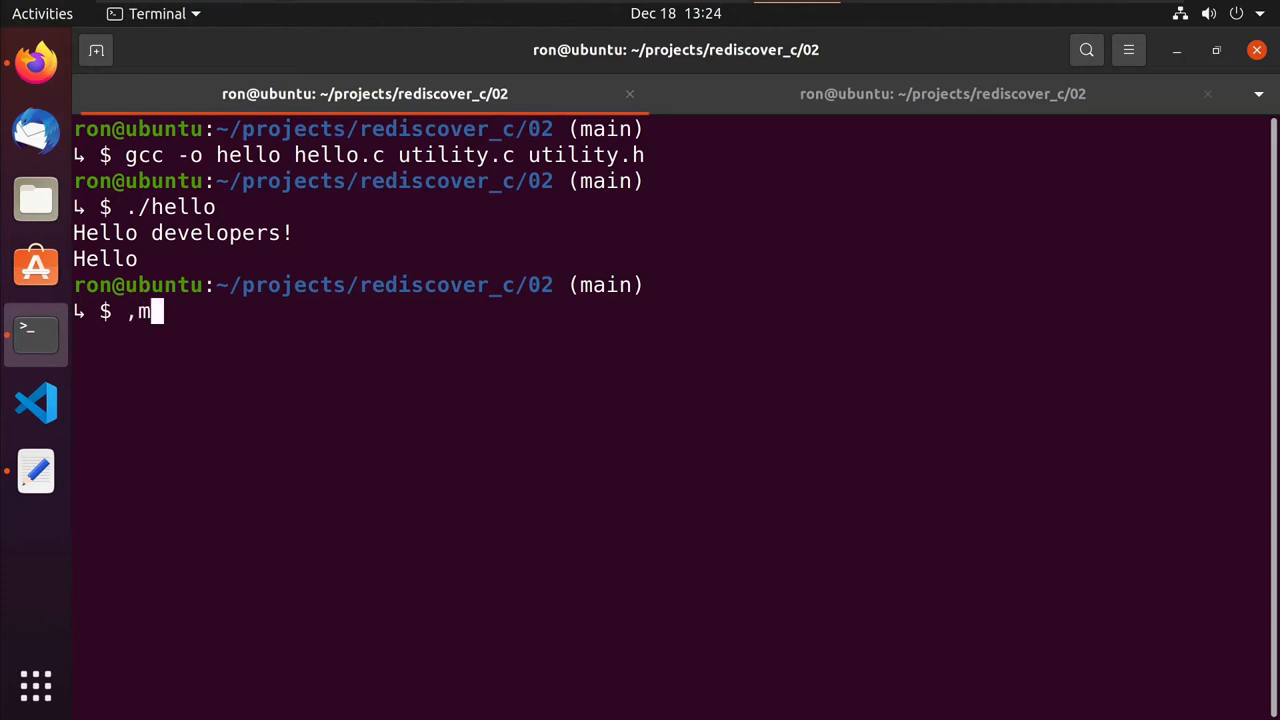
Open the gcc manual with man gcc.
text(an)
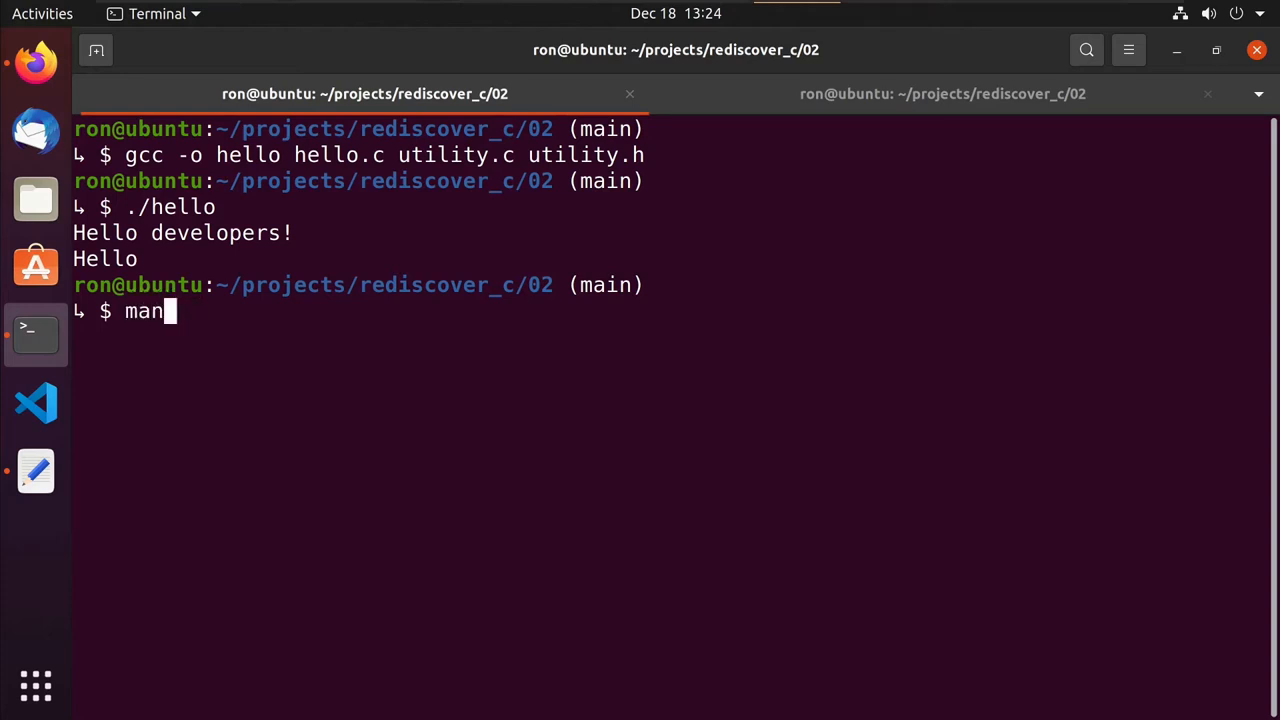
text(gcc)
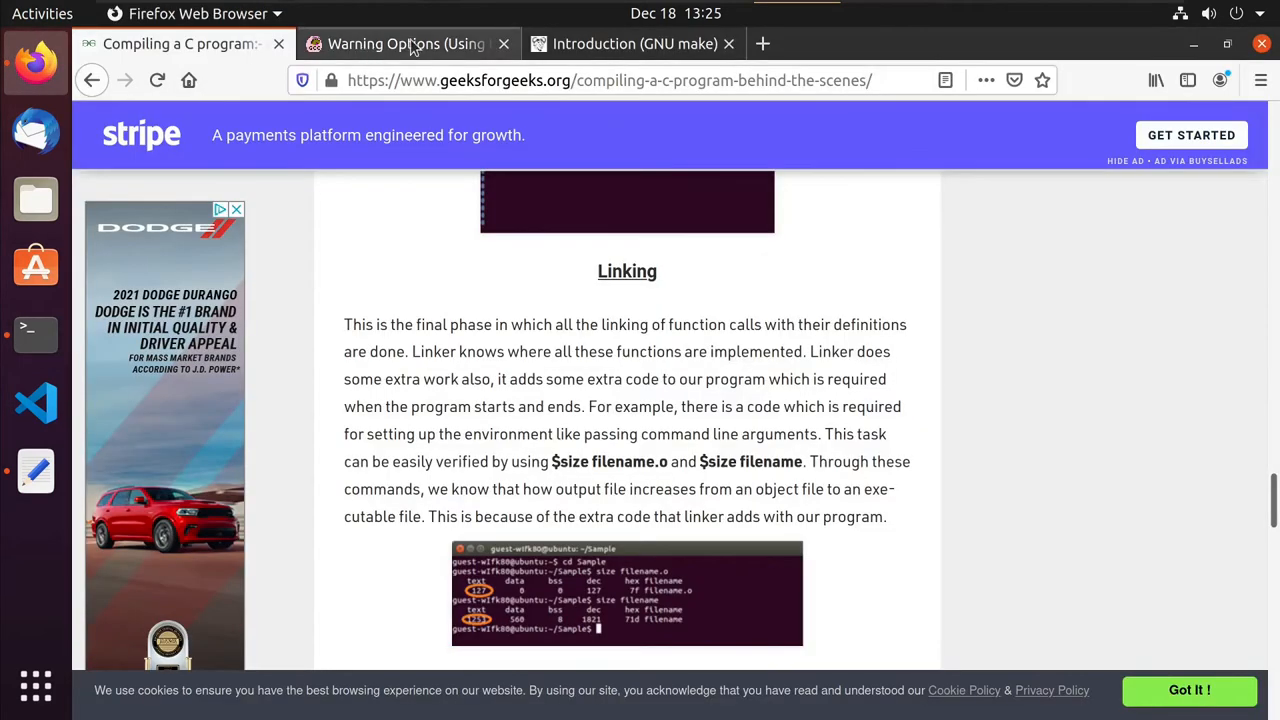
Read the GCC Warning Options page around -Wpedantic and -Werror.
click(404, 44)
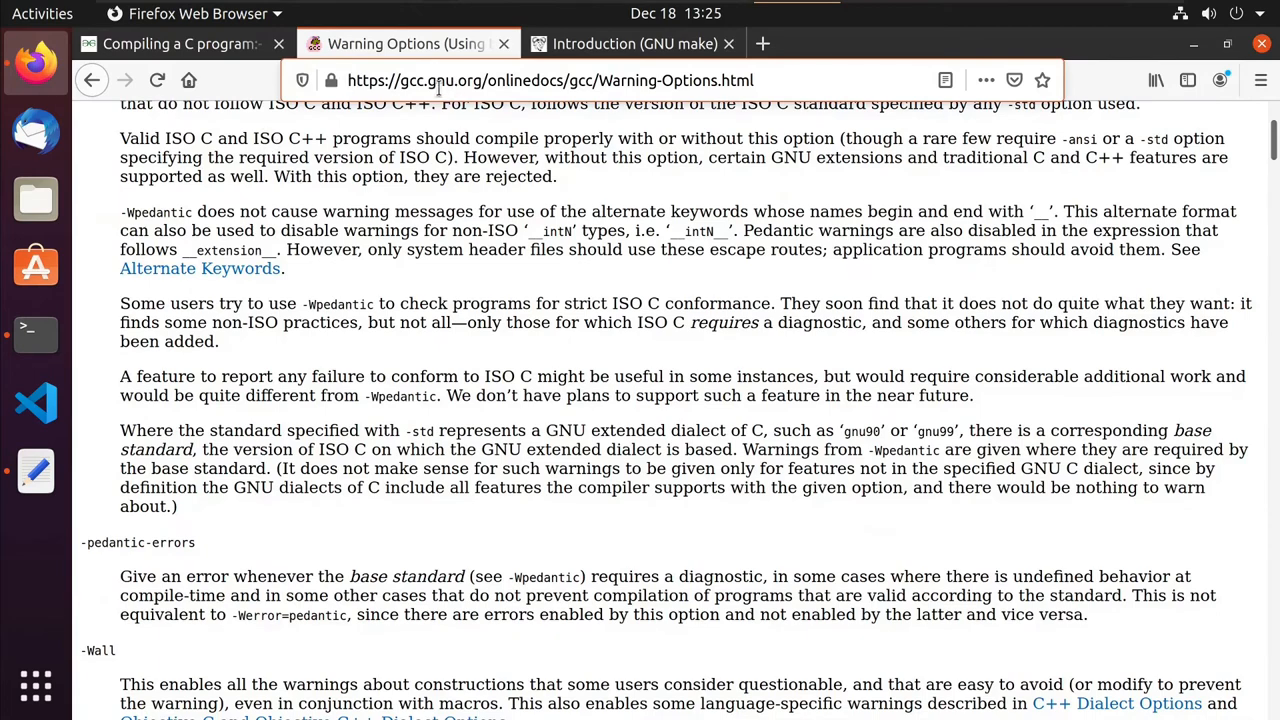
mouse_move(90, 542)
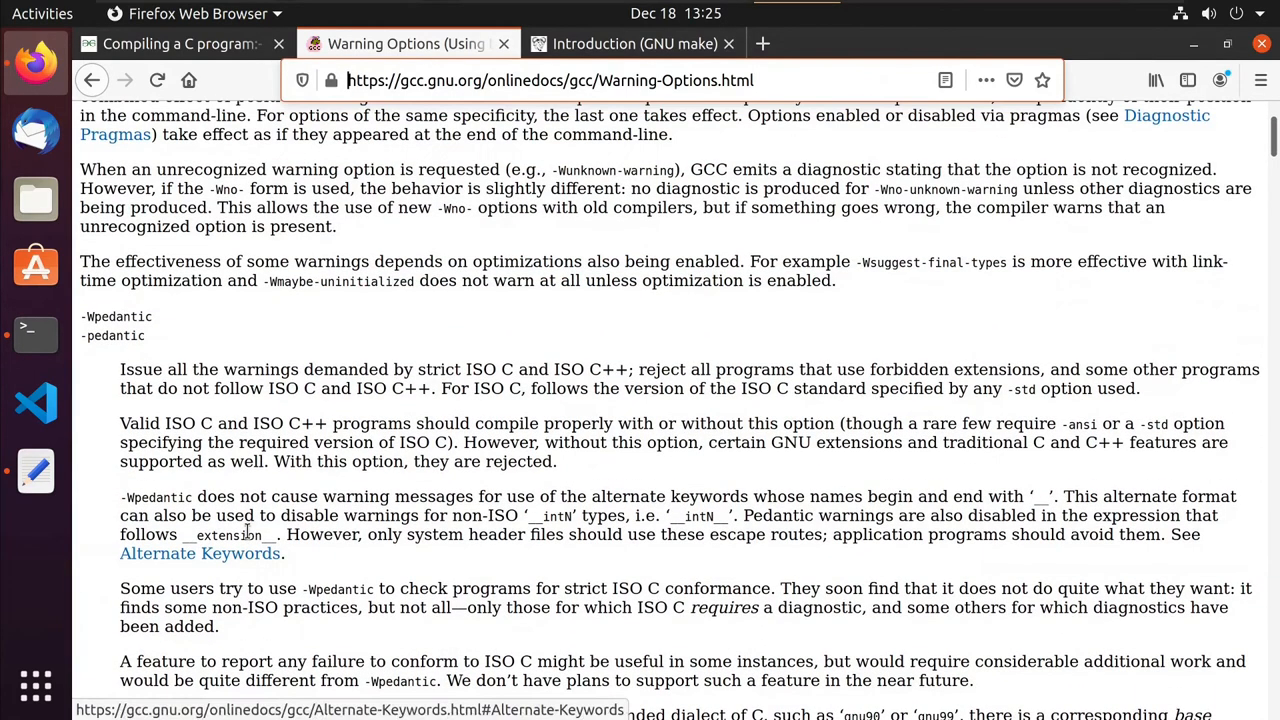
scroll(up, 3)
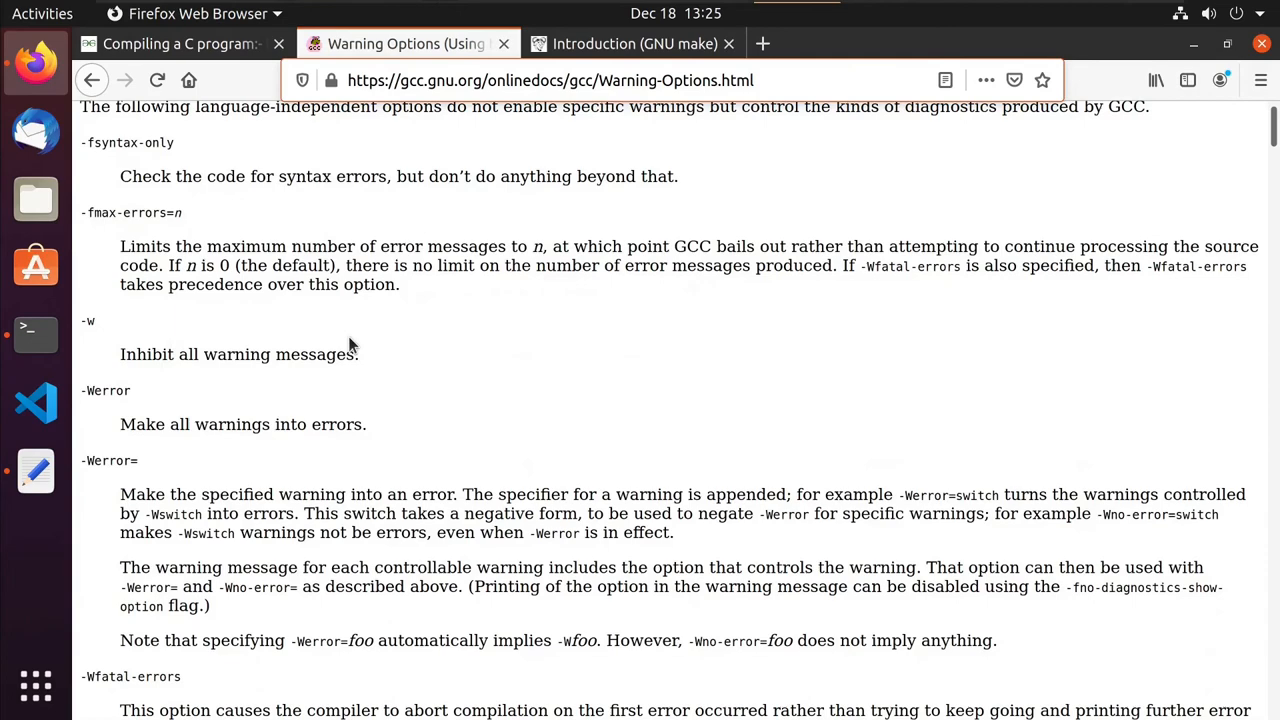
mouse_move(108, 396)
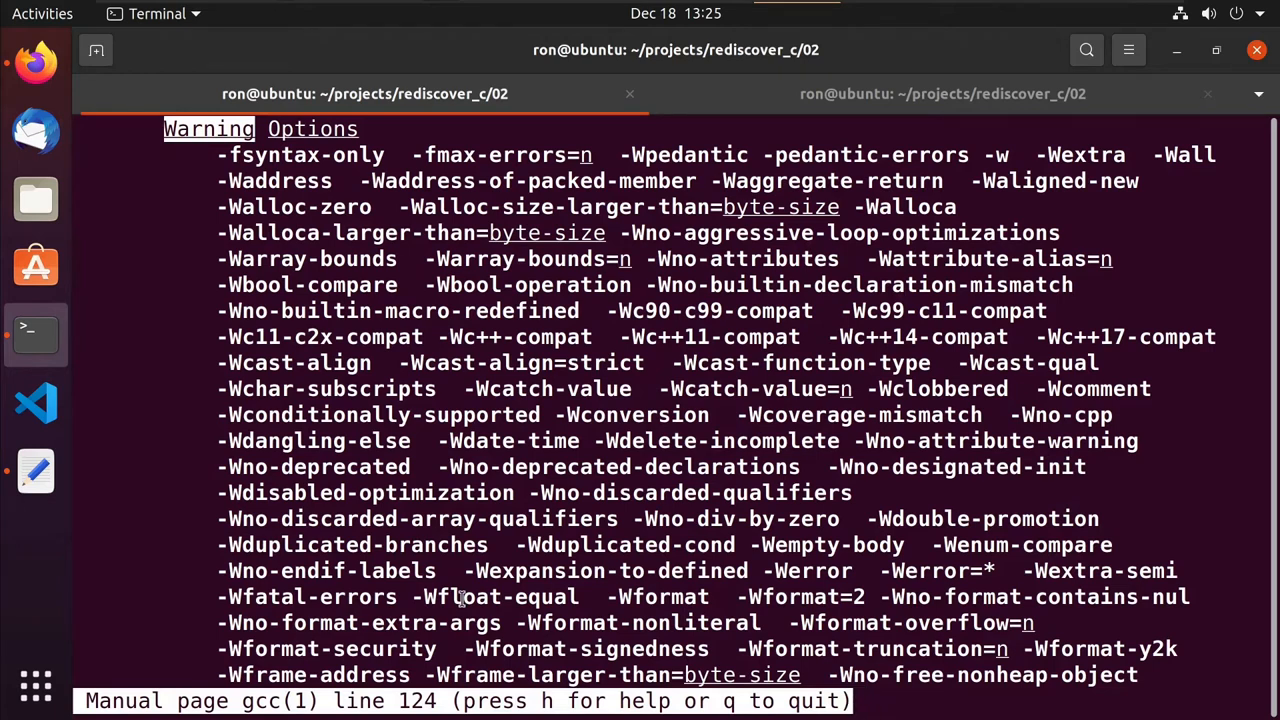
Quit man and rebuild hello with -Wall -Wextra -Wpedantic, getting unused-parameter warnings.
key(q)
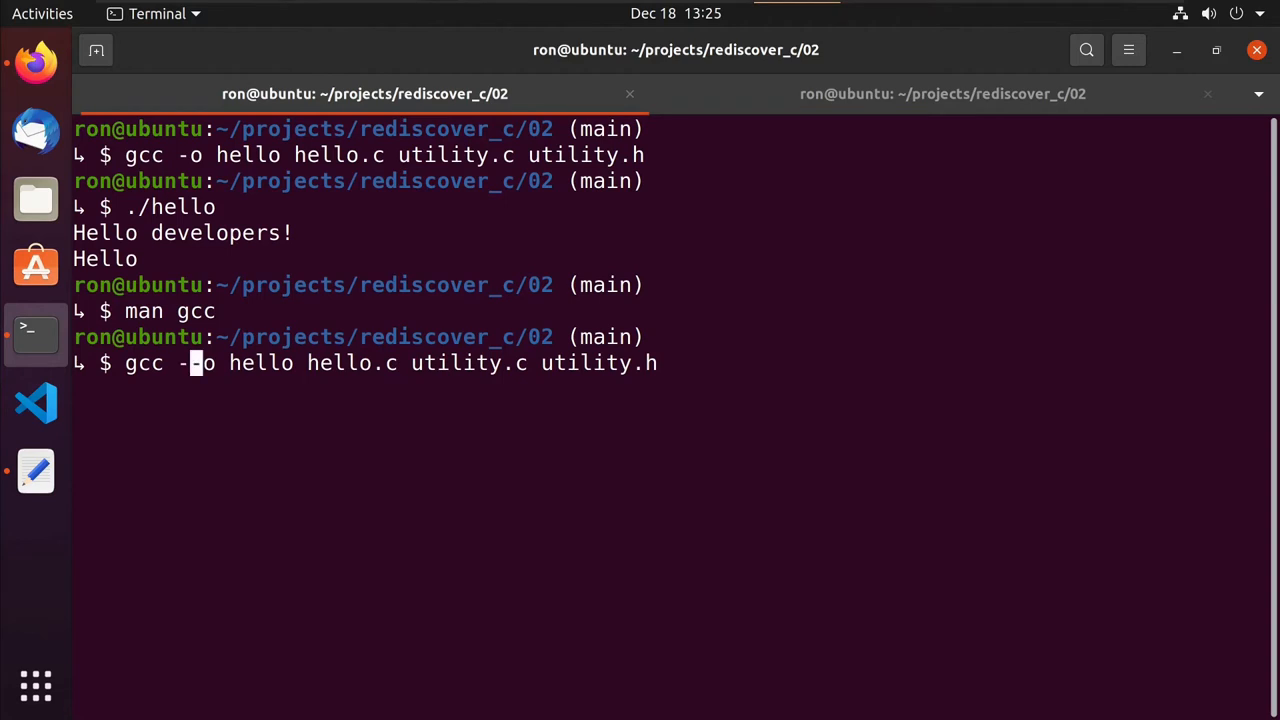
text(Wall -Wextra -Wpedan)
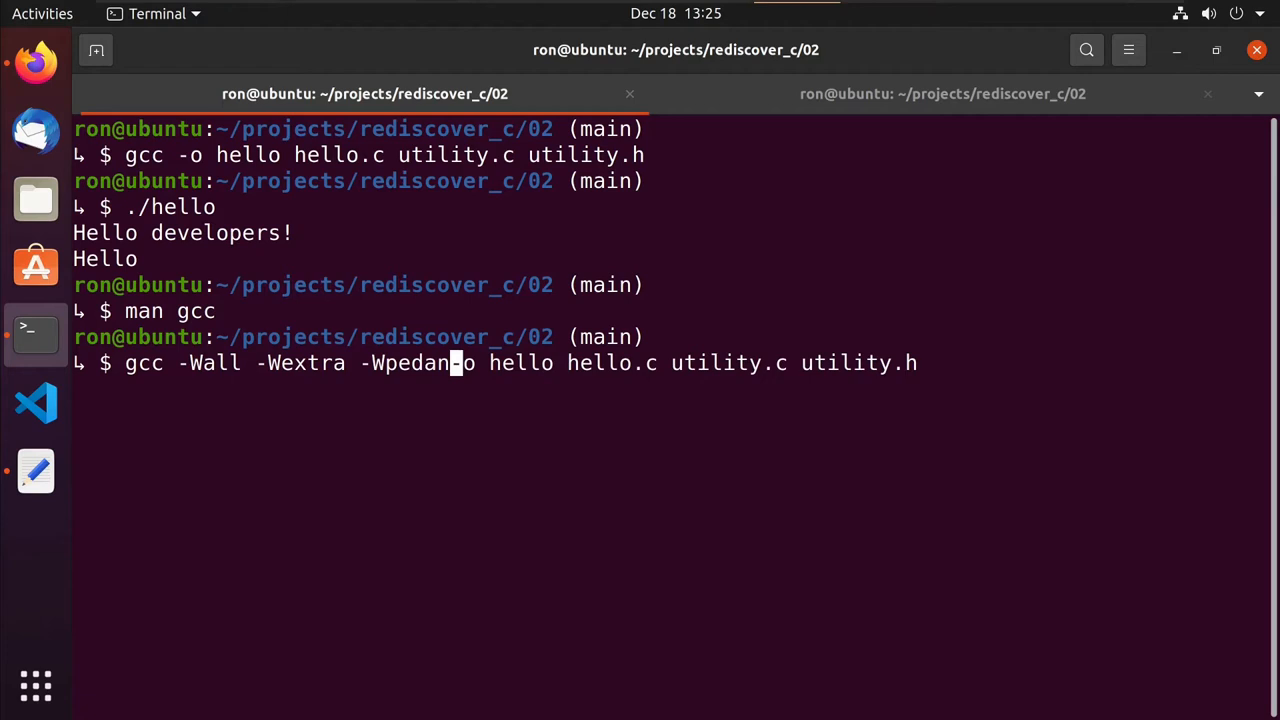
text(tic)
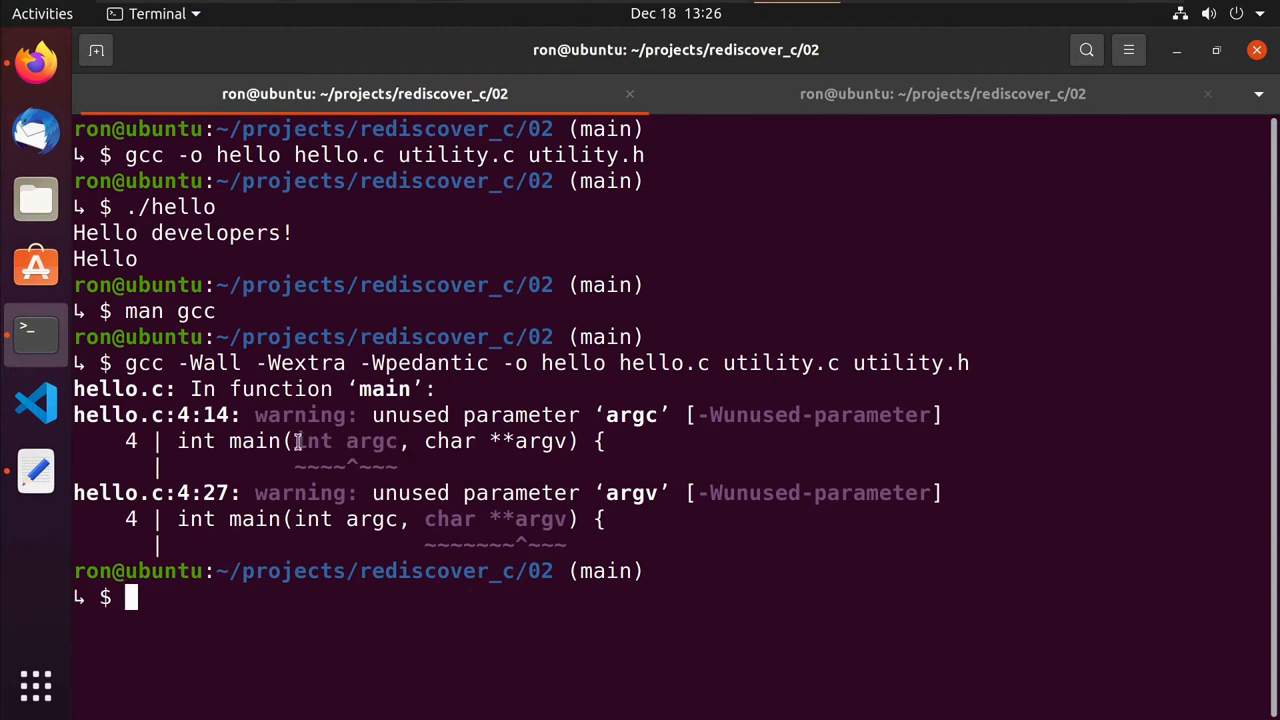
Highlight main's unused argc/argv parameters and the -Wunused-parameter warning label in the gcc output.
double_click(344, 442)
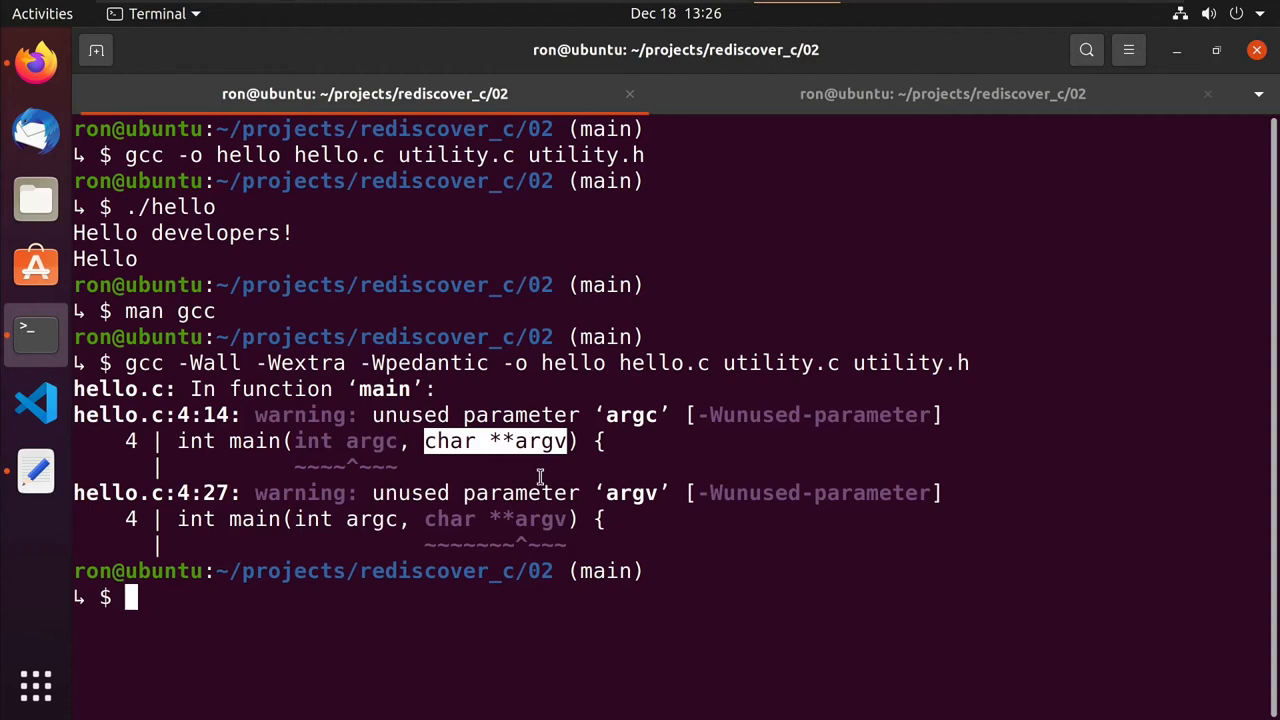
mouse_move(548, 528)
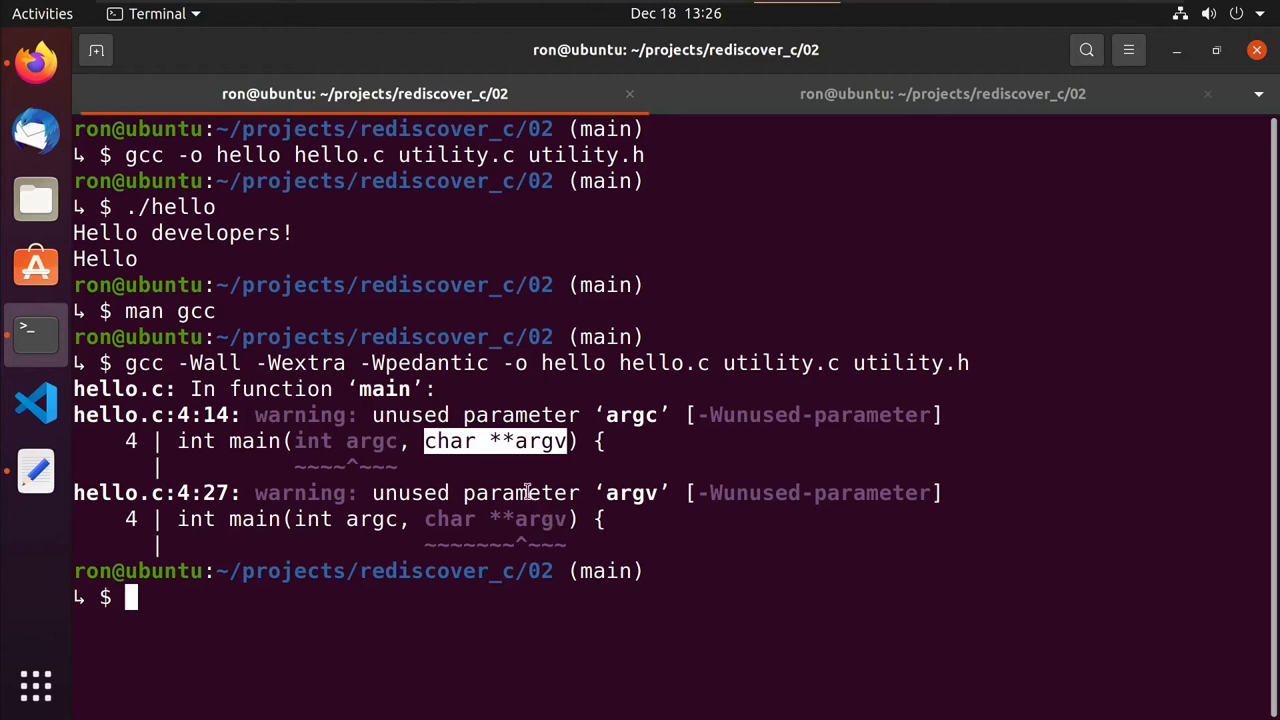
mouse_move(356, 492)
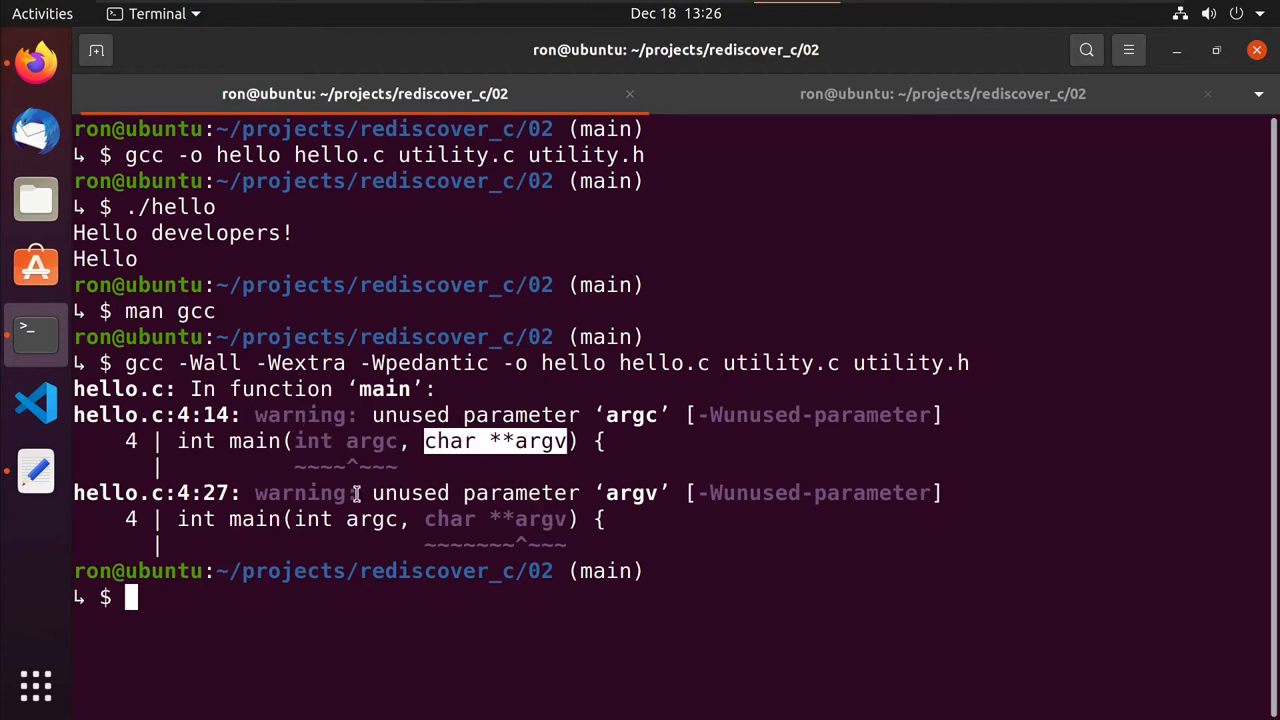
double_click(304, 492)
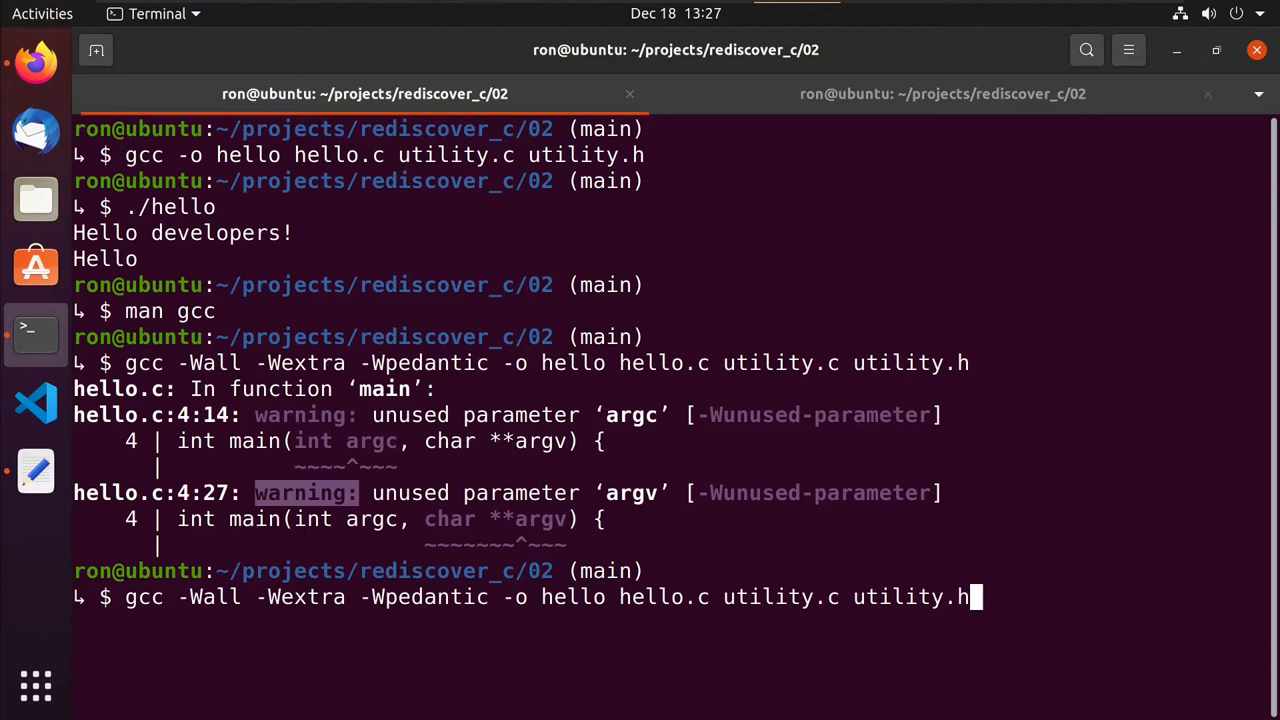
mouse_move(448, 442)
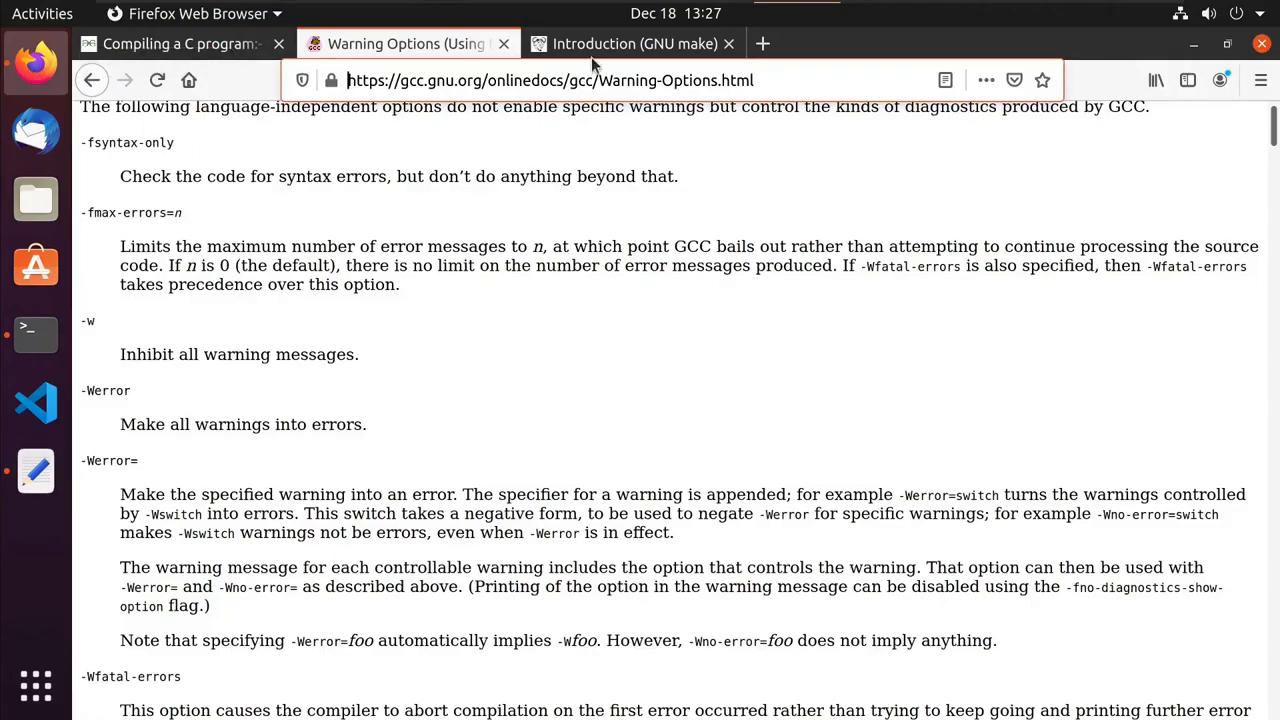
Bring Firefox forward on the GNU make 'Introduction to Makefiles' page.
click(636, 44)
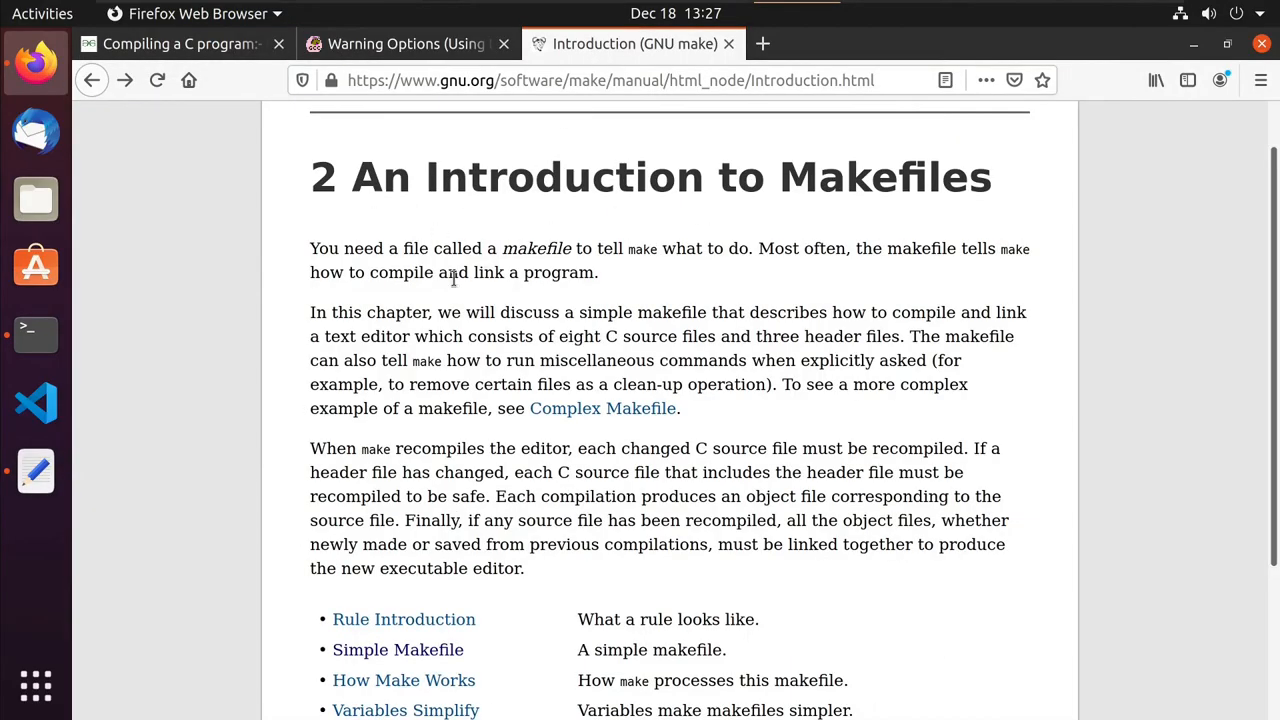
mouse_move(510, 288)
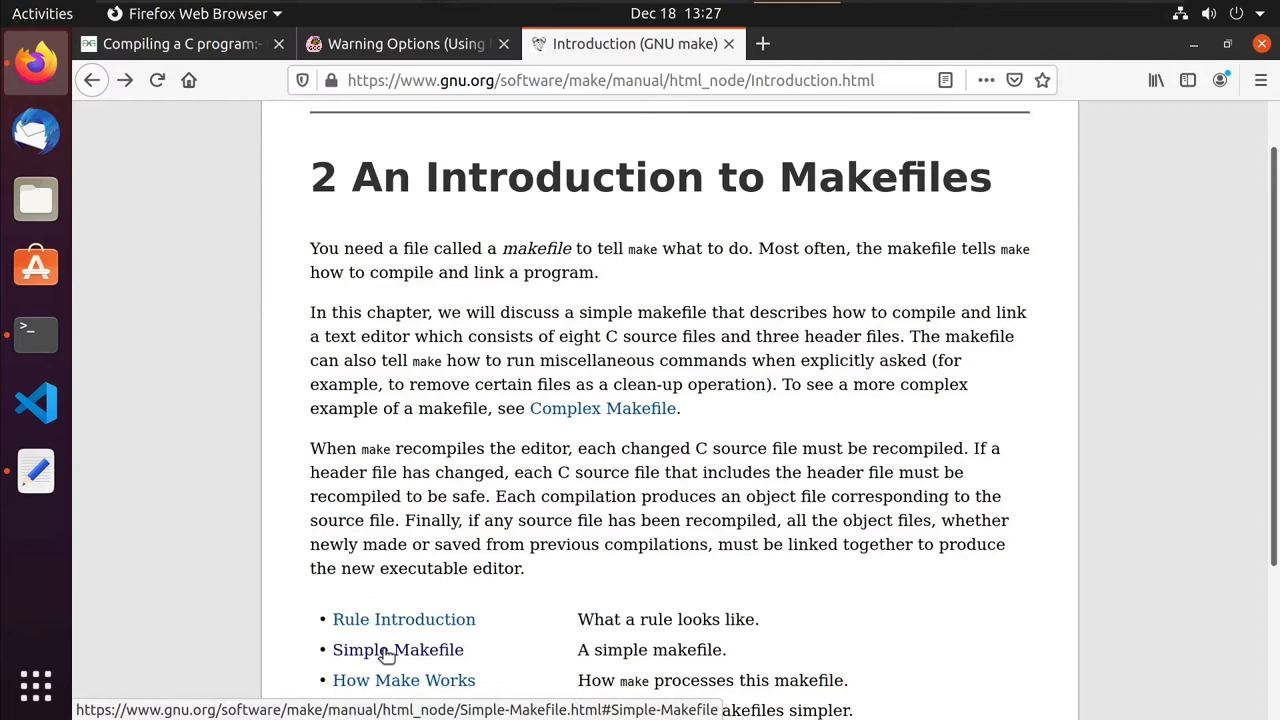
Navigate to the manual's 'Simple Makefile' section and scroll to the example makefile for edit.
click(398, 648)
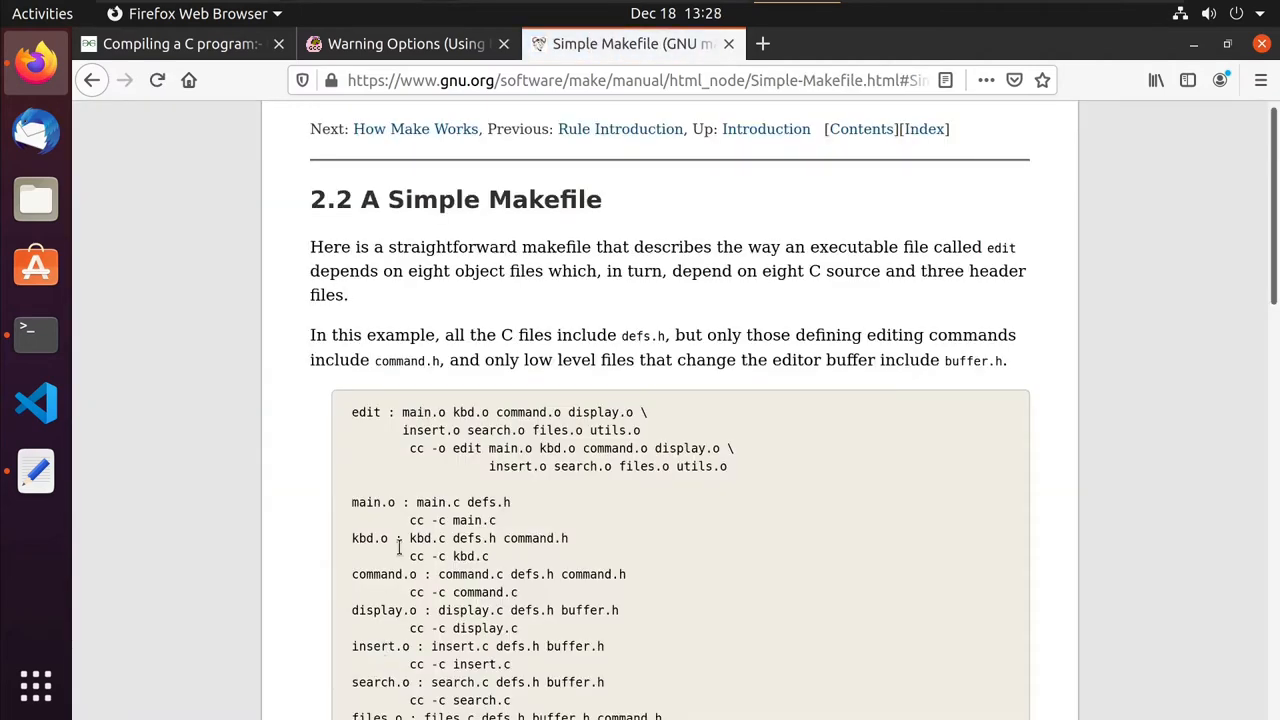
scroll(down, 3)
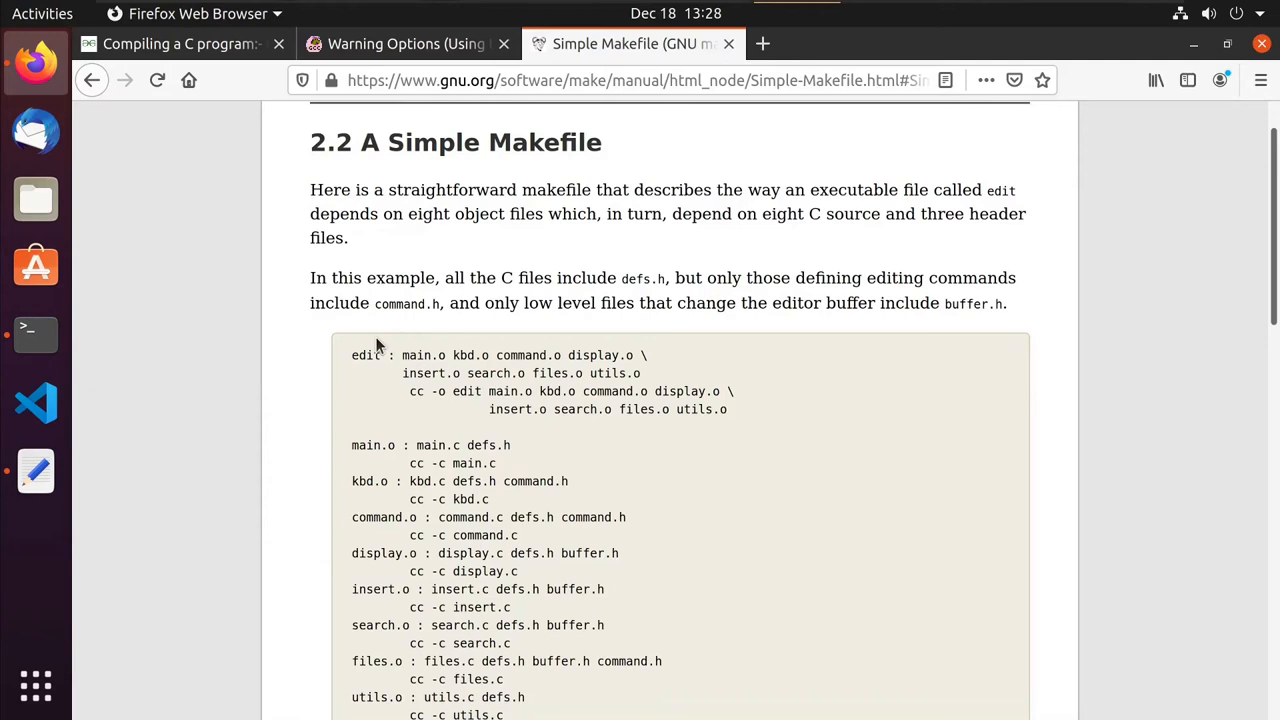
scroll(down, 3)
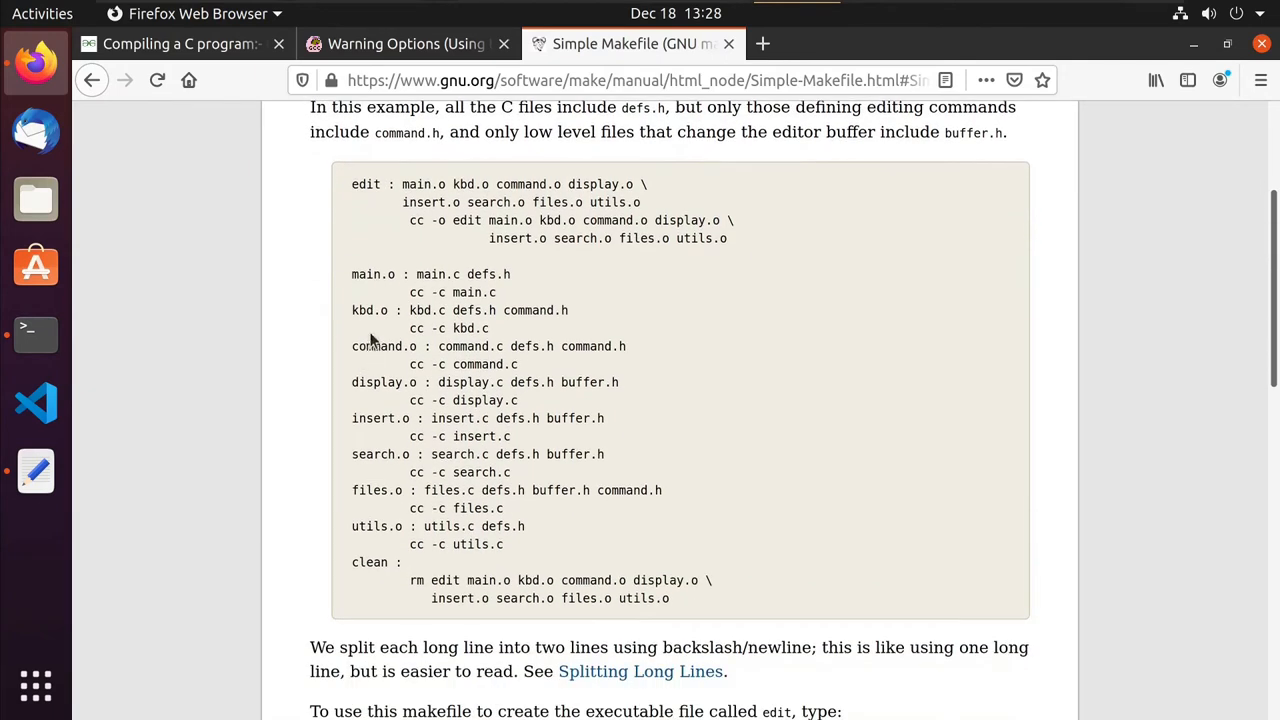
mouse_move(528, 568)
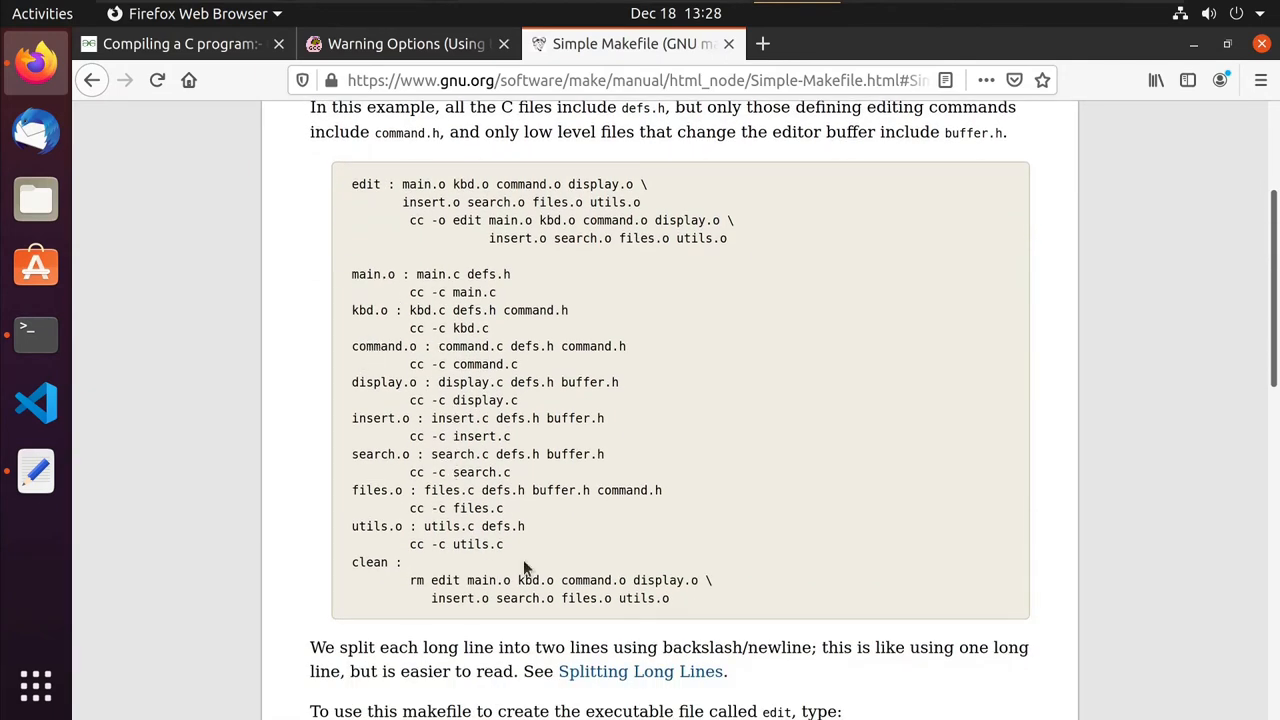
mouse_move(520, 572)
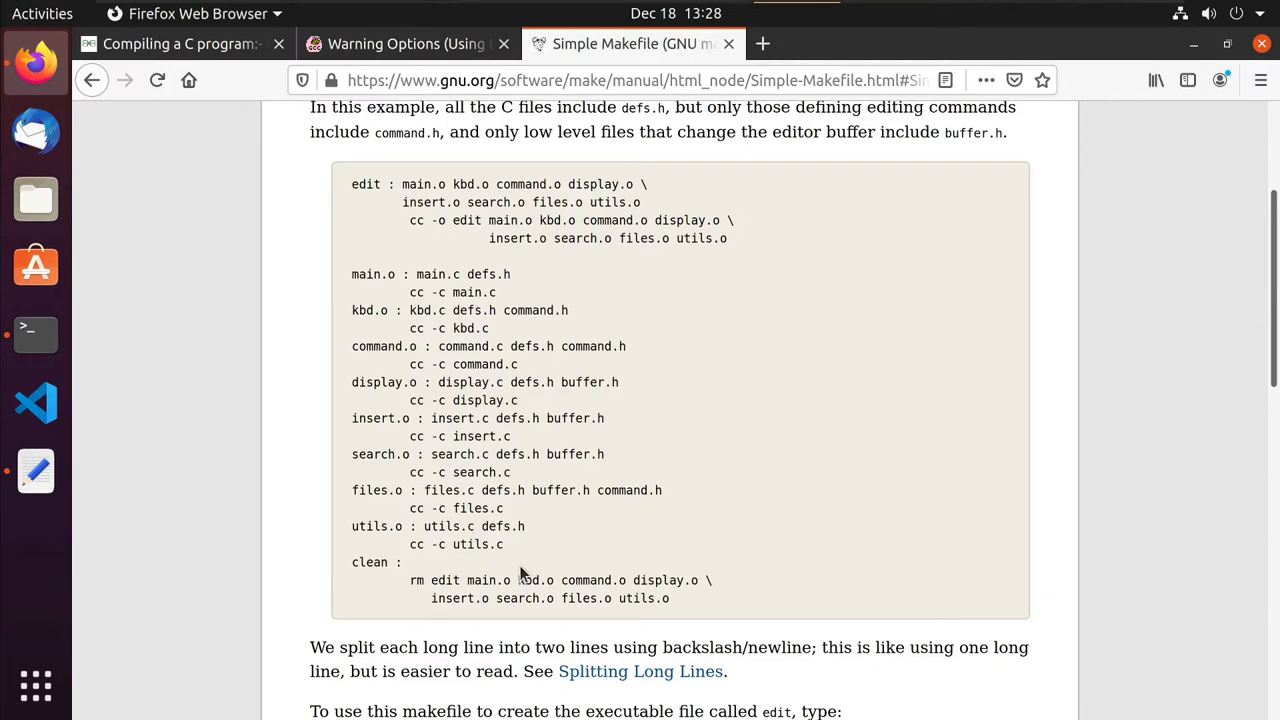
mouse_move(358, 276)
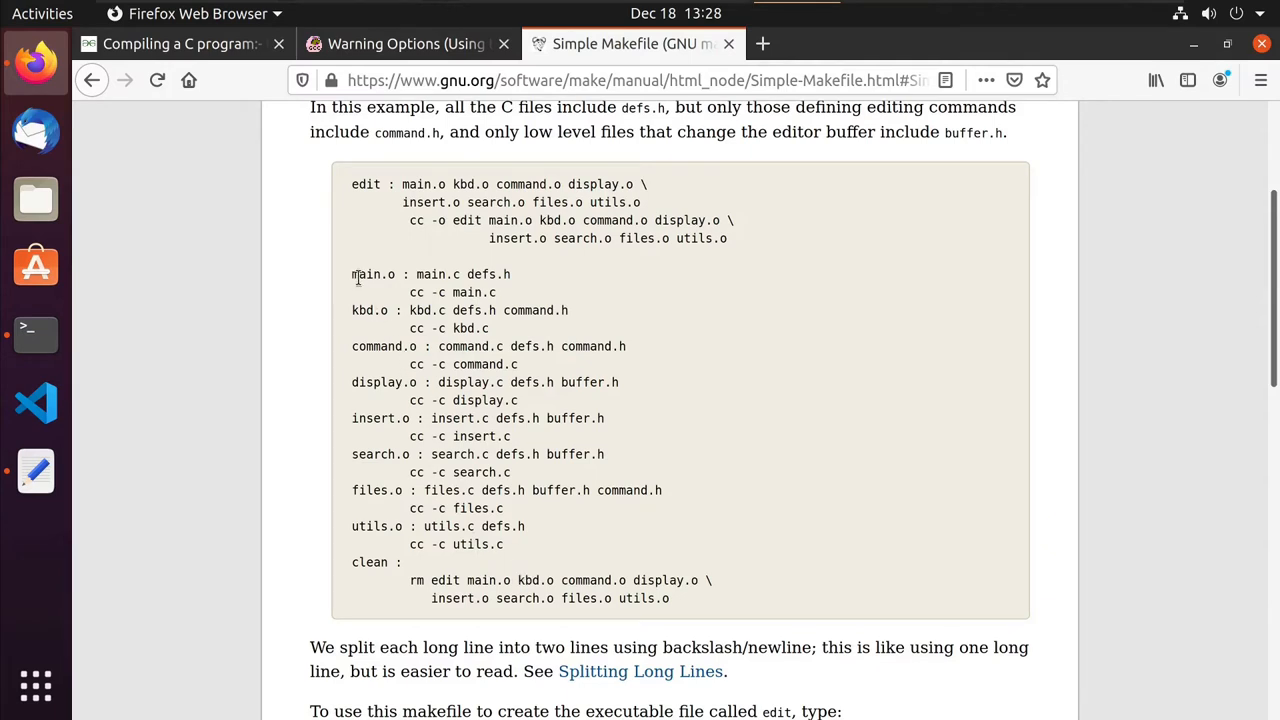
Select the edit target, its object-file prerequisites such as main.o, and the linking recipe lines.
double_click(366, 184)
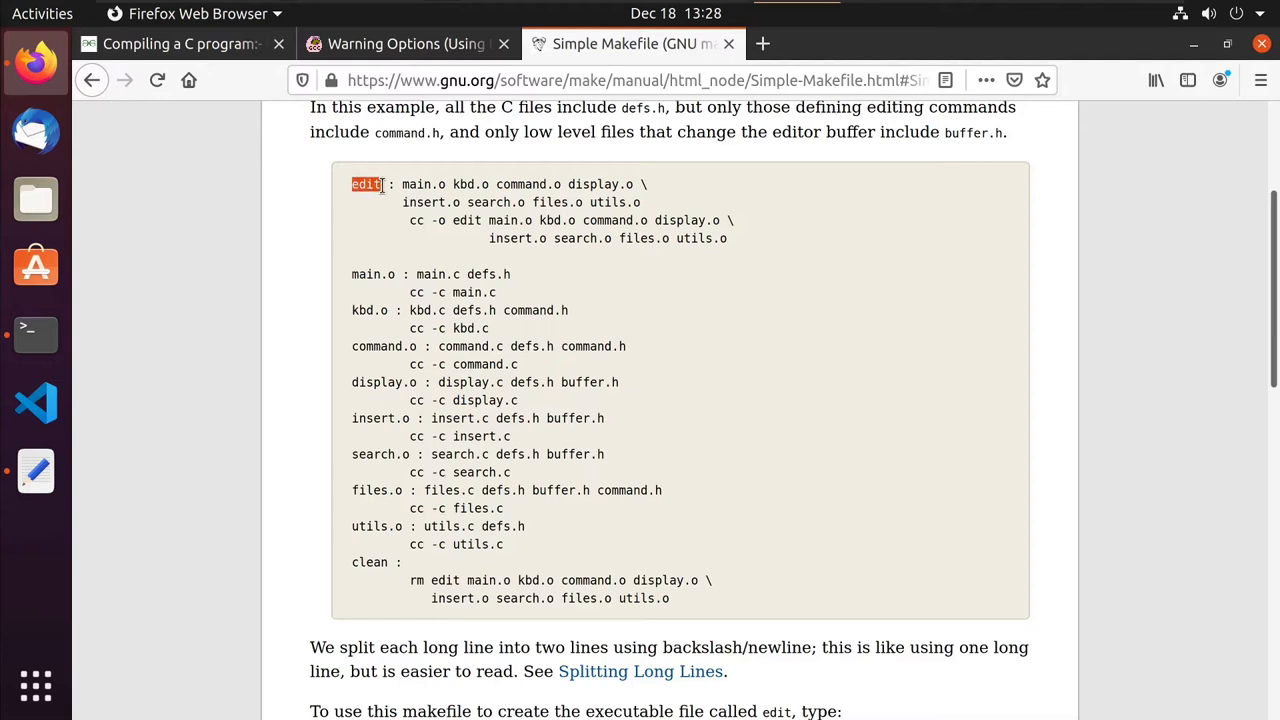
drag(404, 184, 536, 184)
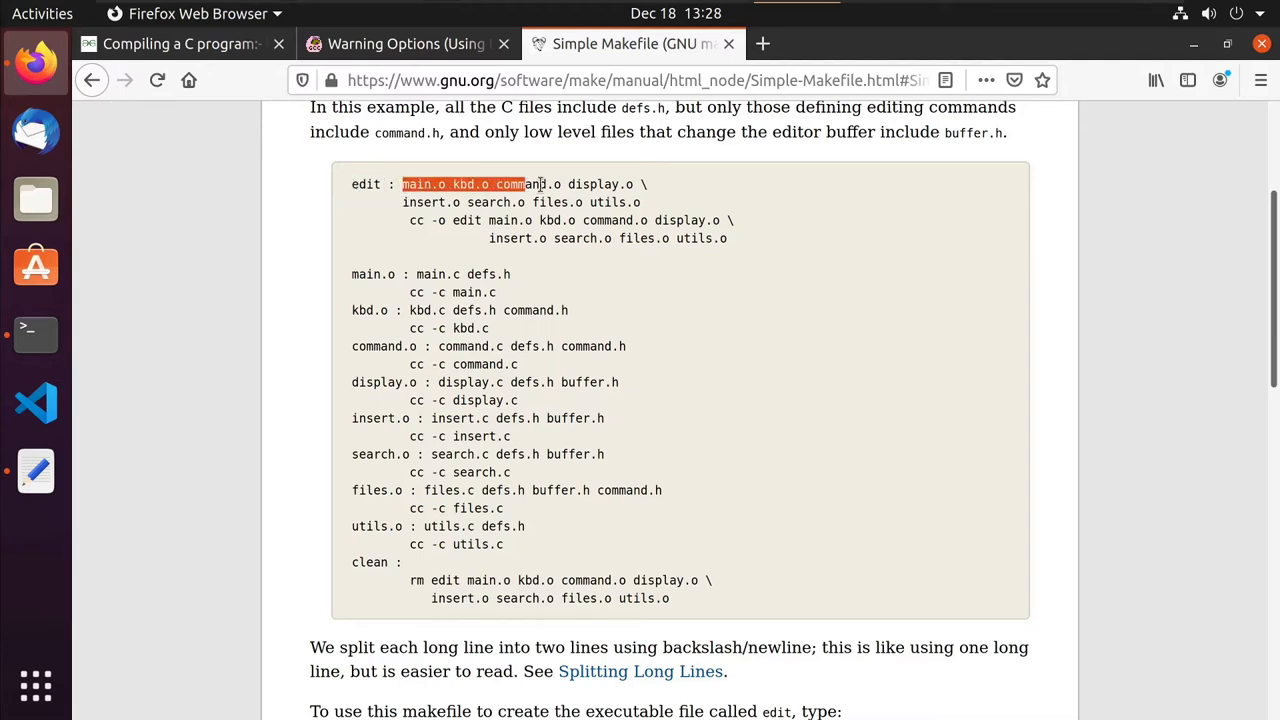
drag(524, 184, 644, 202)
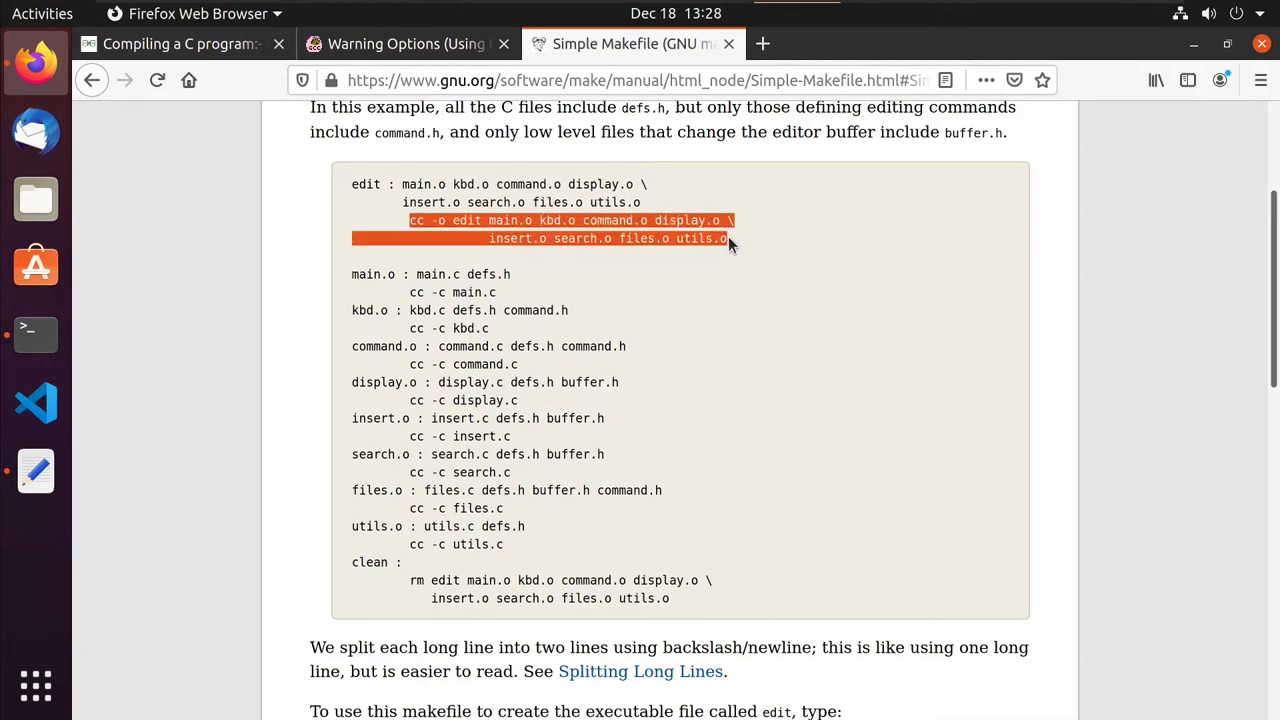
mouse_move(338, 178)
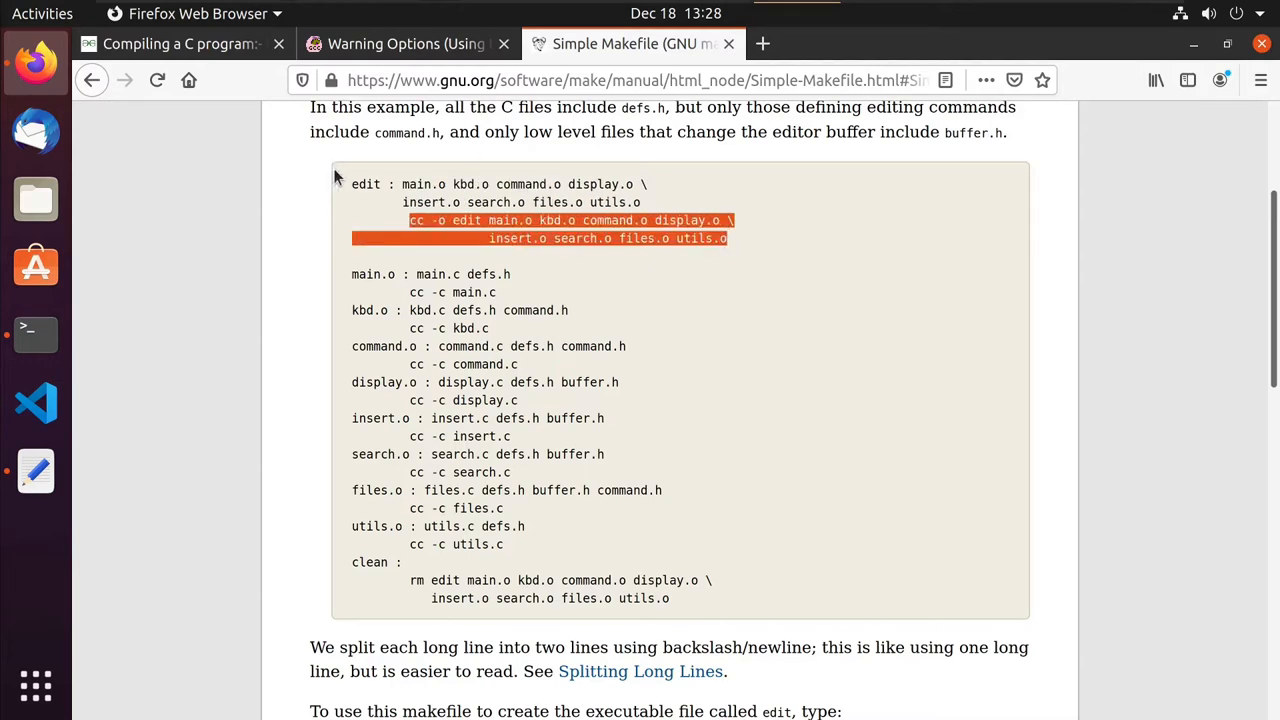
mouse_move(564, 456)
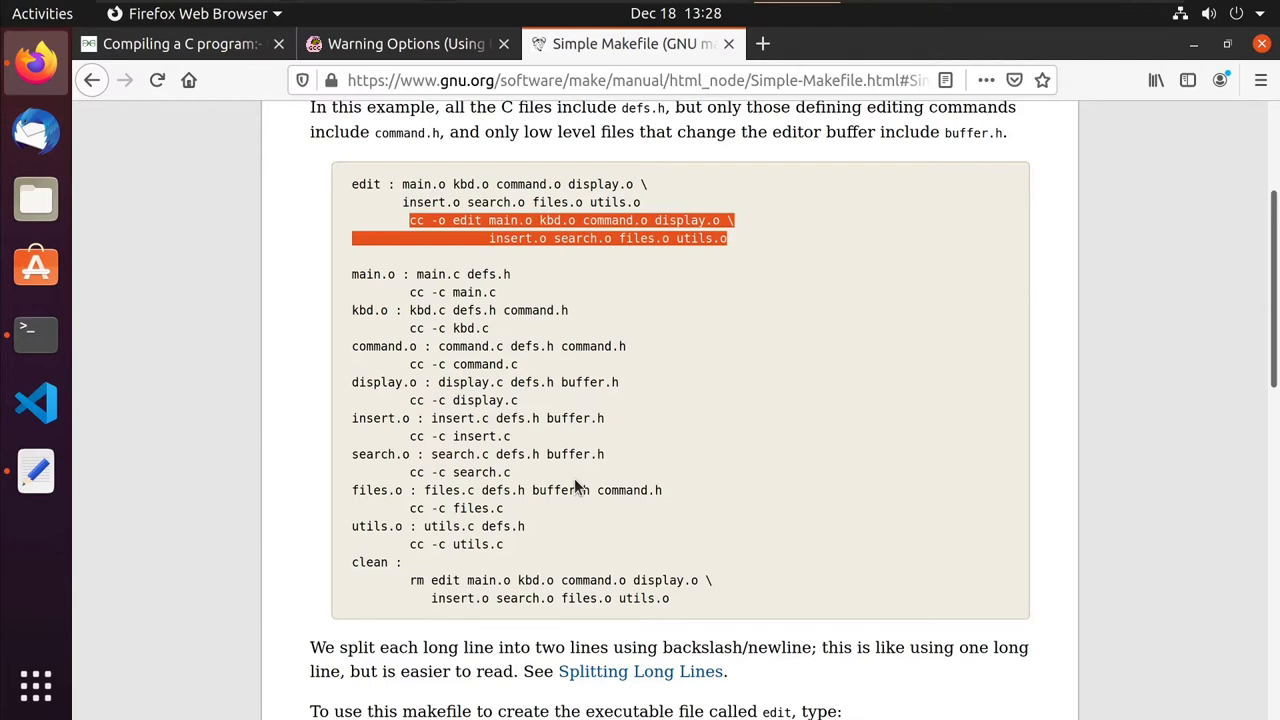
mouse_move(418, 568)
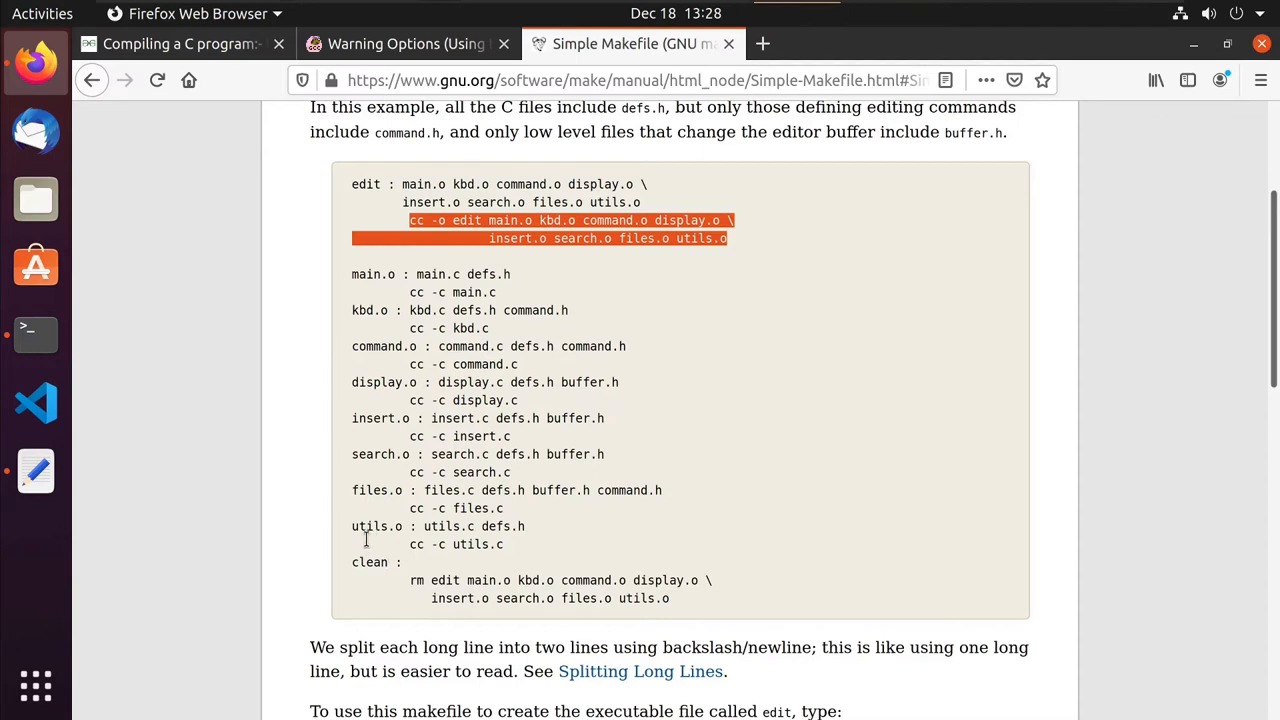
mouse_move(380, 250)
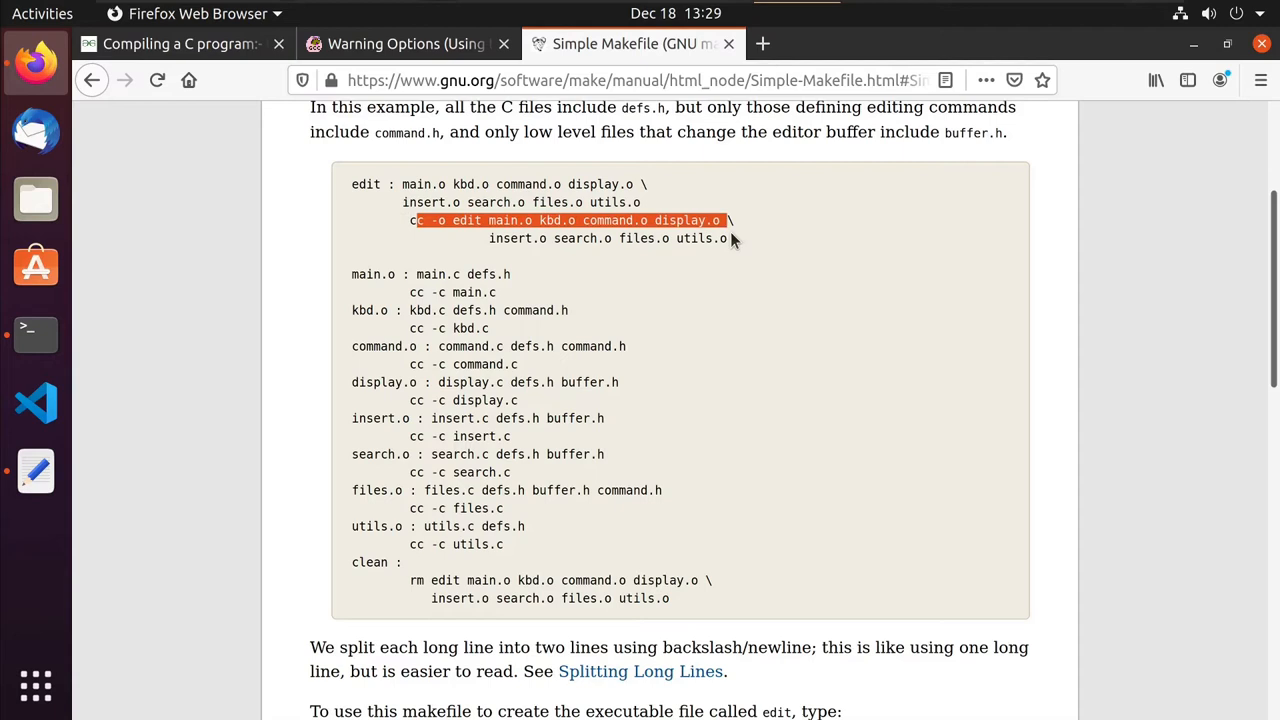
drag(730, 220, 728, 238)
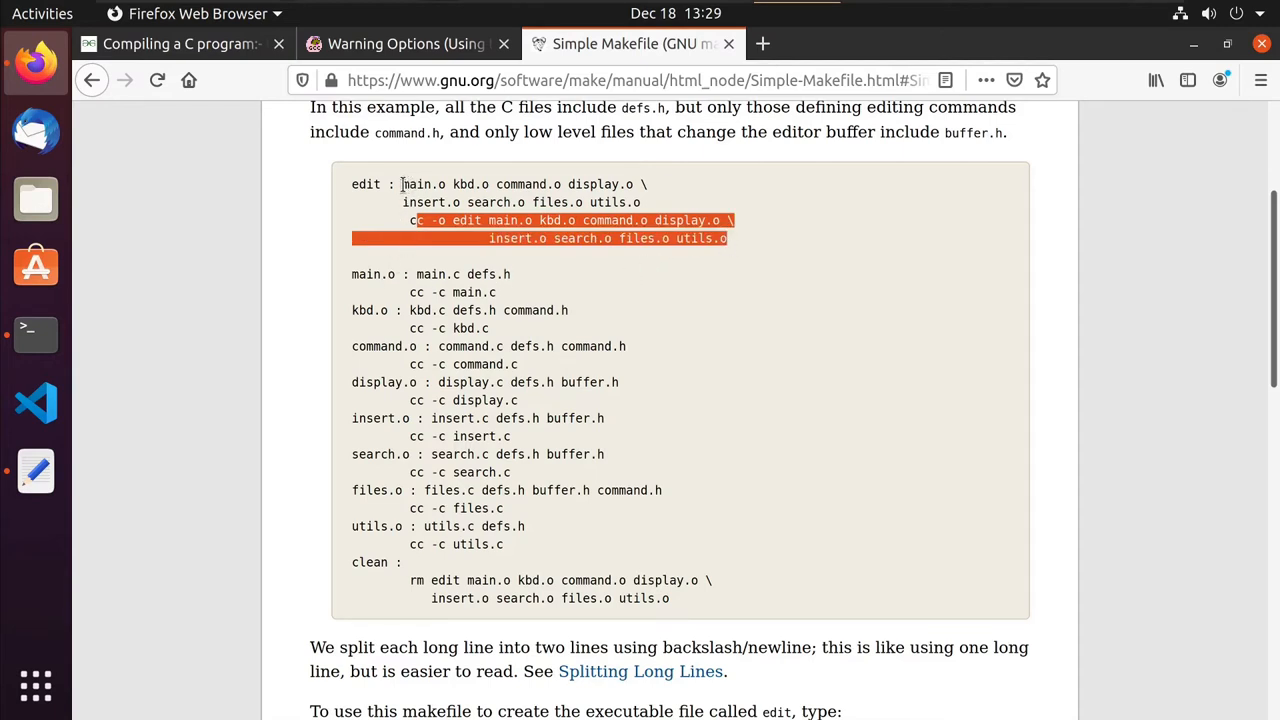
double_click(416, 184)
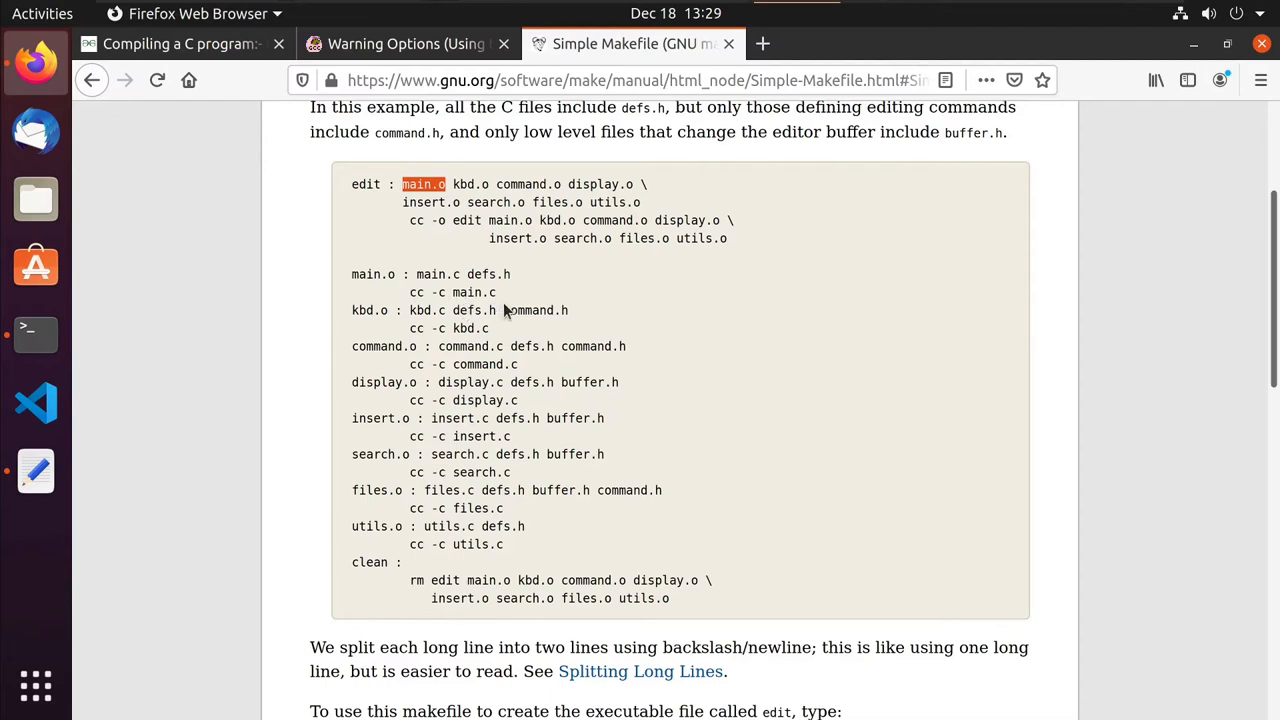
mouse_move(478, 276)
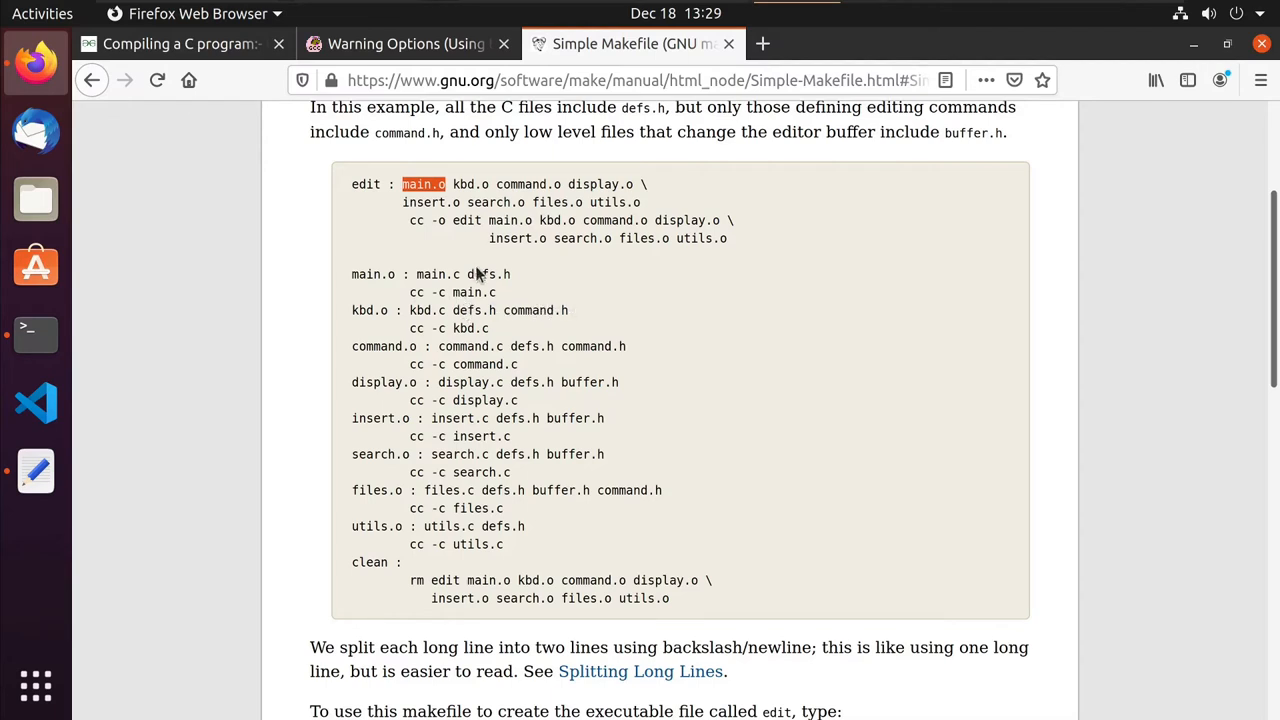
mouse_move(504, 340)
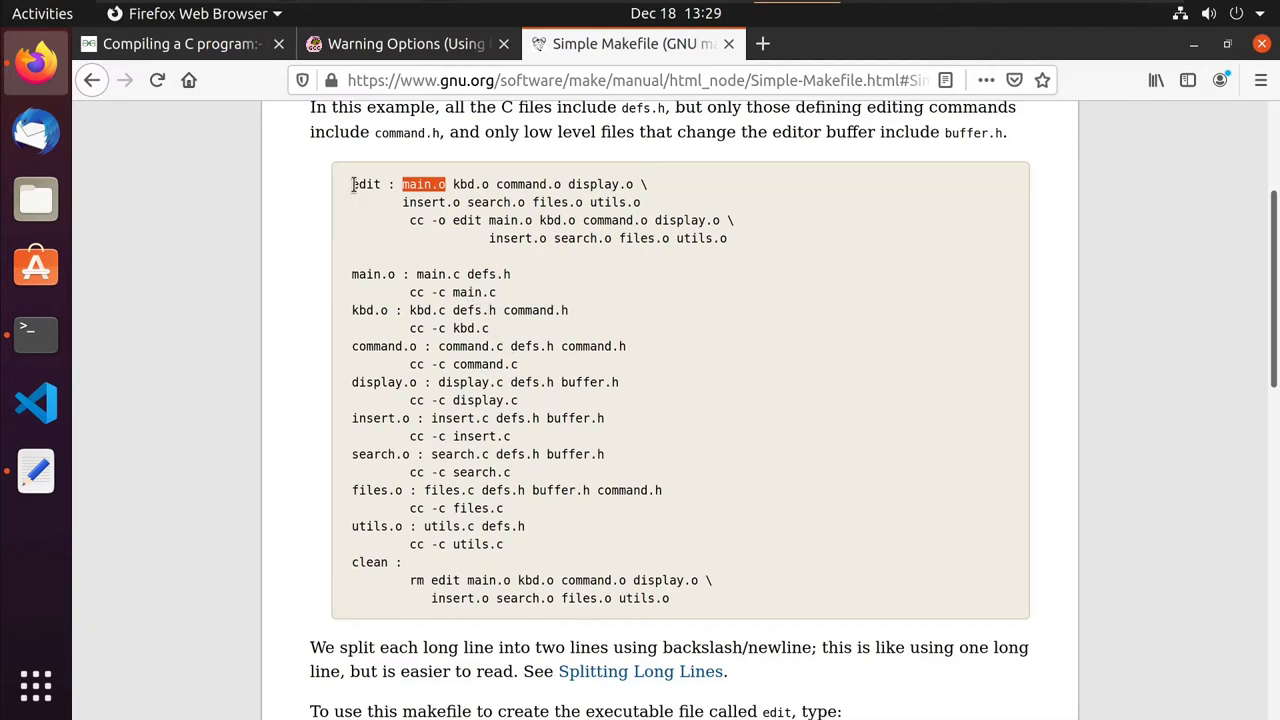
double_click(364, 184)
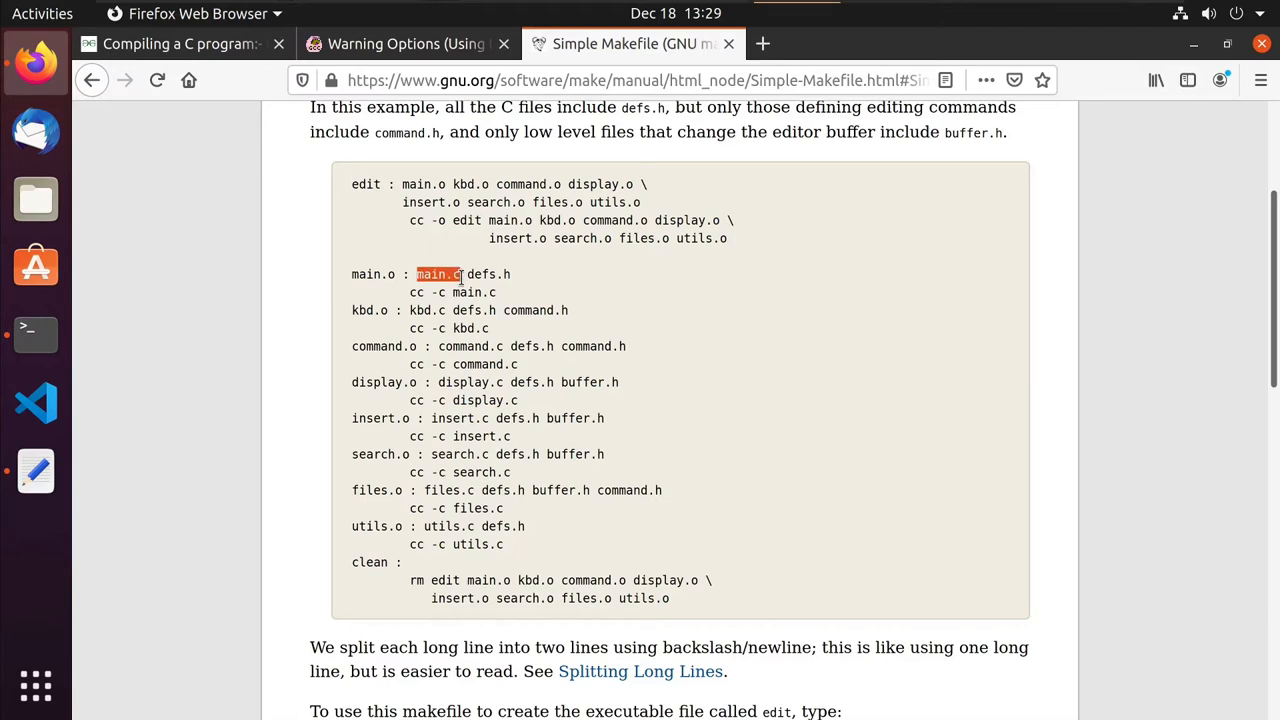
mouse_move(402, 384)
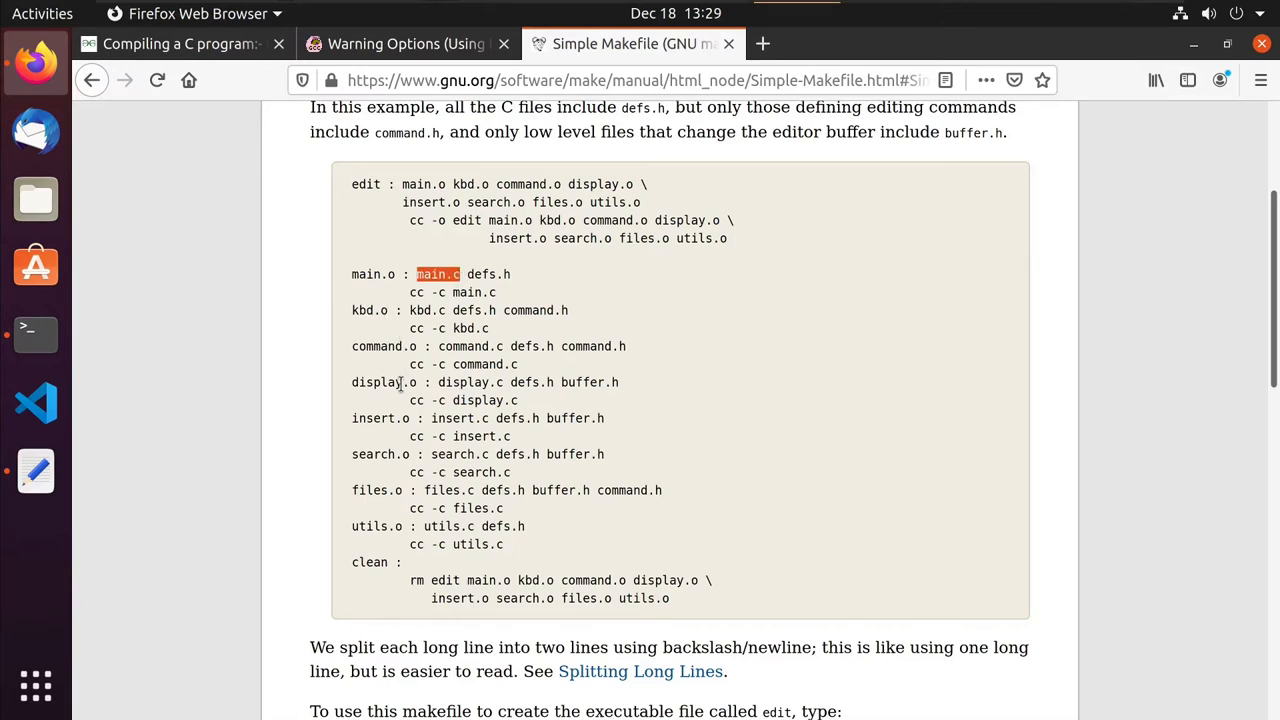
mouse_move(392, 508)
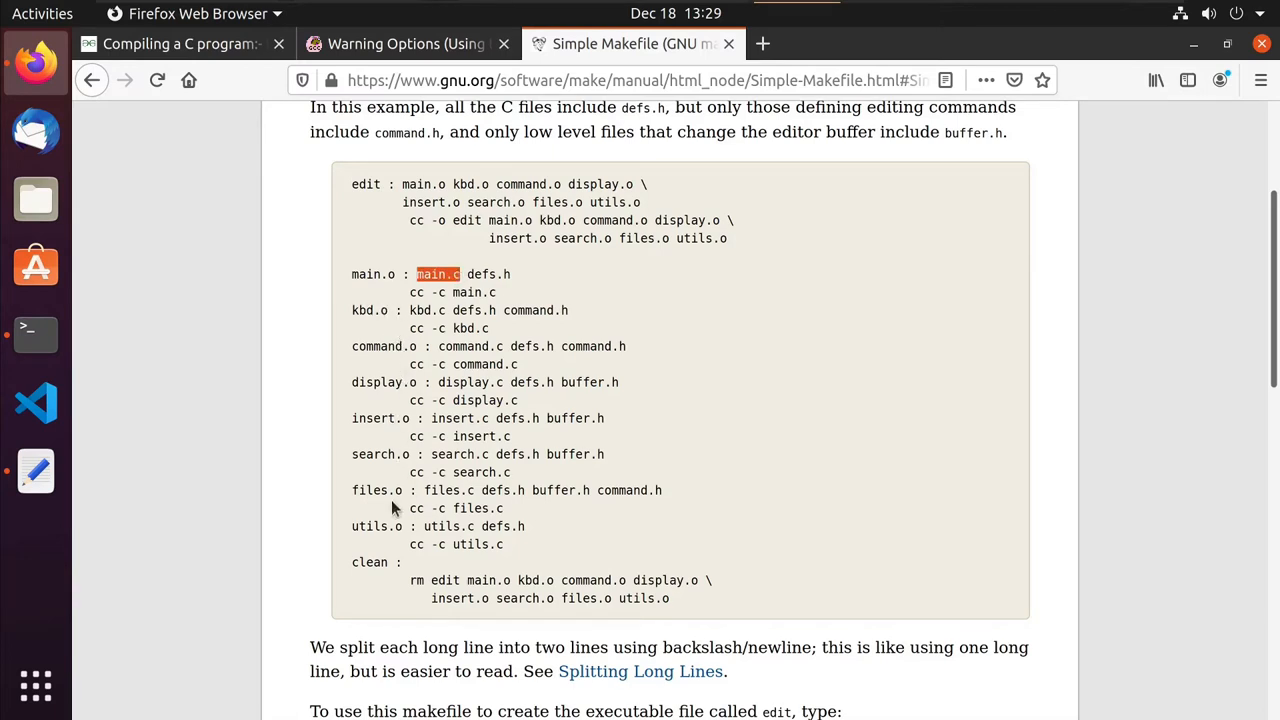
mouse_move(372, 512)
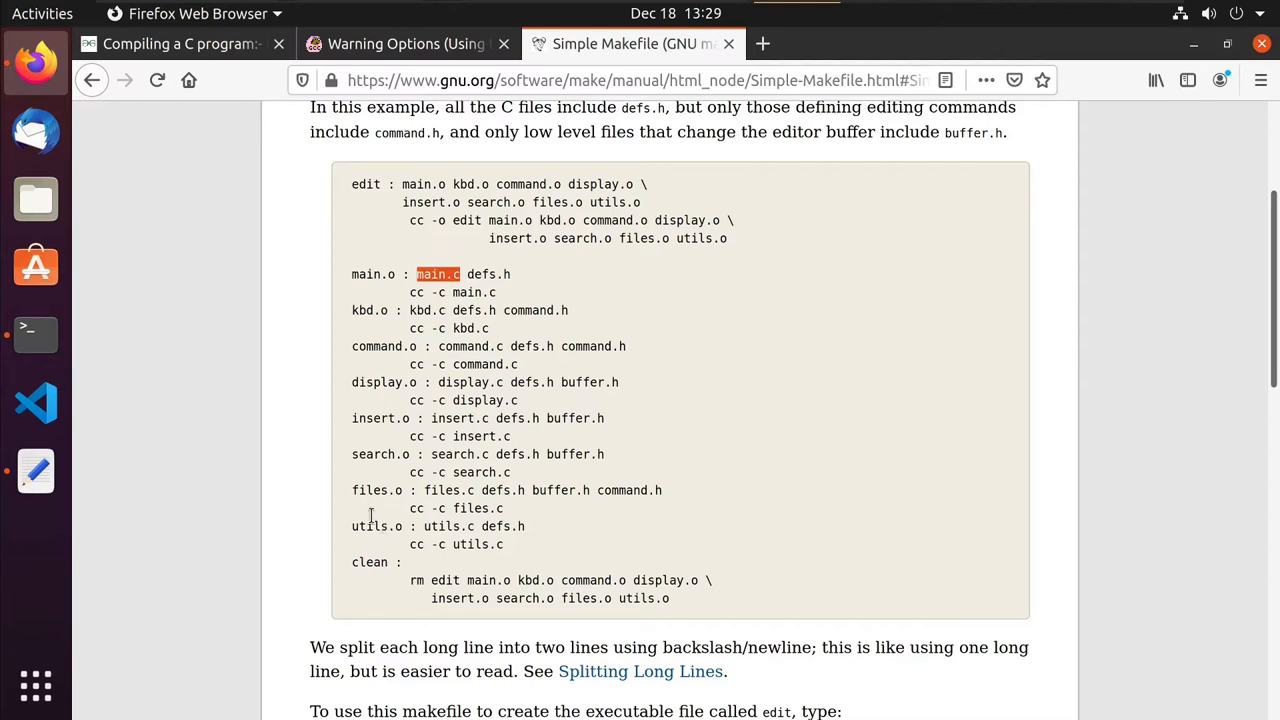
mouse_move(392, 362)
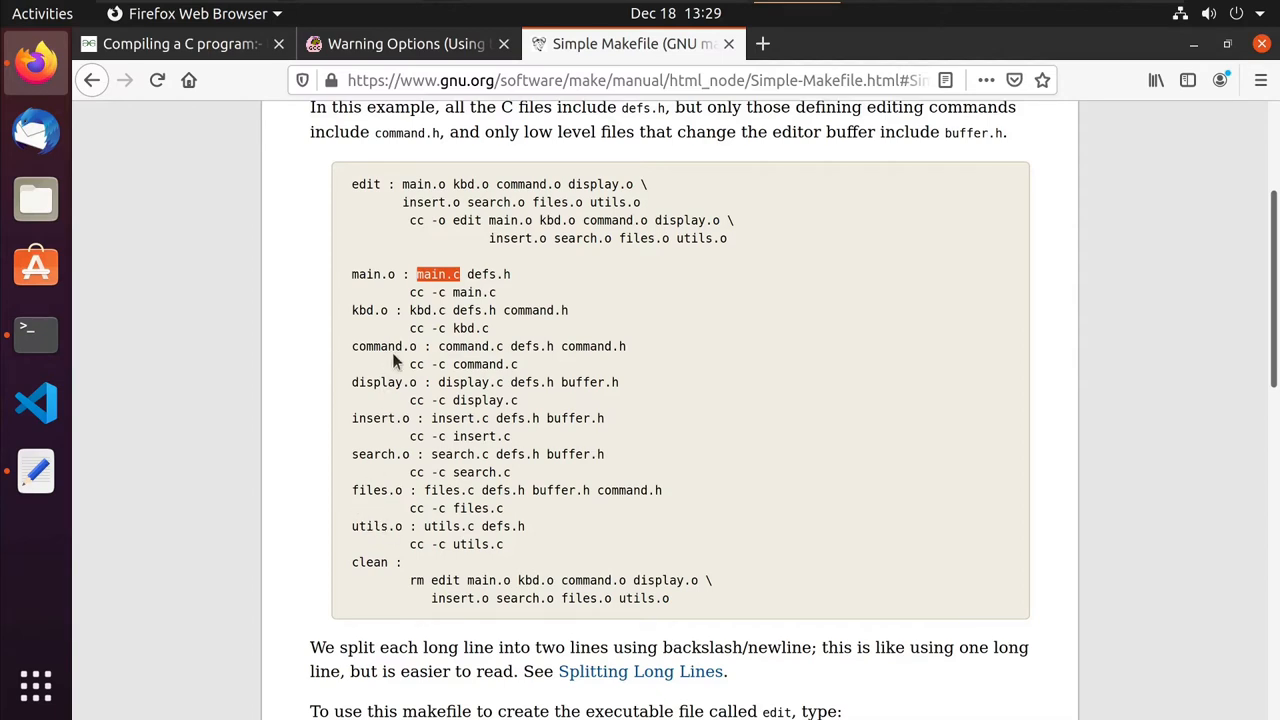
mouse_move(500, 304)
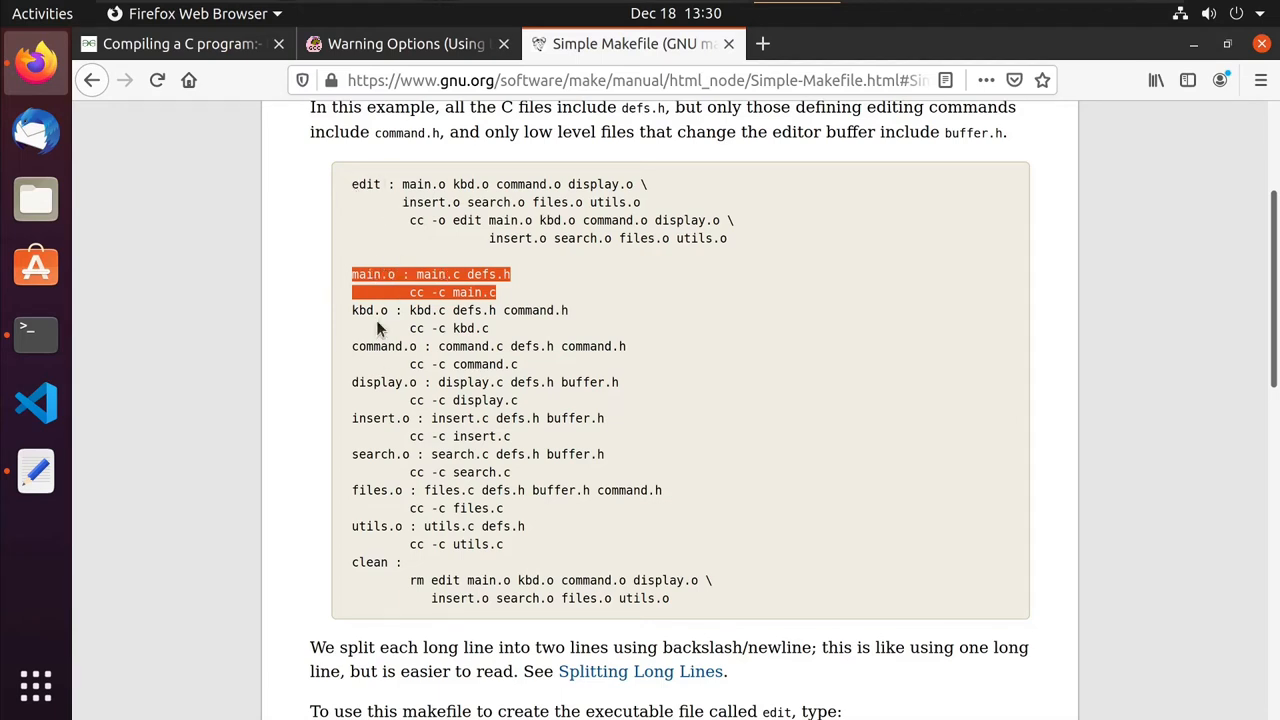
mouse_move(380, 544)
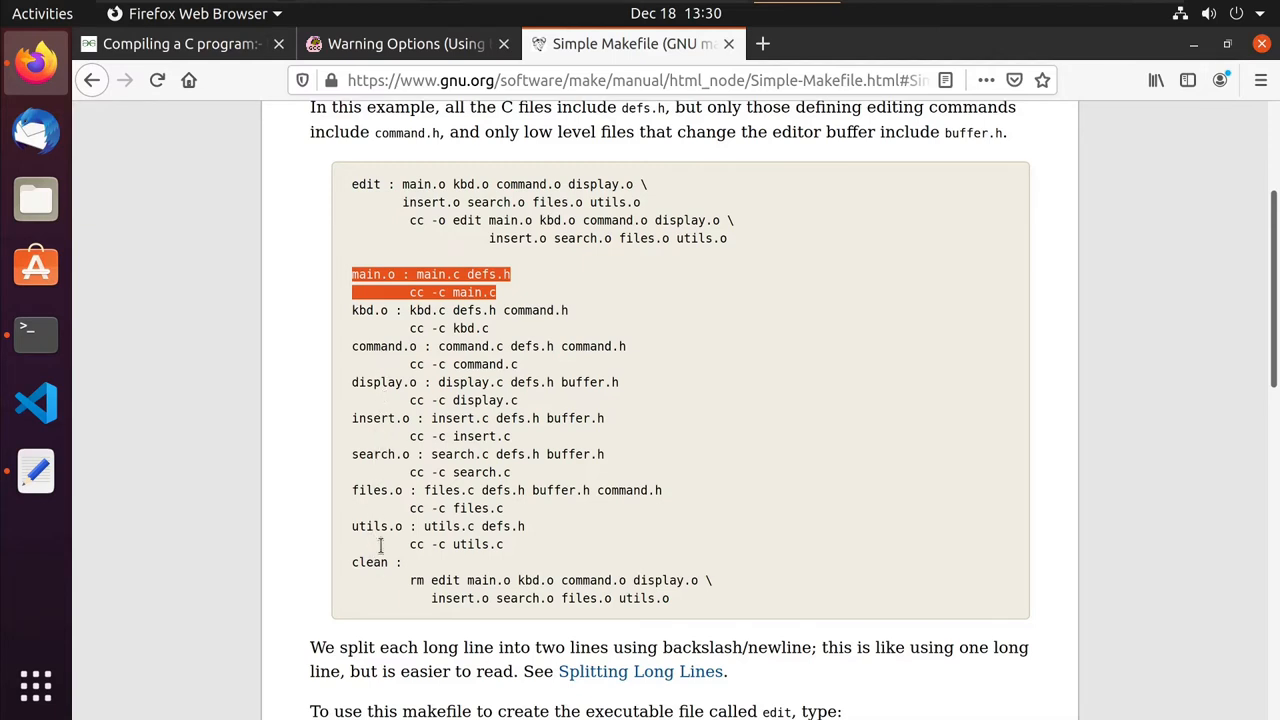
mouse_move(418, 508)
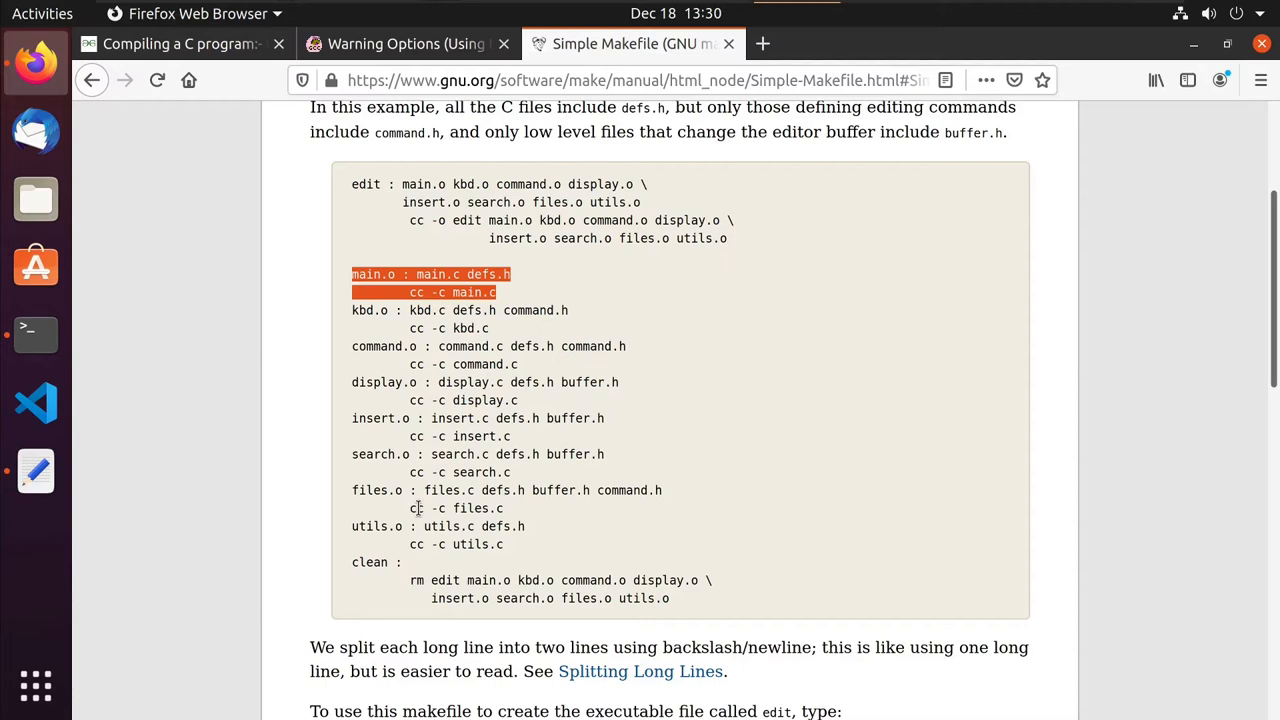
mouse_move(528, 516)
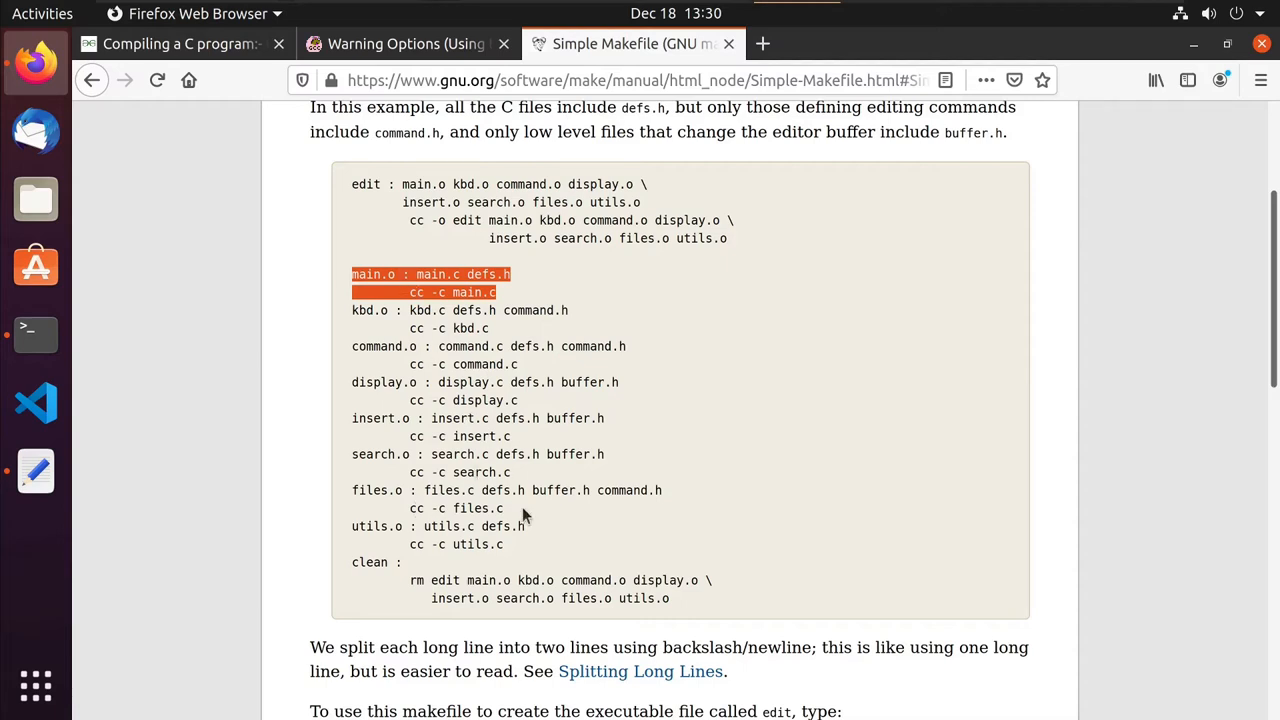
mouse_move(576, 564)
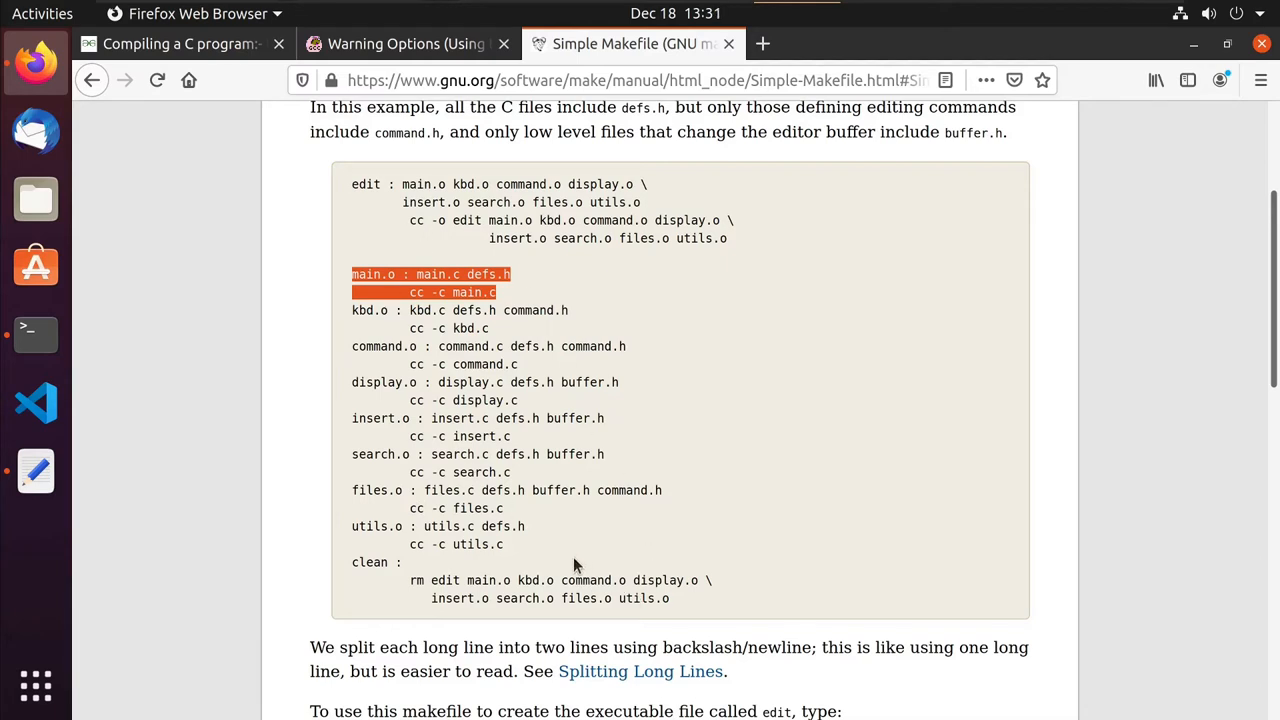
mouse_move(638, 588)
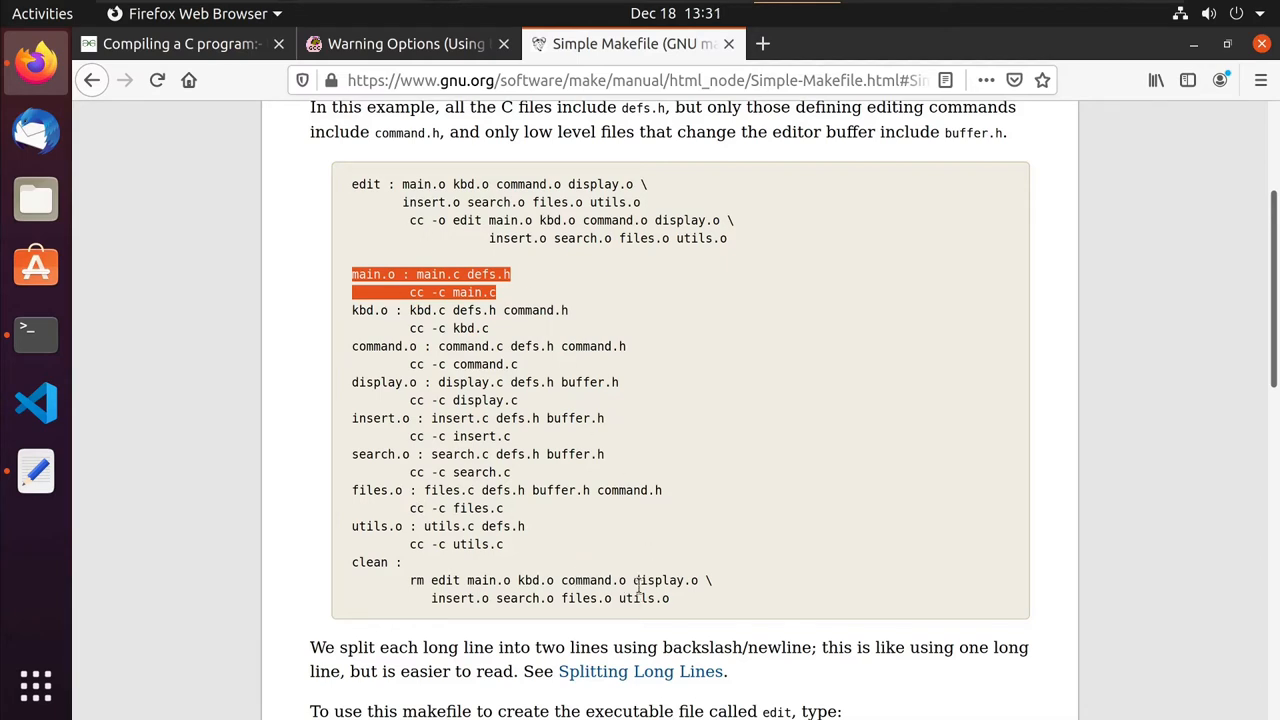
mouse_move(670, 572)
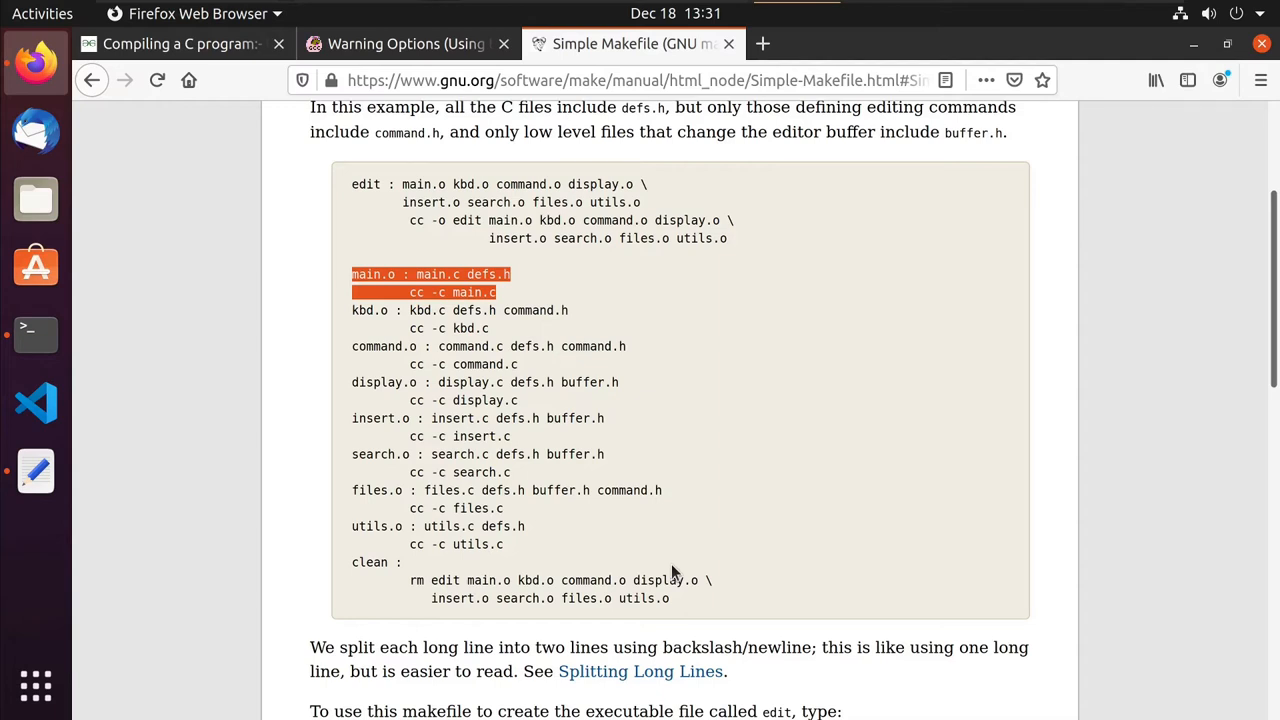
mouse_move(36, 336)
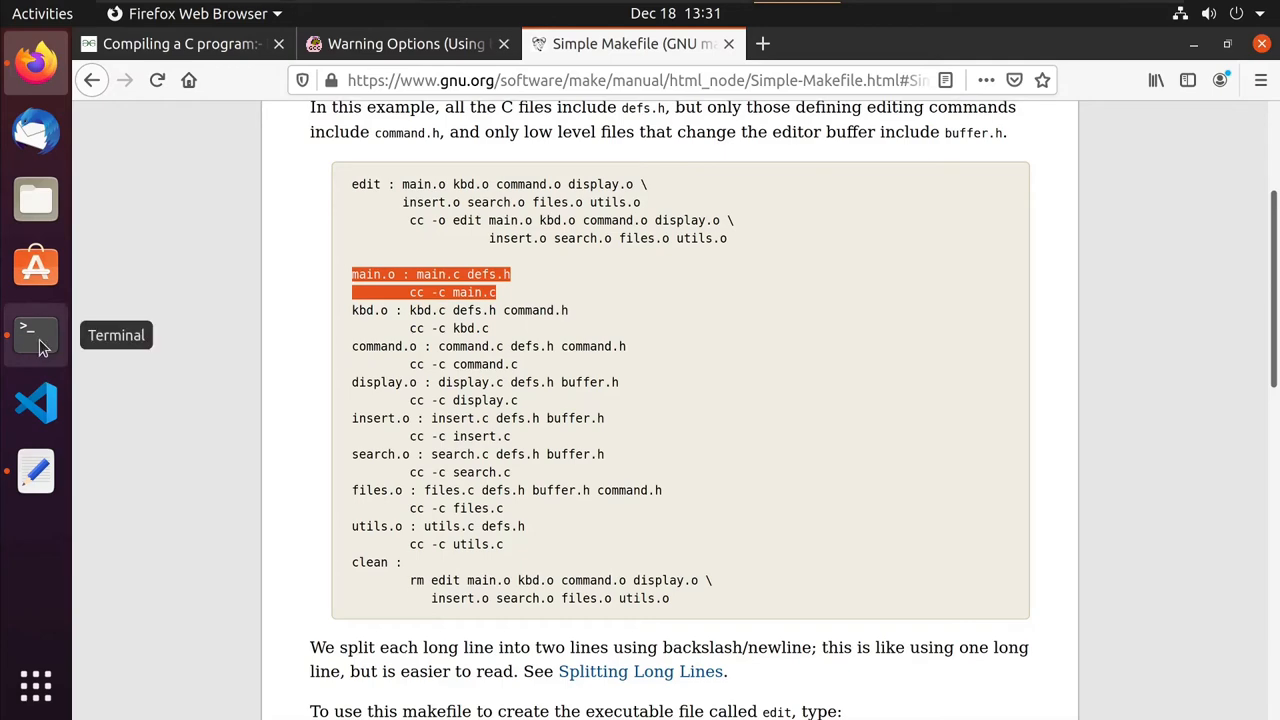
Start a Makefile in vi with CC=gcc and CFLAGS+=-Wall -Wextra -Wpedantic.
click(36, 336)
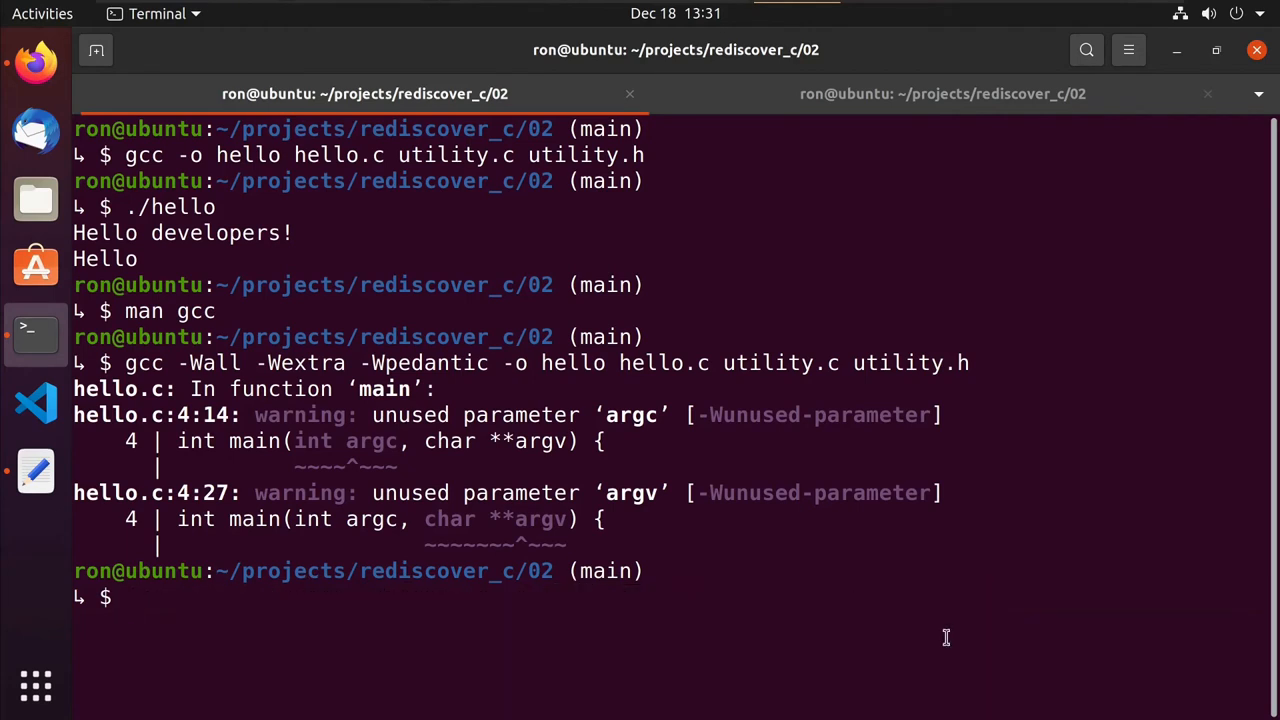
text(vi)
text(CC)
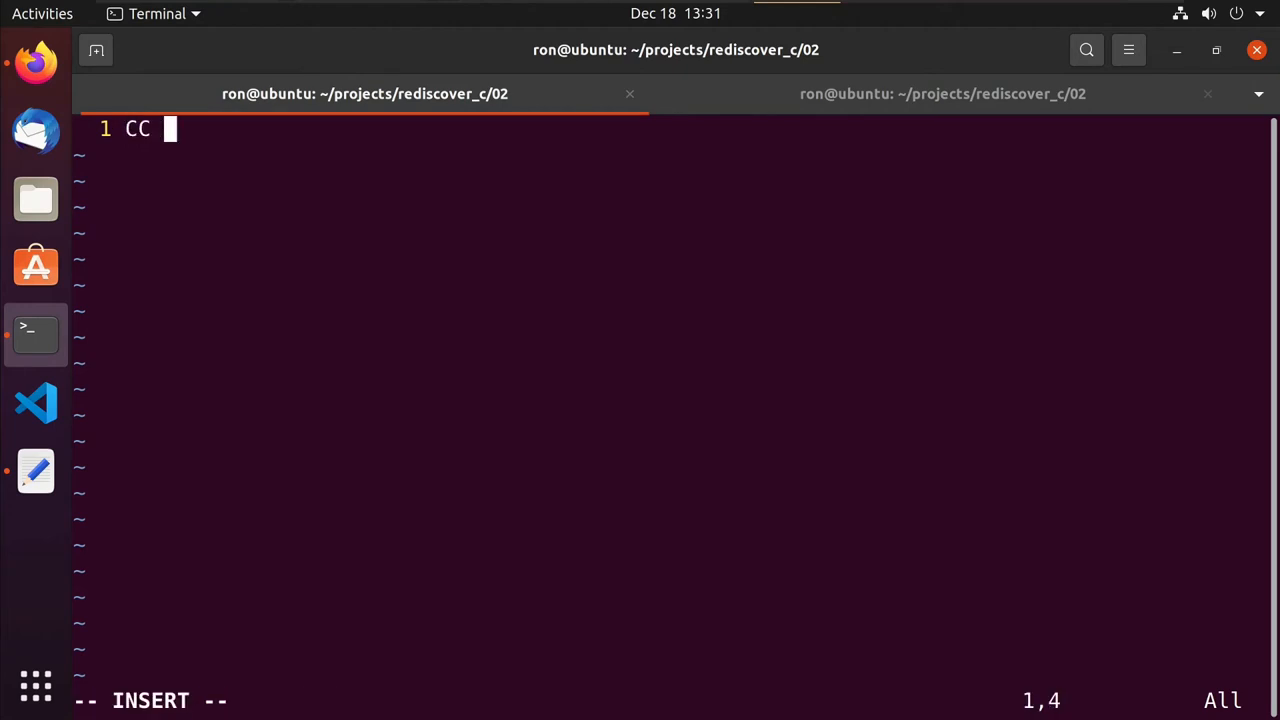
text(=)
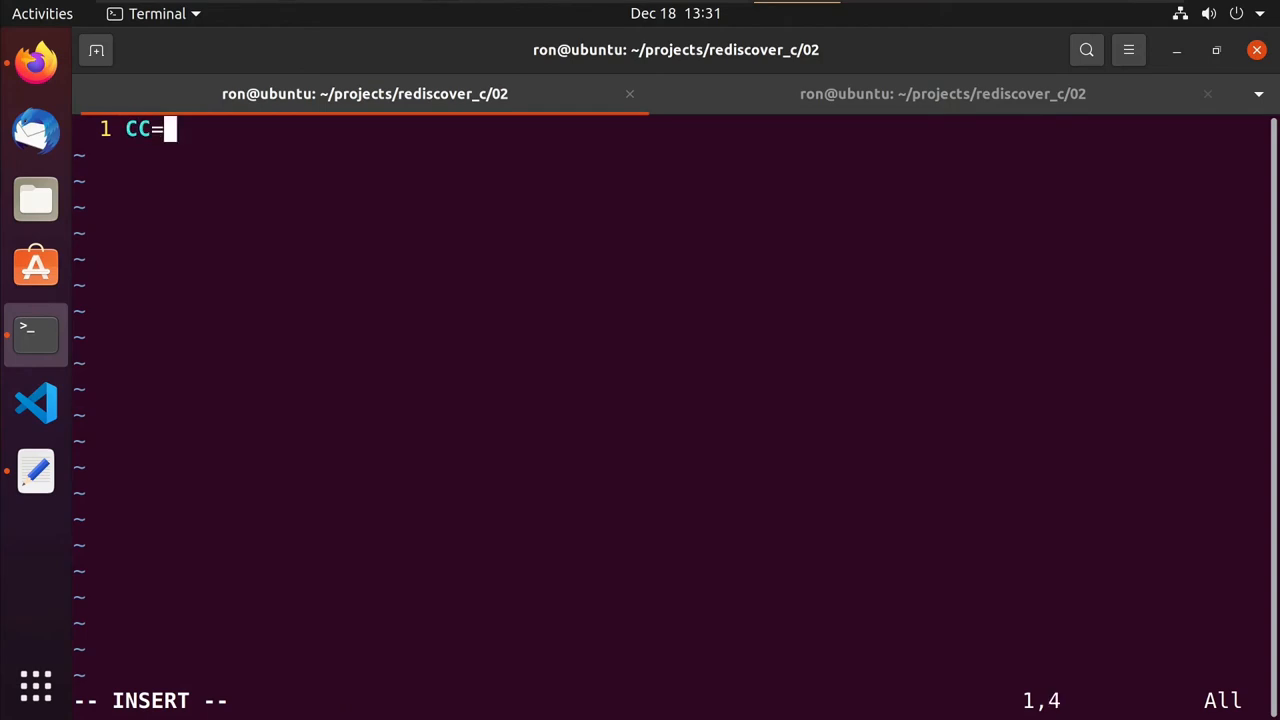
text(gcc)
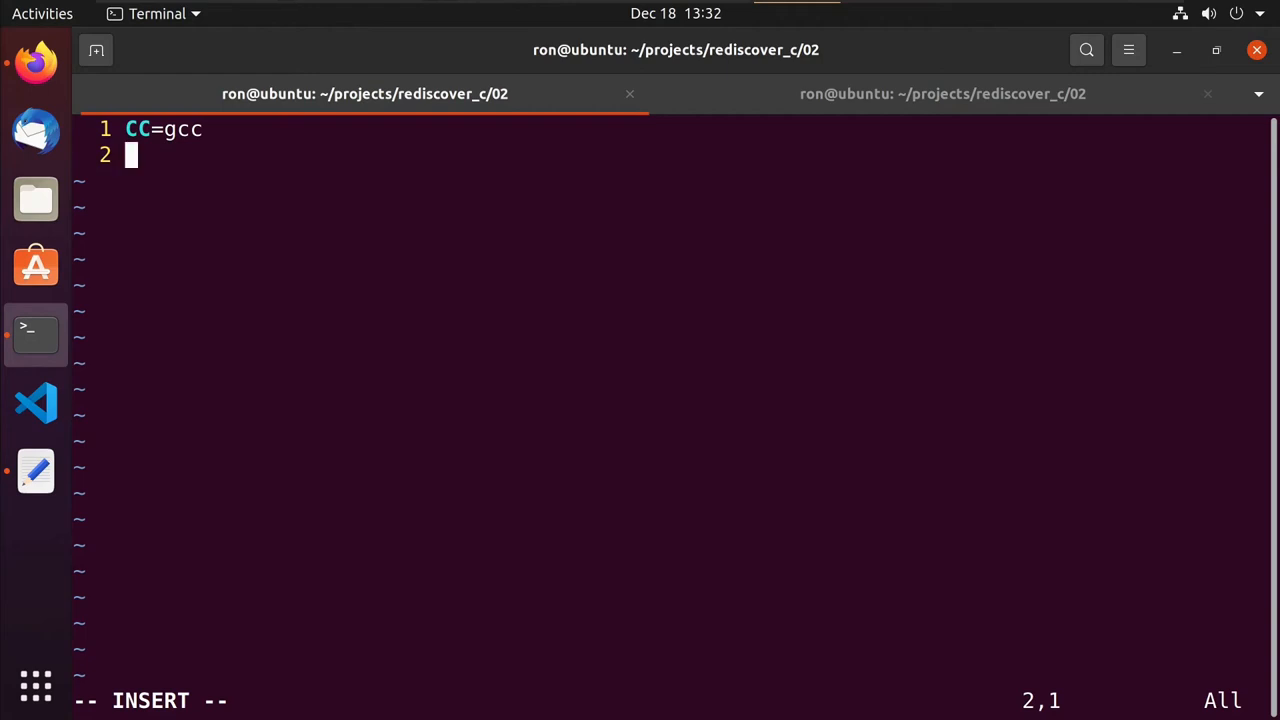
text(CFLAG)
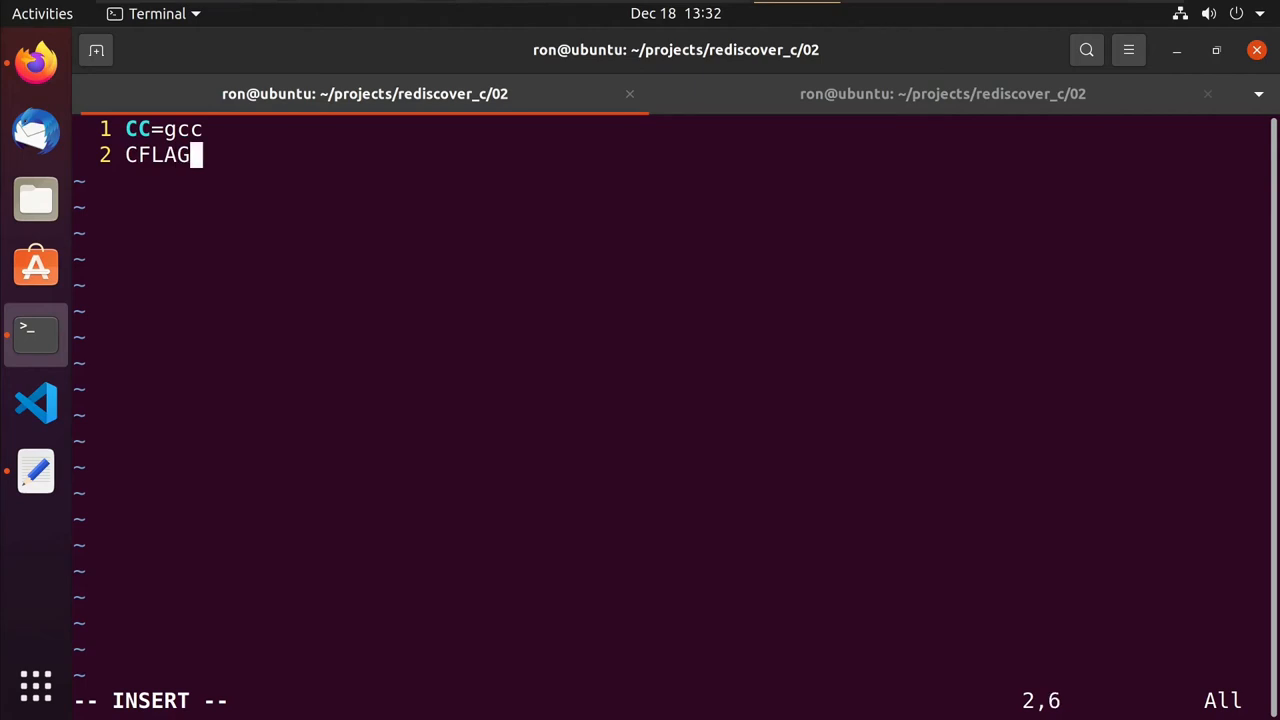
text(S=)
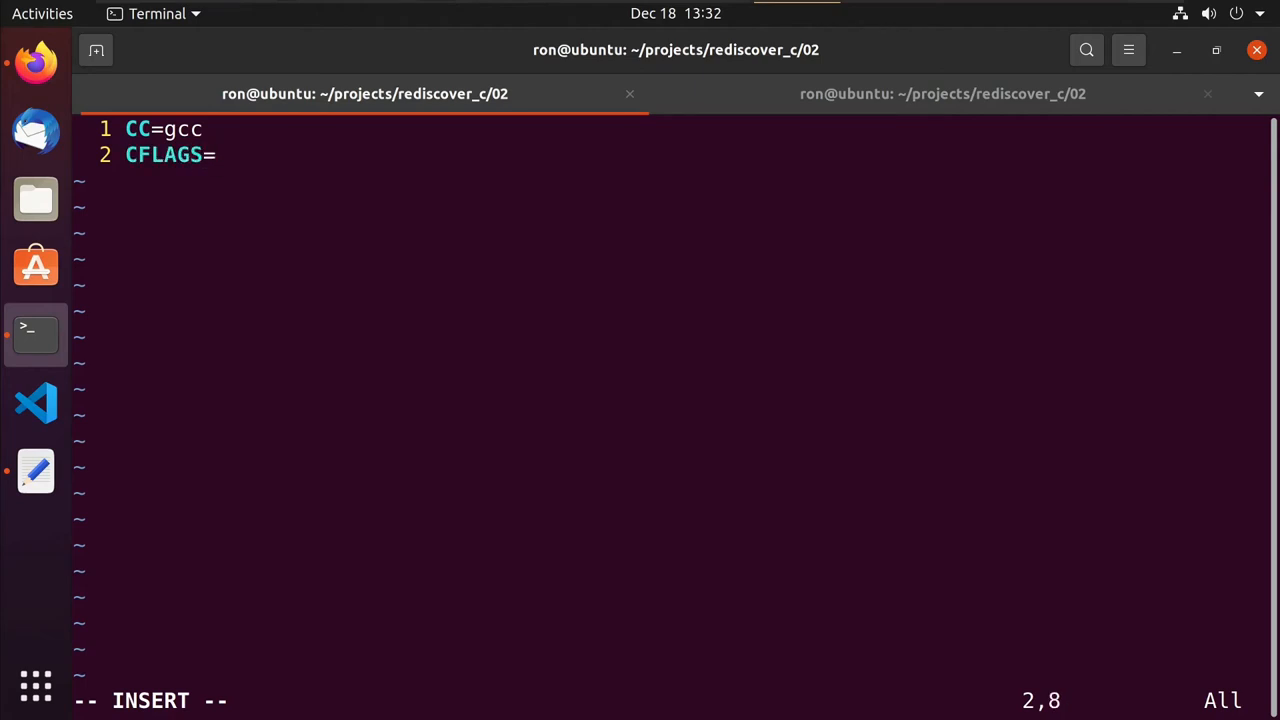
text(-)
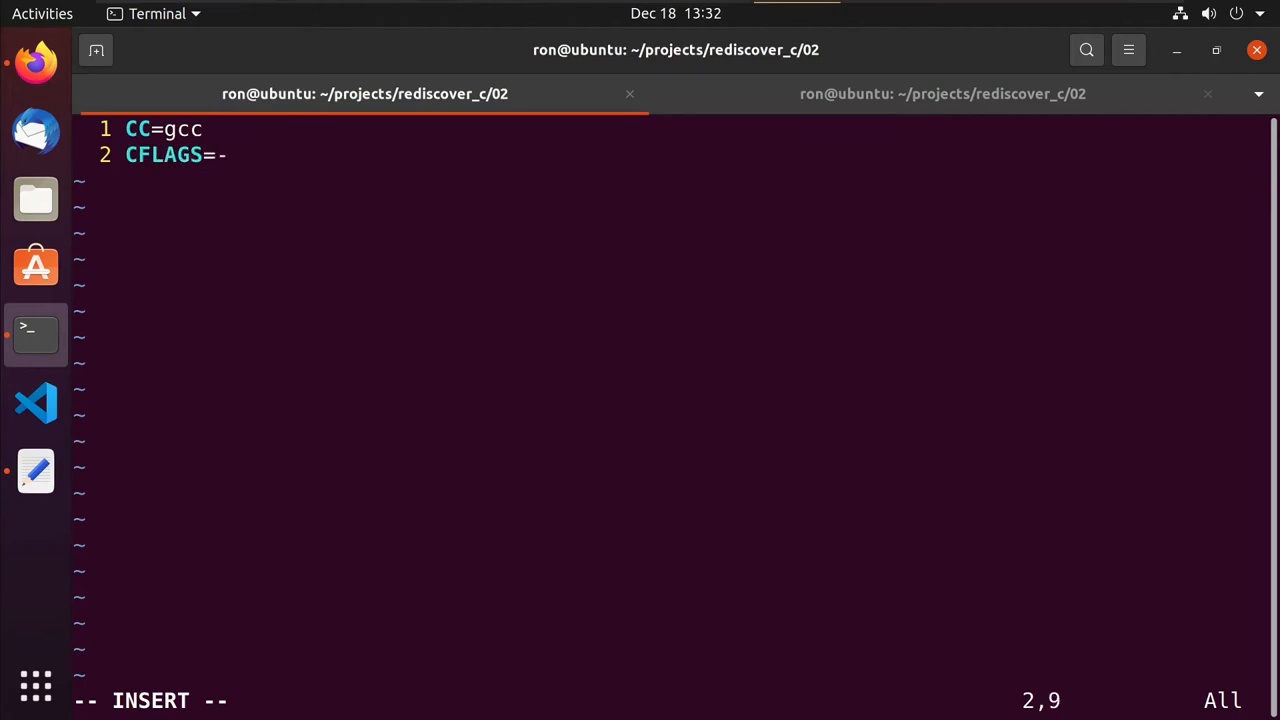
key(BackSpace)
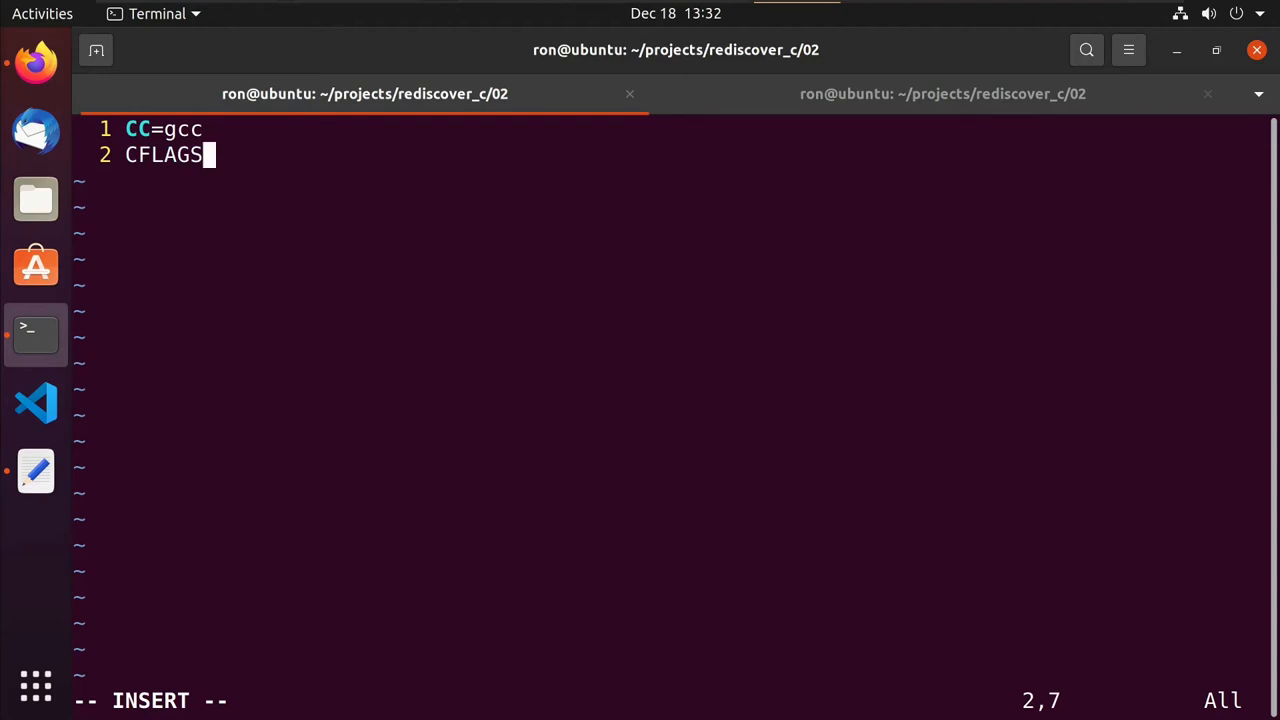
text(+=)
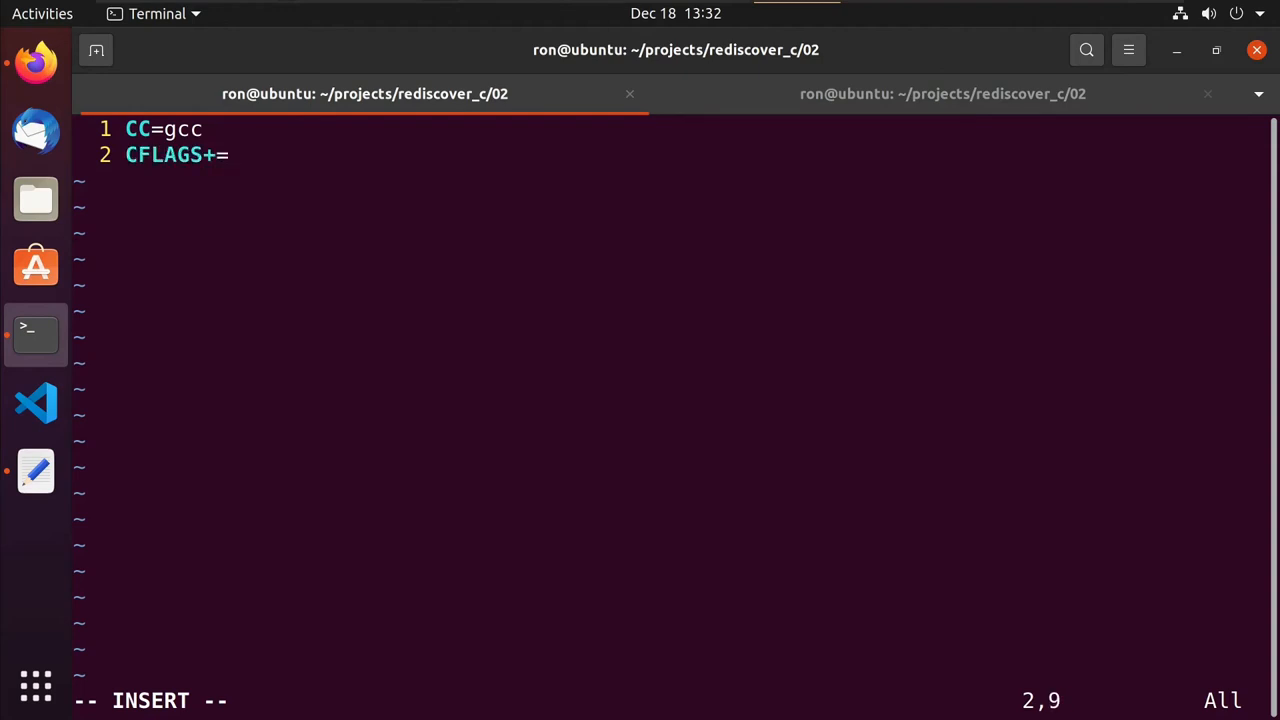
text(-W)
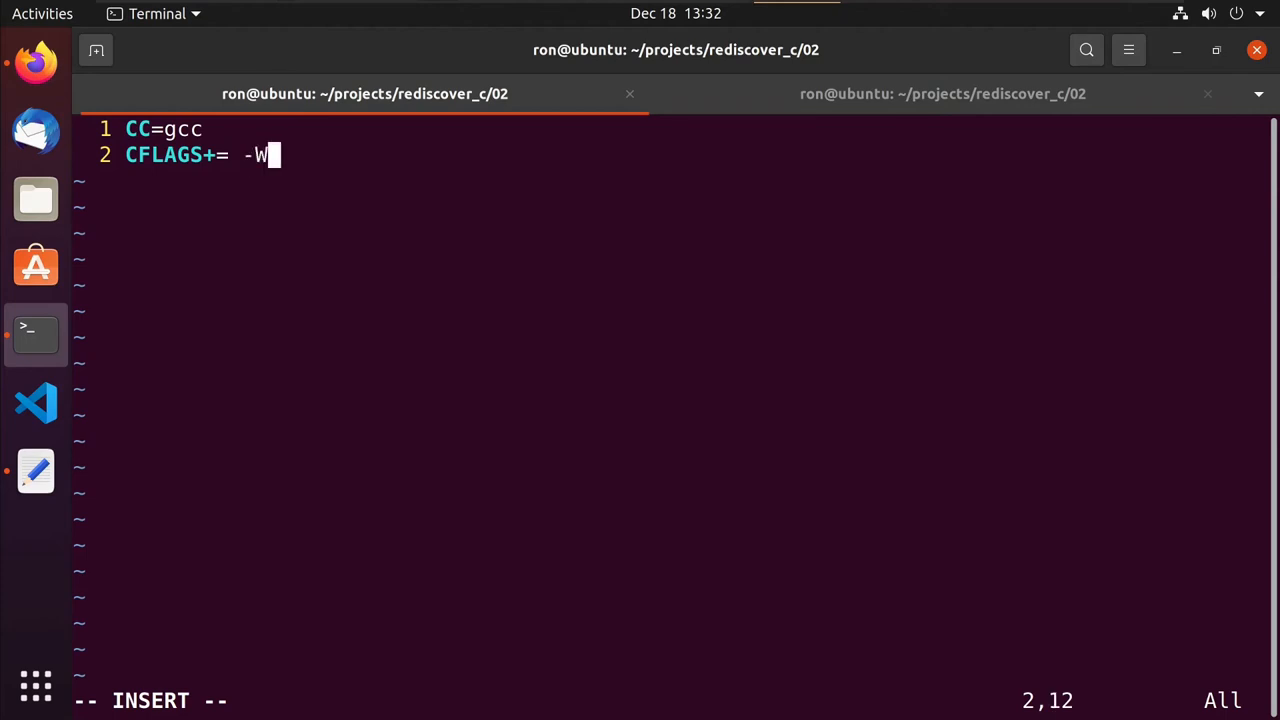
text(all -We)
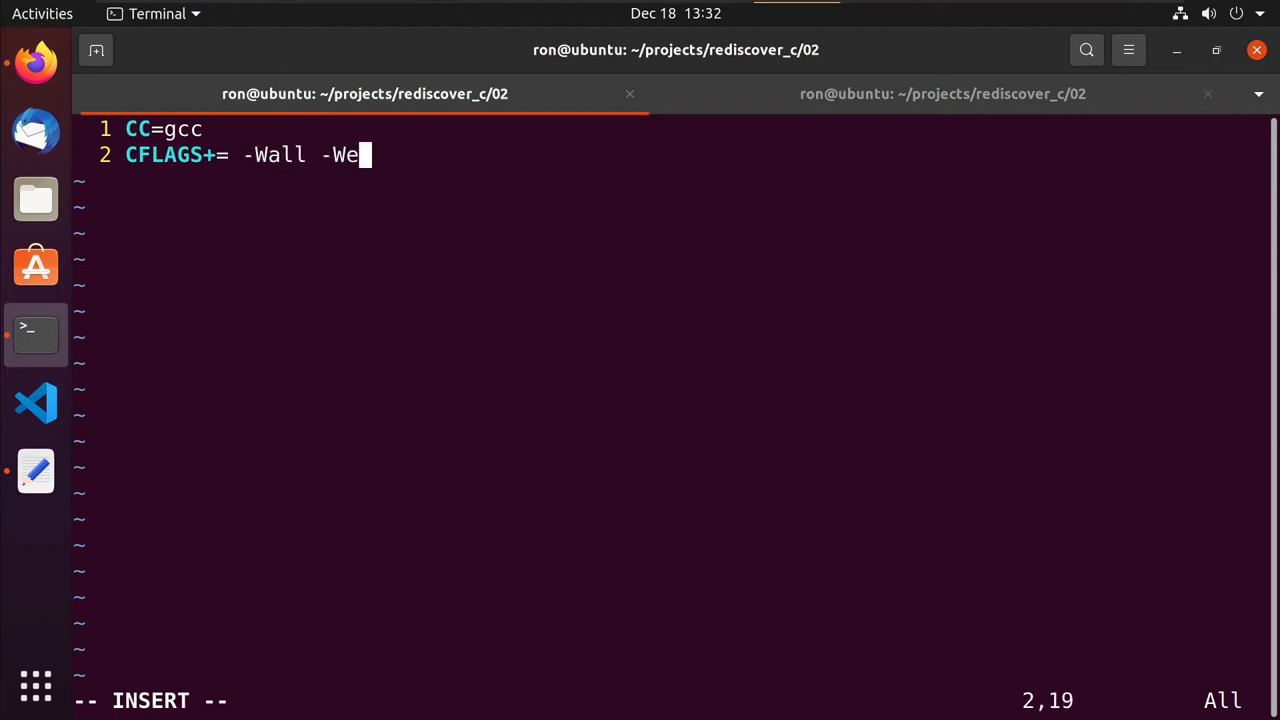
text(xtra -)
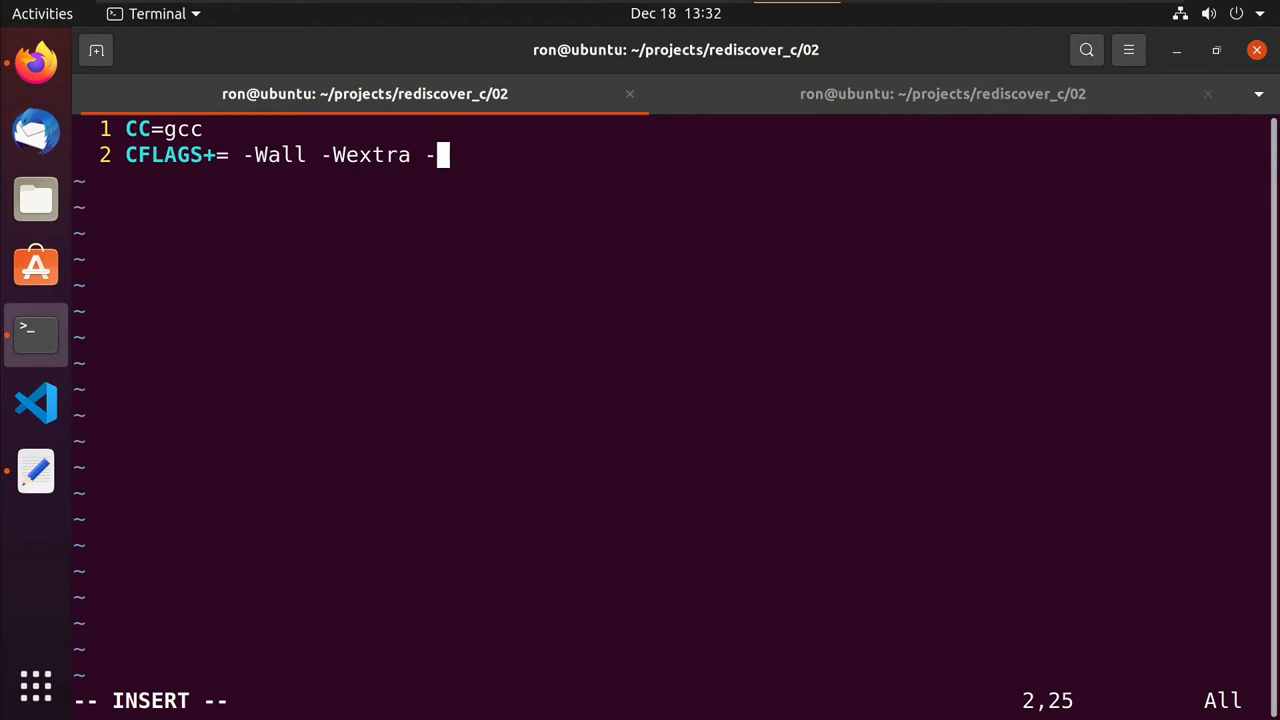
text(Wp)
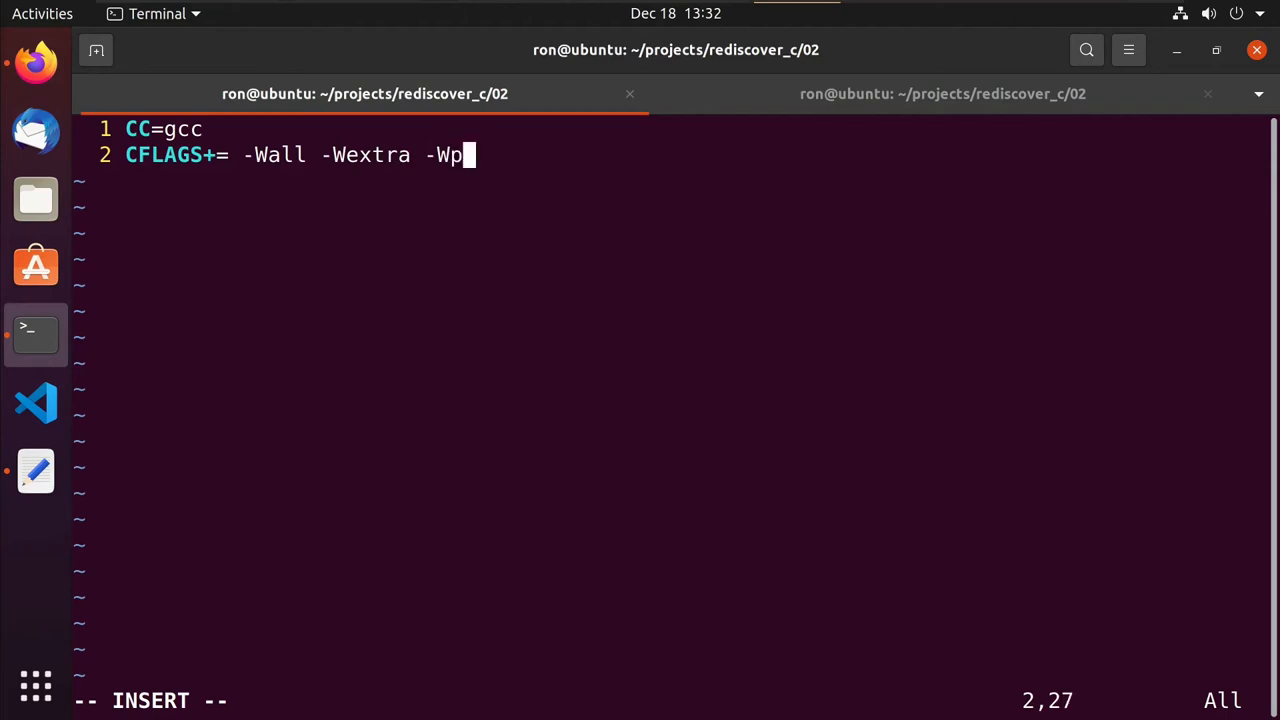
text(edantic)
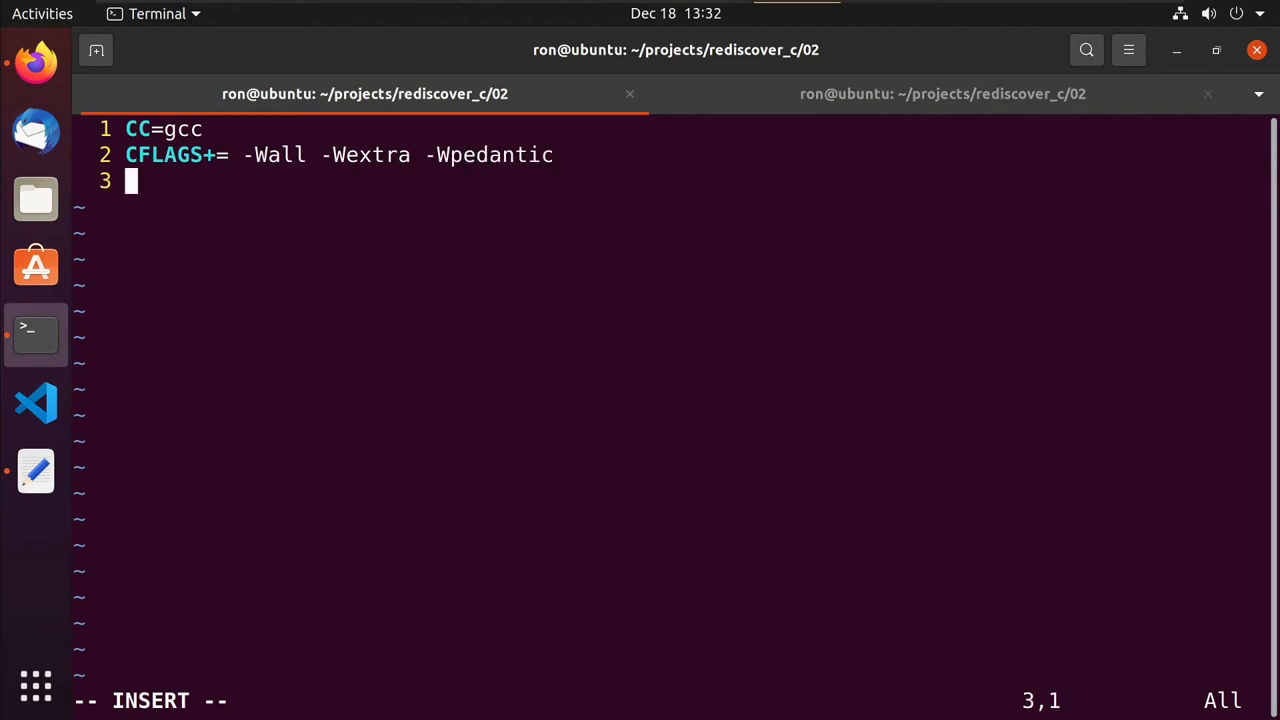
Add rules all: hello, hello: hello.c utility.o, and utility.o: utility.h utility.c.
text(all)
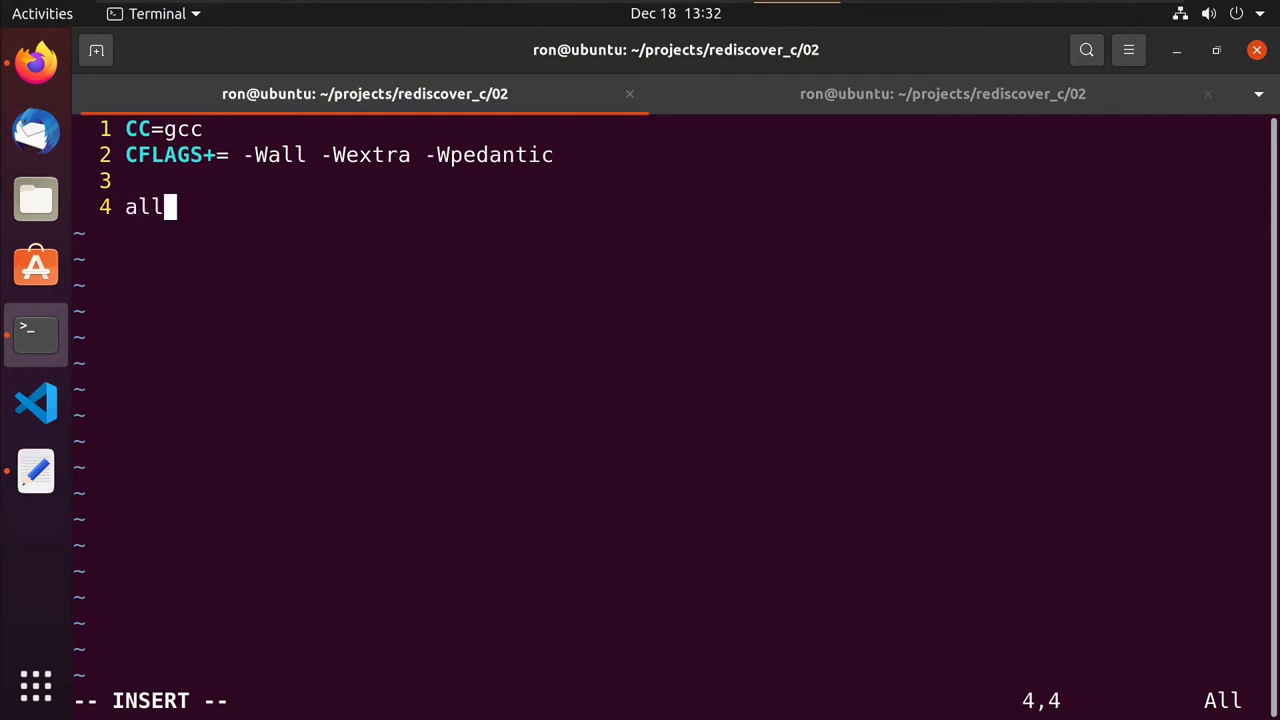
text(:)
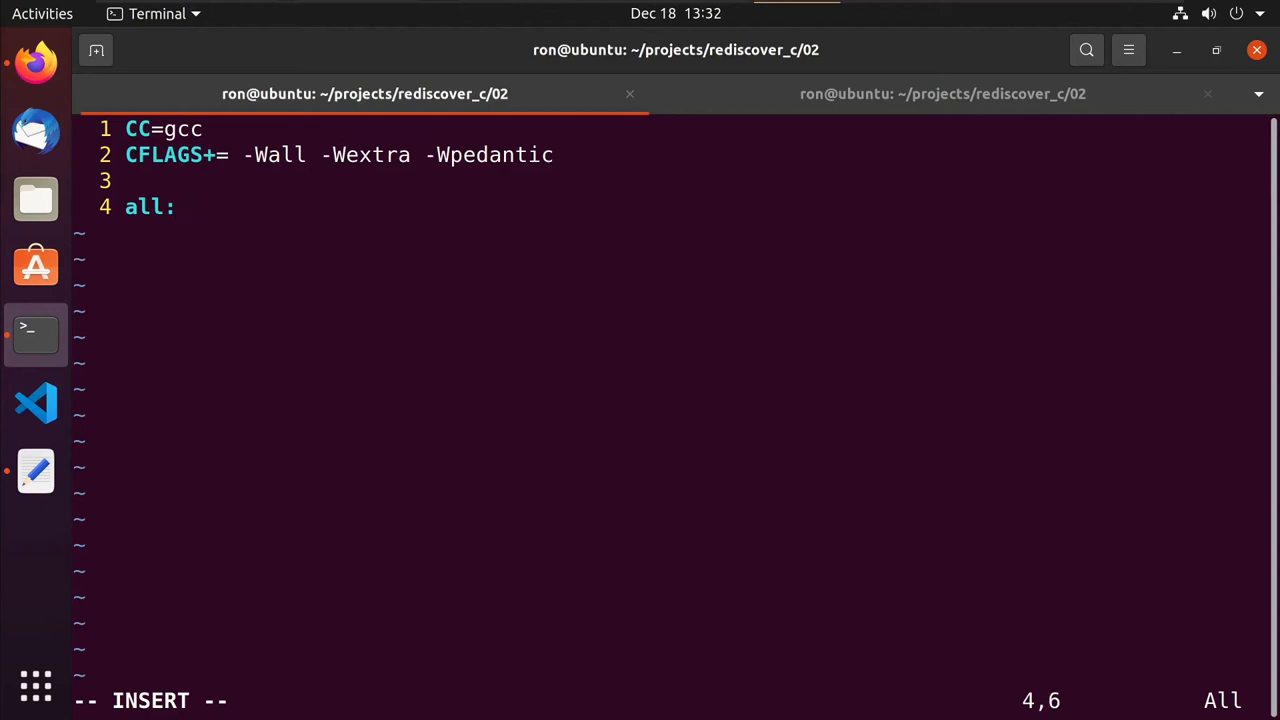
text(hello)
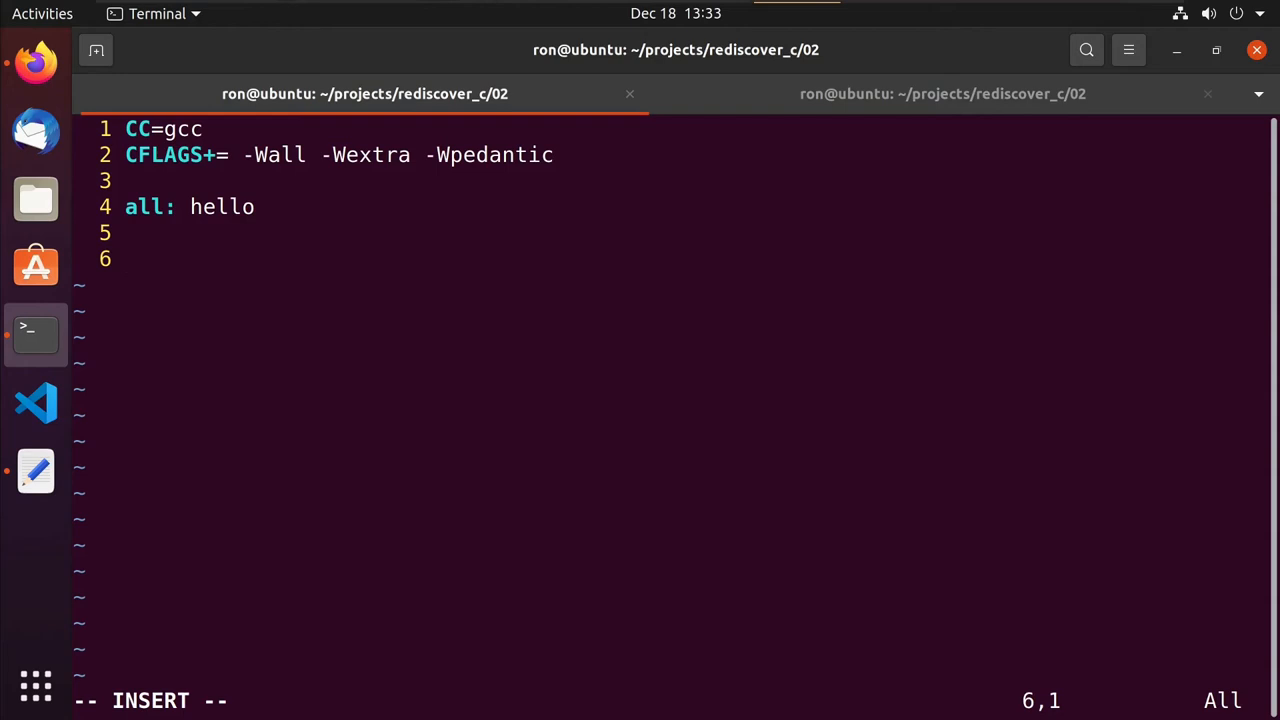
text(helo)
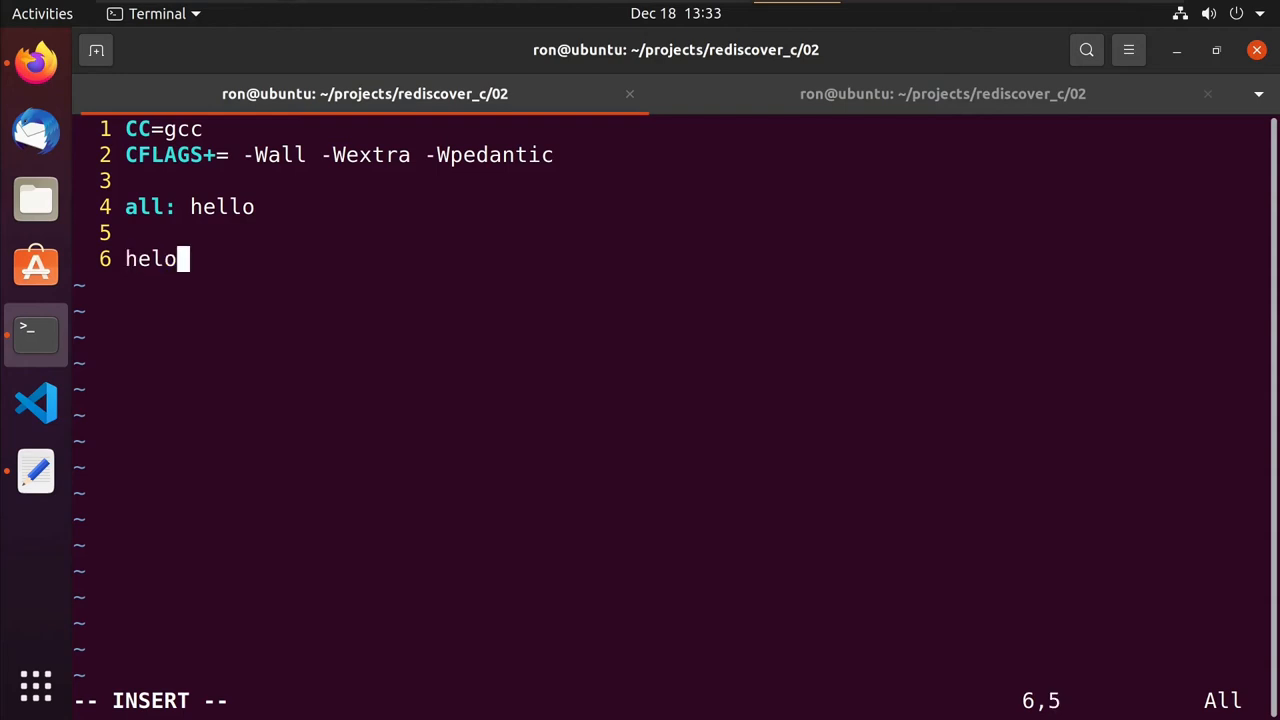
text(lo:)
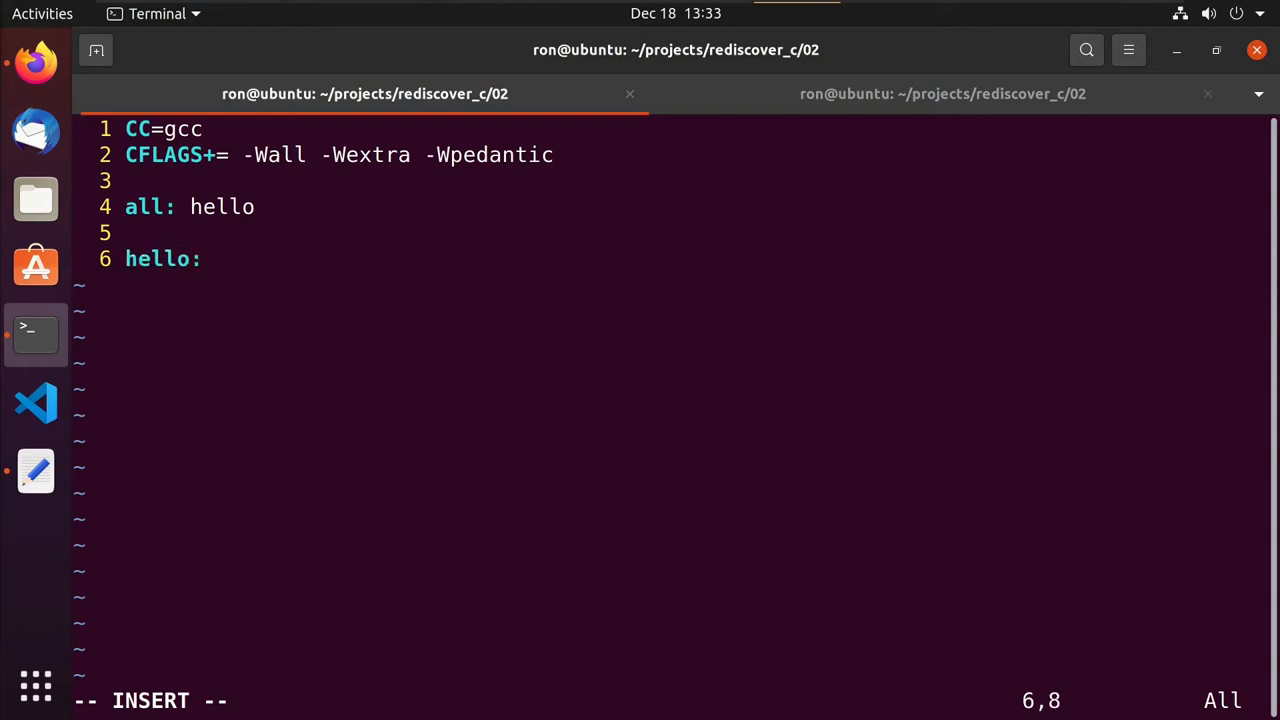
text(hello.c)
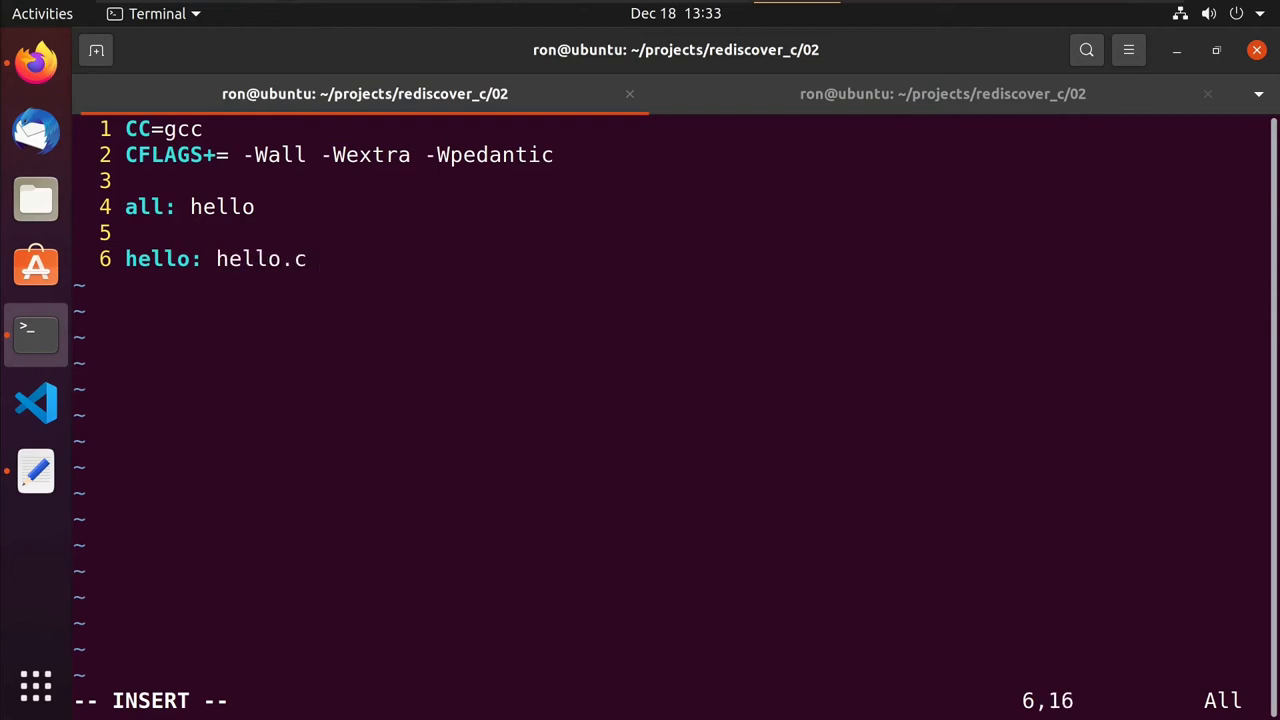
text(ut)
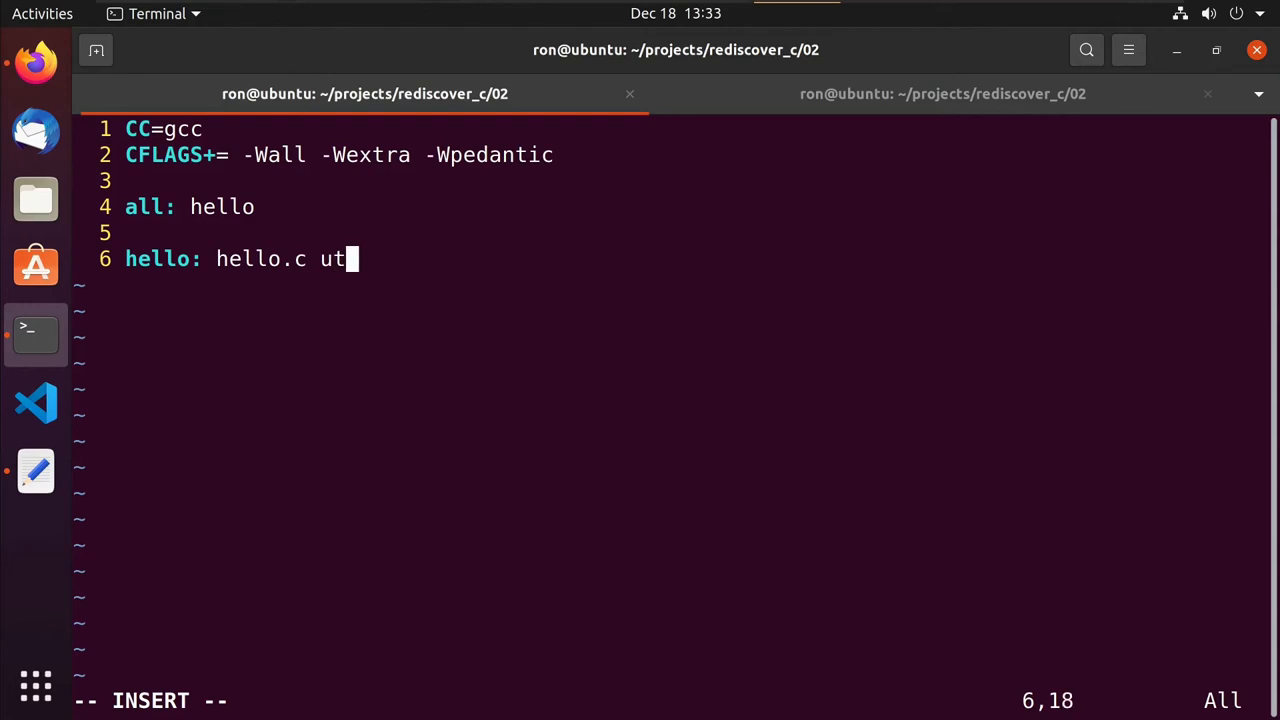
text(ility.o)
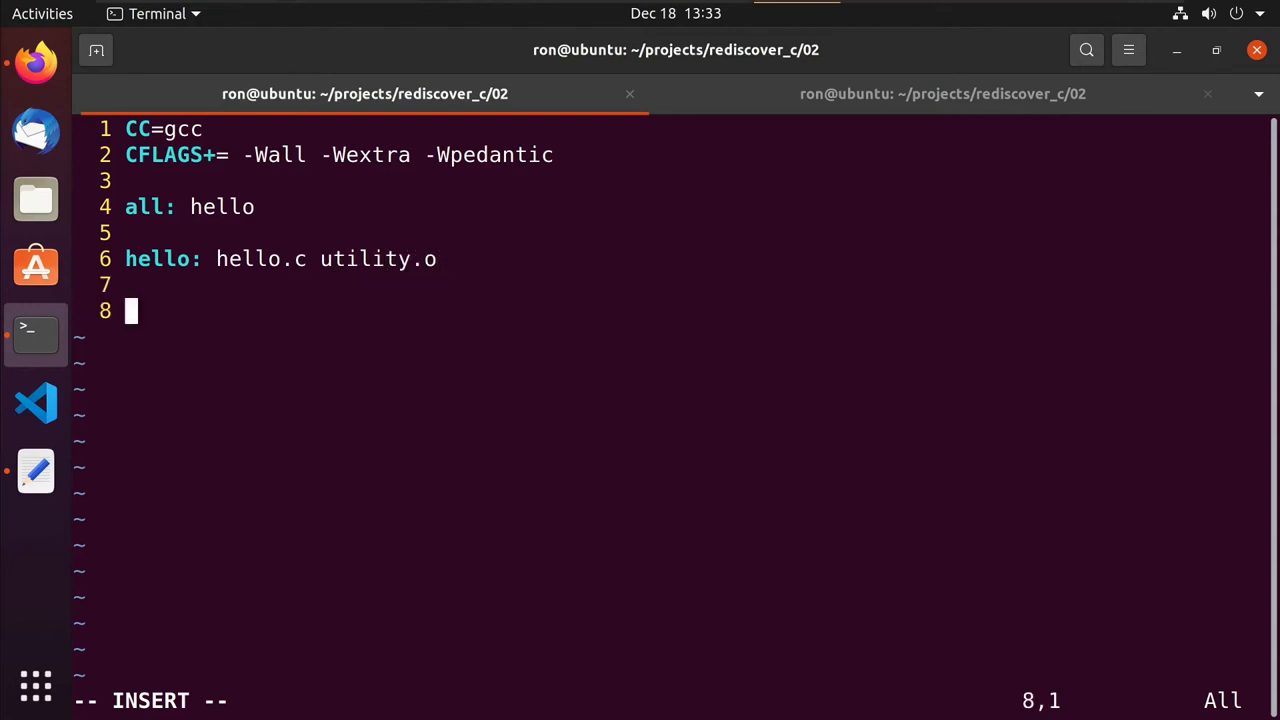
text(util)
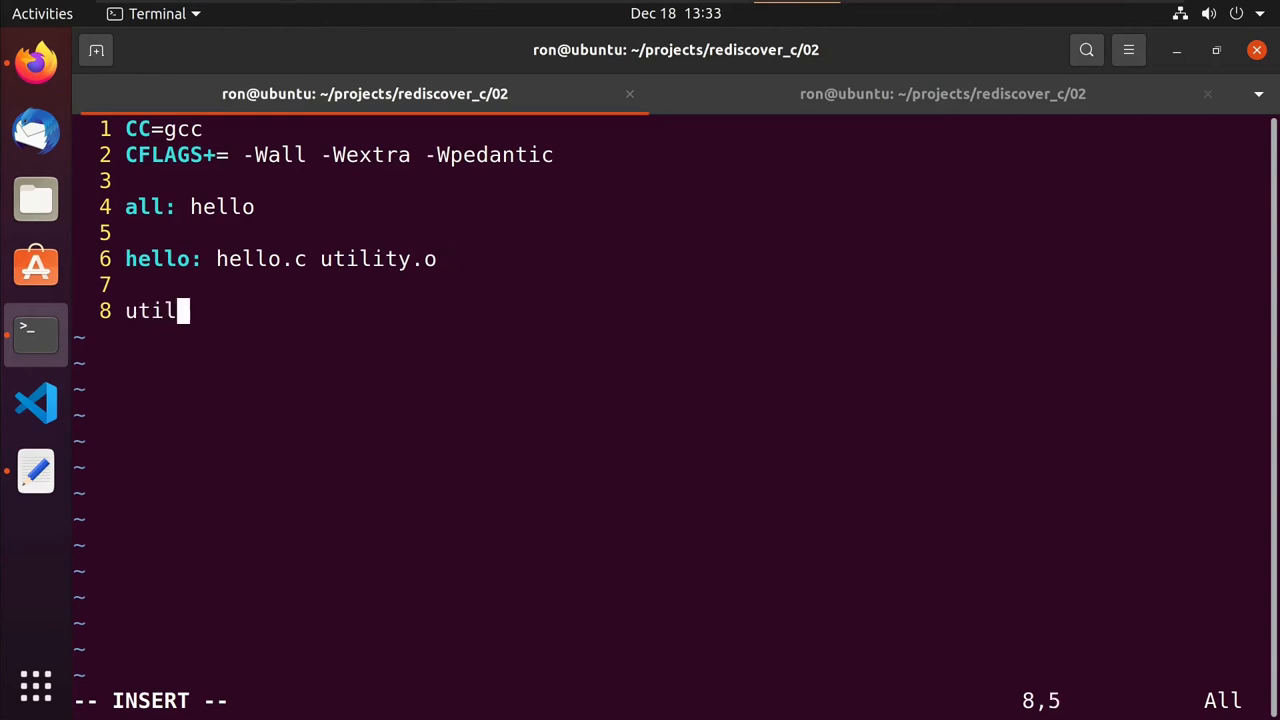
text(ity.o:)
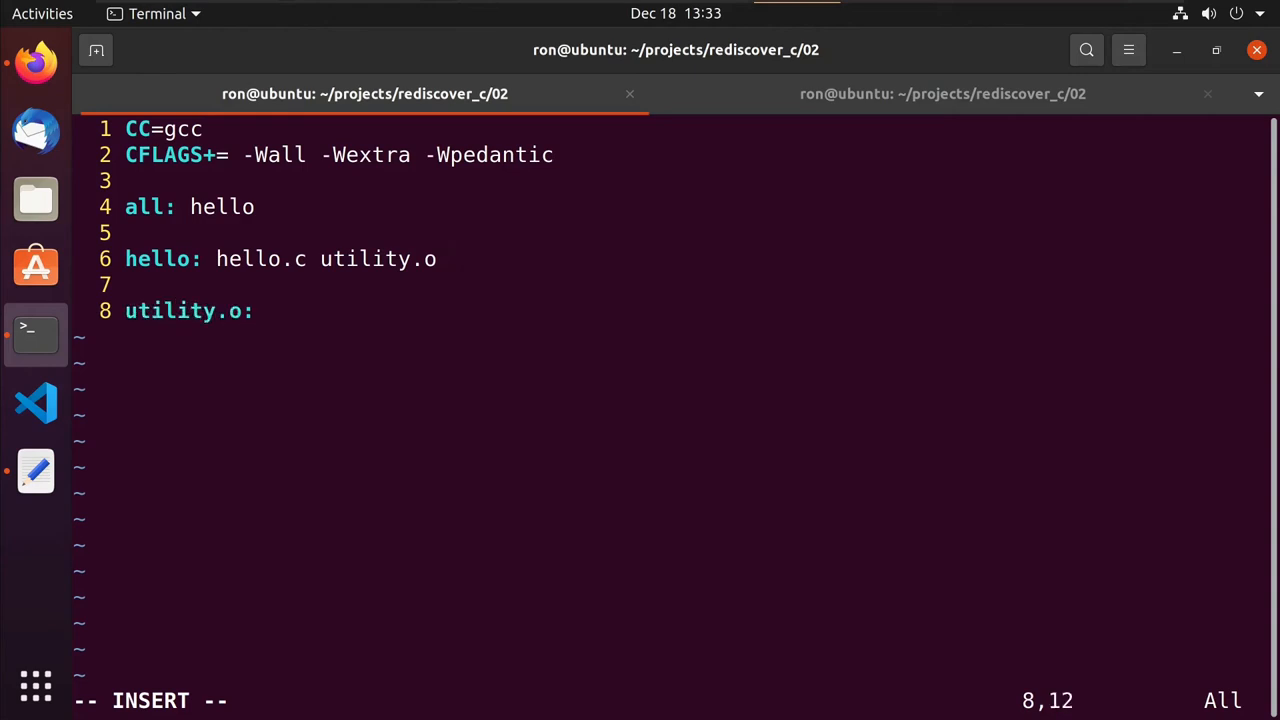
text(utility)
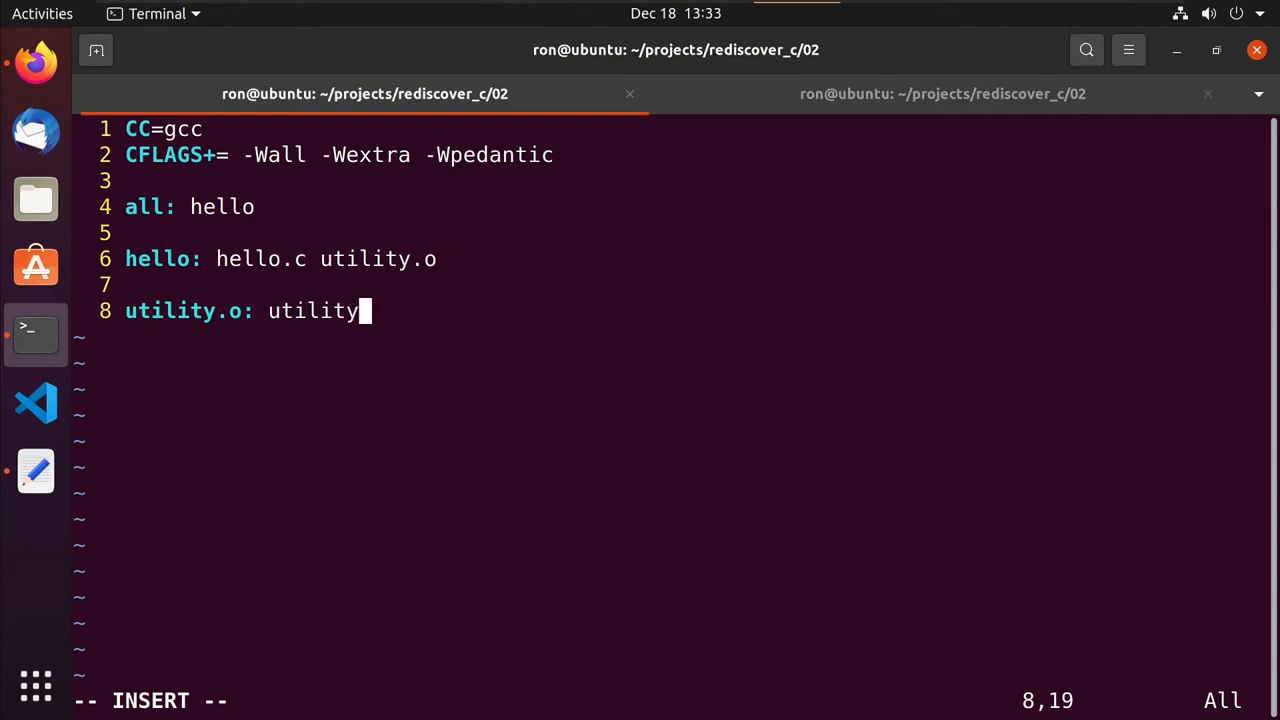
text(.h utili)
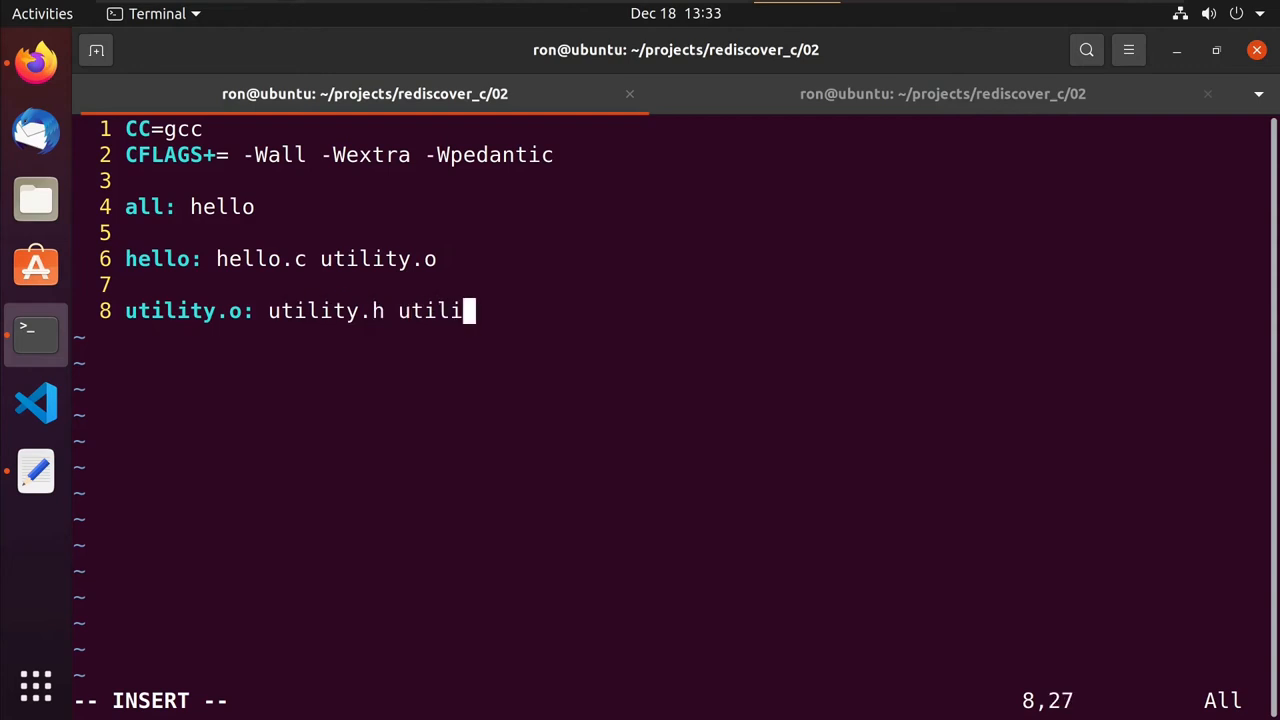
text(ty.c)
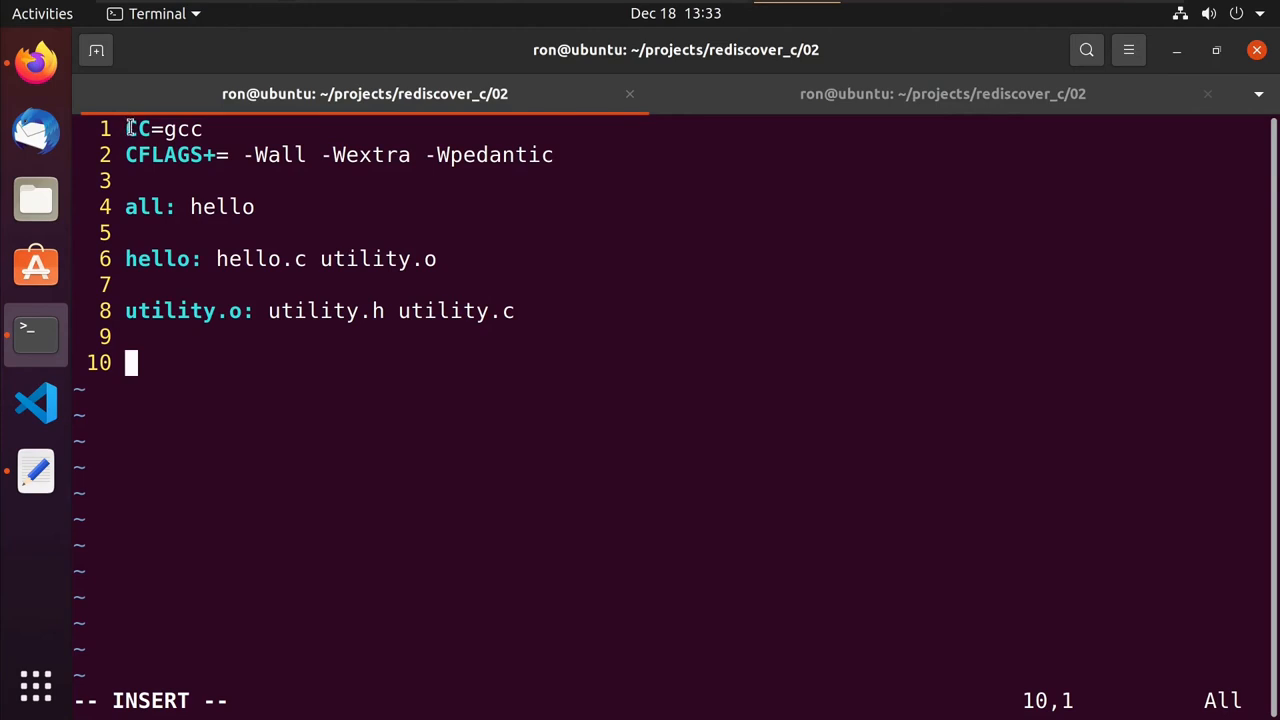
Add a clean target whose tab-indented recipe runs rm -rf *.o hello.
double_click(164, 154)
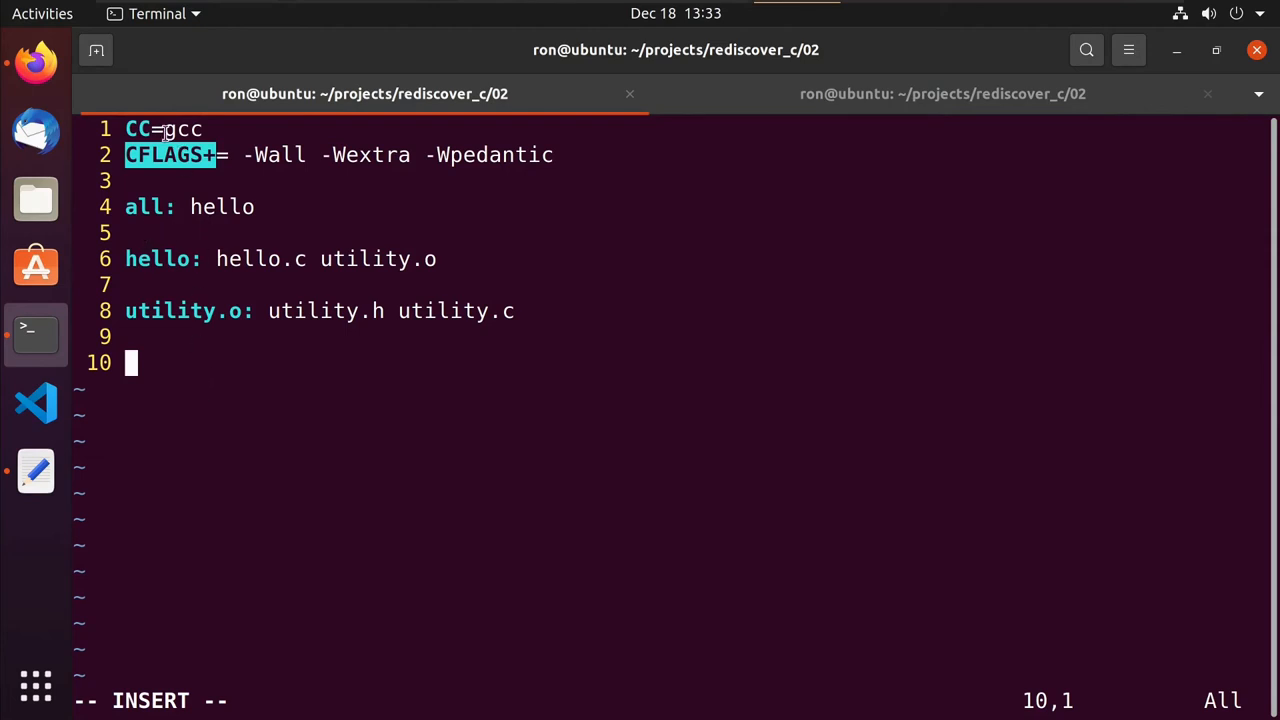
mouse_move(172, 272)
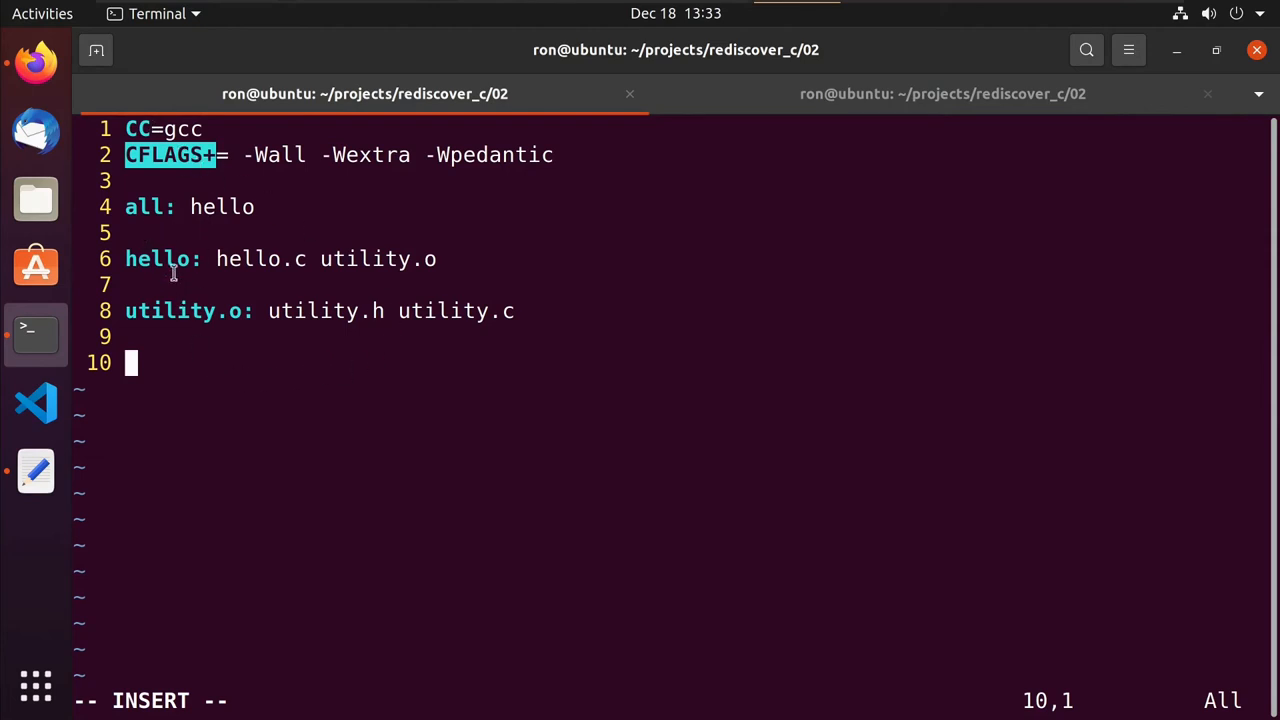
mouse_move(184, 408)
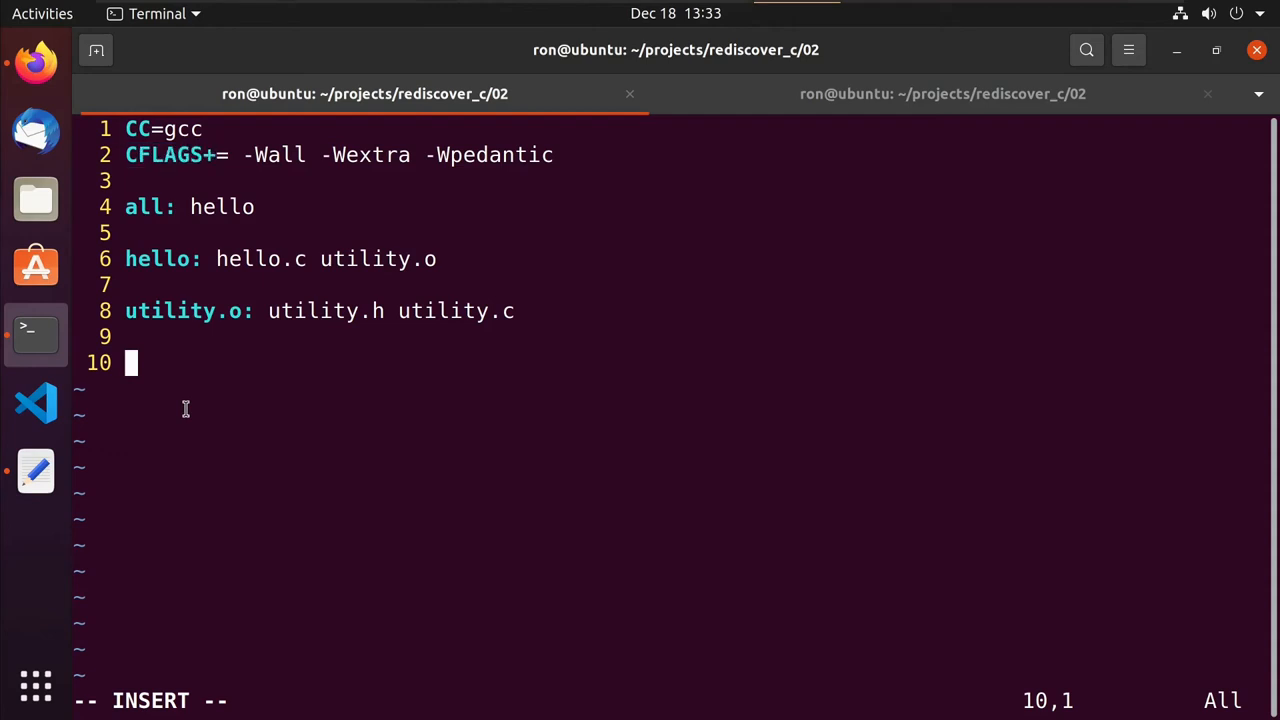
text(clea)
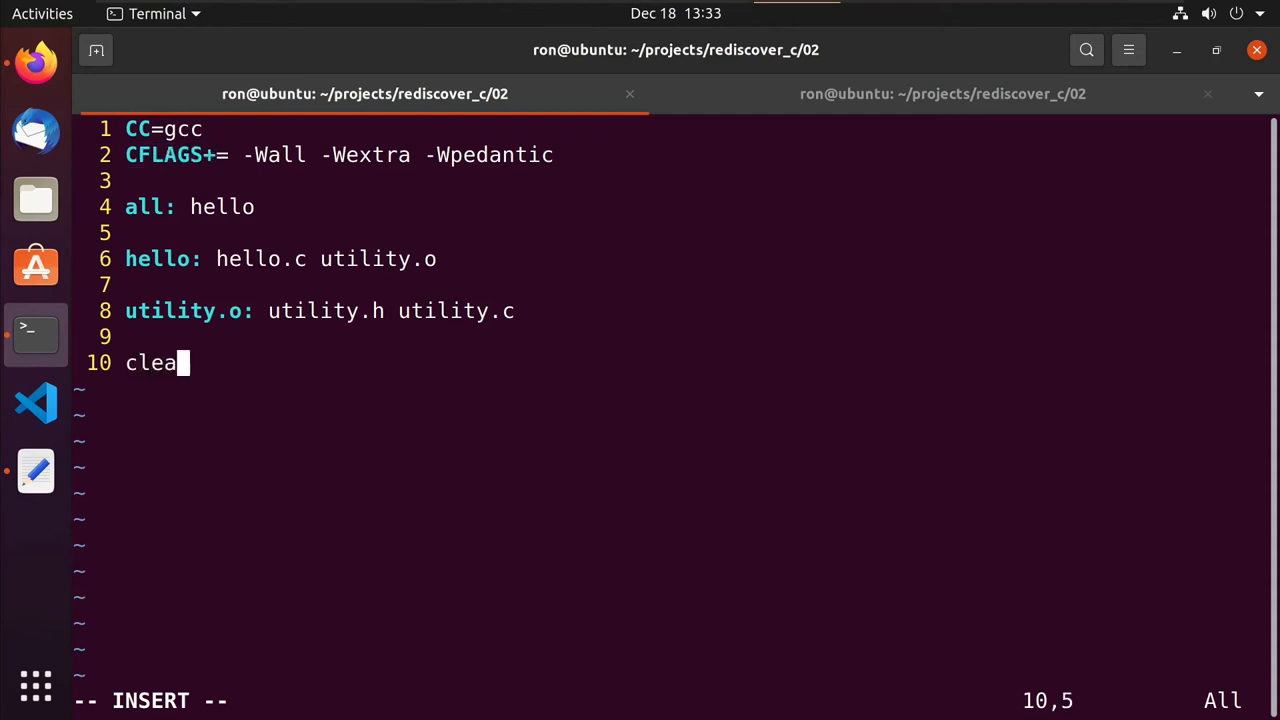
text(n:)
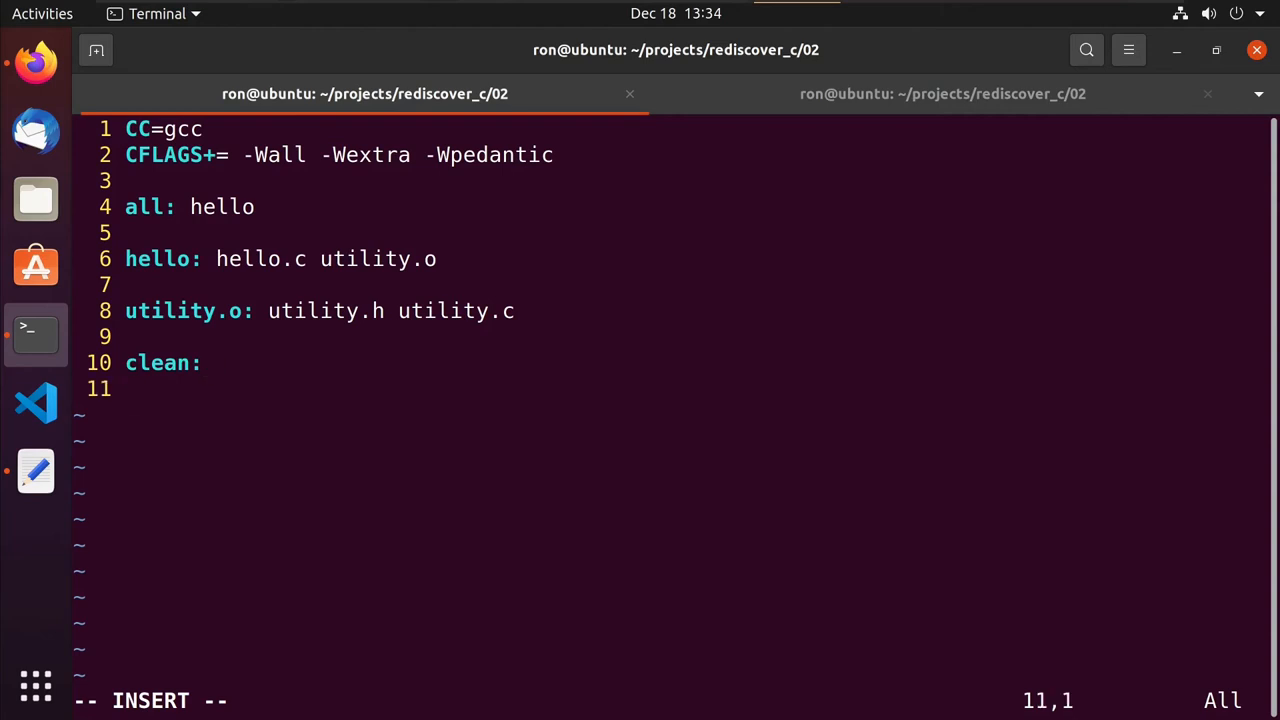
text(i)
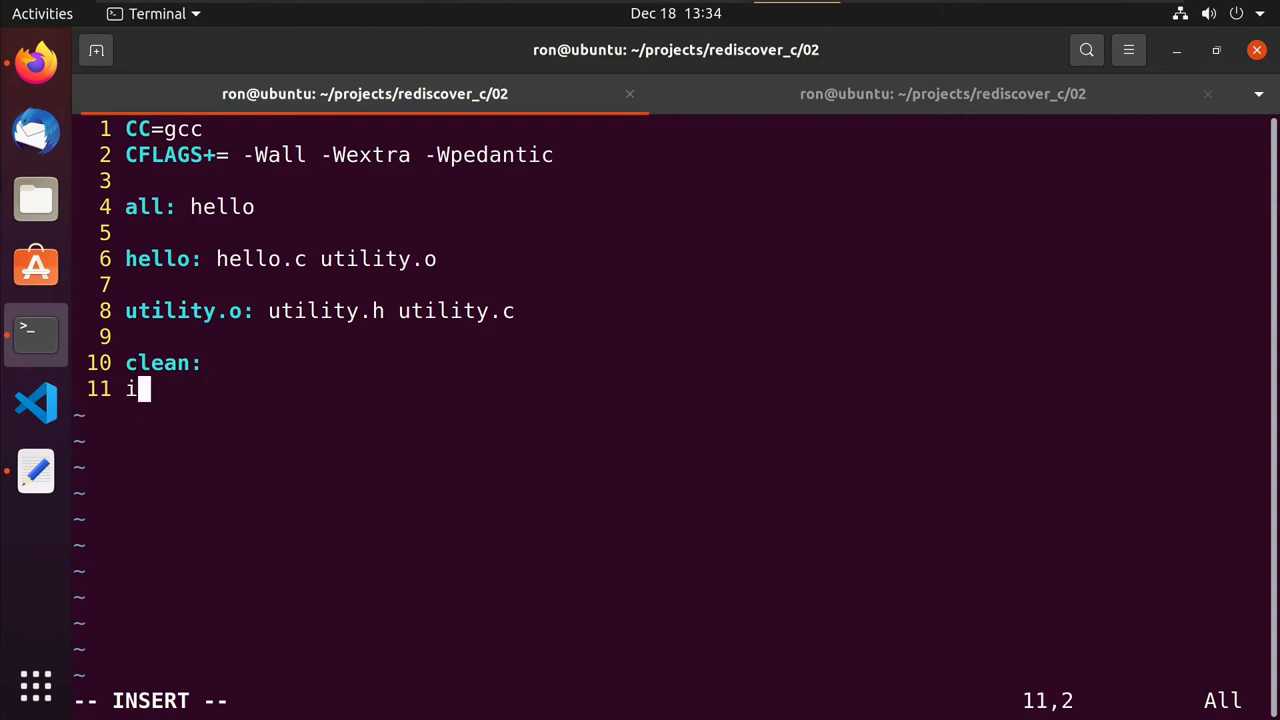
key(BackSpace)
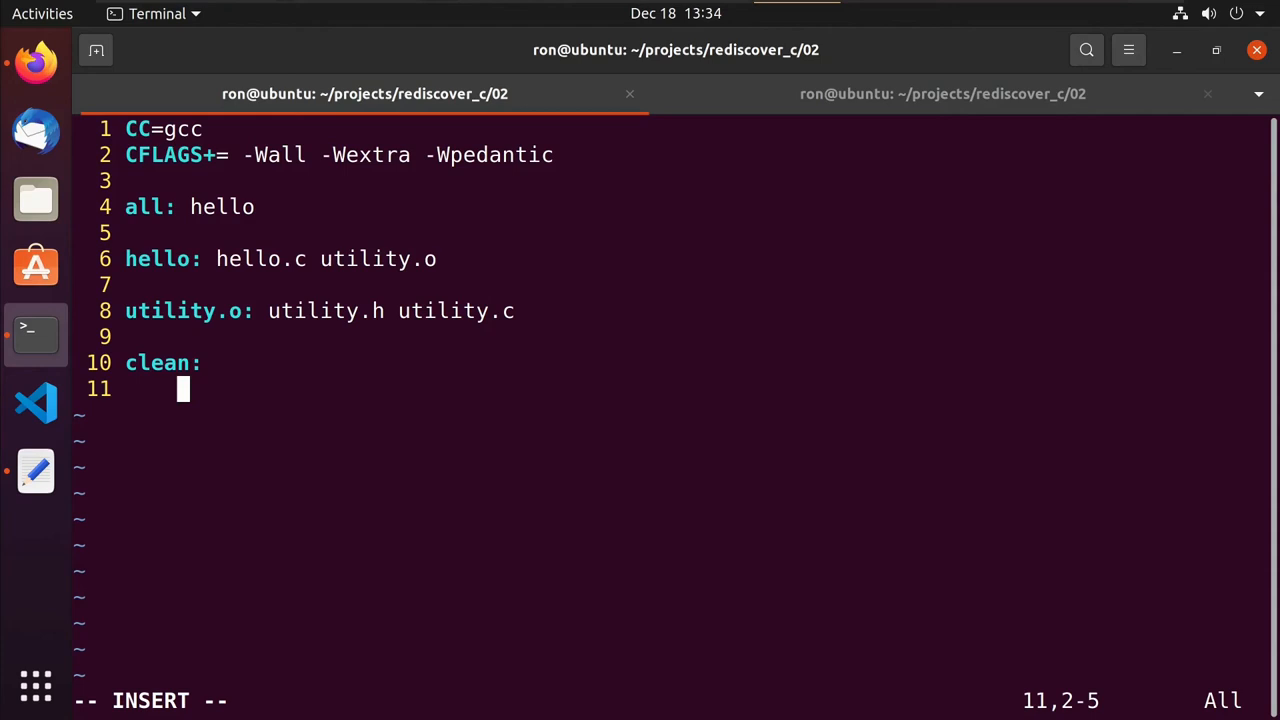
text(rm -rf (.)
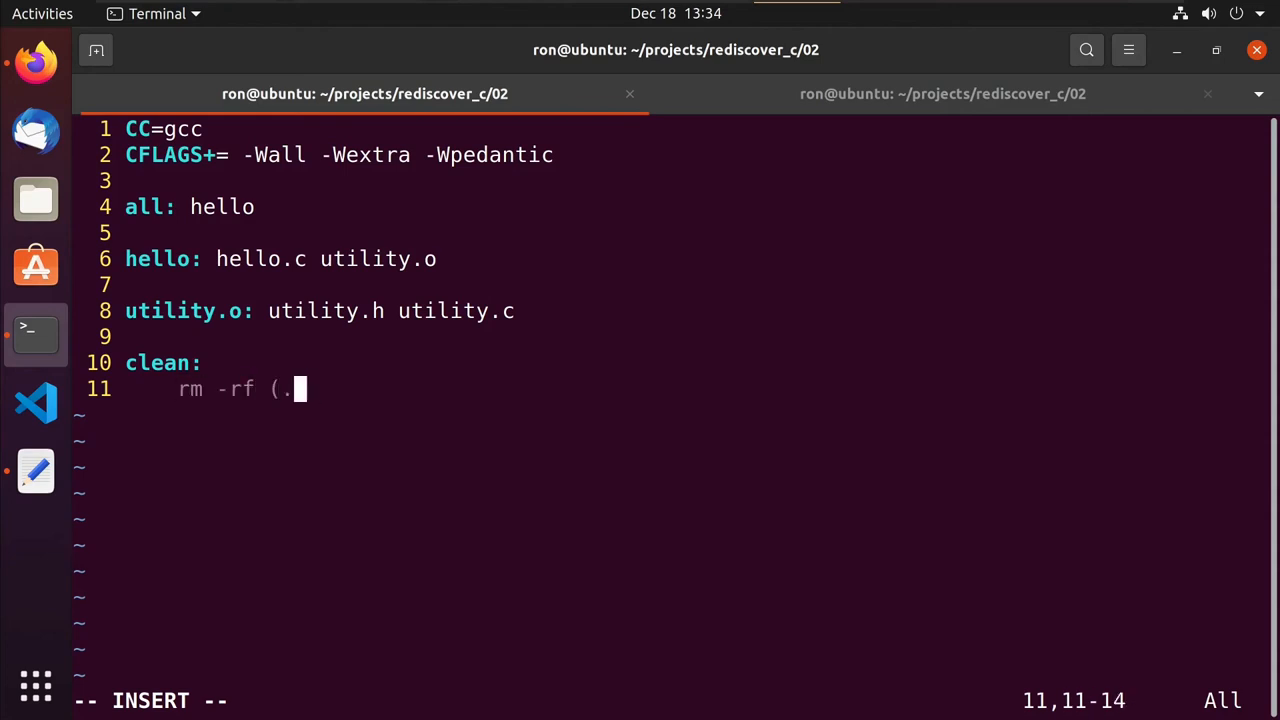
text(*)
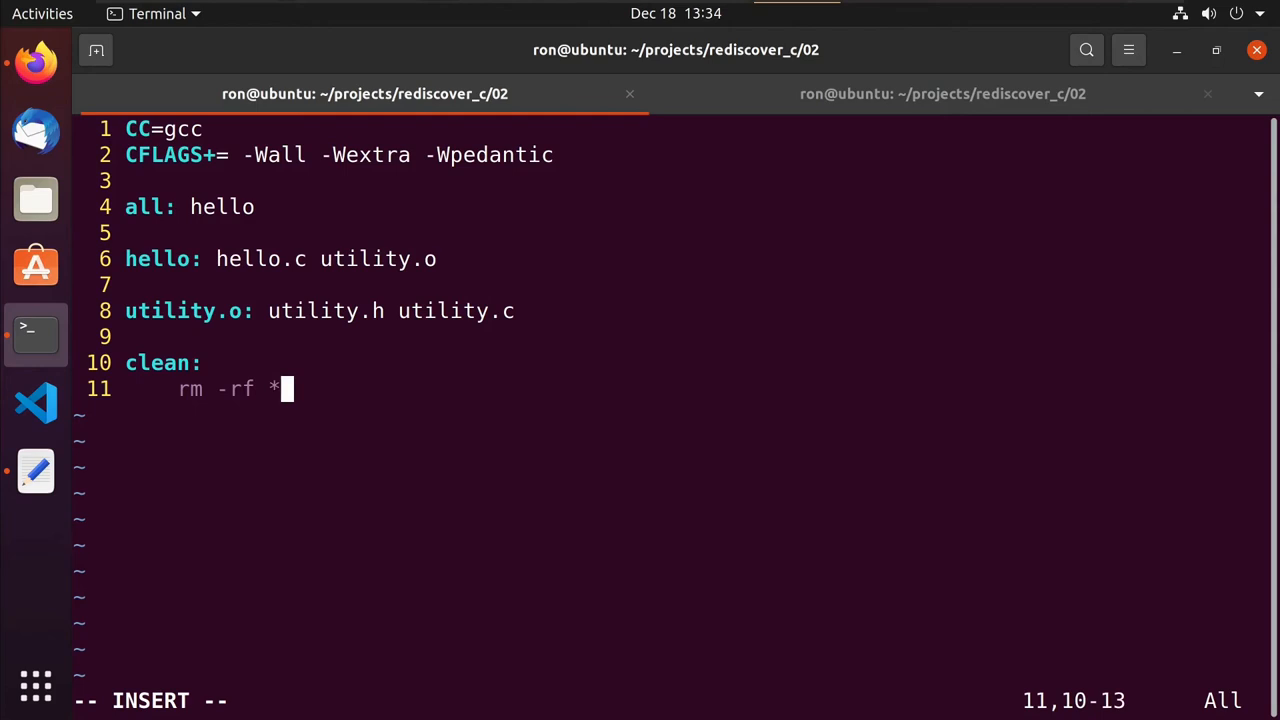
text(.o)
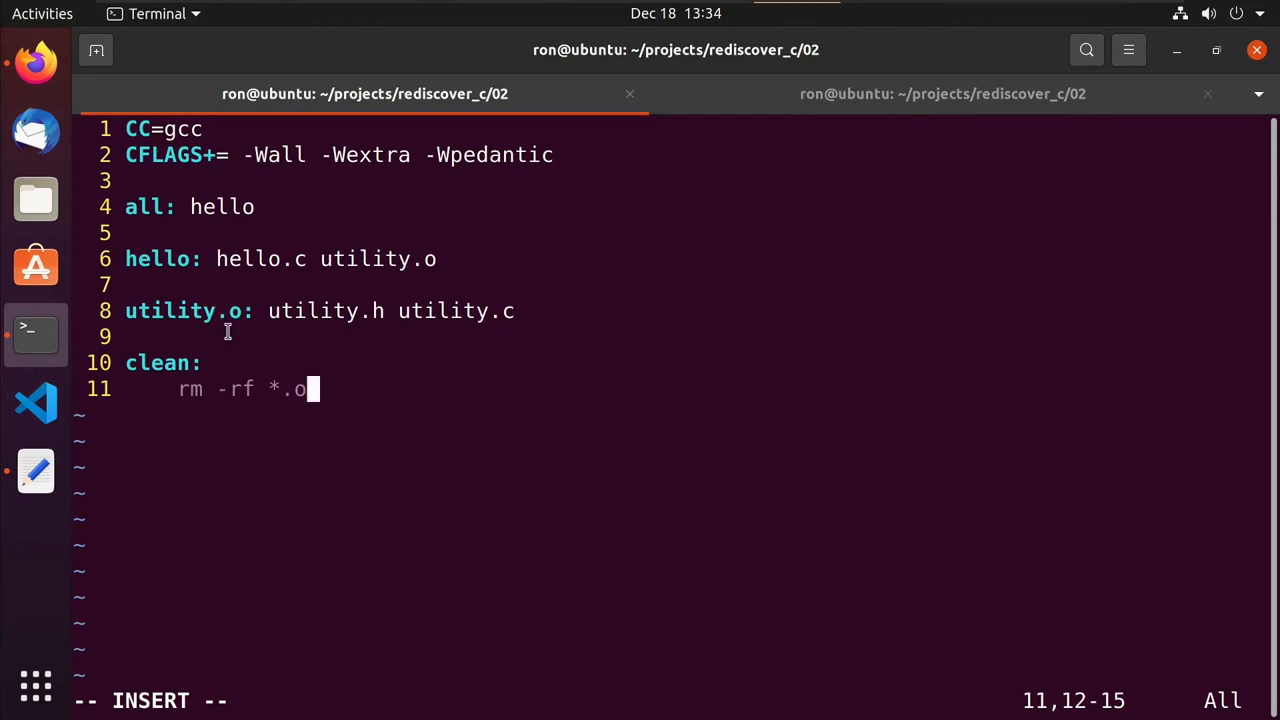
mouse_move(388, 478)
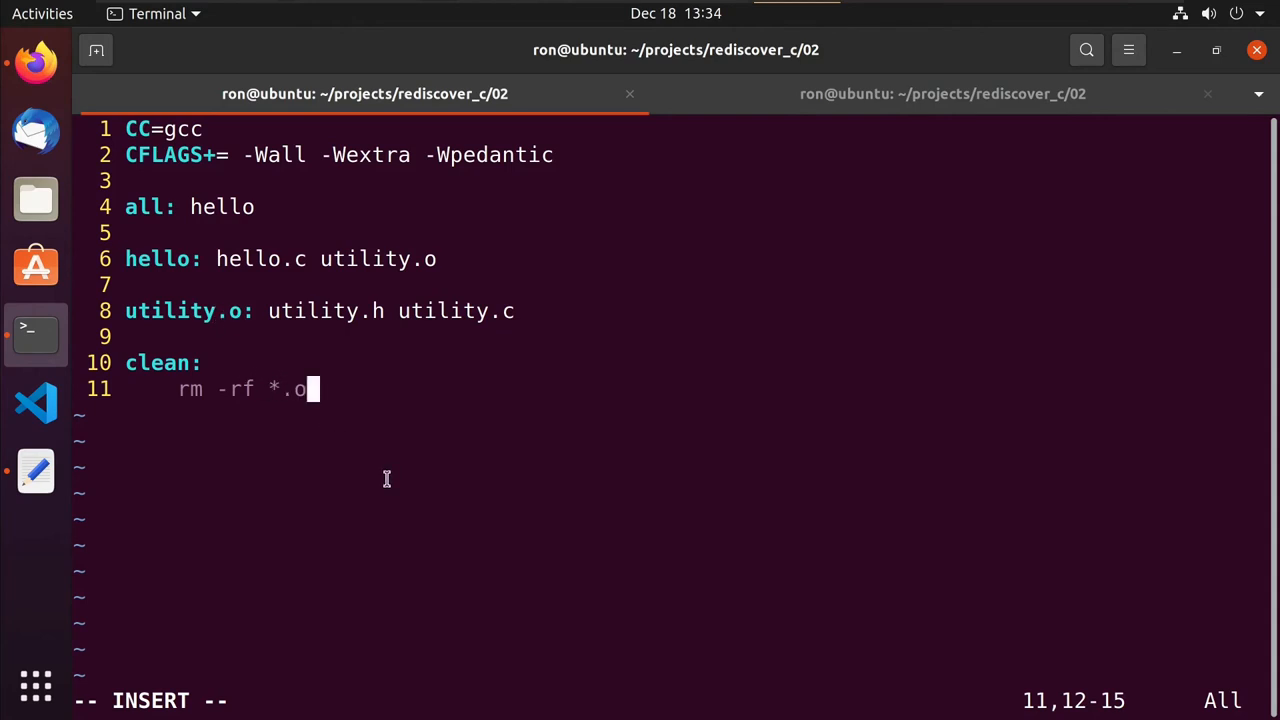
text(hello)
click(676, 700)
text(:w)
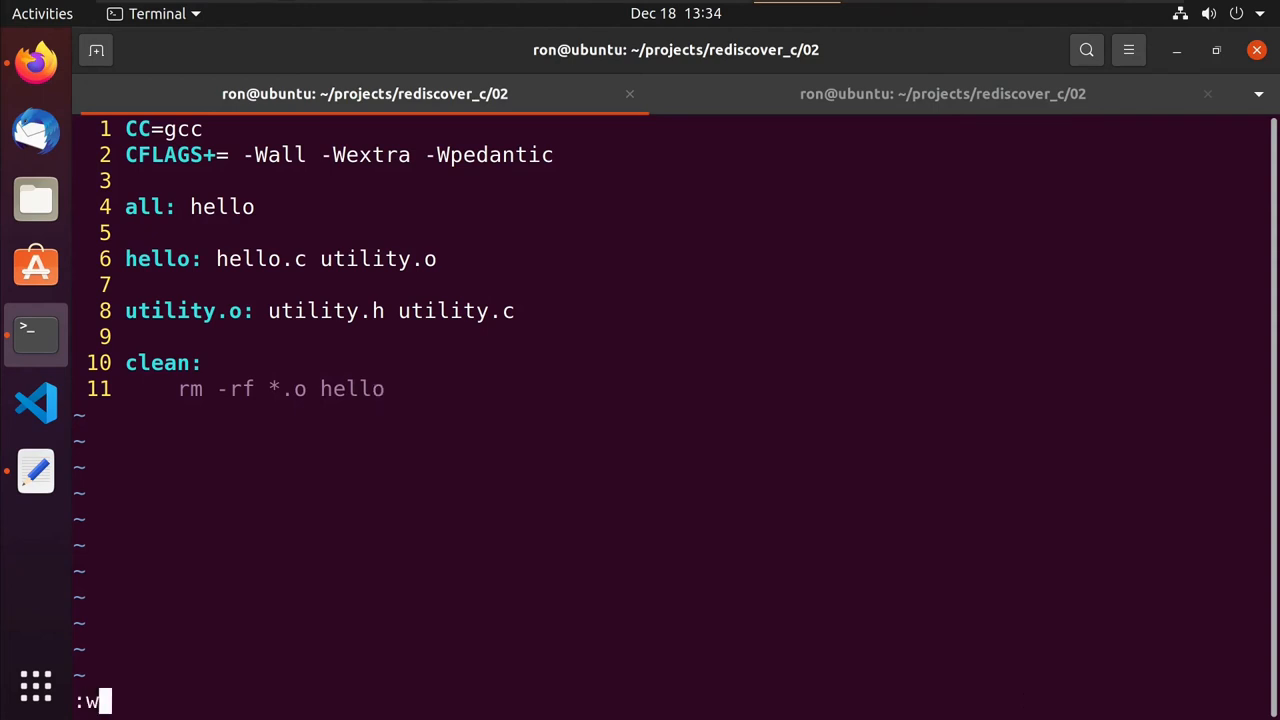
Save, show ^I with :set list to confirm the tab indent, then :wq back to the shell.
key(Return)
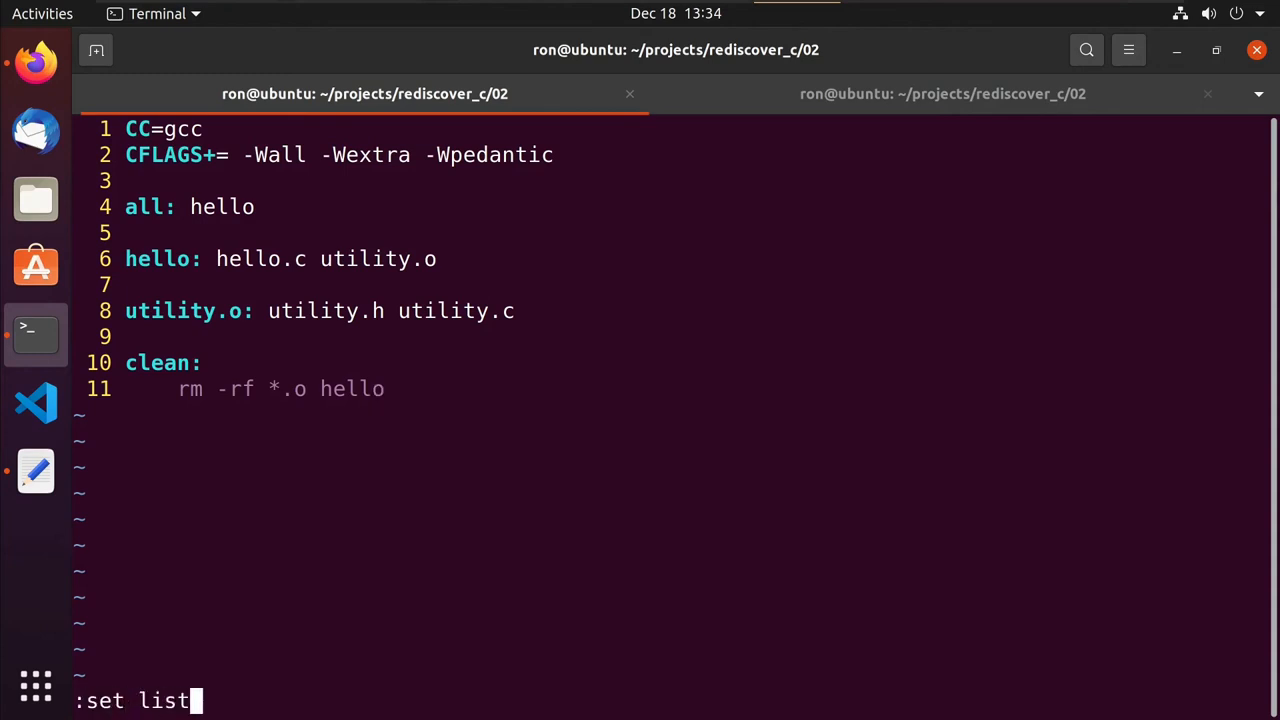
key(Return)
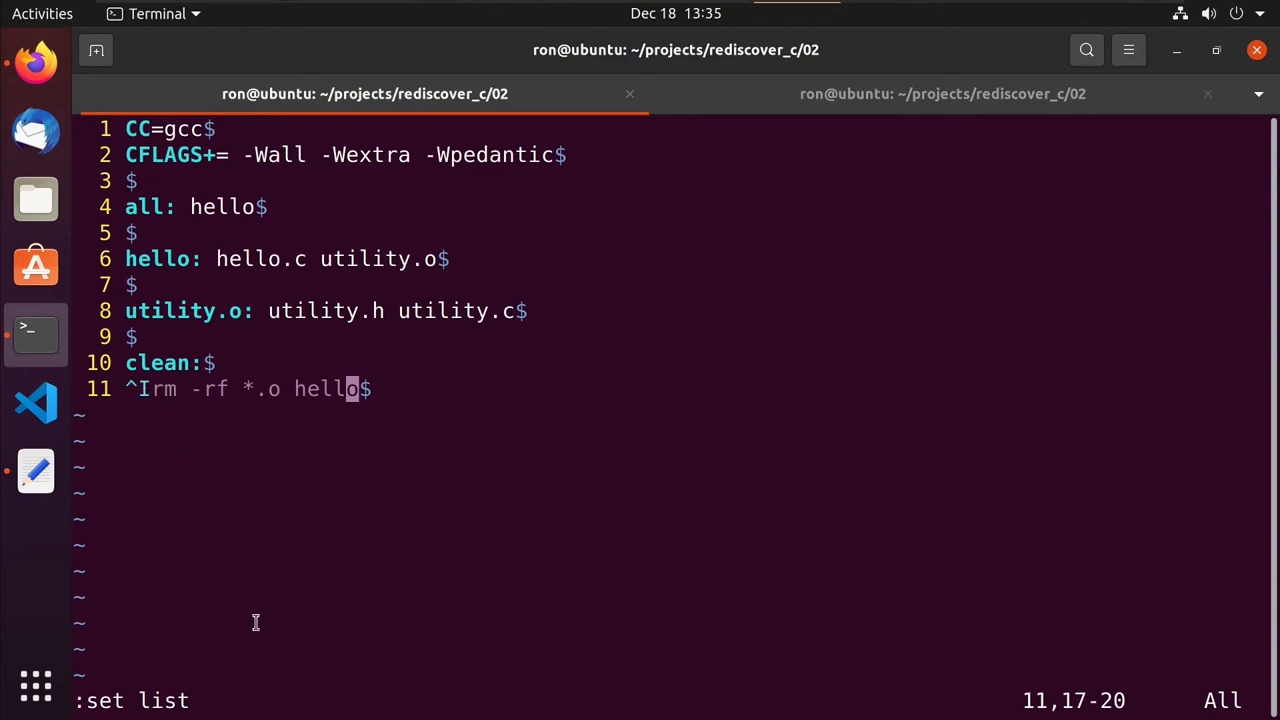
text(:w)
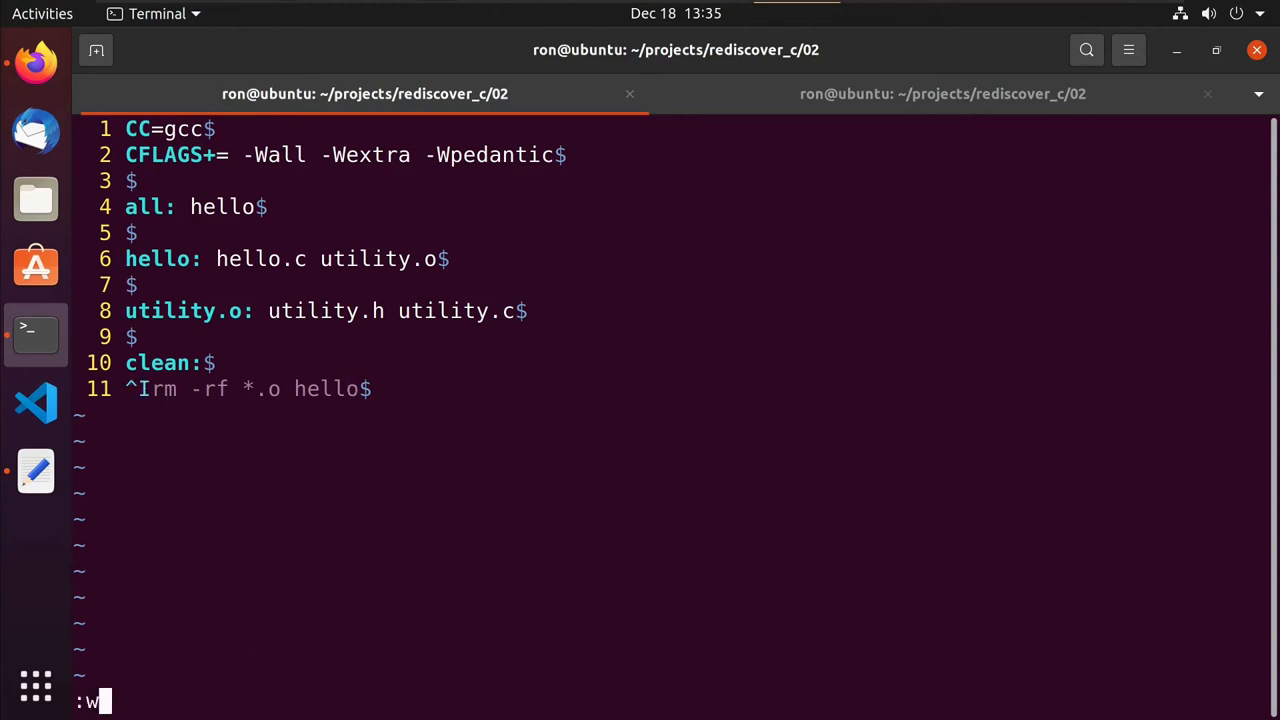
text(q)
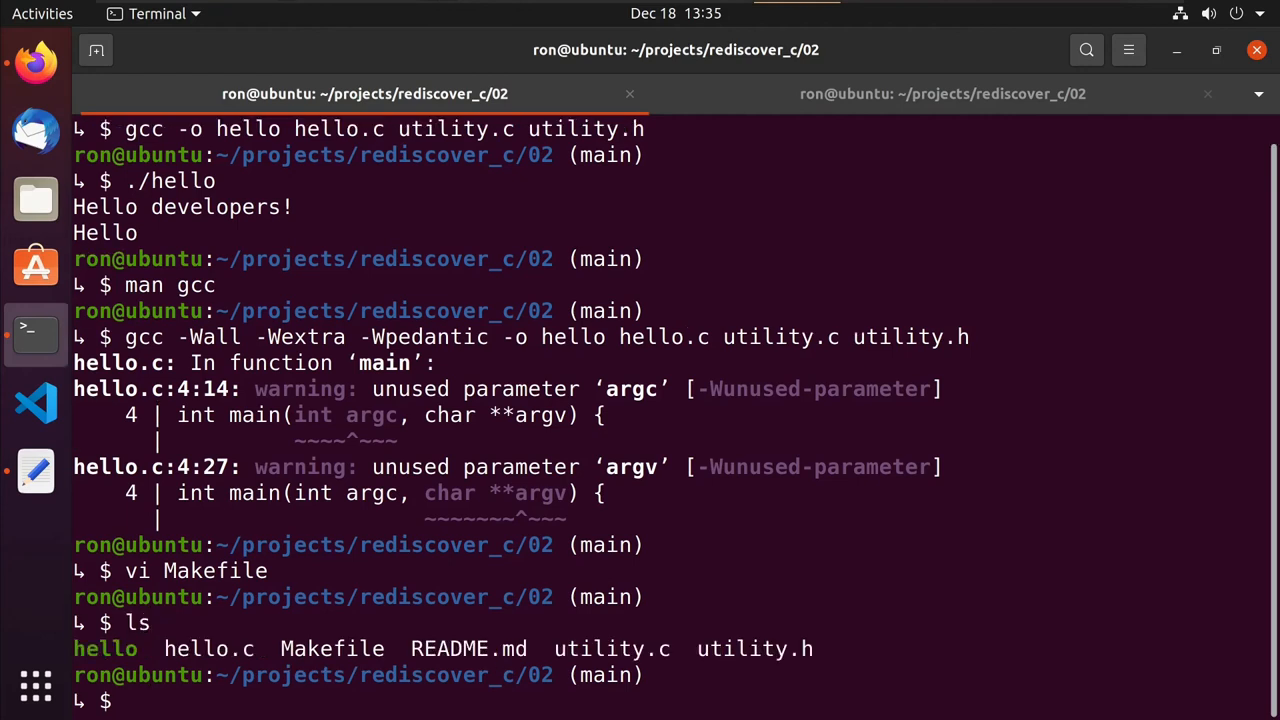
Remove the old hello, try make, and install it via sudo apt install make.
text(rm hello)
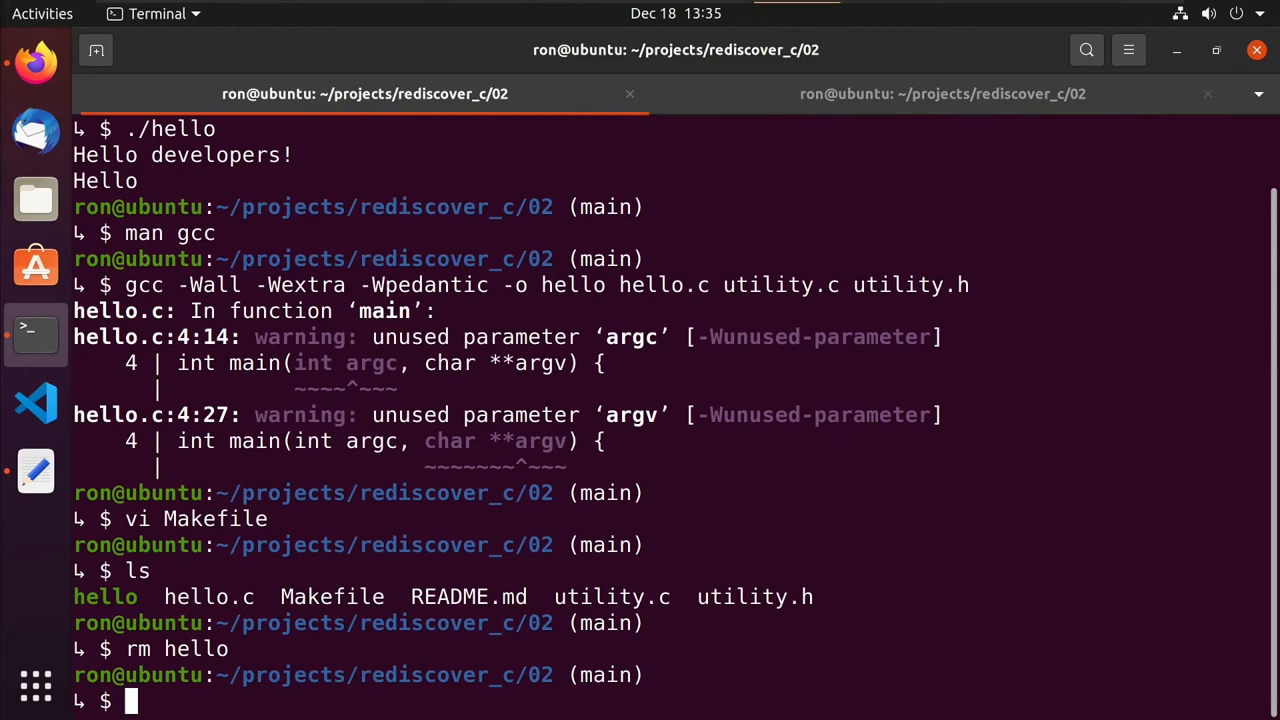
text(make)
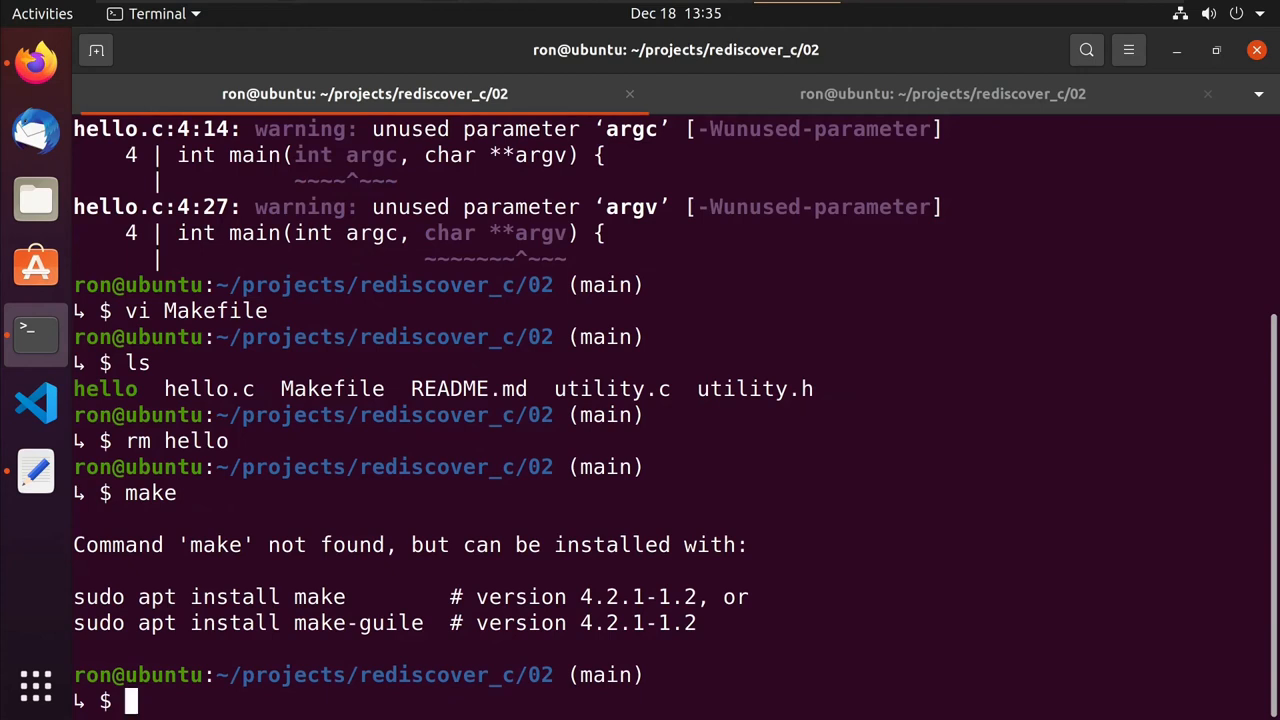
text(s)
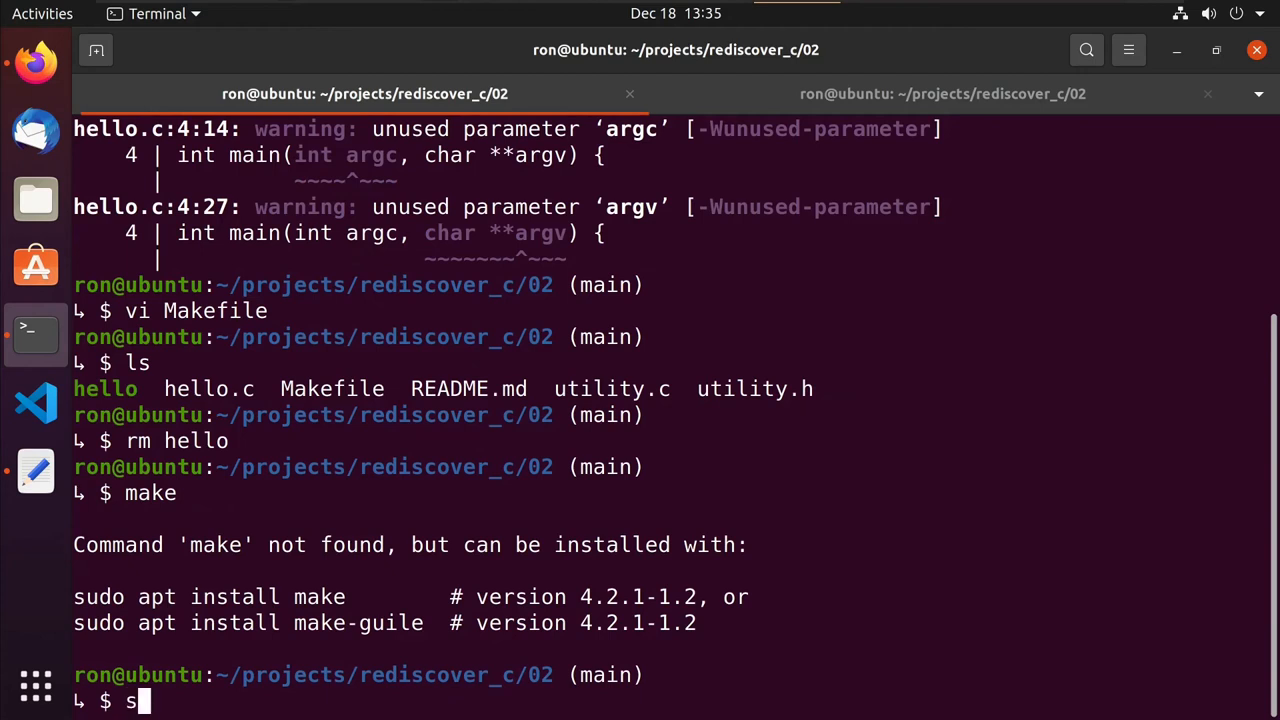
text(udo apt install)
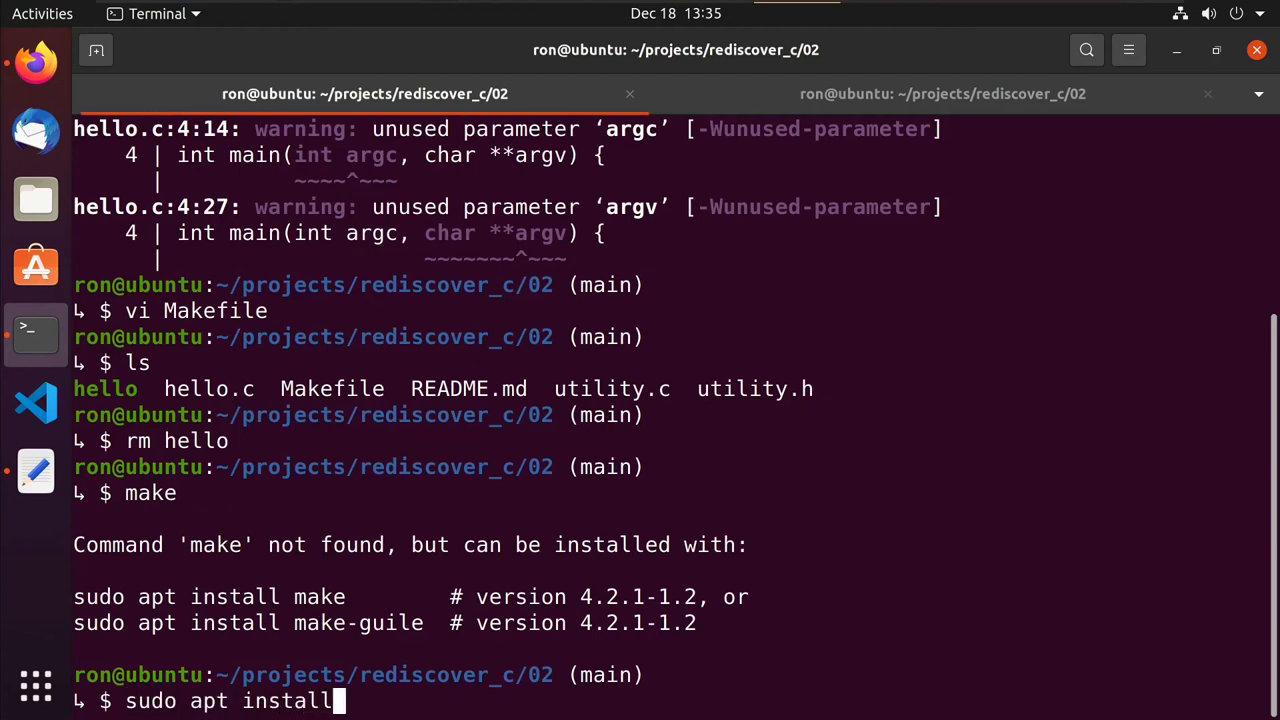
key(Return)
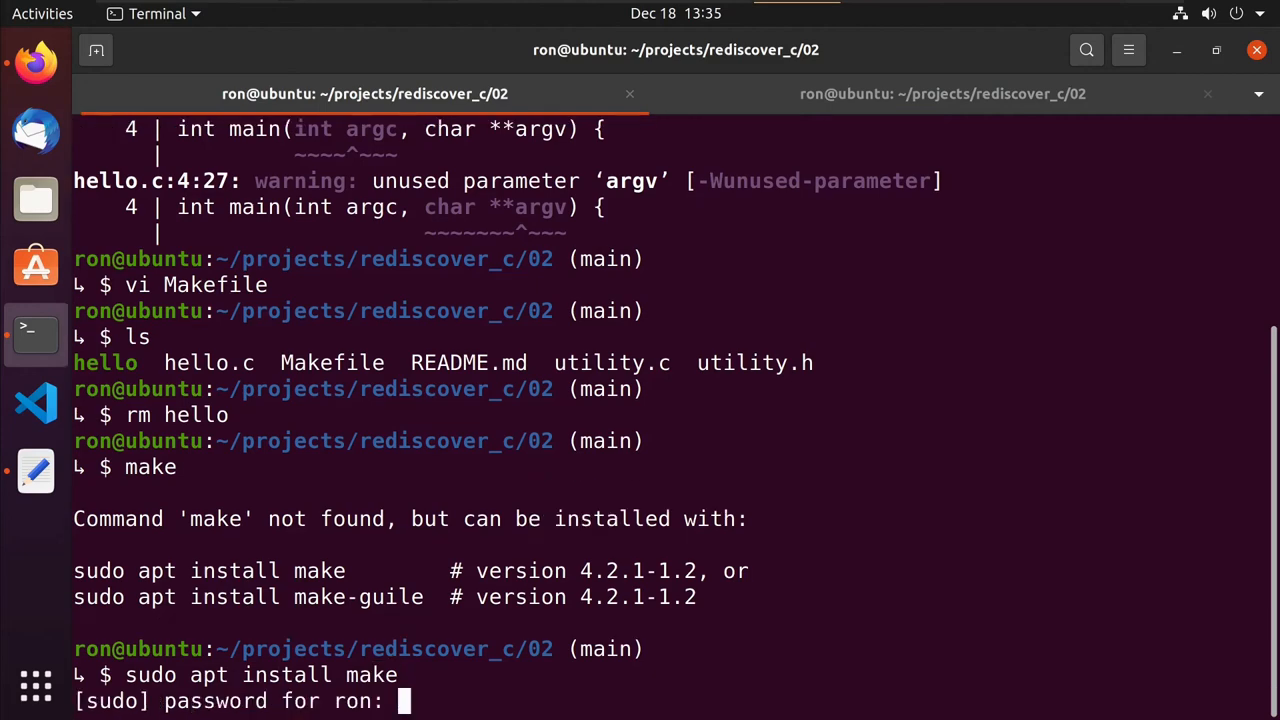
key(Return)
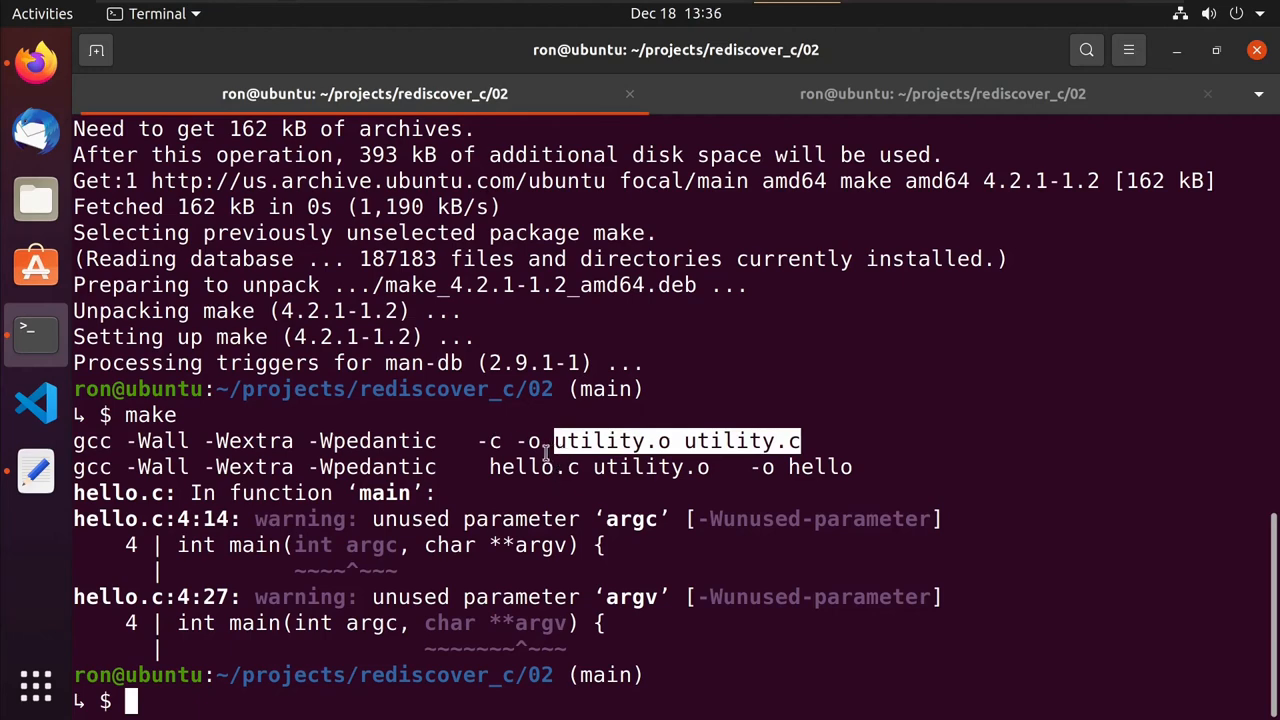
Build utility.o and hello with make, run ./hello, and rerun make to see nothing to be done.
text(ls)
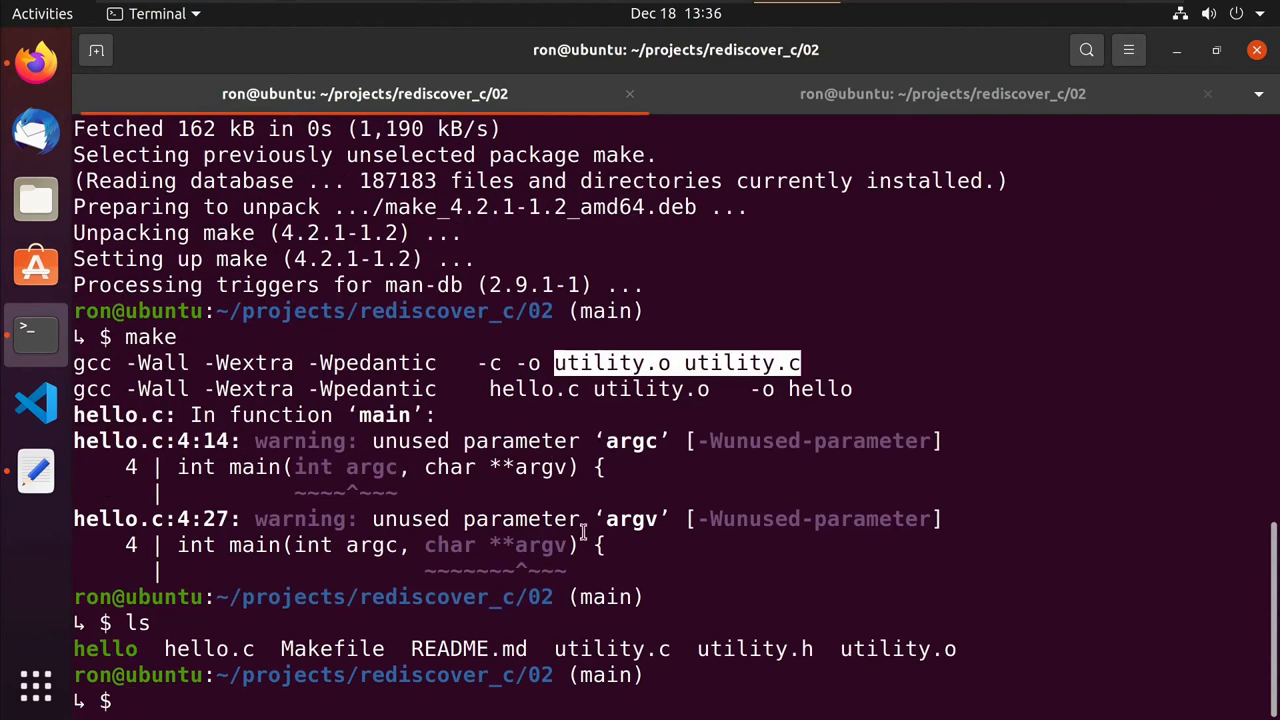
double_click(896, 648)
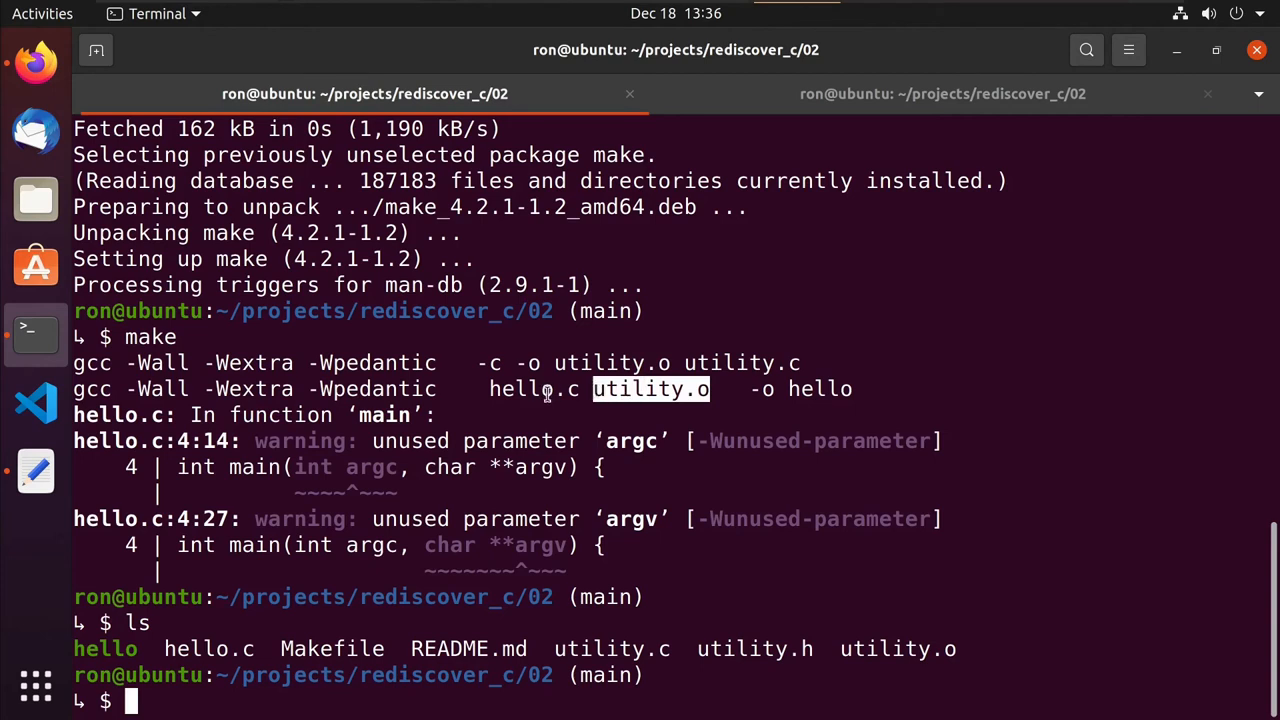
double_click(520, 388)
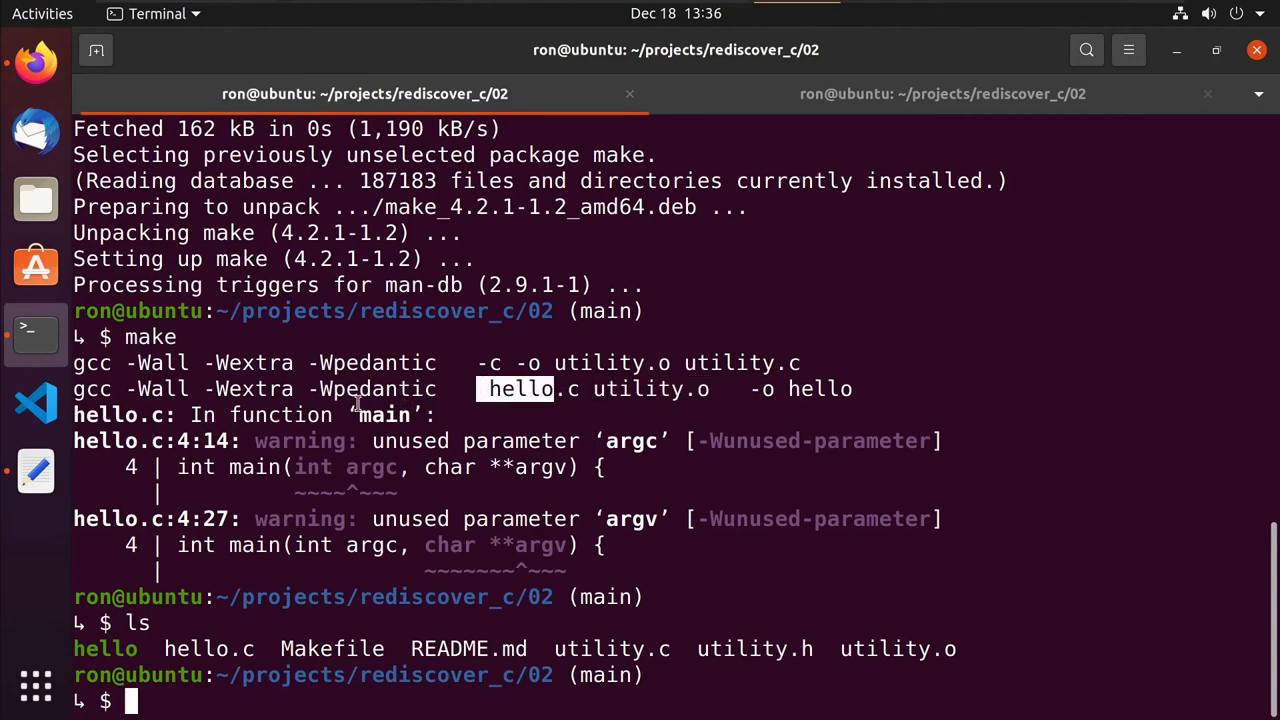
mouse_move(322, 450)
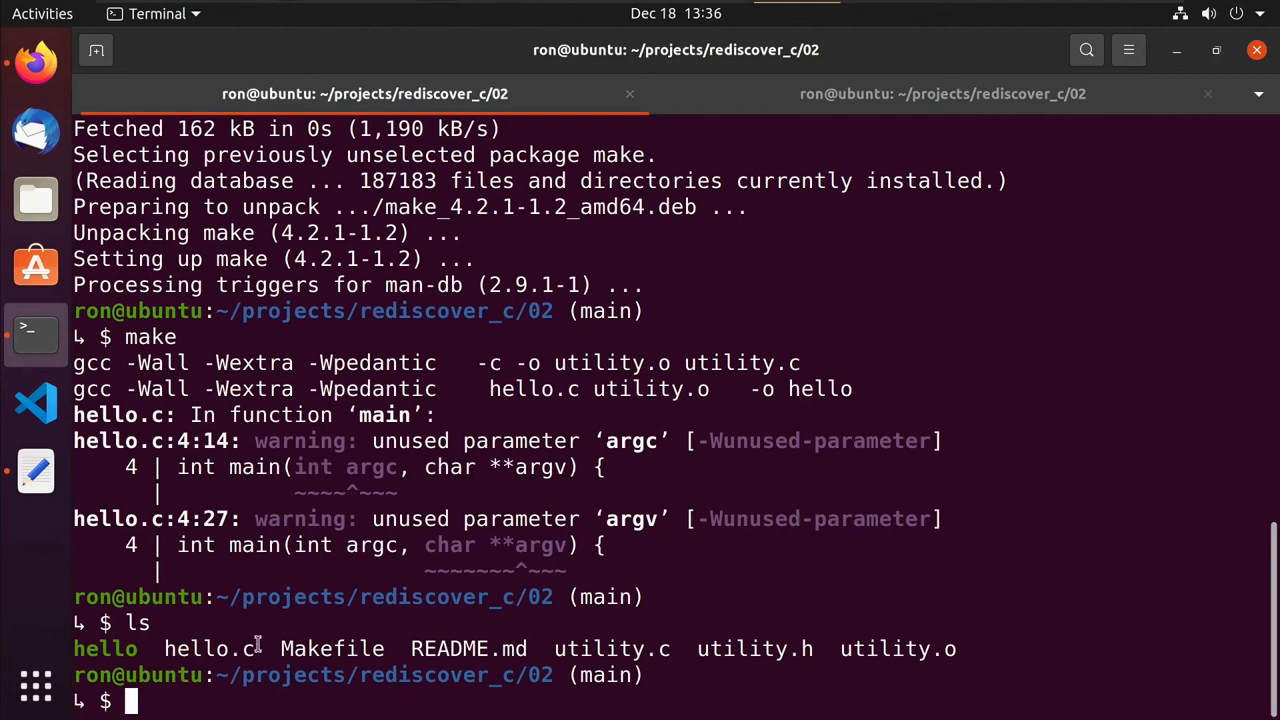
text(./hello)
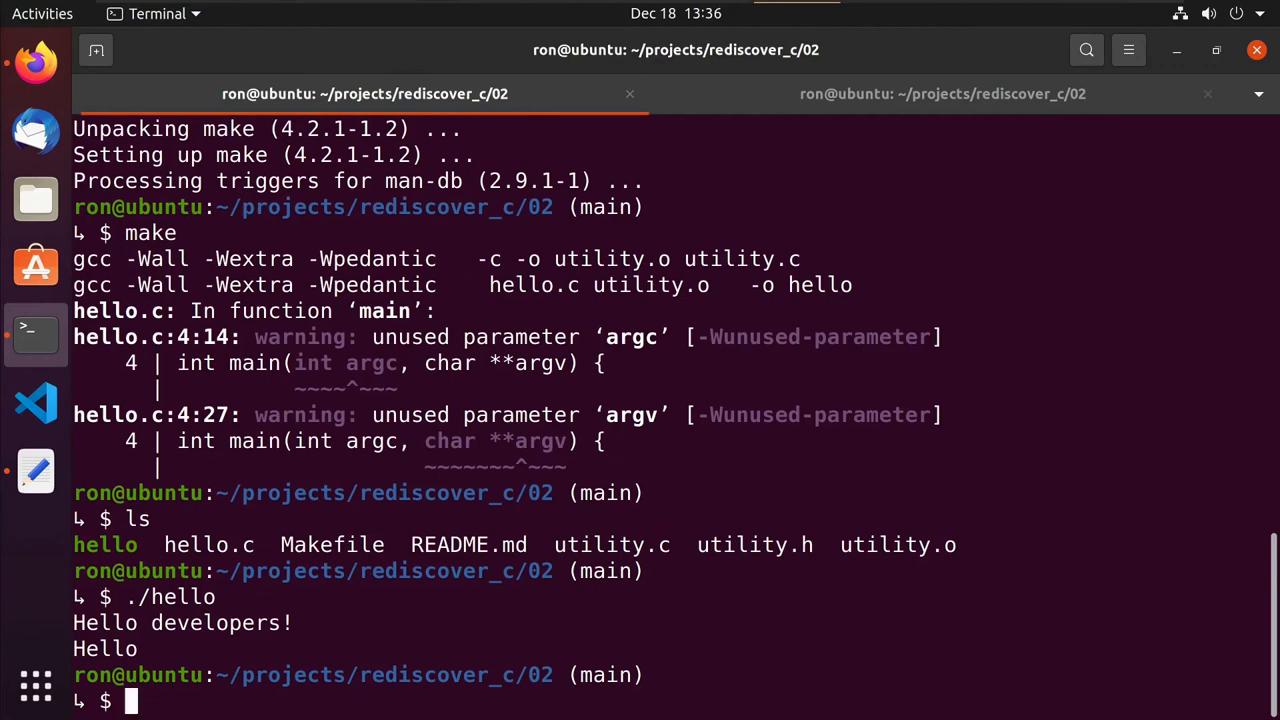
text(make)
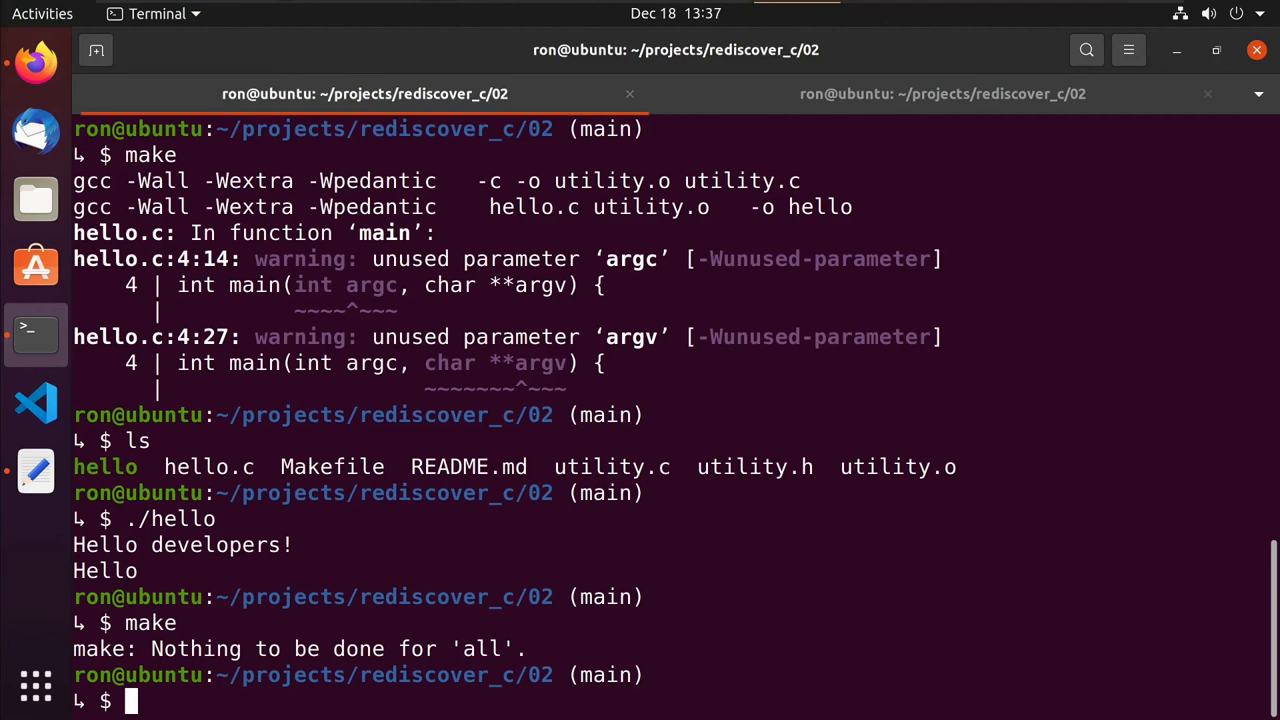
Touch utility.c and run make so utility.o recompiles and hello relinks.
text(vi)
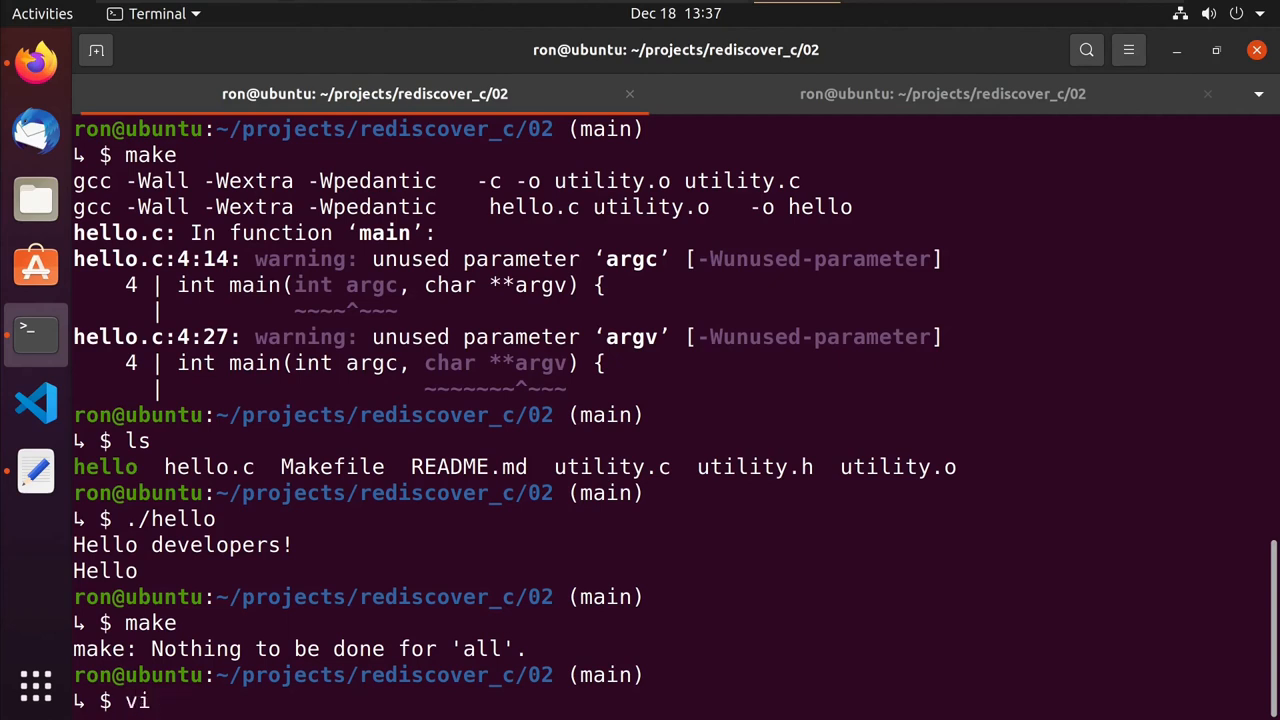
text(utility.)
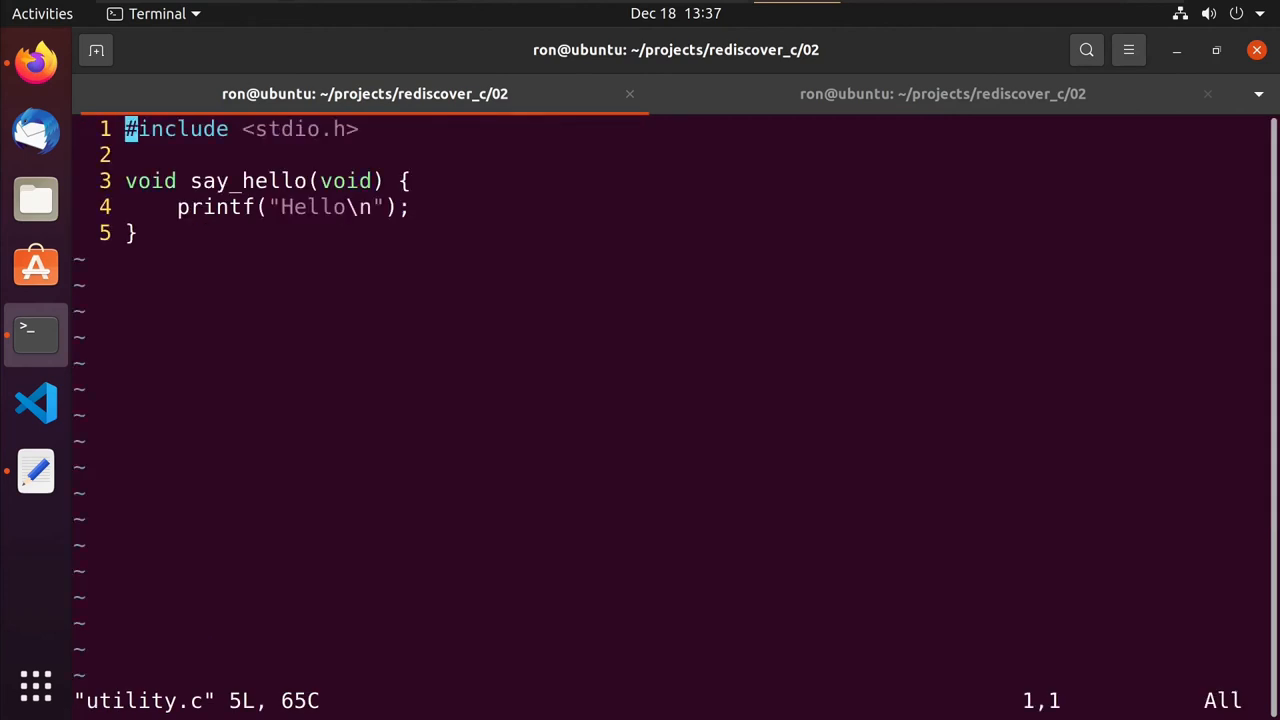
key(o)
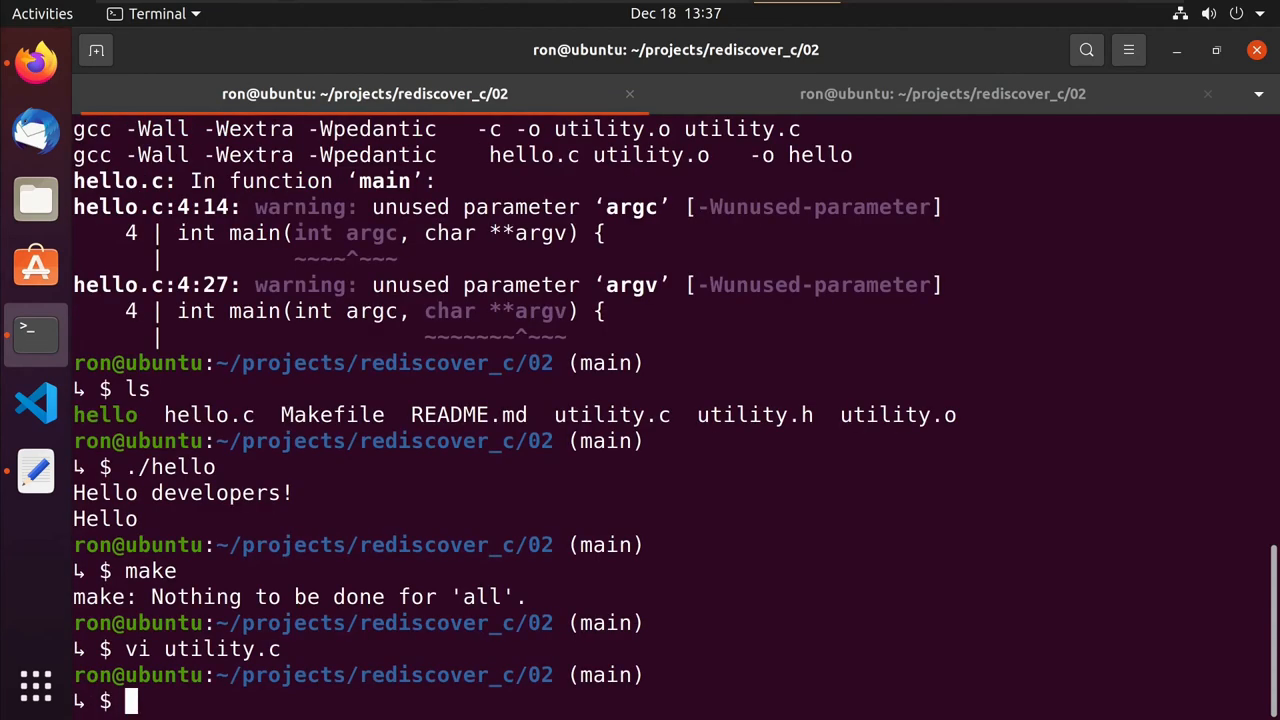
text(touch utility.)
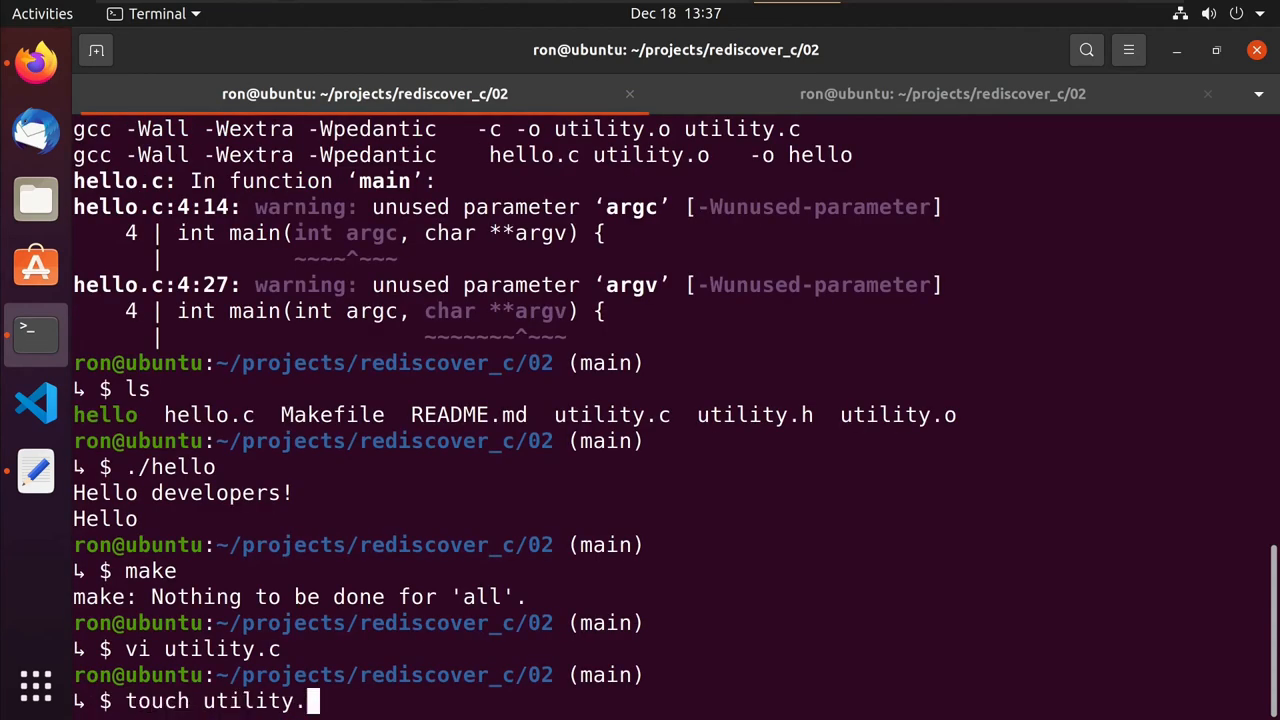
text(l)
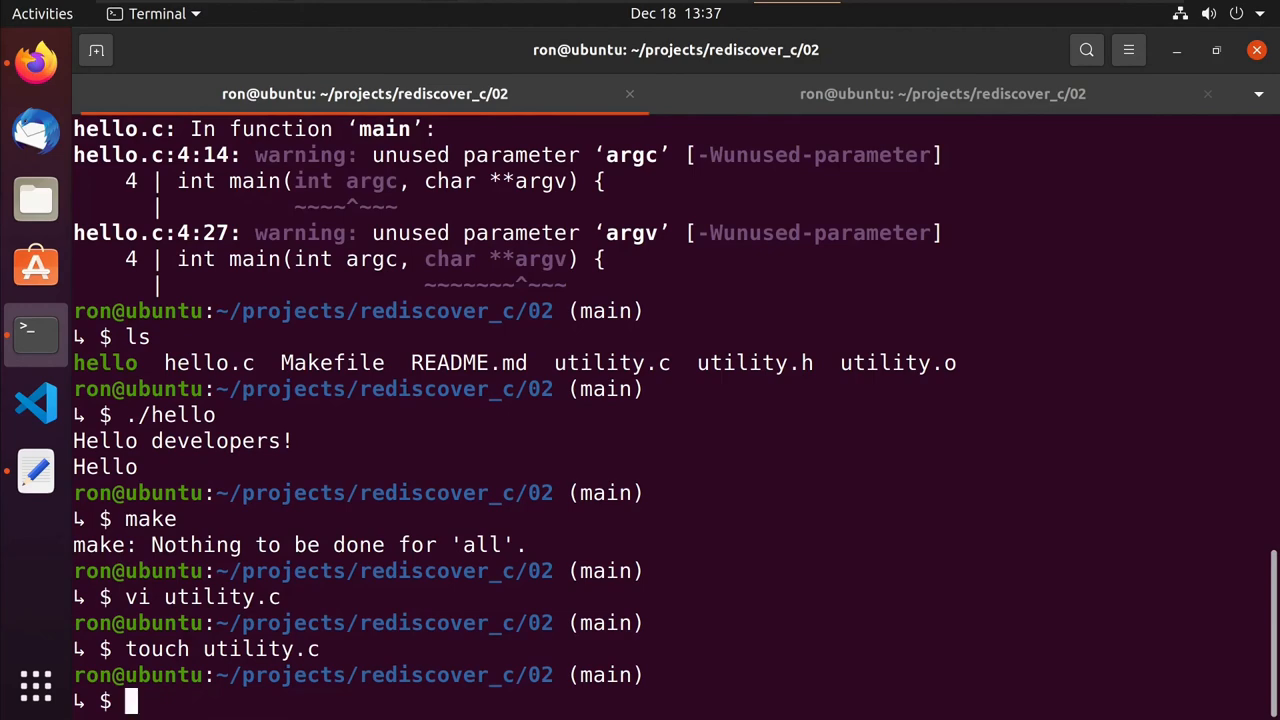
text(make)
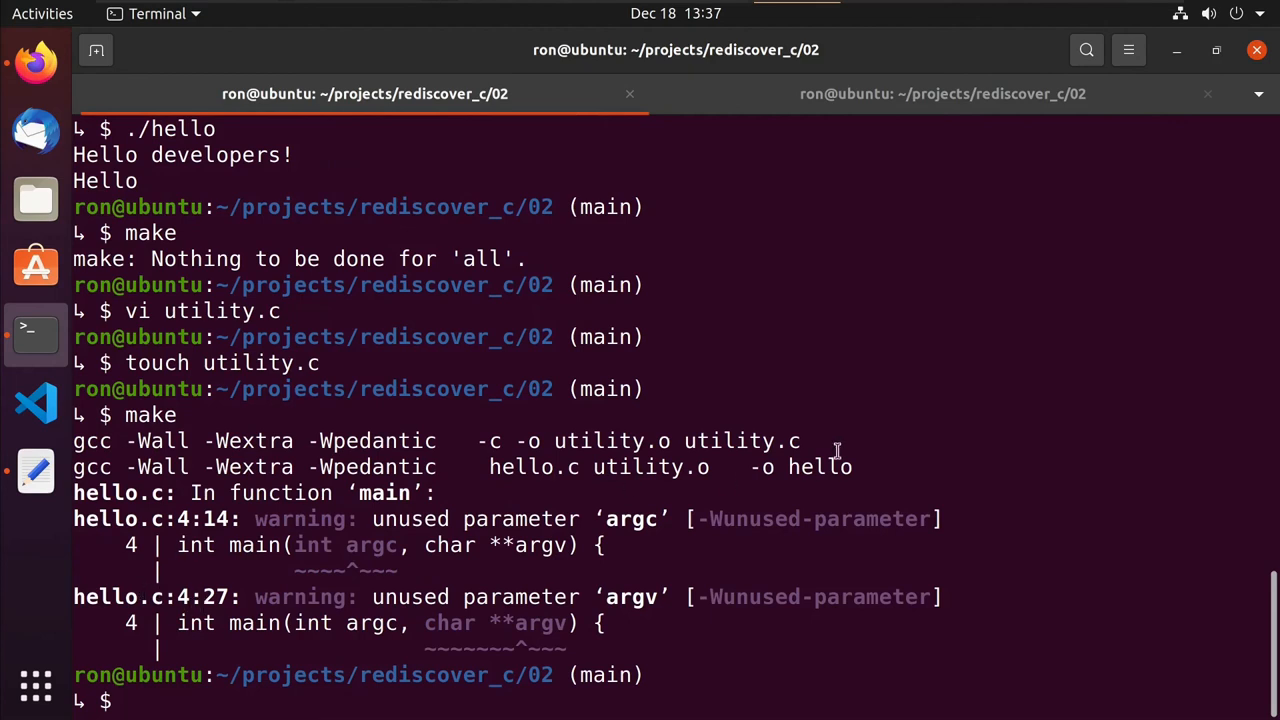
double_click(742, 442)
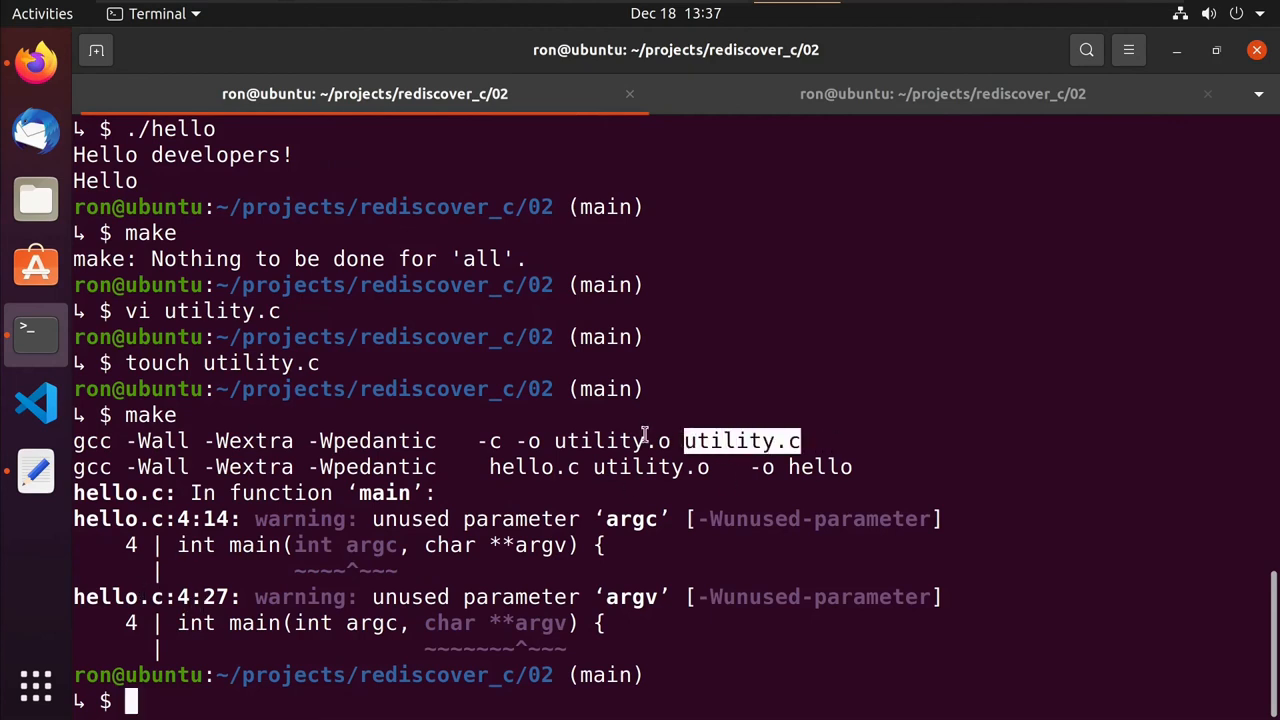
mouse_move(646, 434)
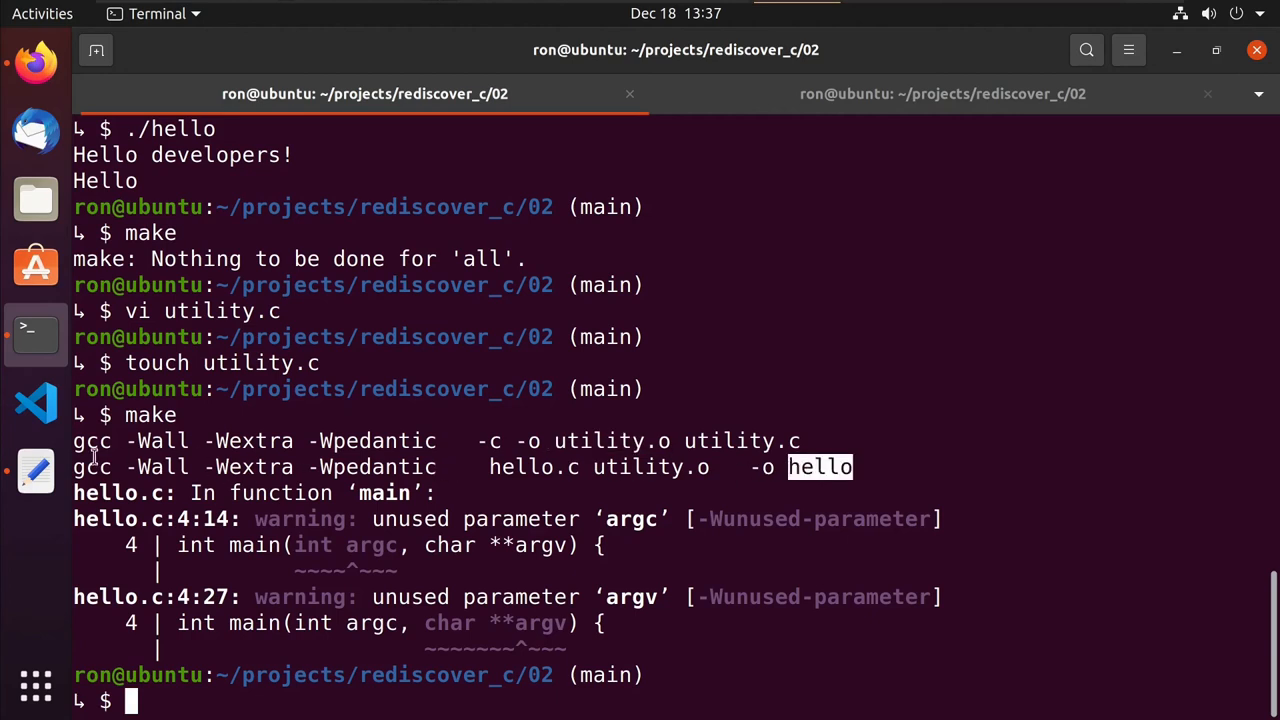
mouse_move(592, 472)
text(make)
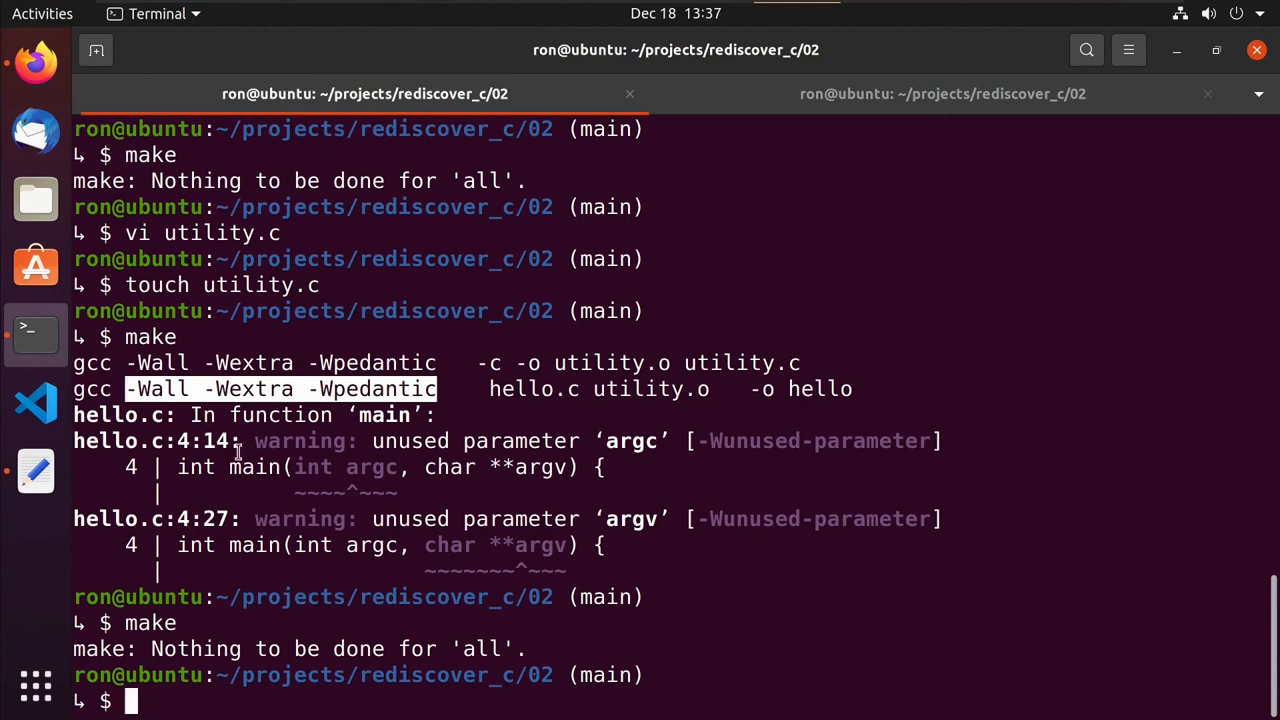
mouse_move(344, 400)
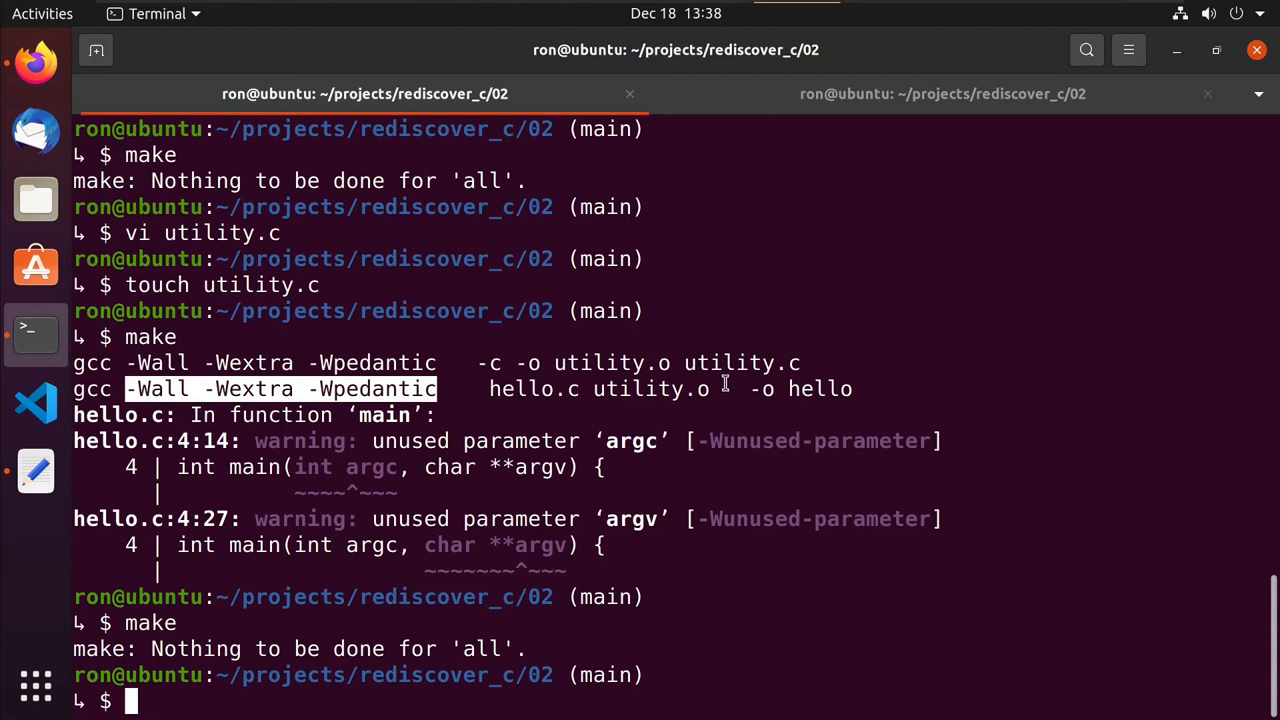
mouse_move(328, 652)
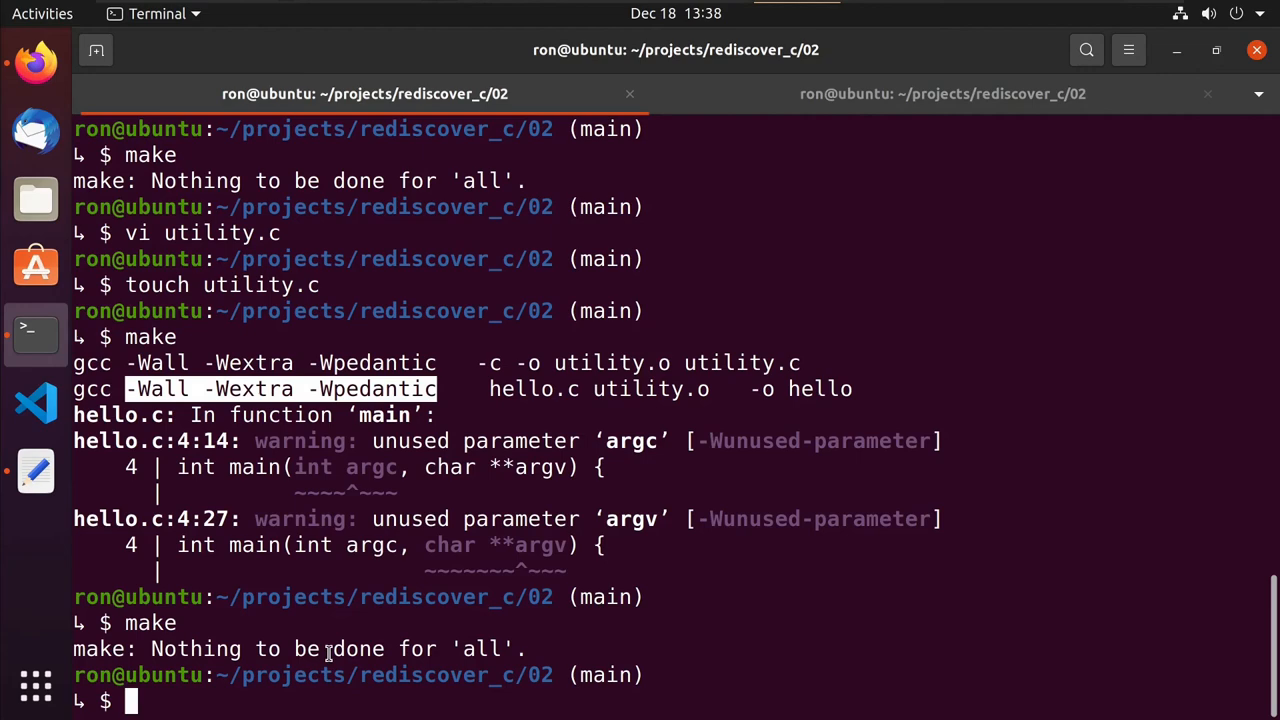
Run make clean to remove utility.o and hello, verify with ll, then make to rebuild both.
text(m)
text(ll)
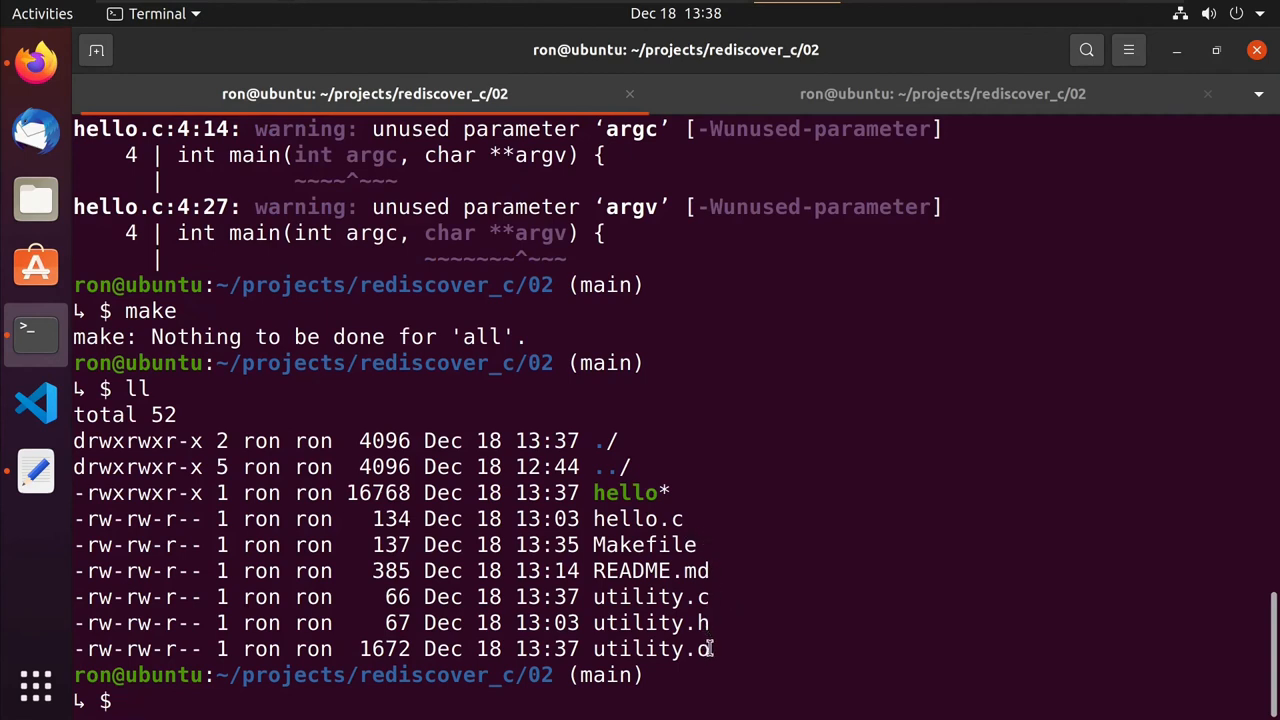
double_click(644, 648)
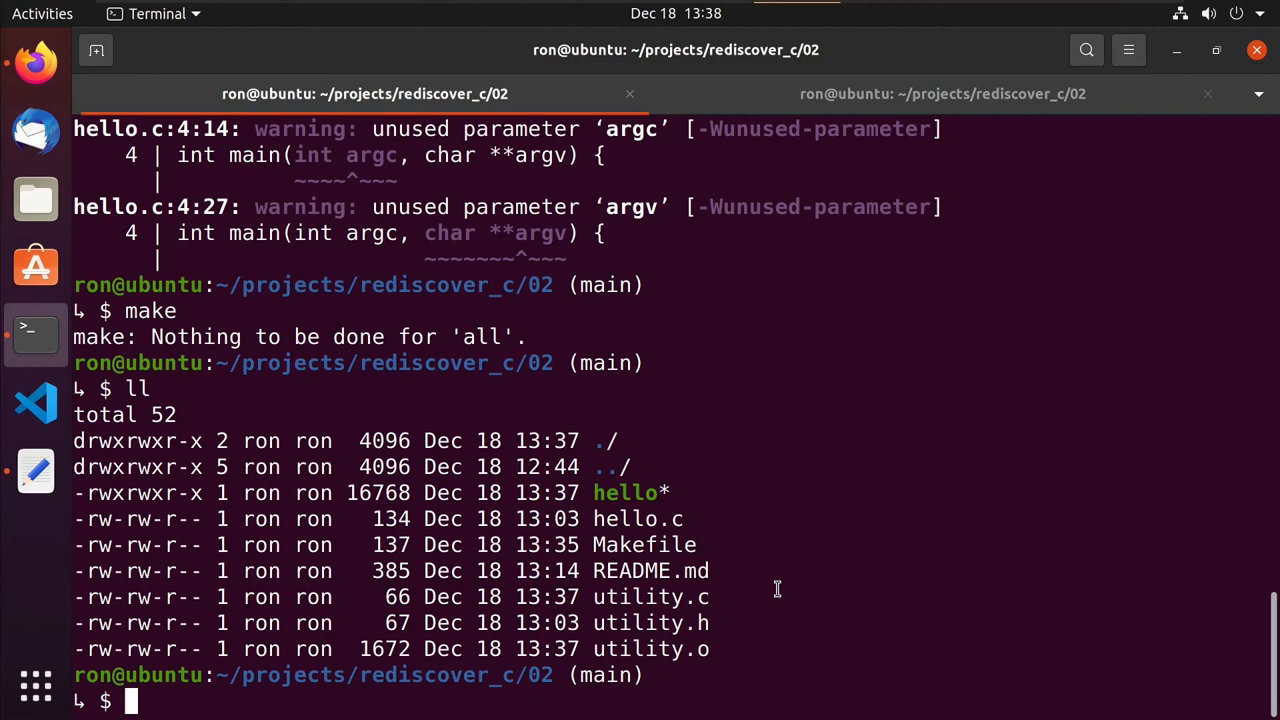
text(make clean)
text(ll)
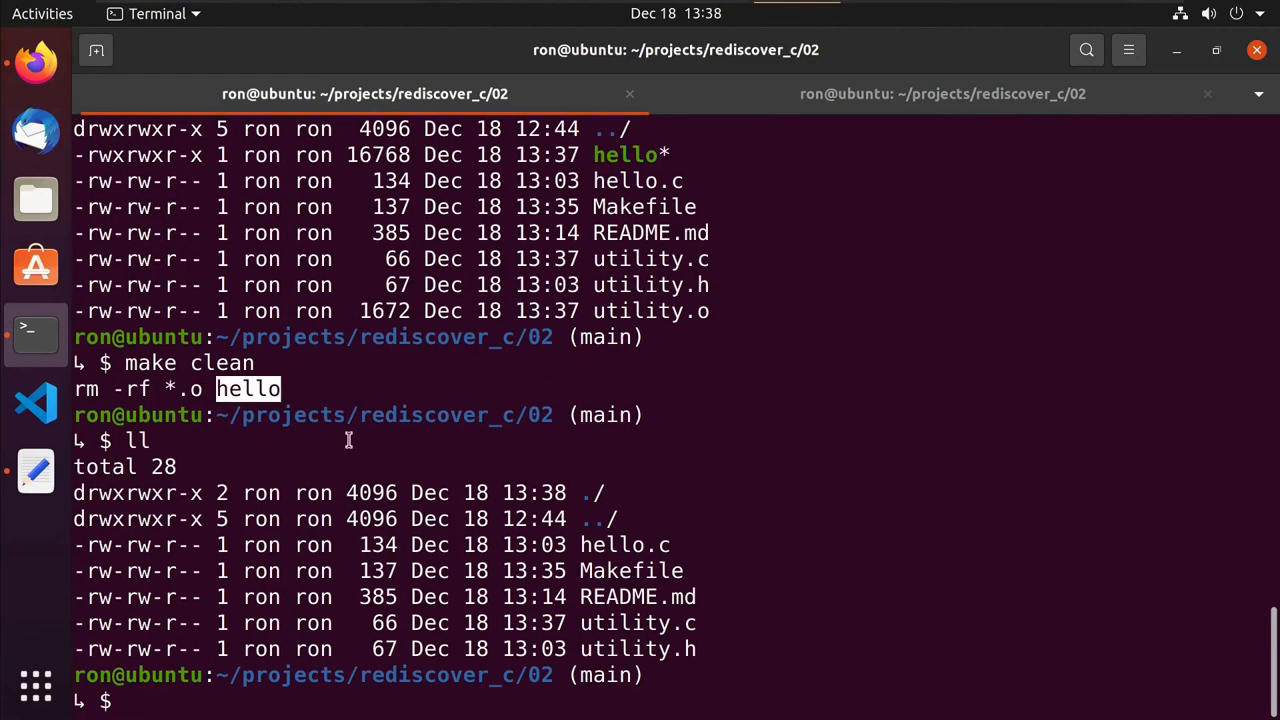
mouse_move(686, 428)
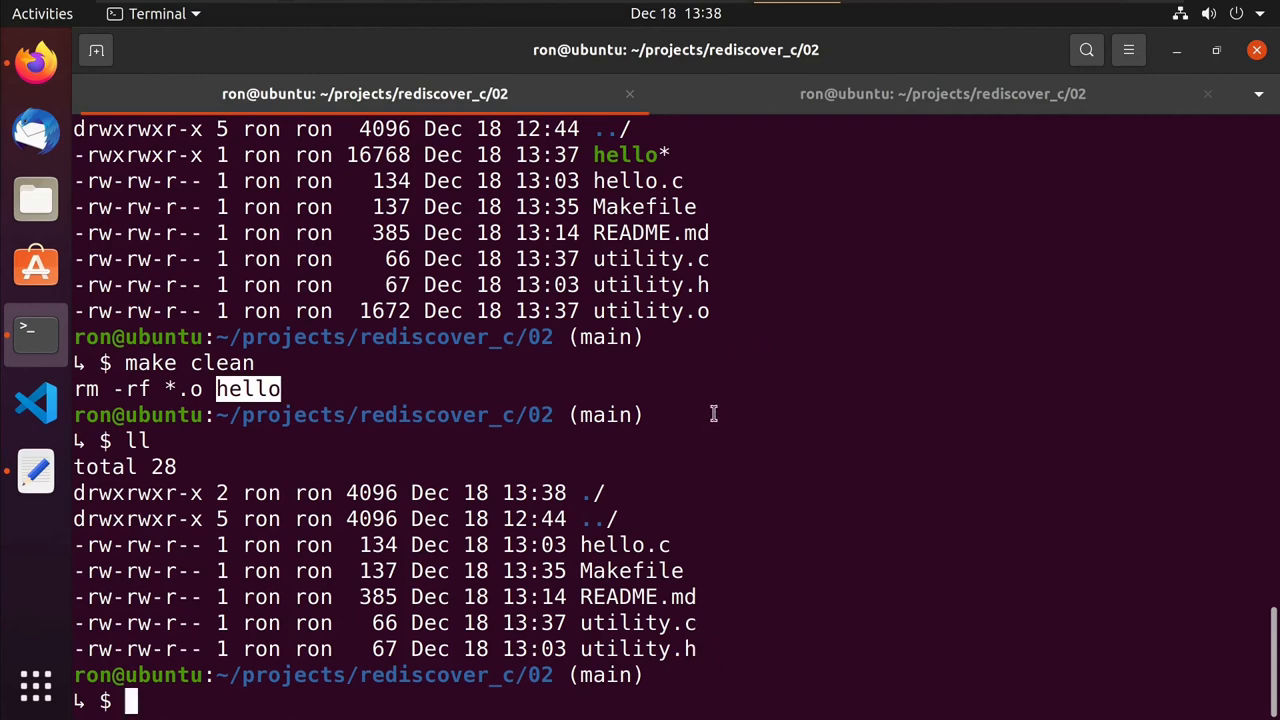
text(make)
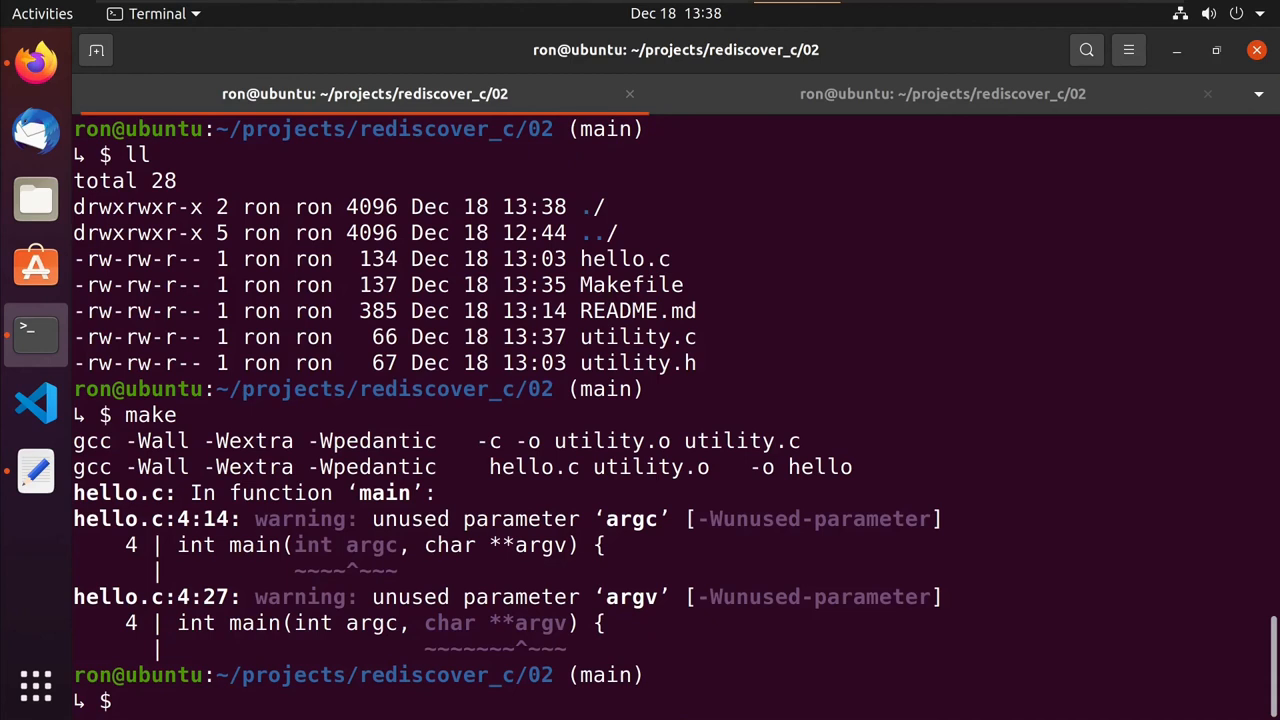
Add '.PHONY: all clean' to the Makefile in vi and save with :wq.
text(vi Makefile)
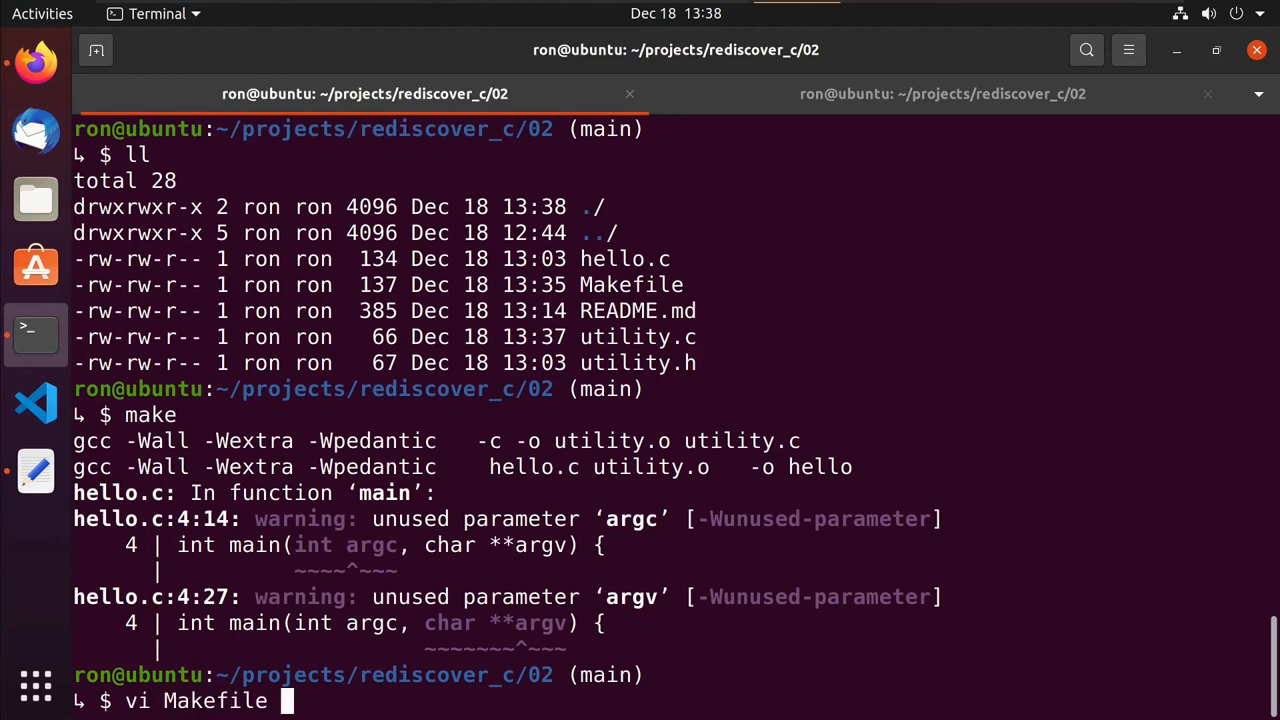
key(Return)
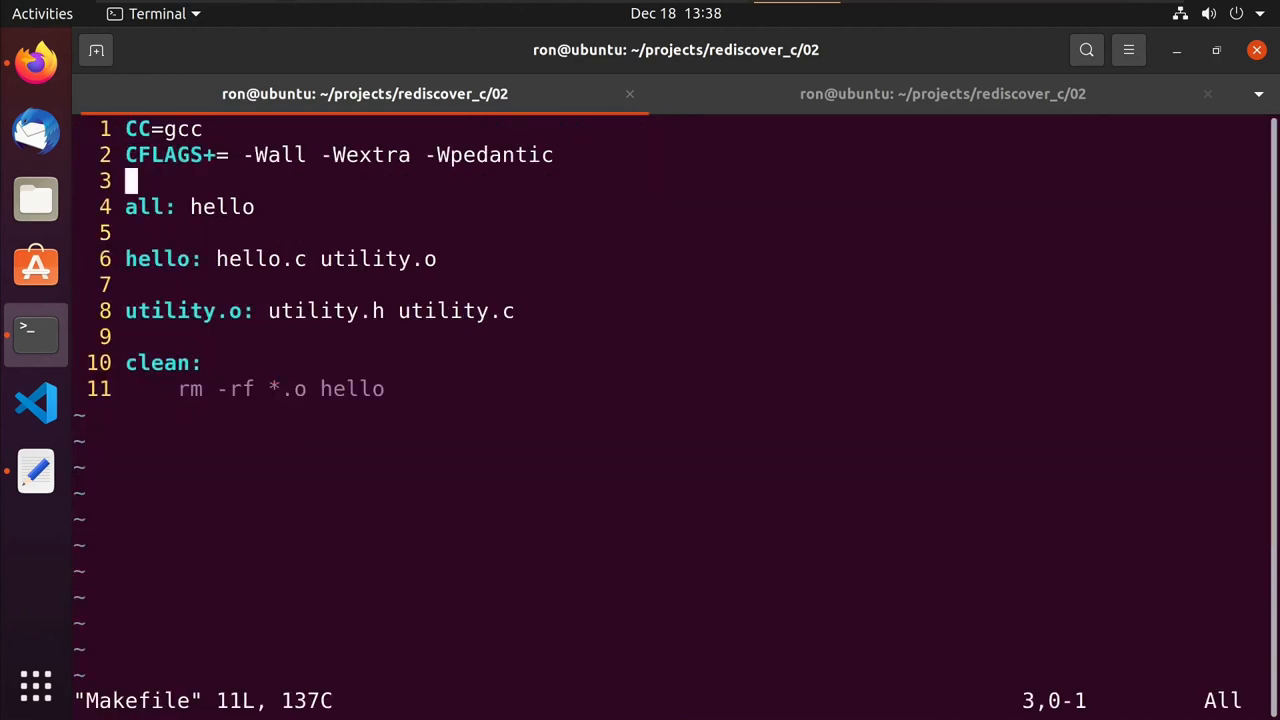
text(.PH)
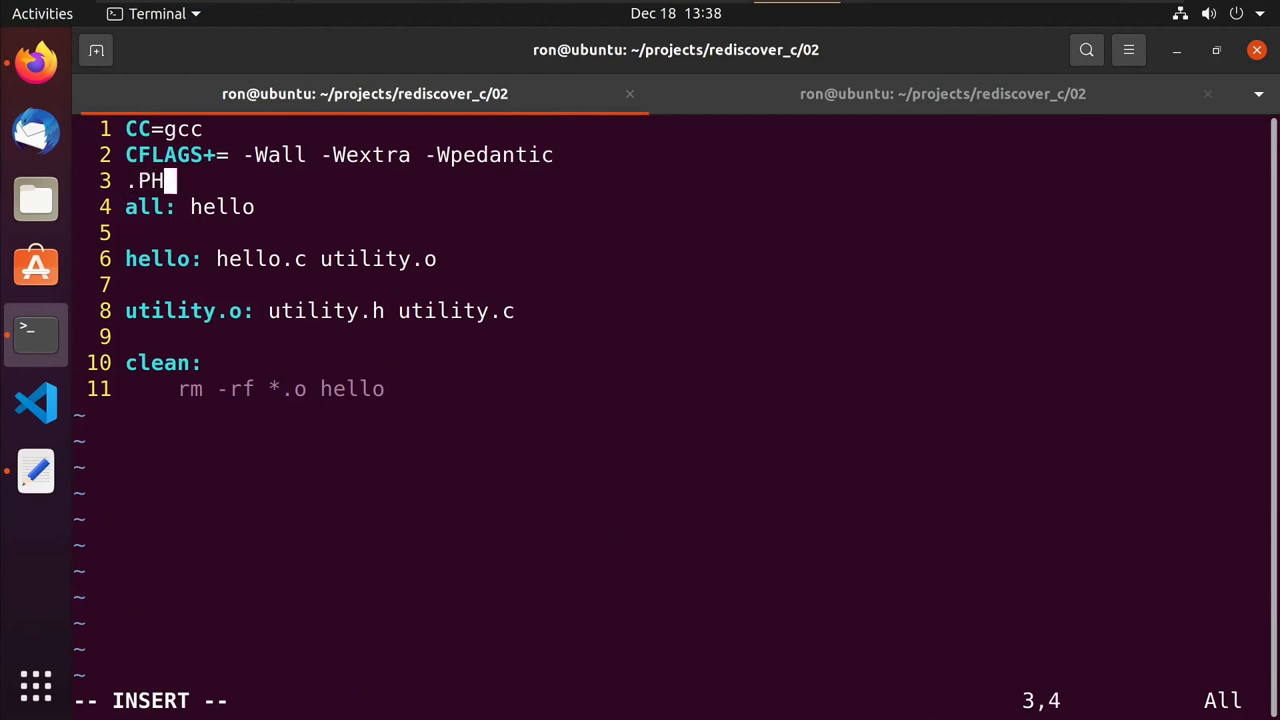
text(ONY)
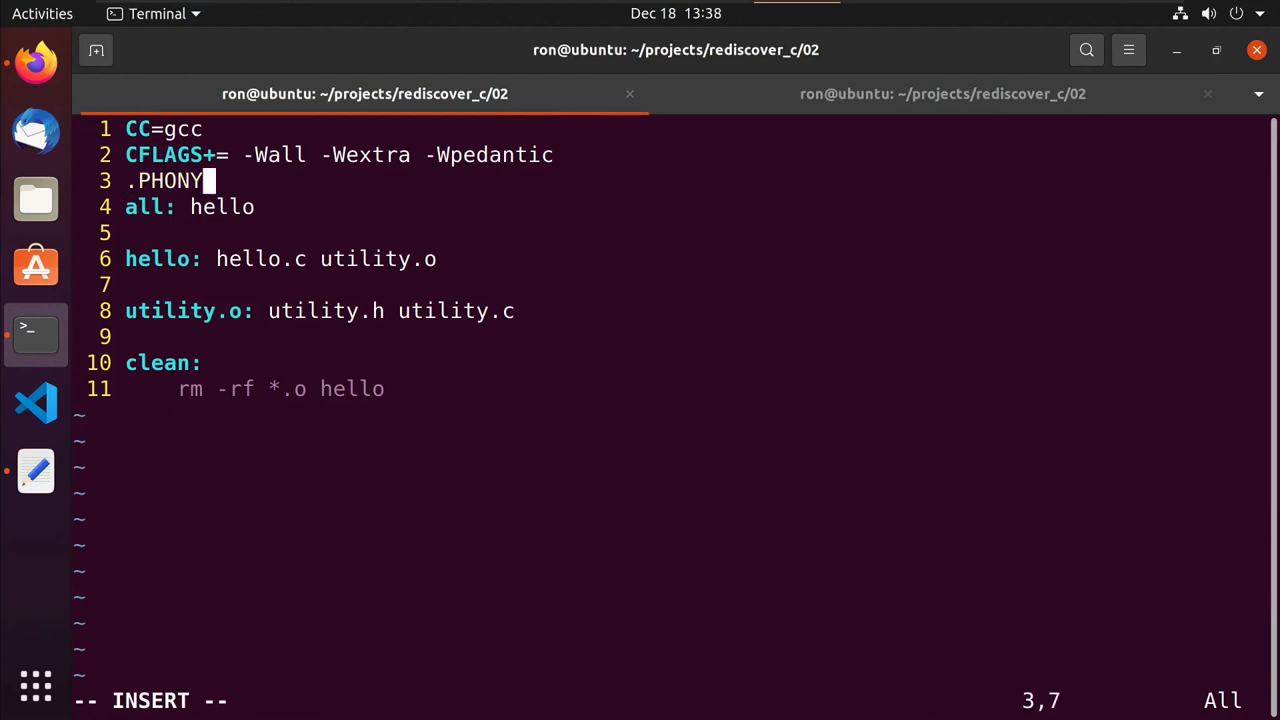
text(:)
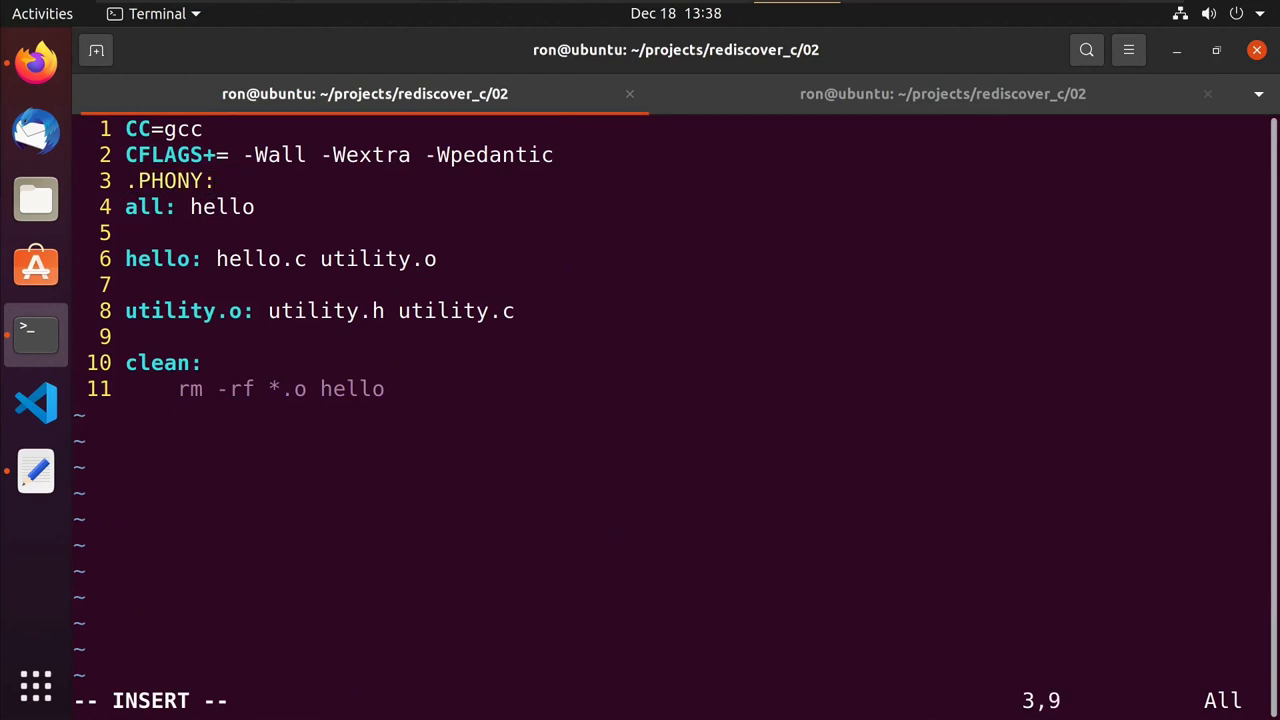
text(CLEA)
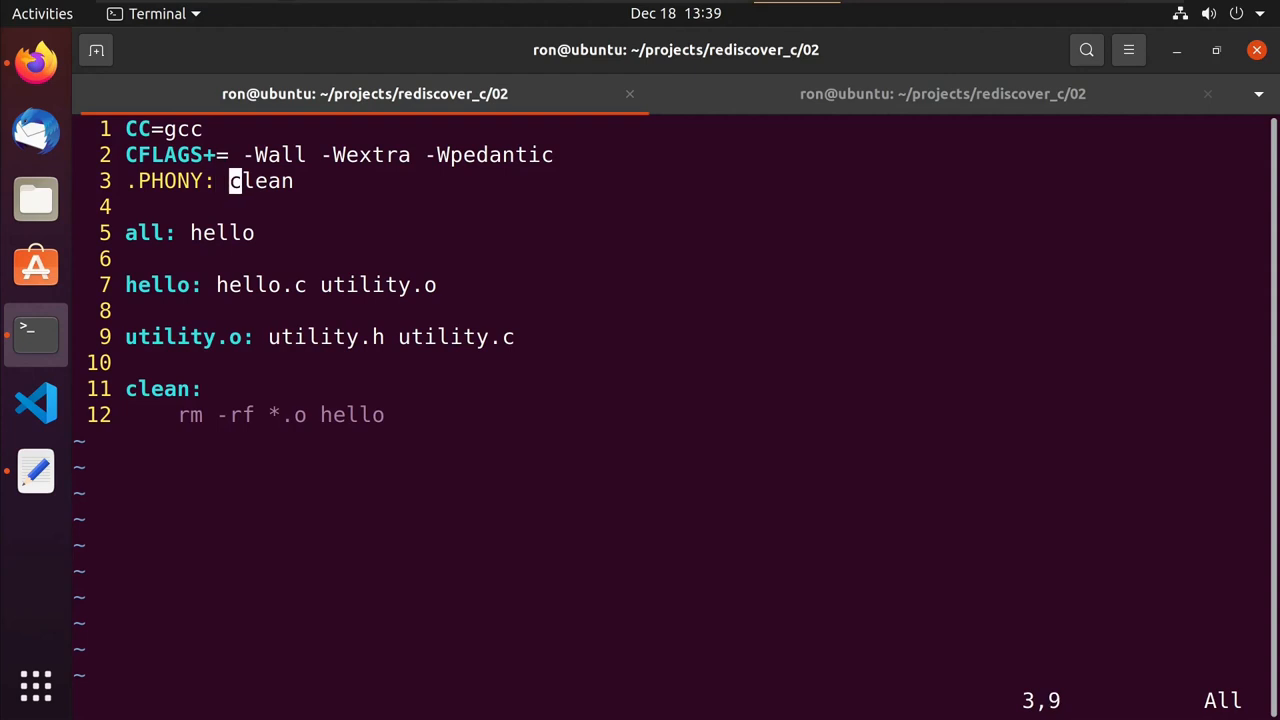
text(all)
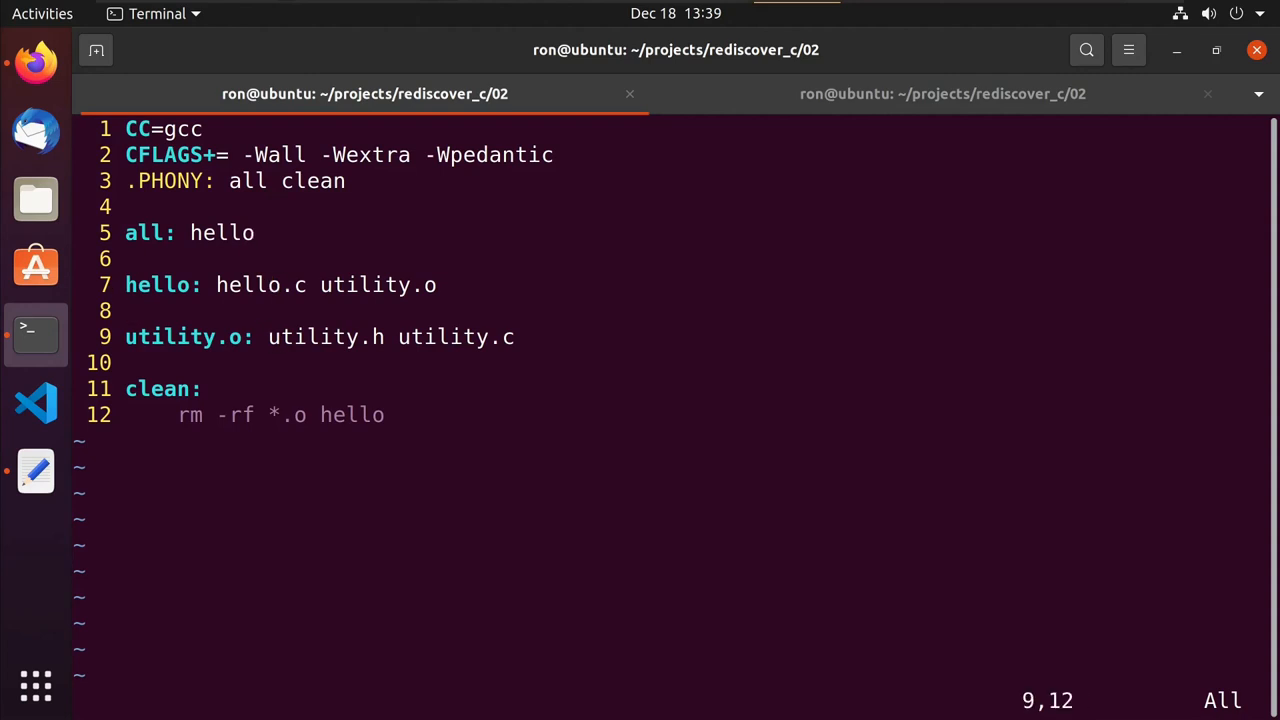
text(:wq)
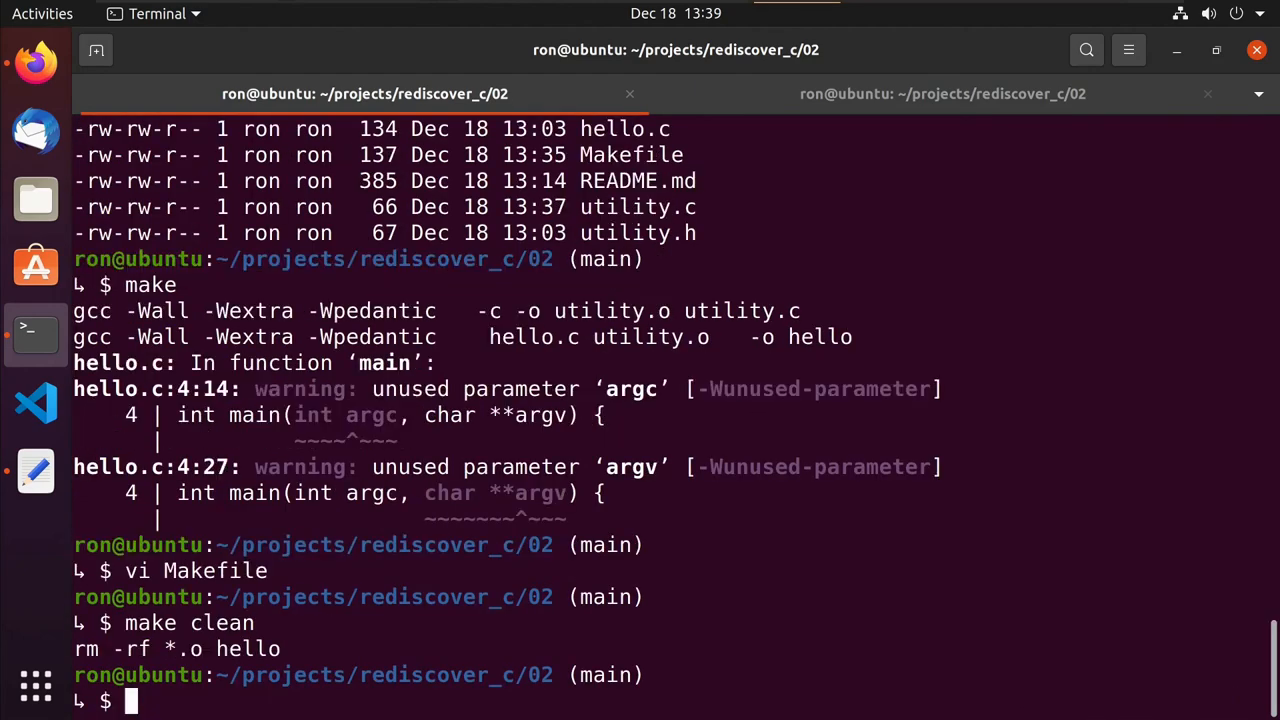
Run make, make clean, then make hello to rebuild utility.o and hello, and make again.
text(make)
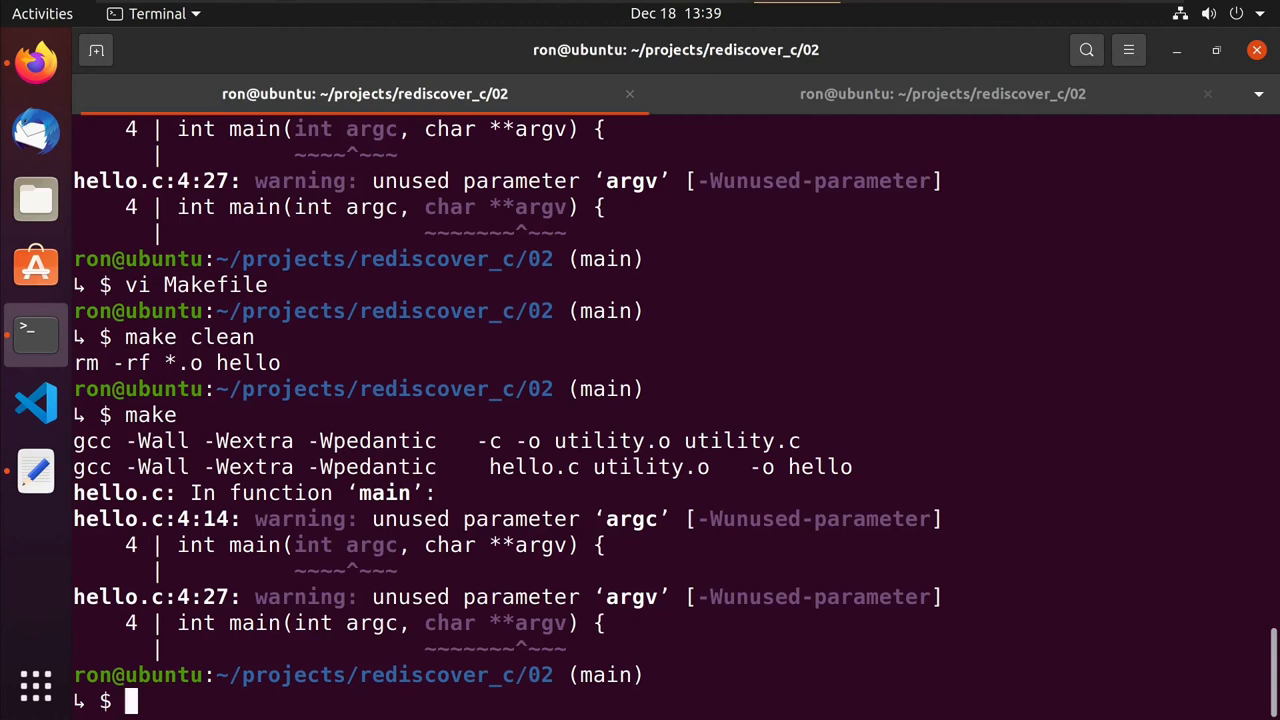
text(make clean)
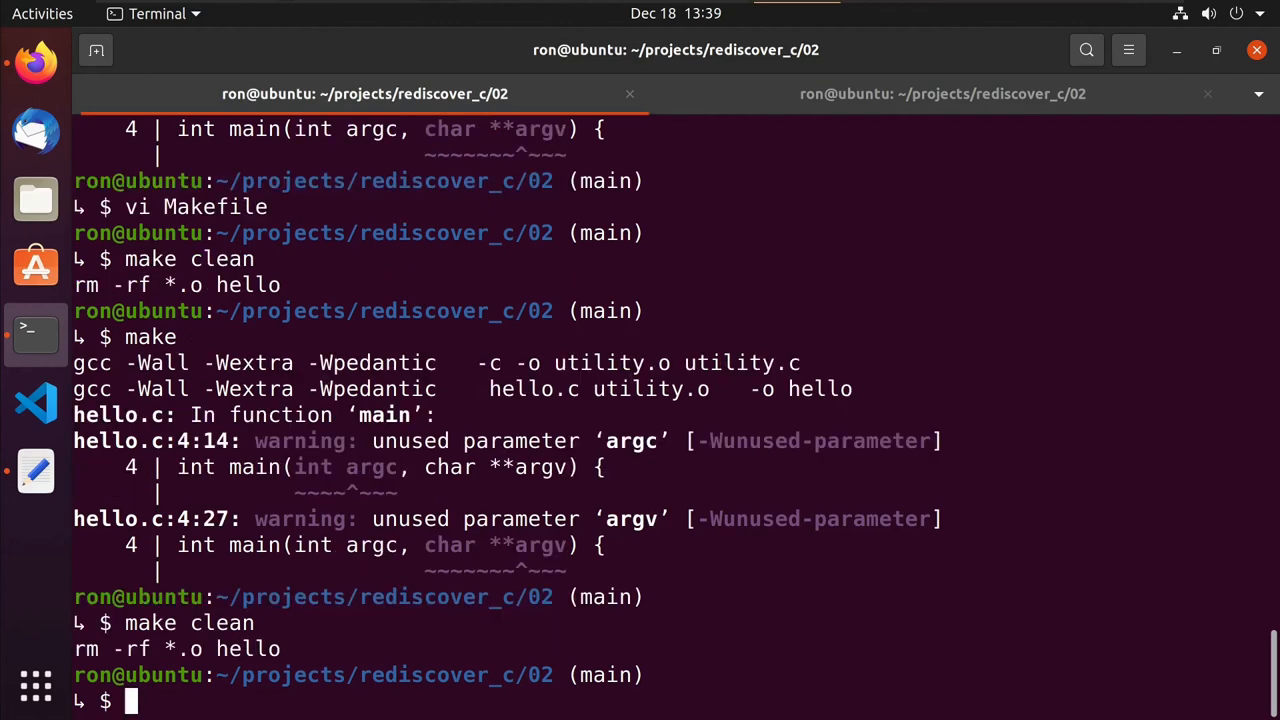
text(make hello)
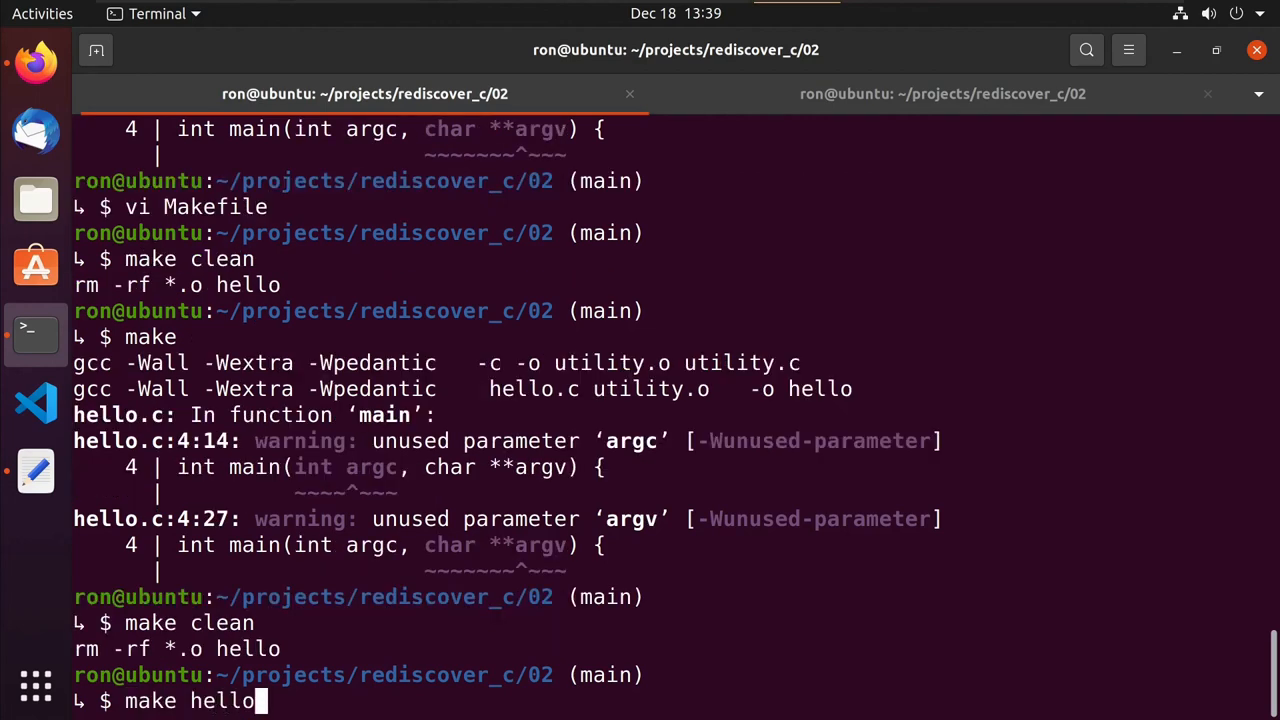
key(Return)
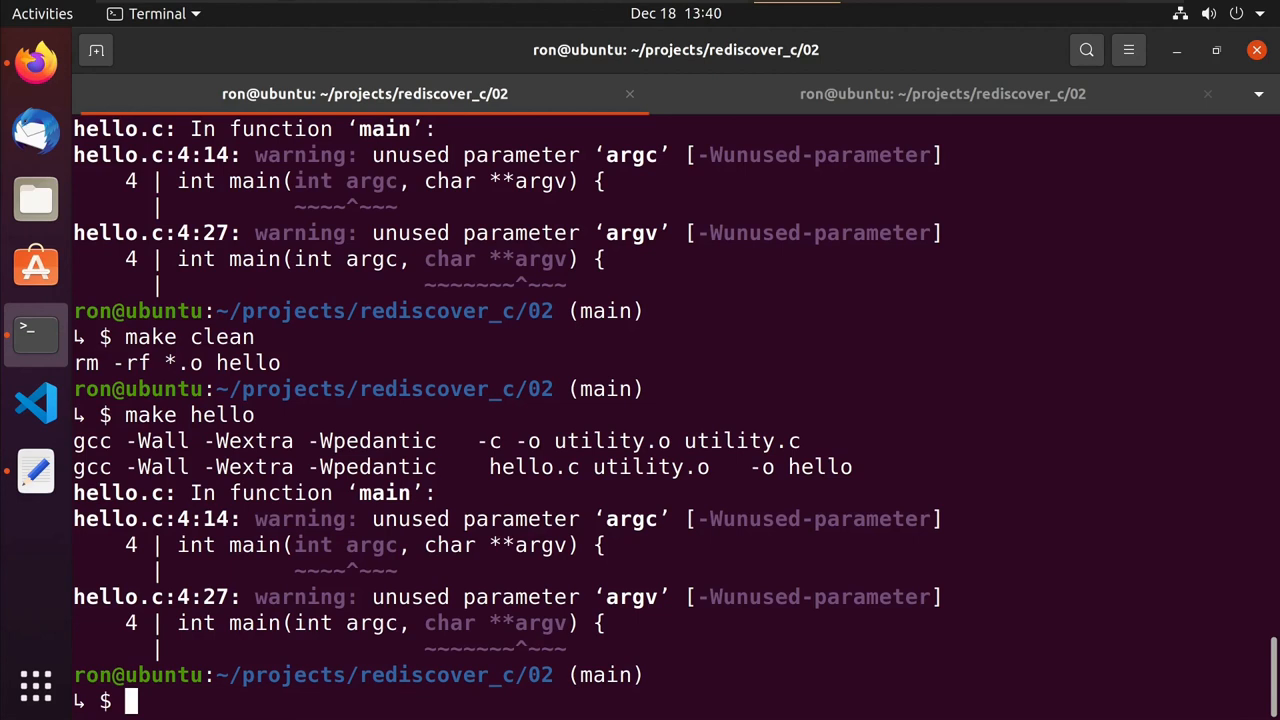
text(make)
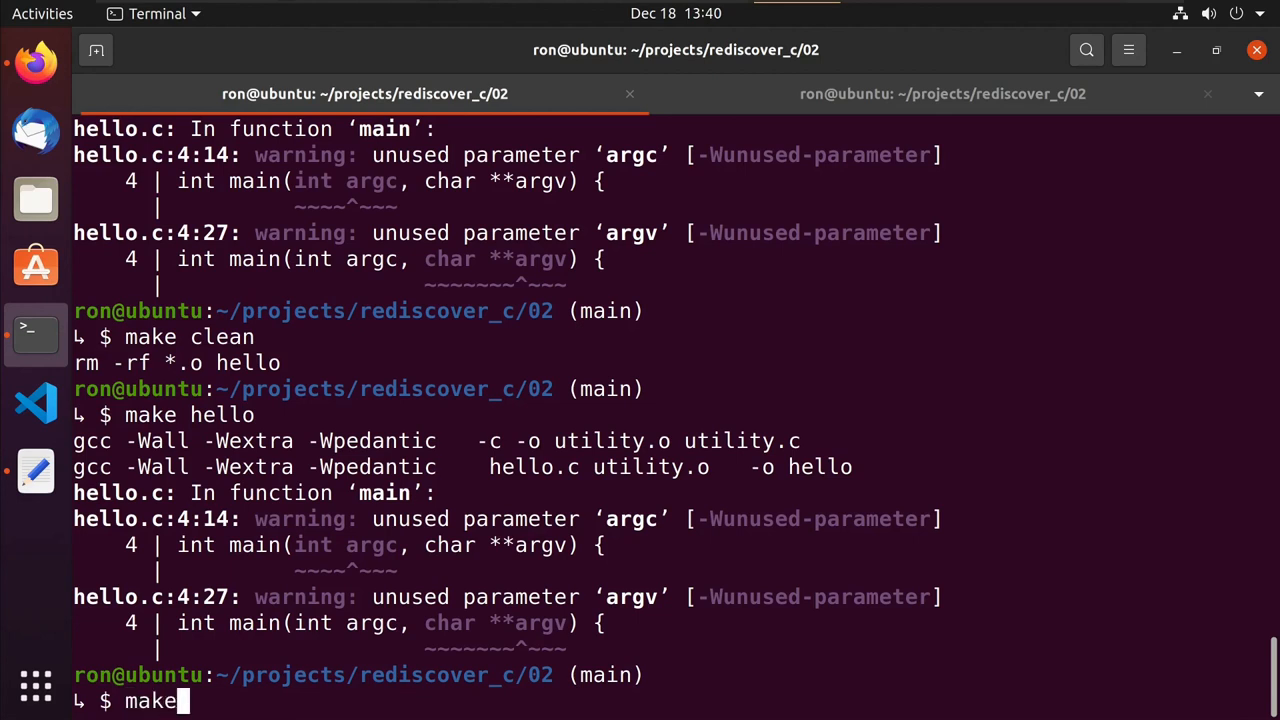